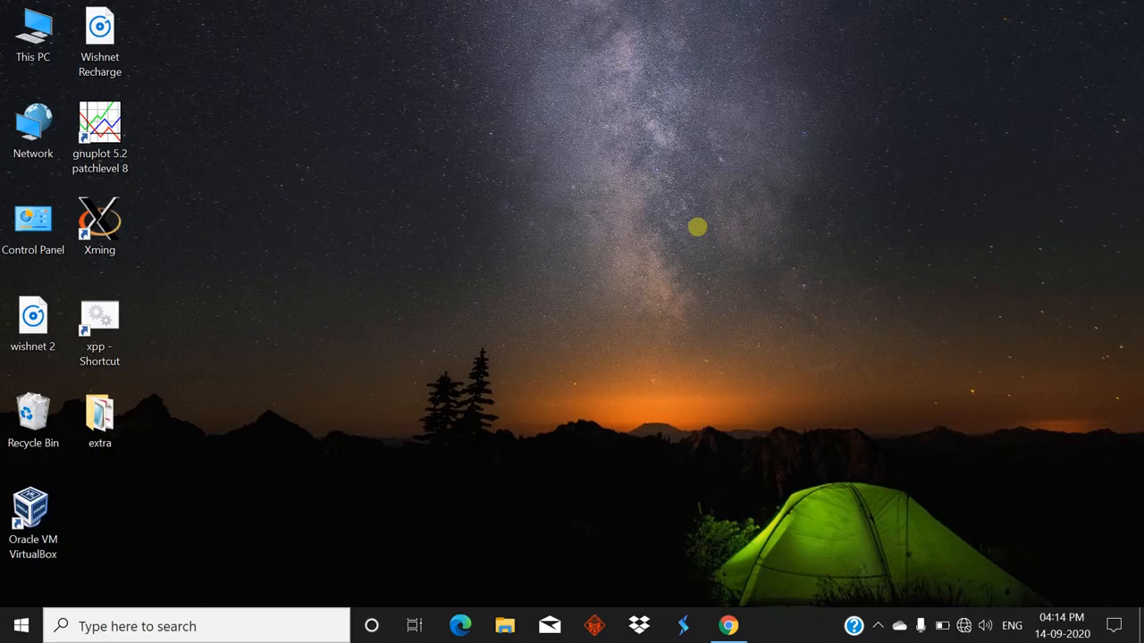
pyautogui.moveTo(962, 622)
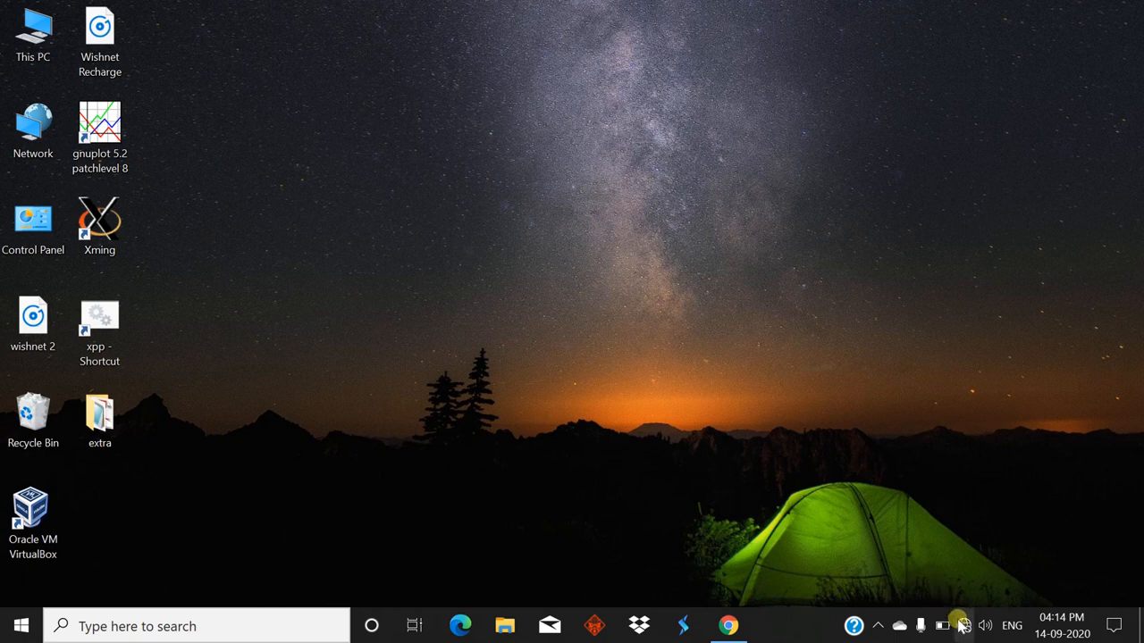
# Show the list of nearby Wi-Fi networks from the Windows taskbar tray.
pyautogui.click(963, 625)
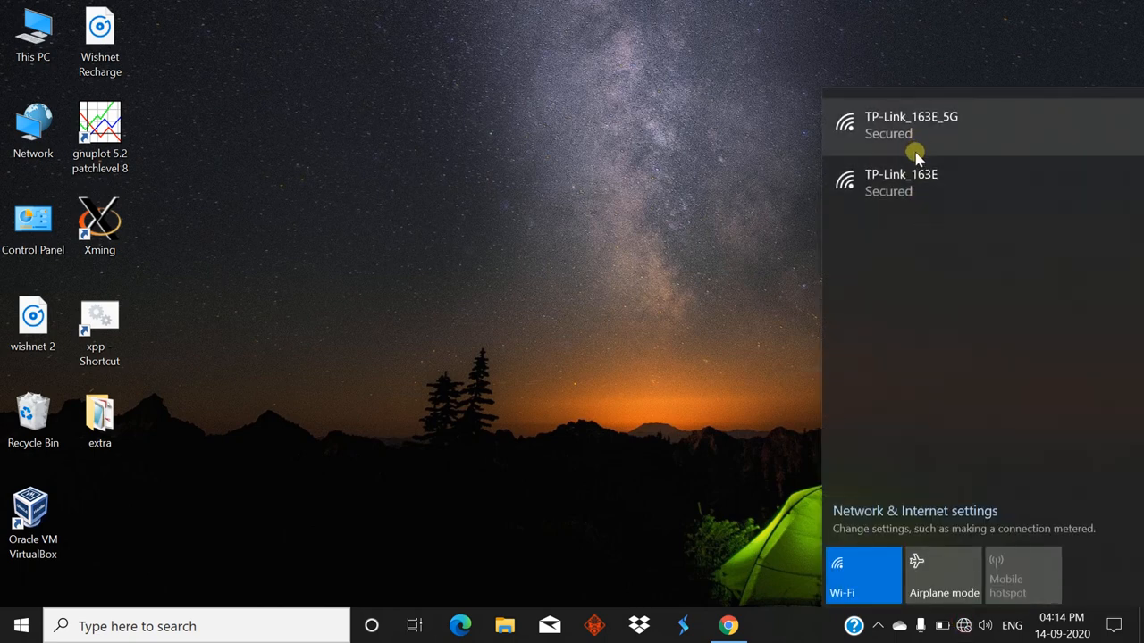
pyautogui.moveTo(840, 286)
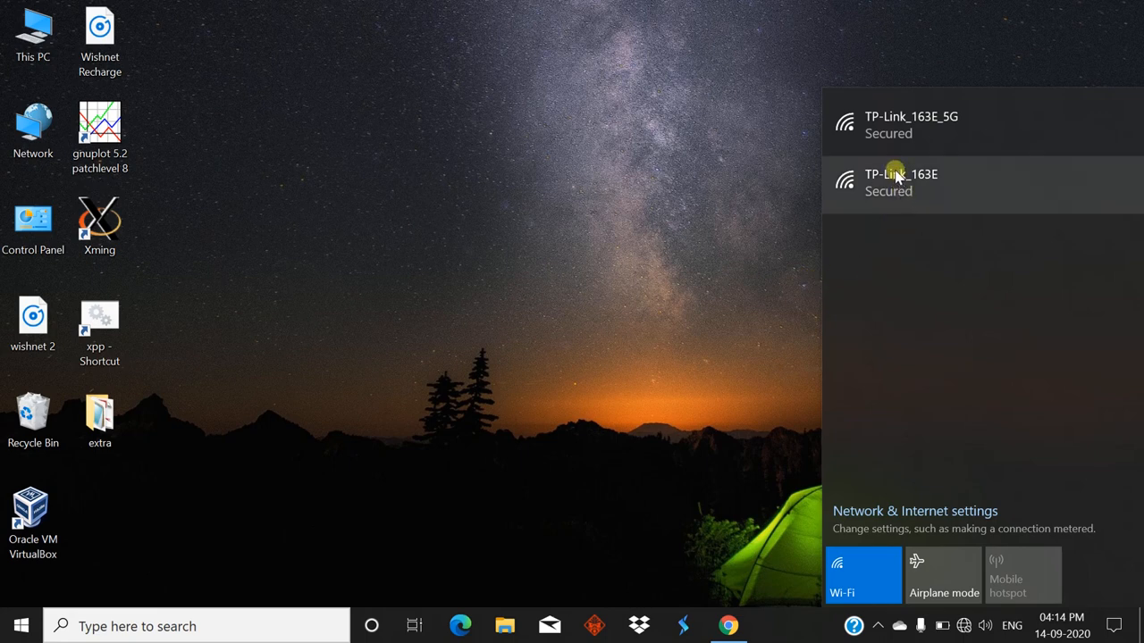
pyautogui.moveTo(884, 169)
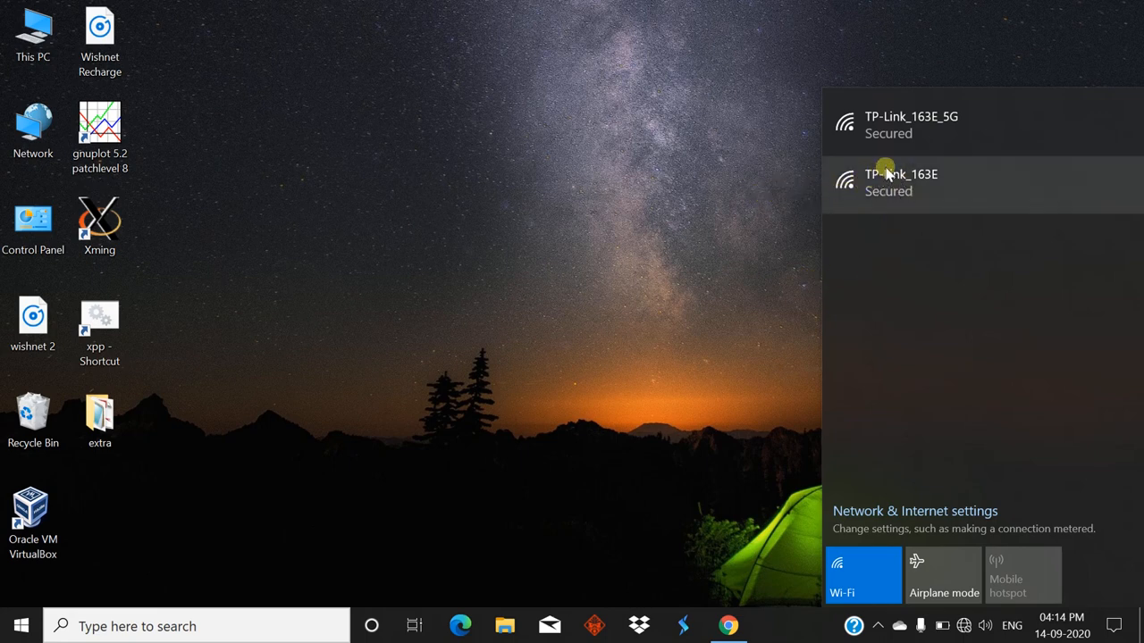
pyautogui.moveTo(615, 230)
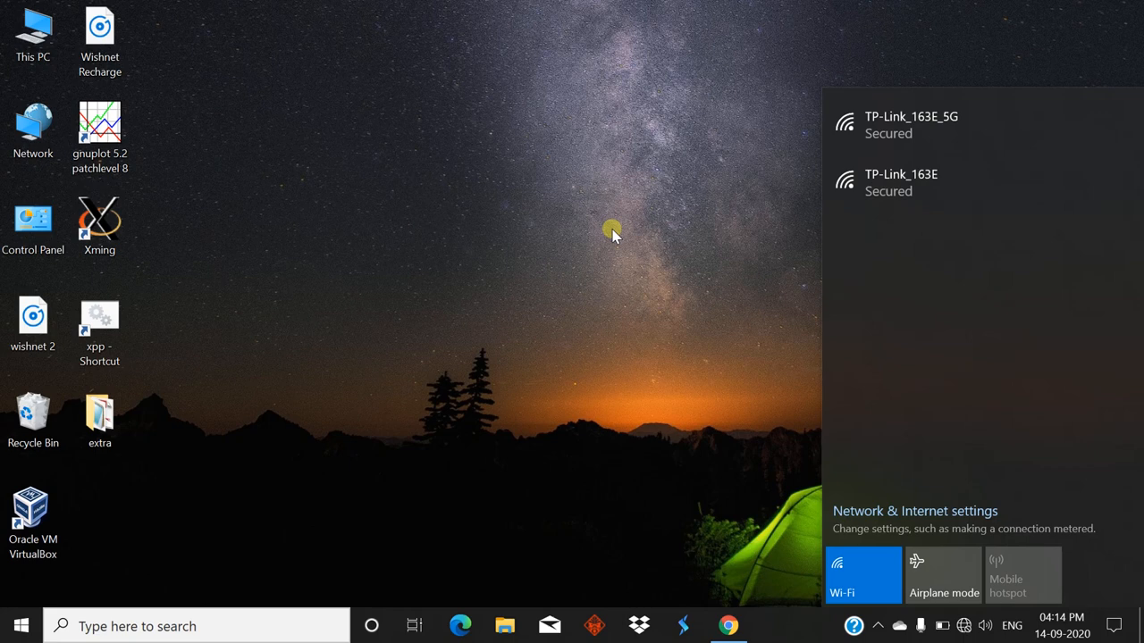
pyautogui.moveTo(837, 146)
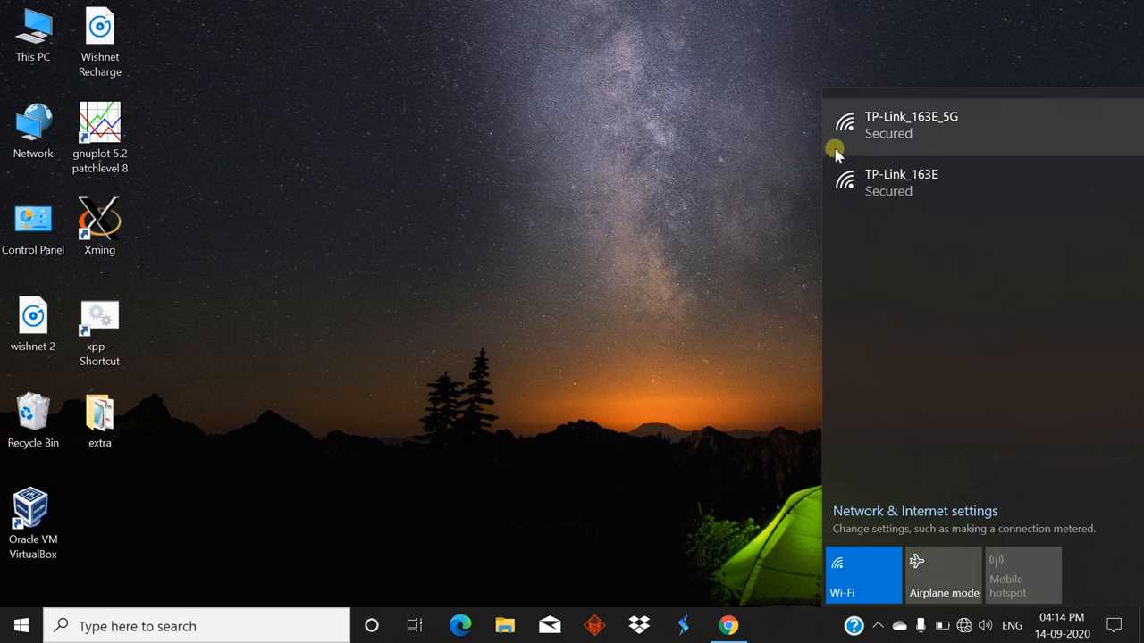
pyautogui.moveTo(970, 170)
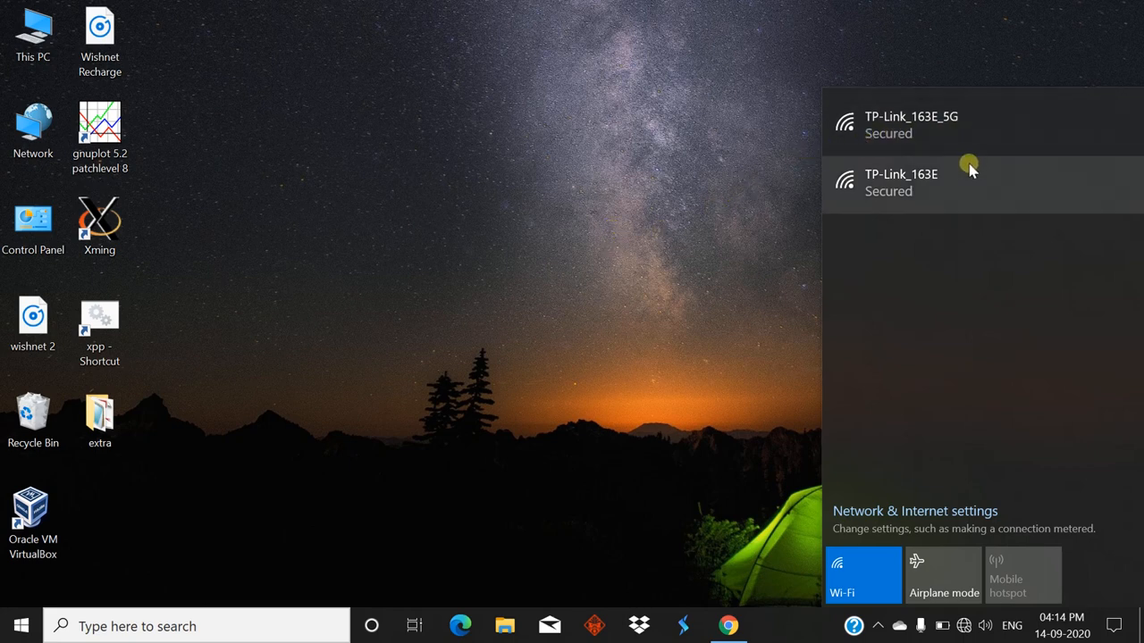
pyautogui.moveTo(893, 125)
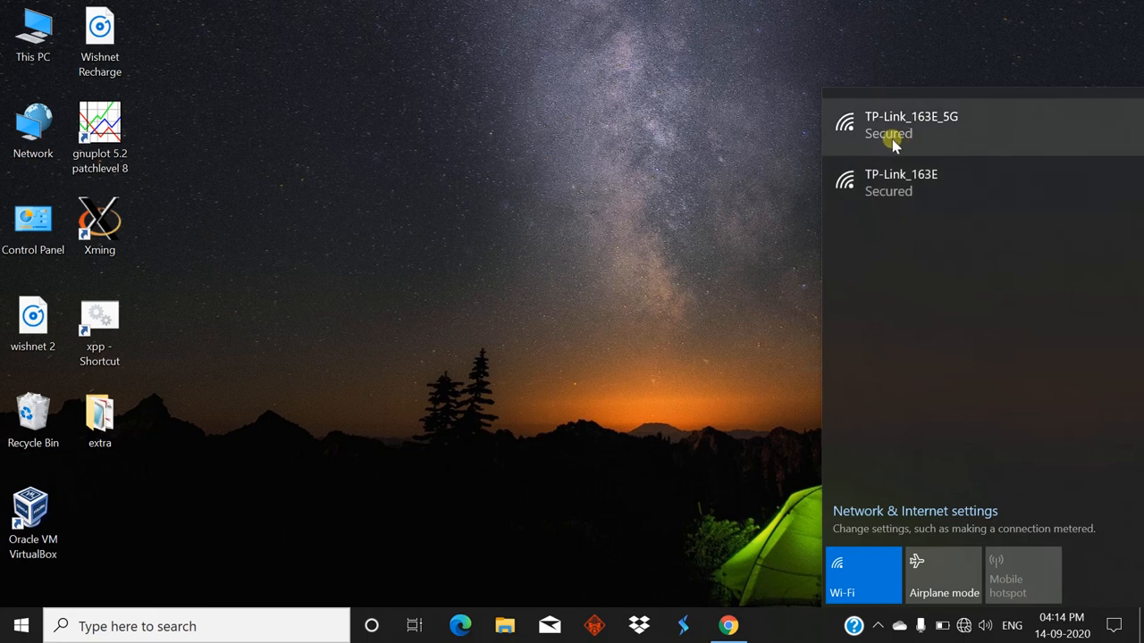
pyautogui.moveTo(961, 127)
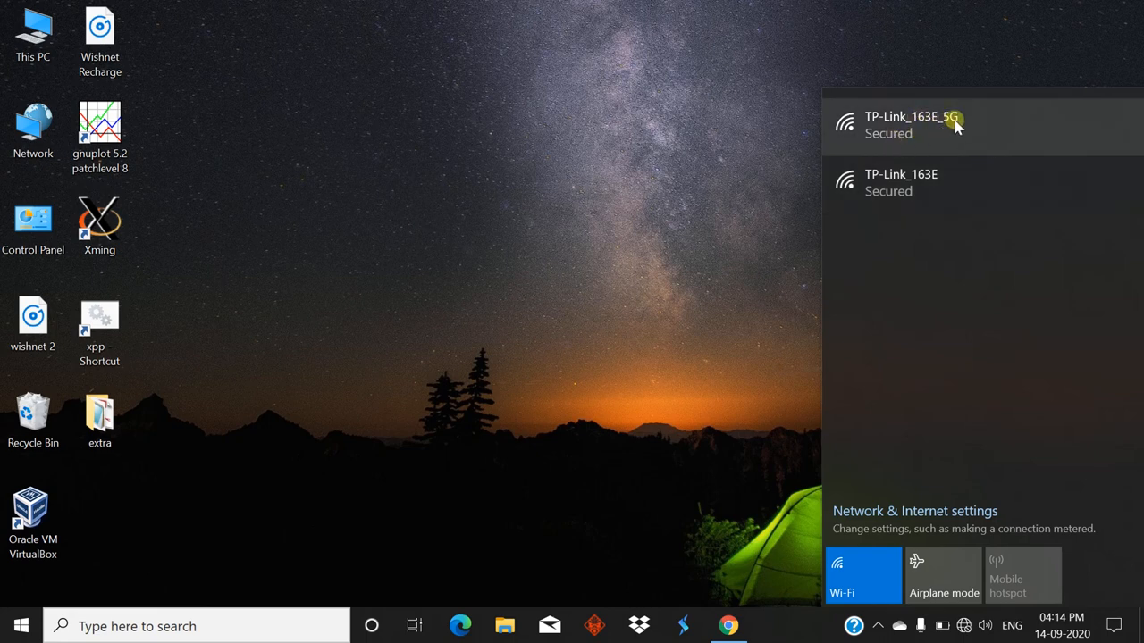
pyautogui.moveTo(890, 182)
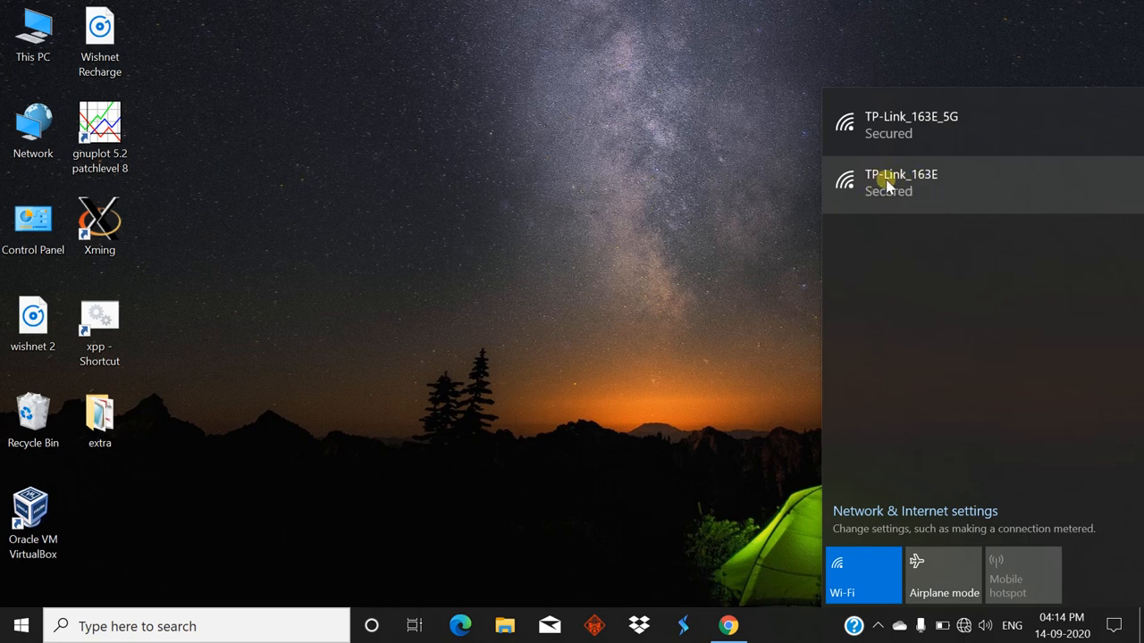
pyautogui.moveTo(940, 182)
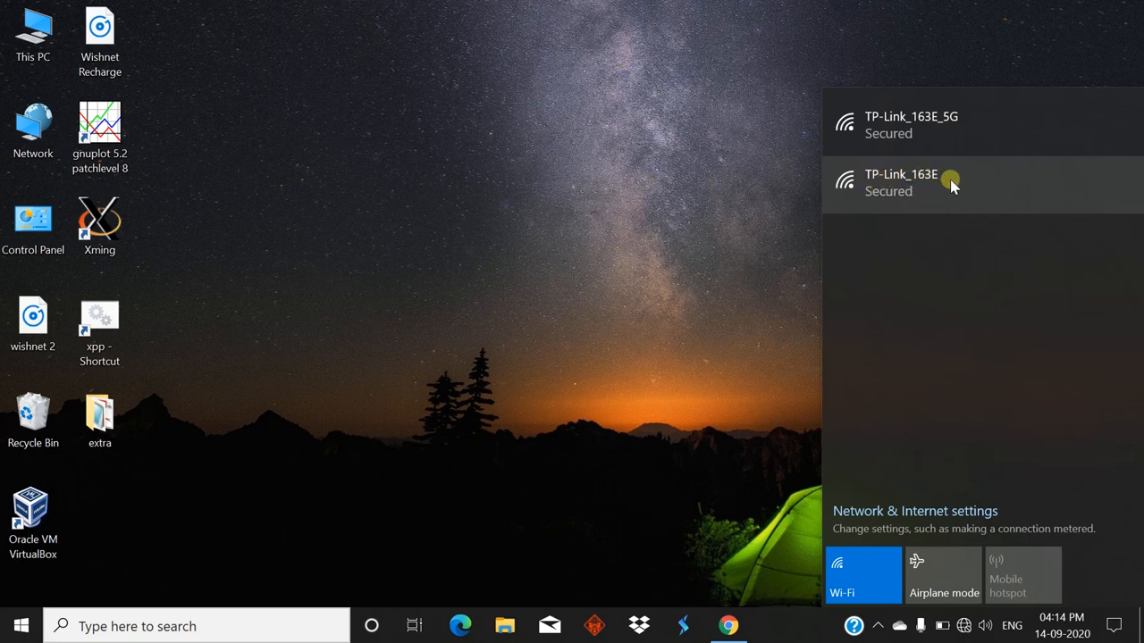
pyautogui.moveTo(1010, 126)
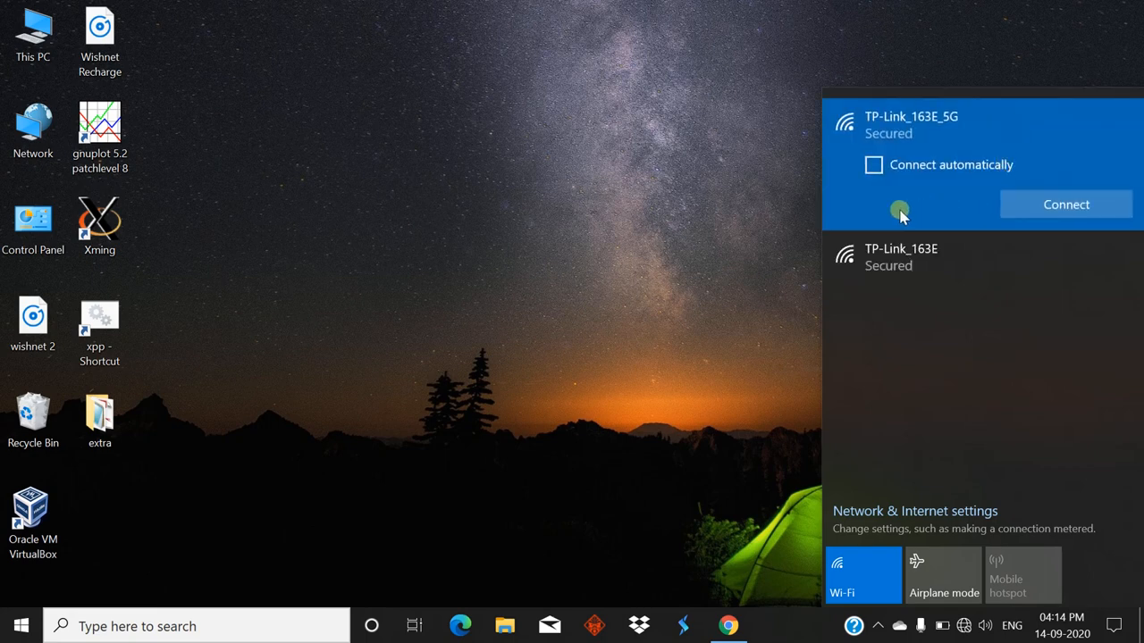
# Connect the laptop to the TP-Link_163E_5G network.
pyautogui.click(1065, 204)
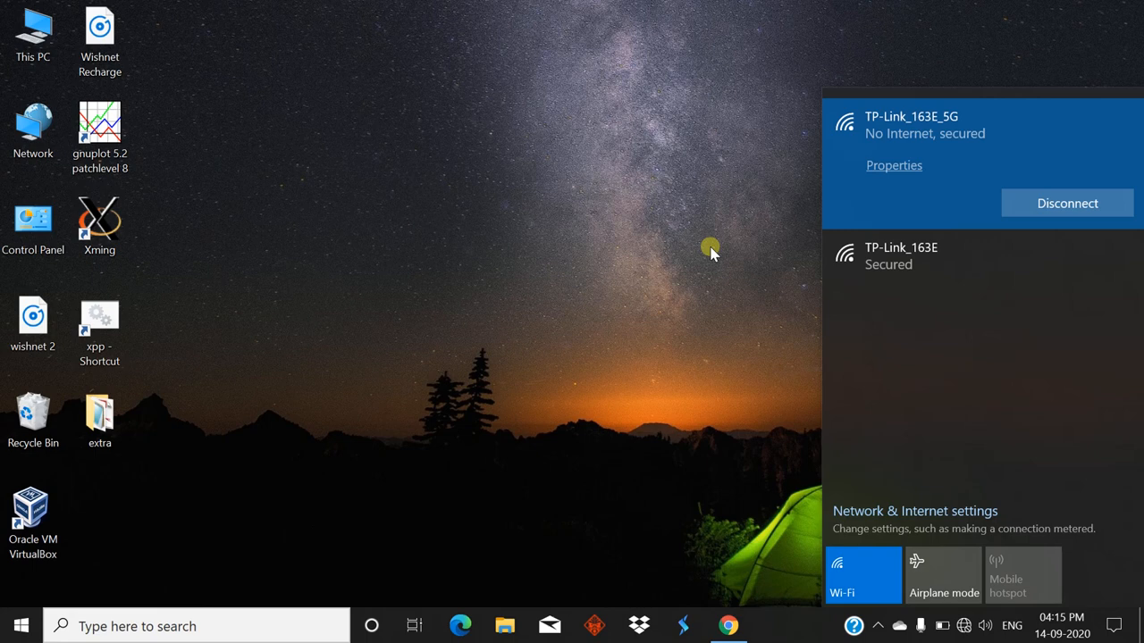
pyautogui.moveTo(749, 191)
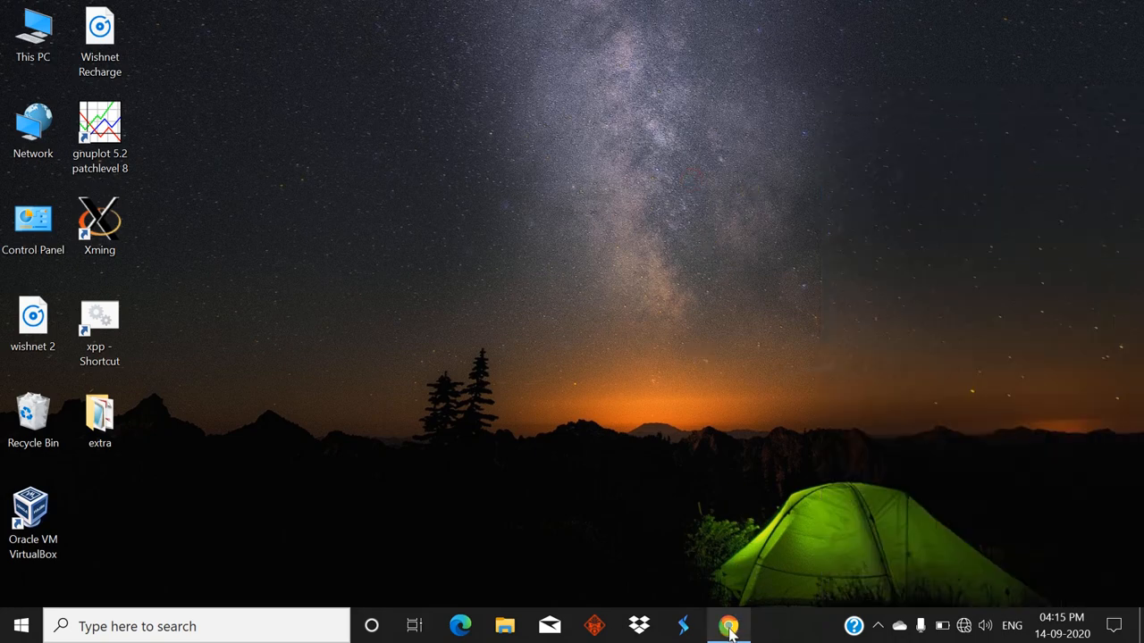
# Launch Chrome and load the router page at 192.168.0.1 in a new tab.
pyautogui.click(729, 626)
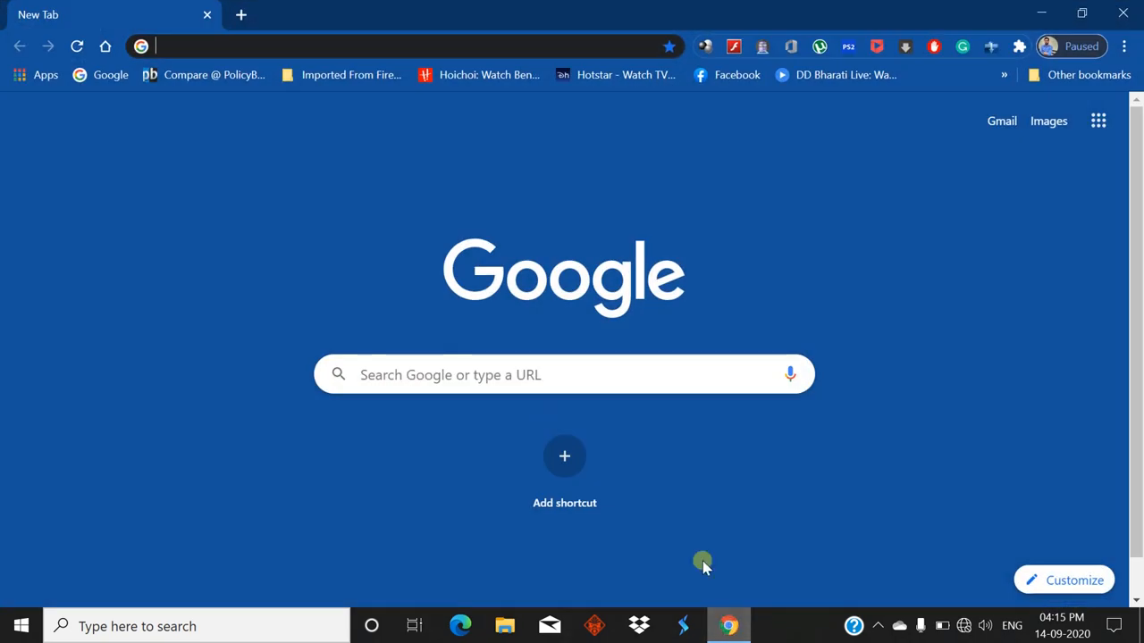
pyautogui.moveTo(254, 18)
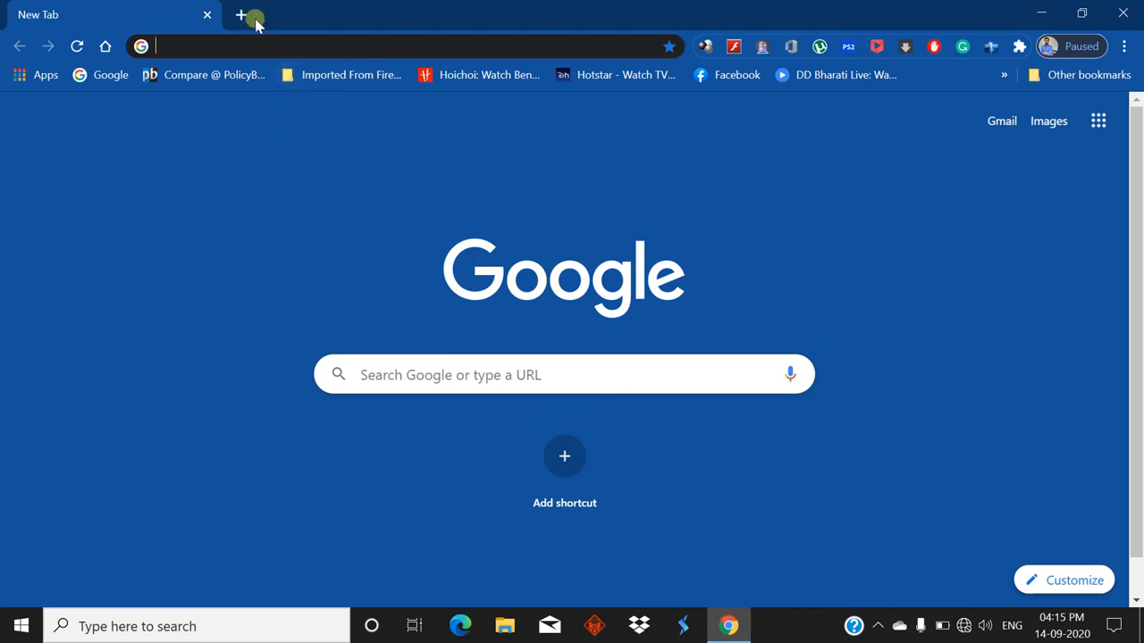
pyautogui.click(239, 15)
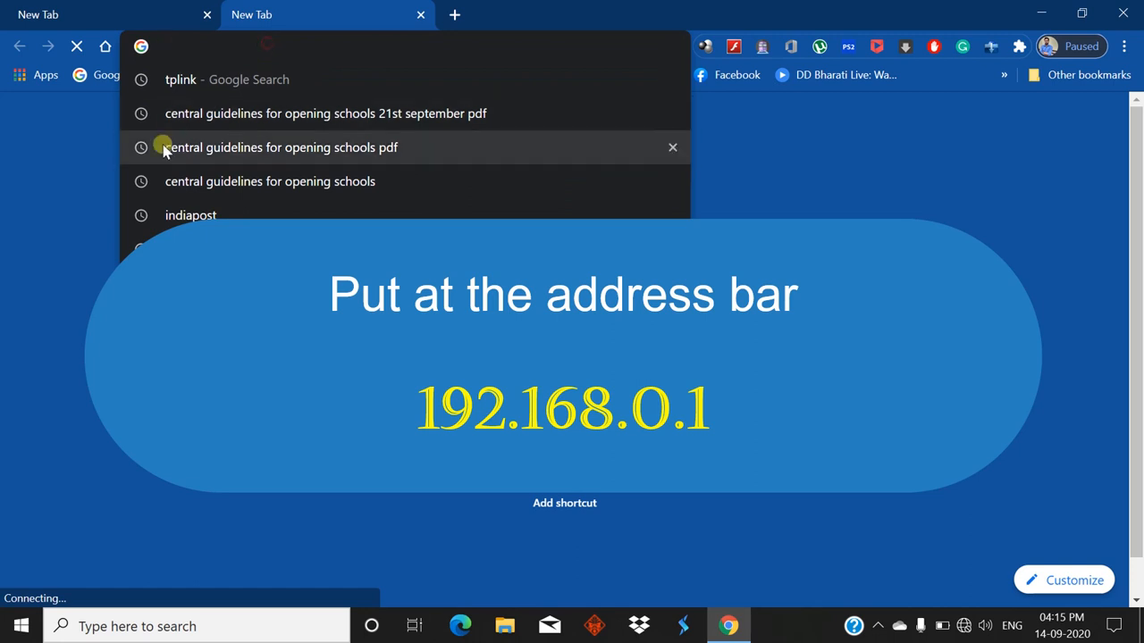
pyautogui.moveTo(275, 146)
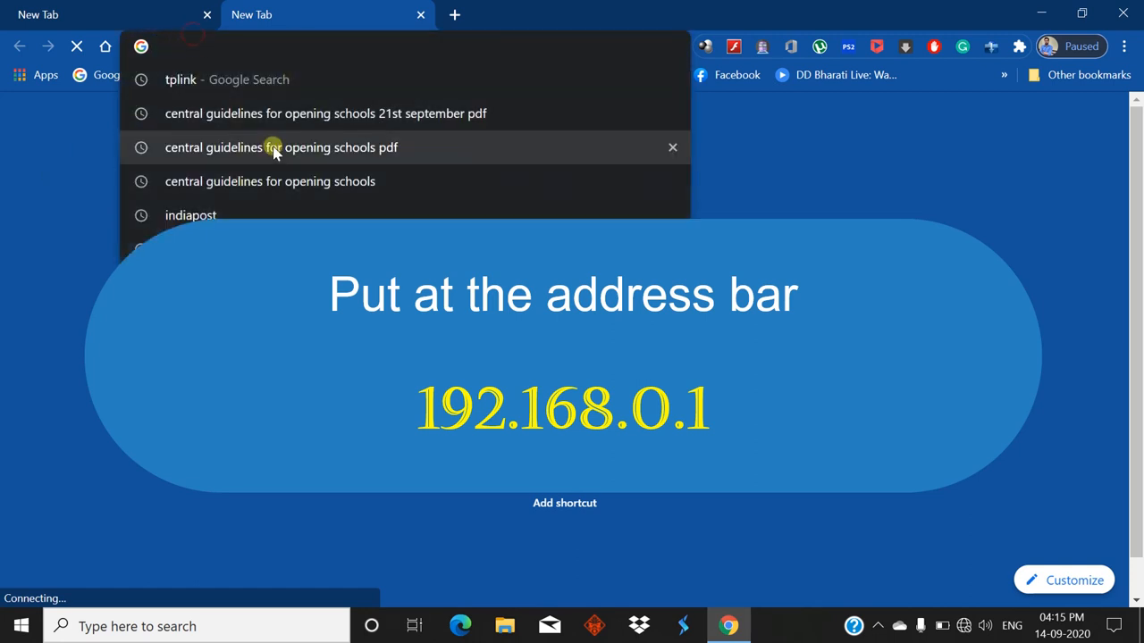
pyautogui.write('192.168.0.1/webpages/login.html')
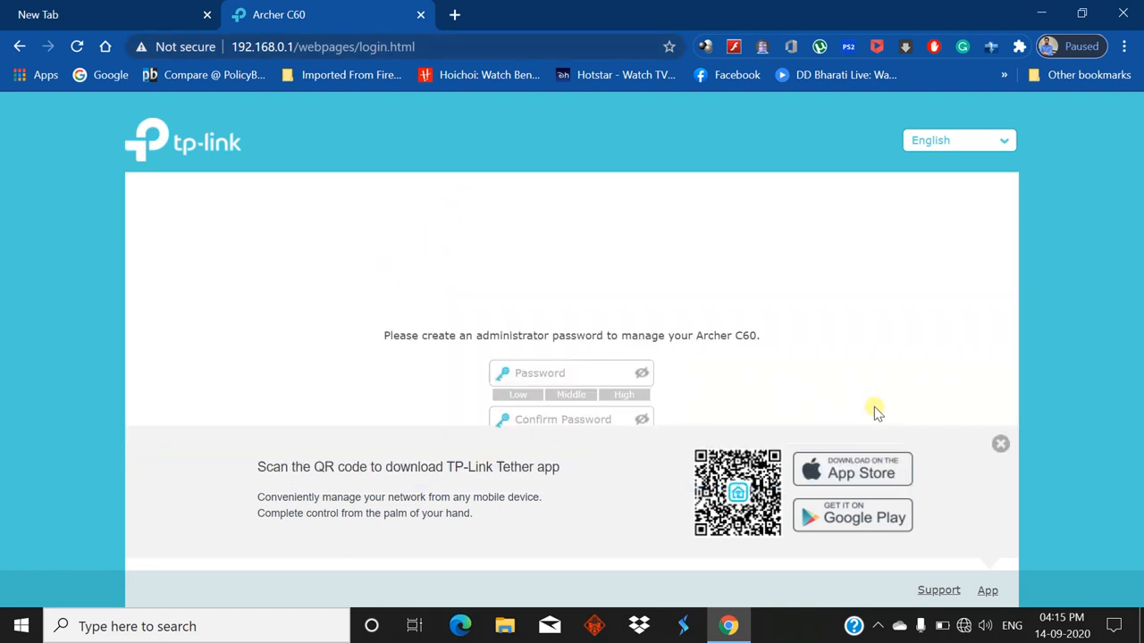
pyautogui.moveTo(944, 395)
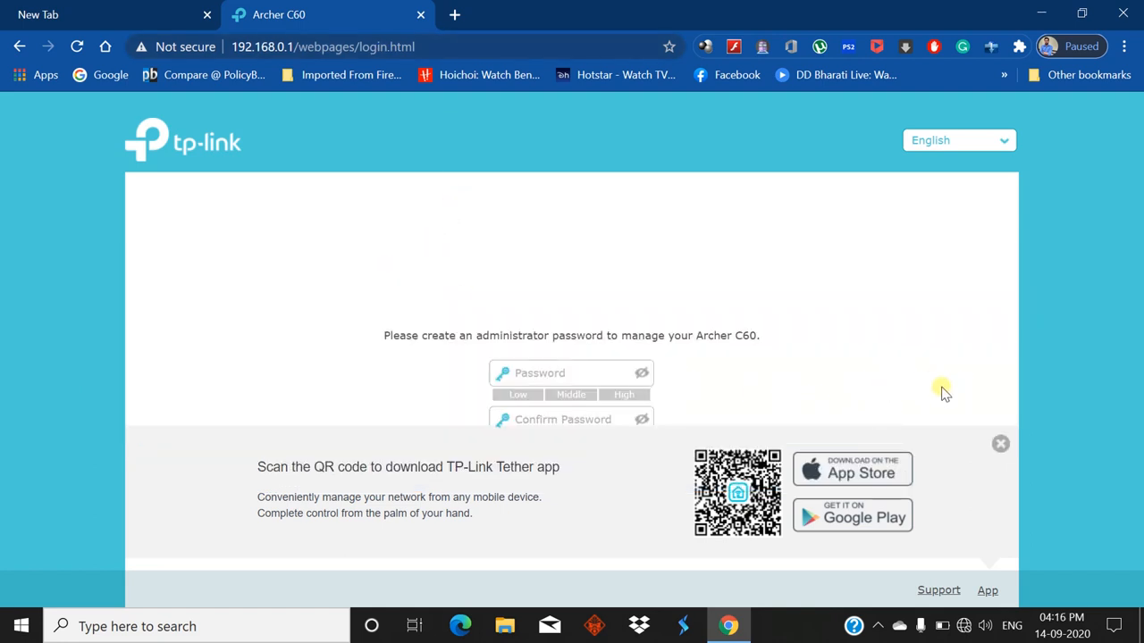
pyautogui.moveTo(872, 358)
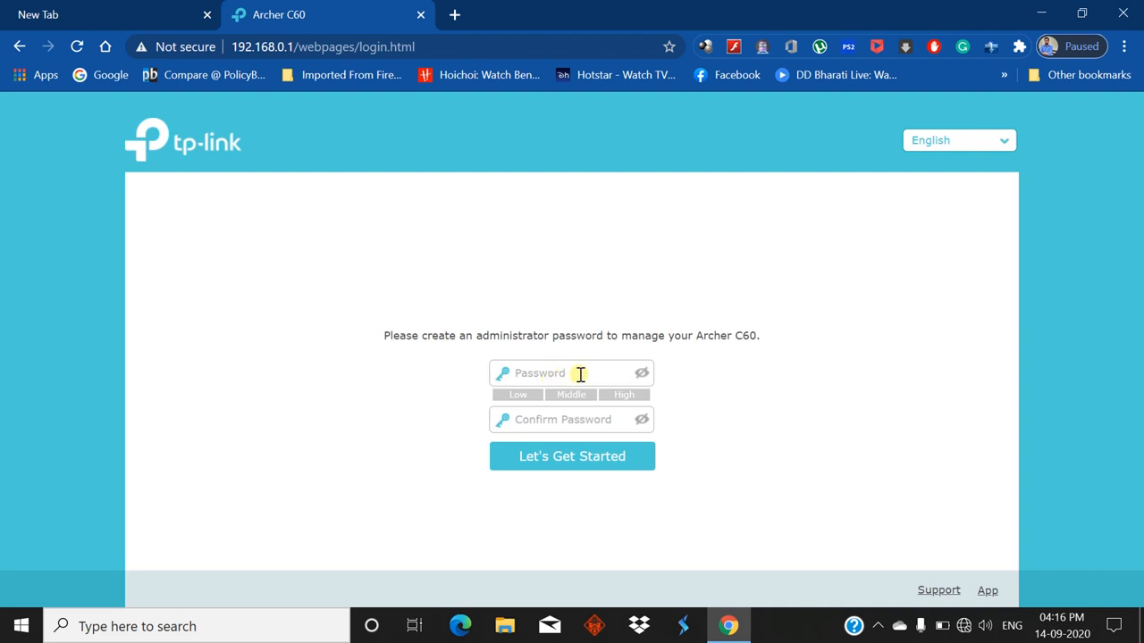
# Select the Password field to reveal the administrator password rules.
pyautogui.click(572, 374)
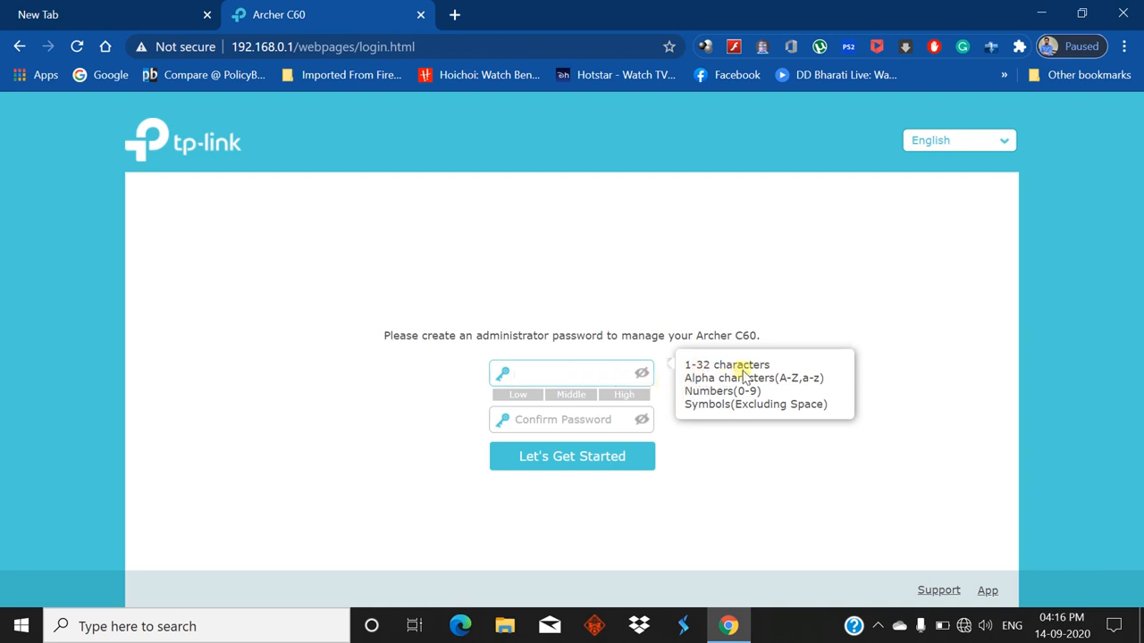
pyautogui.moveTo(765, 397)
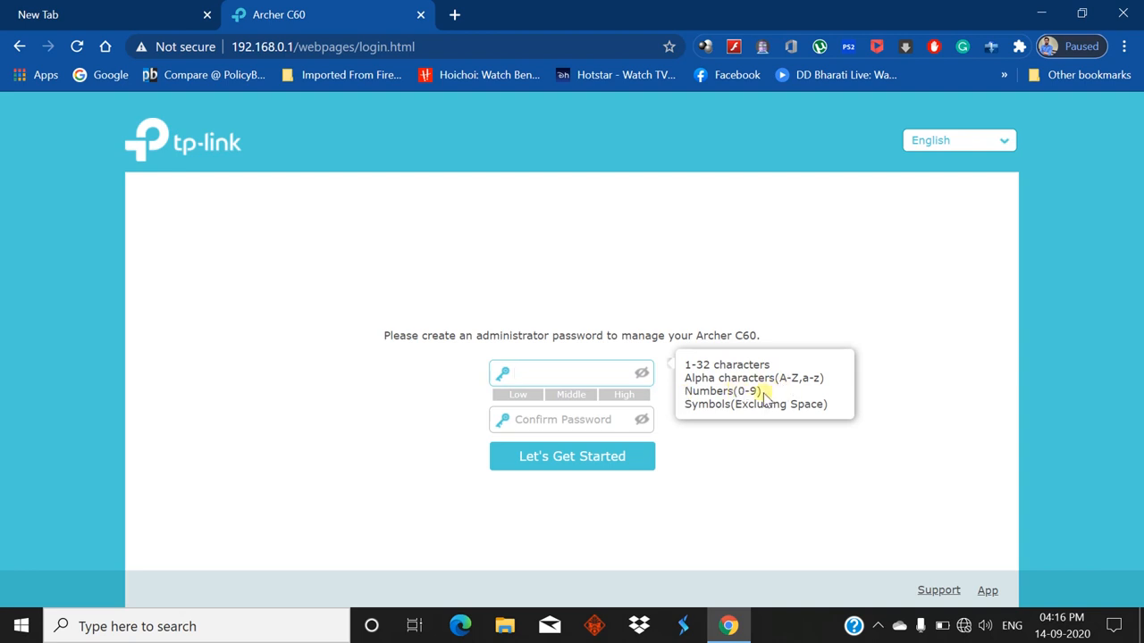
pyautogui.moveTo(776, 400)
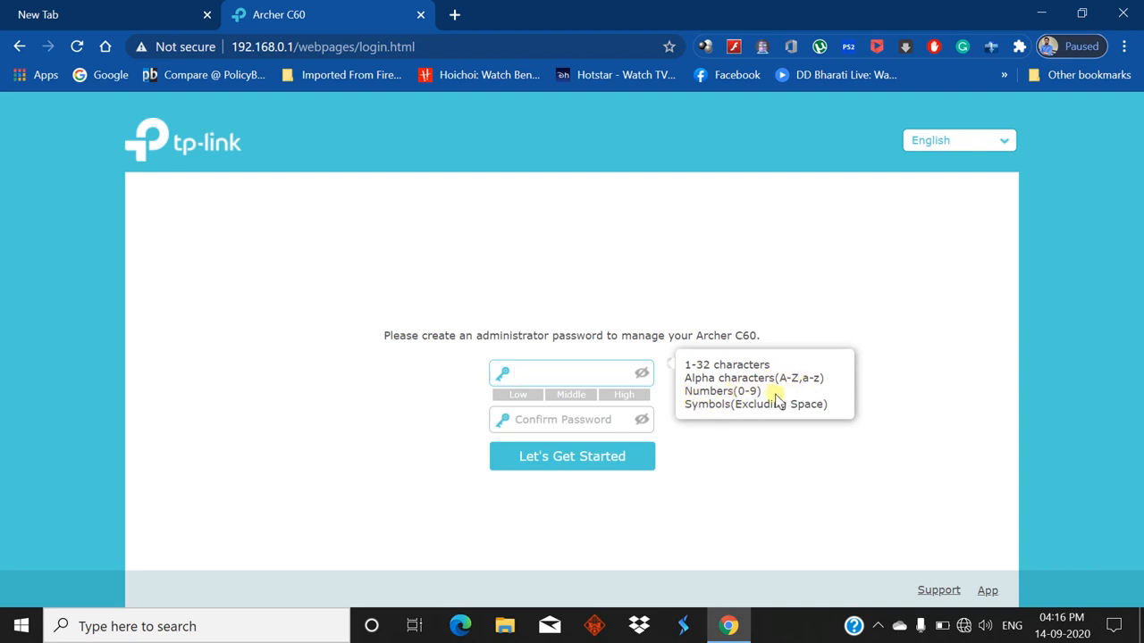
pyautogui.moveTo(754, 413)
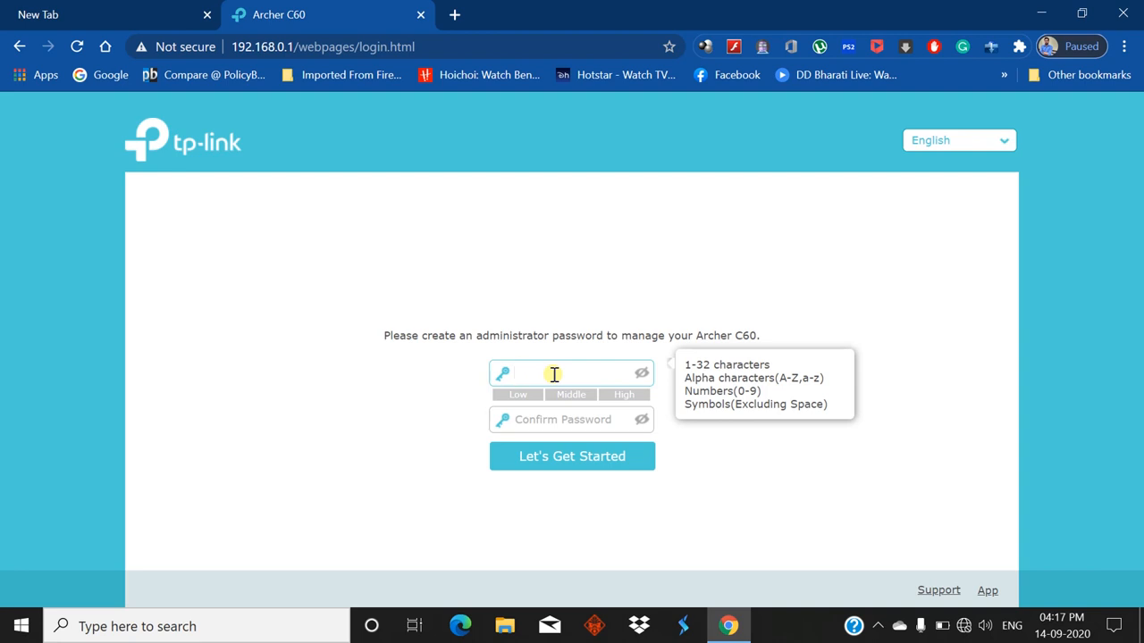
# Enter and confirm a new administrator password and submit it with Let's Get Started.
pyautogui.write('•')
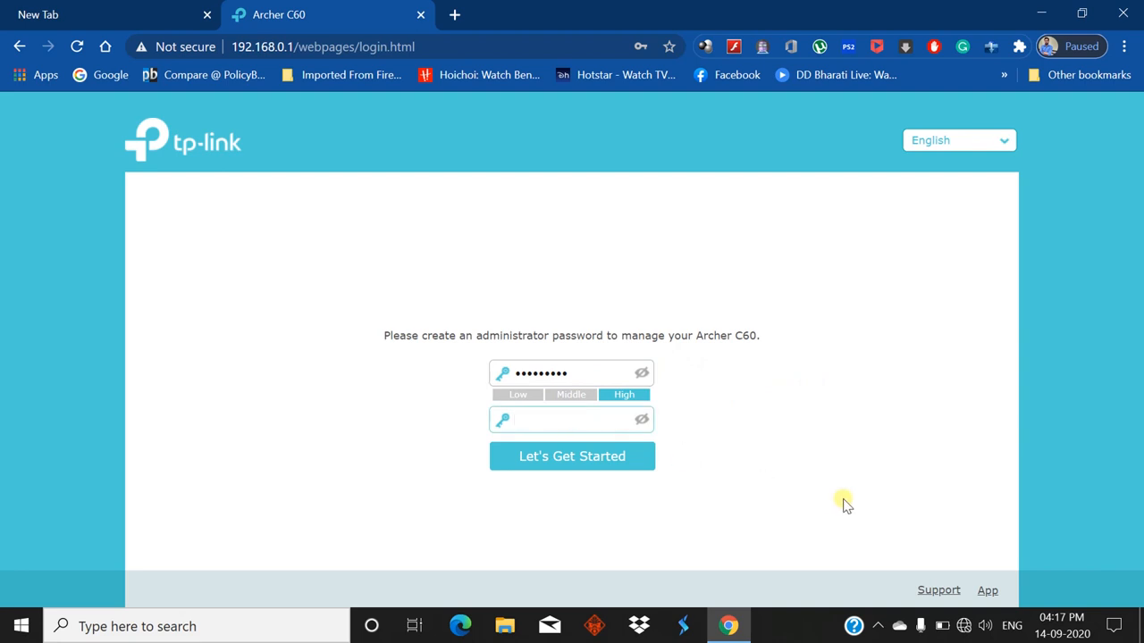
pyautogui.write('••••')
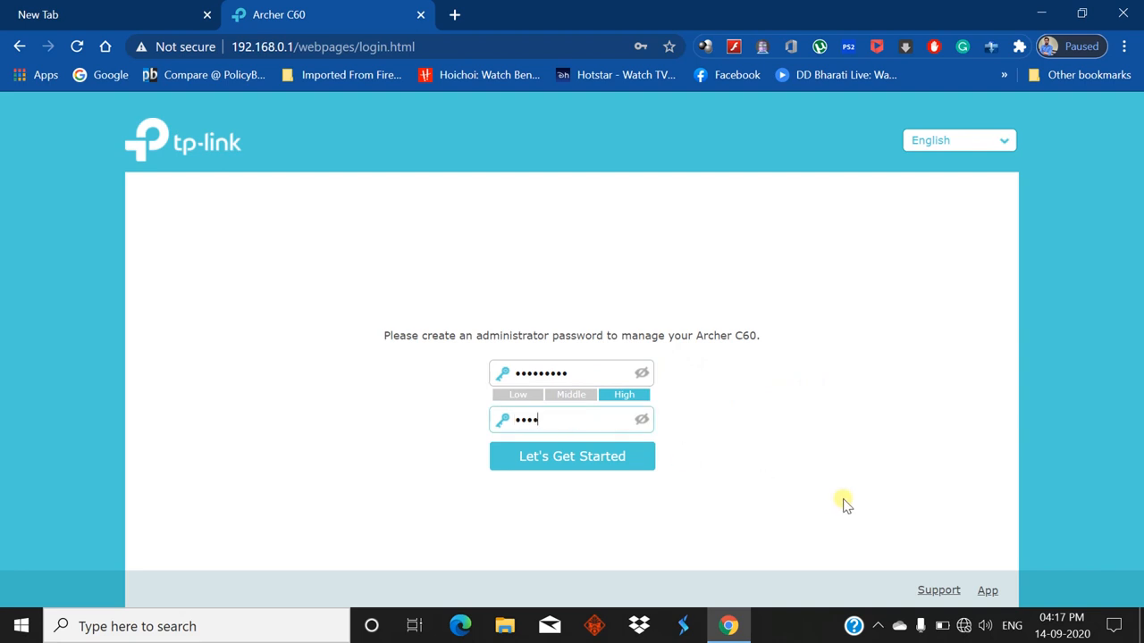
pyautogui.write('••••')
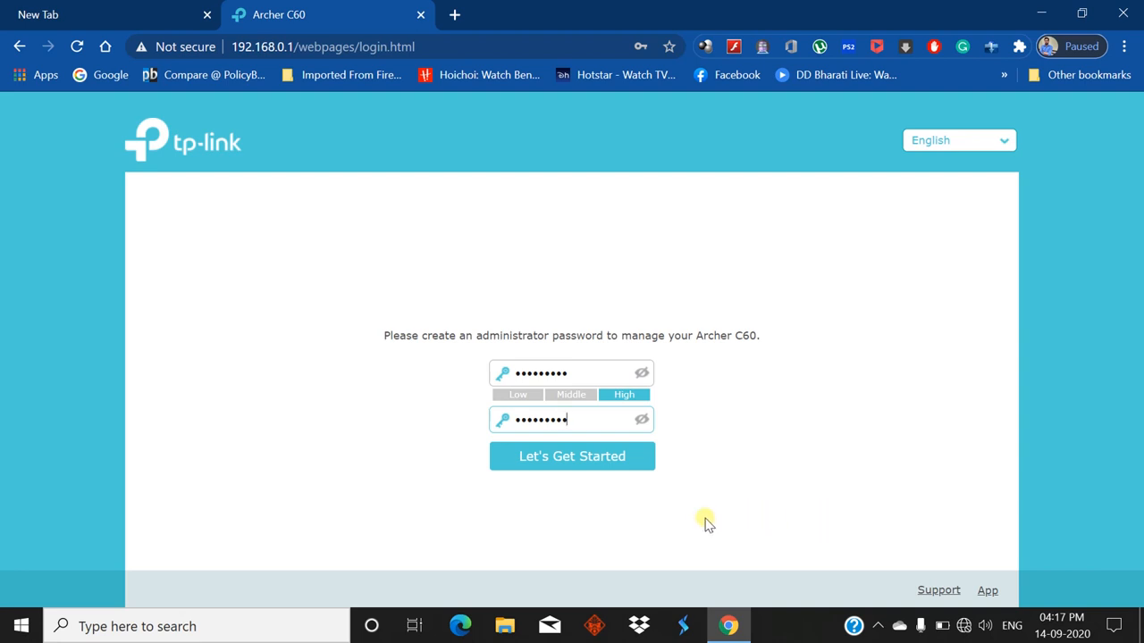
pyautogui.moveTo(580, 468)
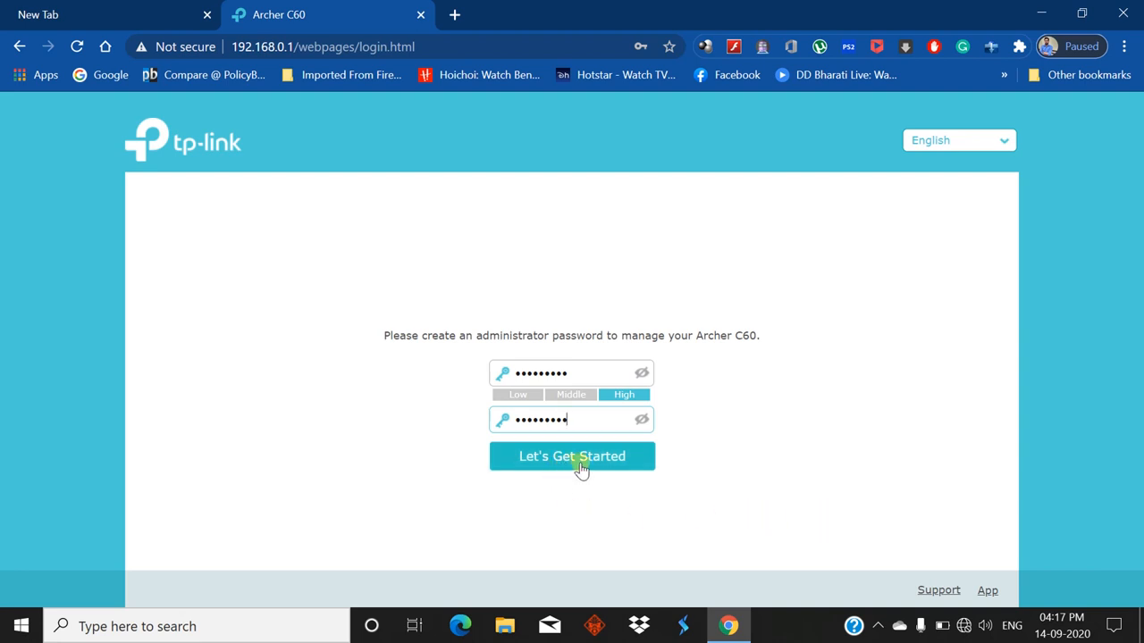
pyautogui.click(572, 455)
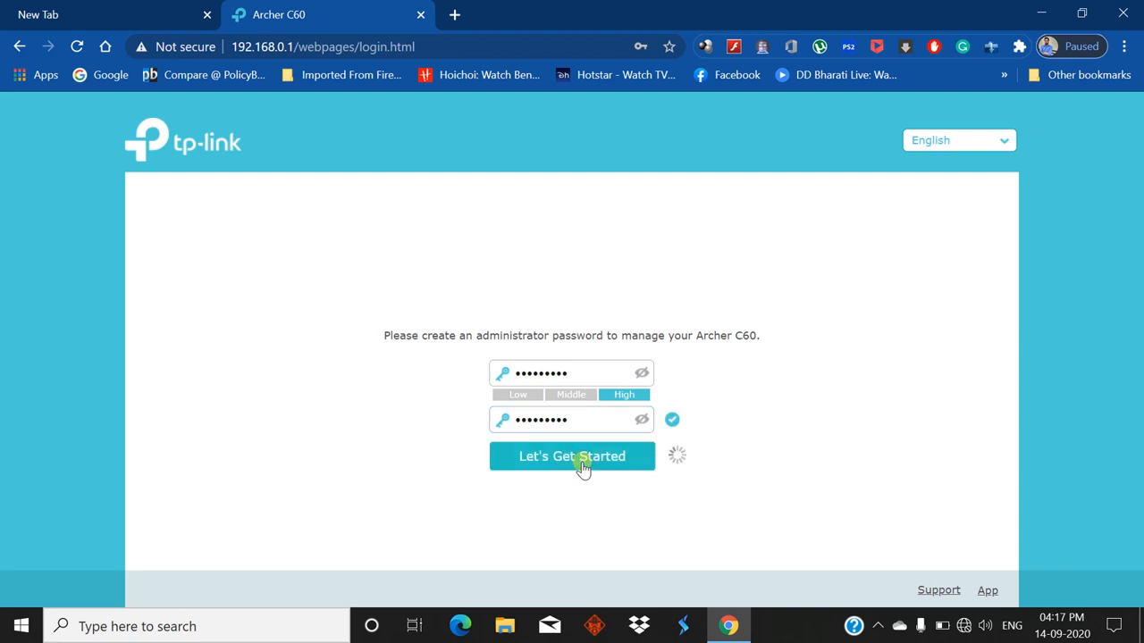
pyautogui.click(572, 456)
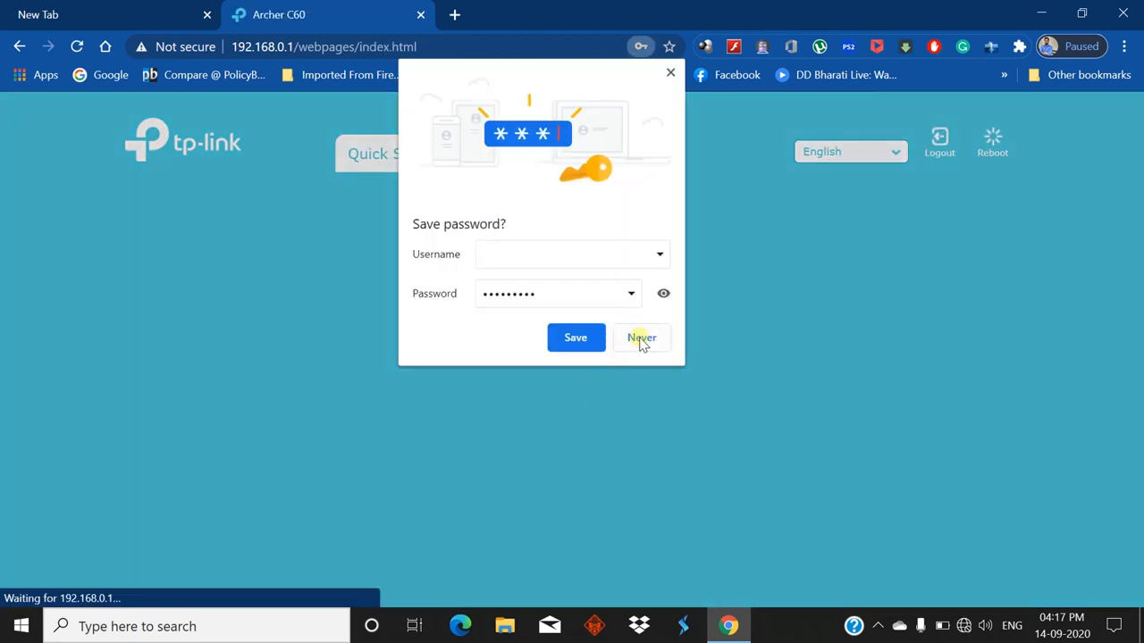
# Decline Chrome's save-password prompt and scroll the Time Zone list toward GMT+05:30.
pyautogui.click(641, 338)
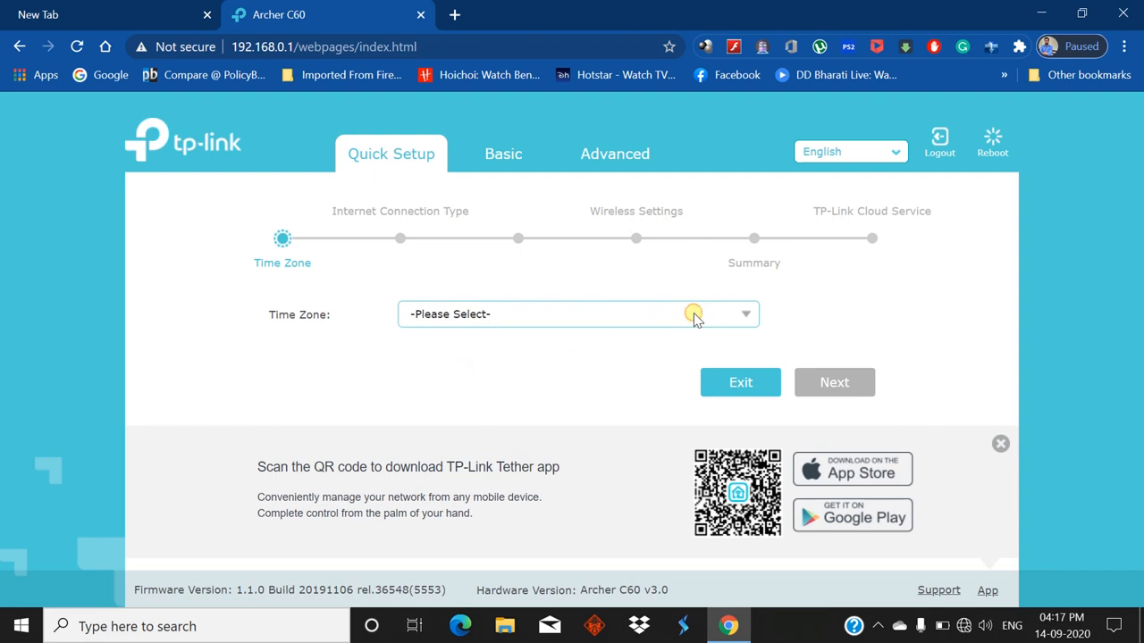
pyautogui.click(747, 315)
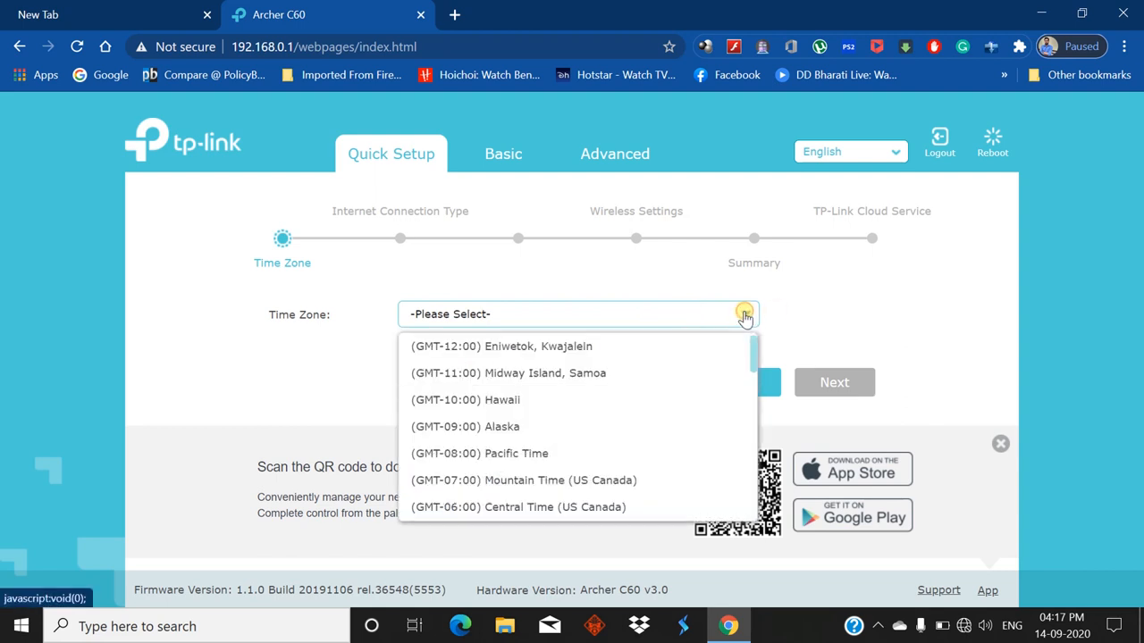
pyautogui.moveTo(626, 373)
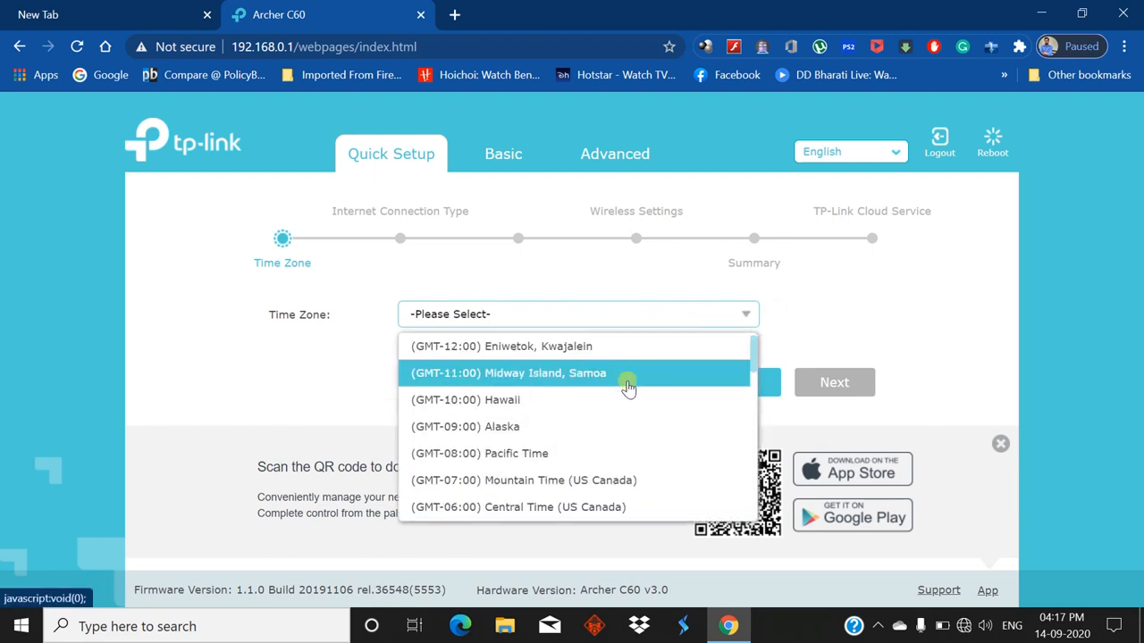
pyautogui.moveTo(576, 425)
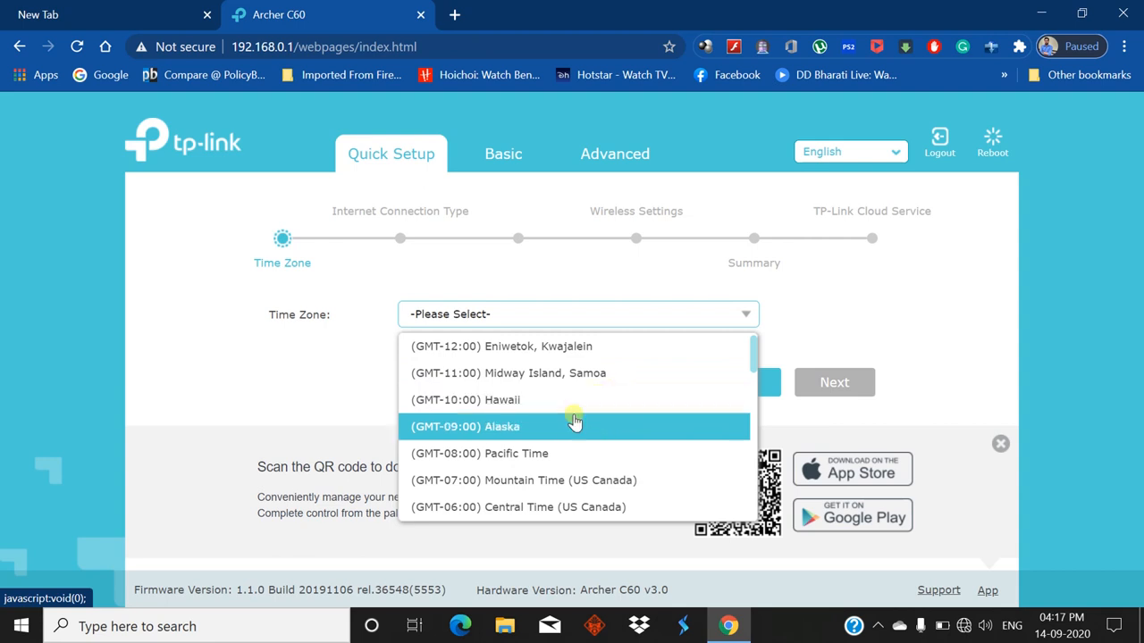
pyautogui.moveTo(576, 428)
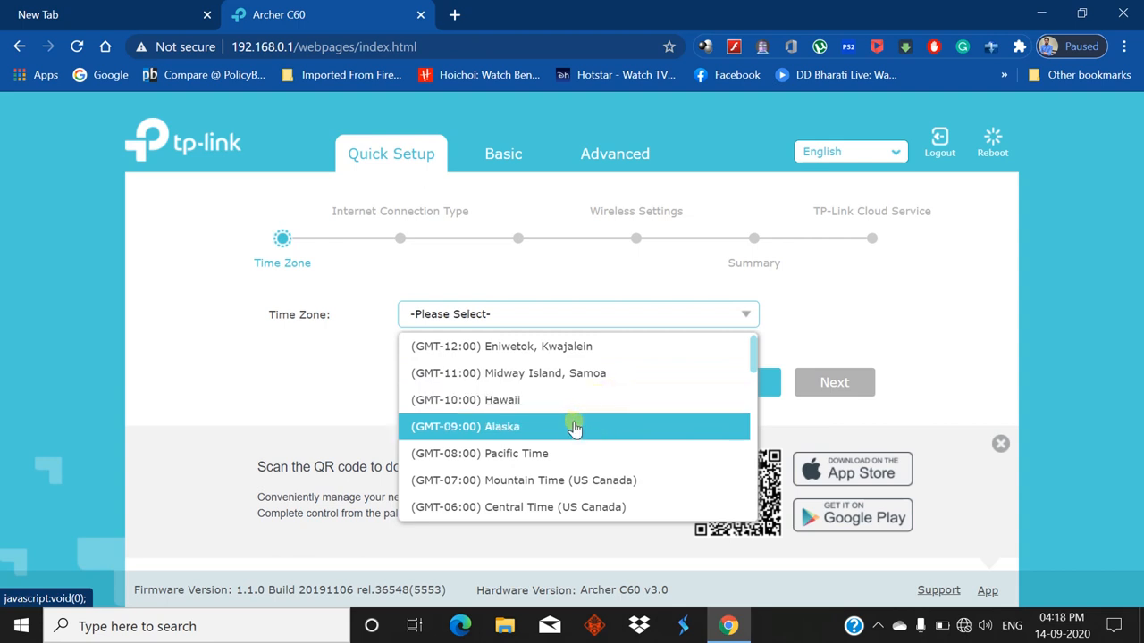
pyautogui.scroll(-3)
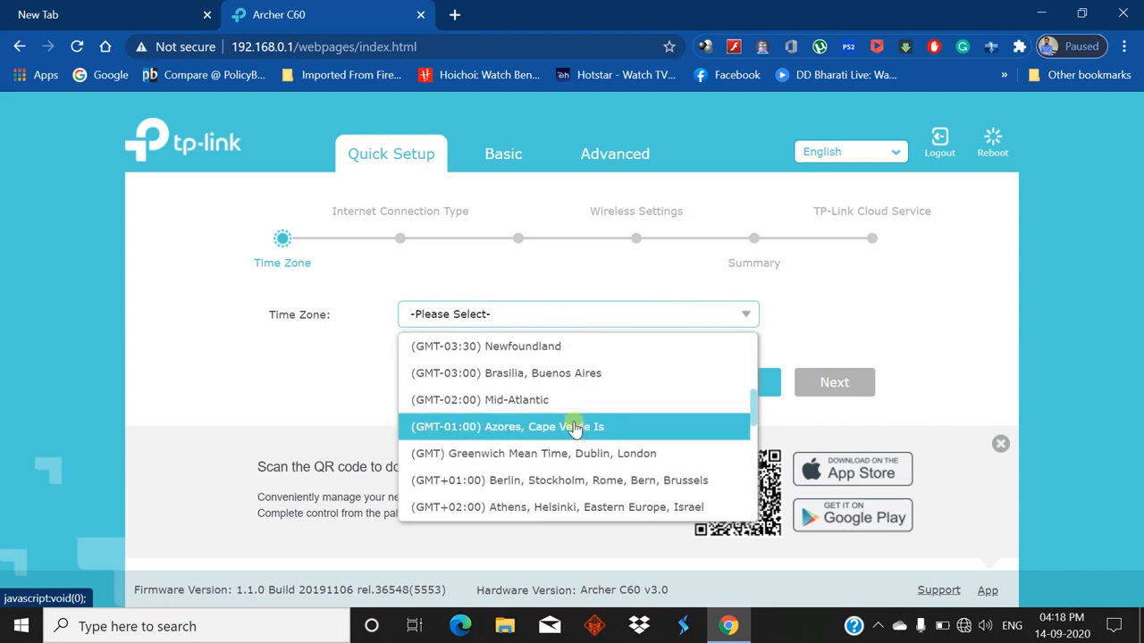
pyautogui.scroll(-3)
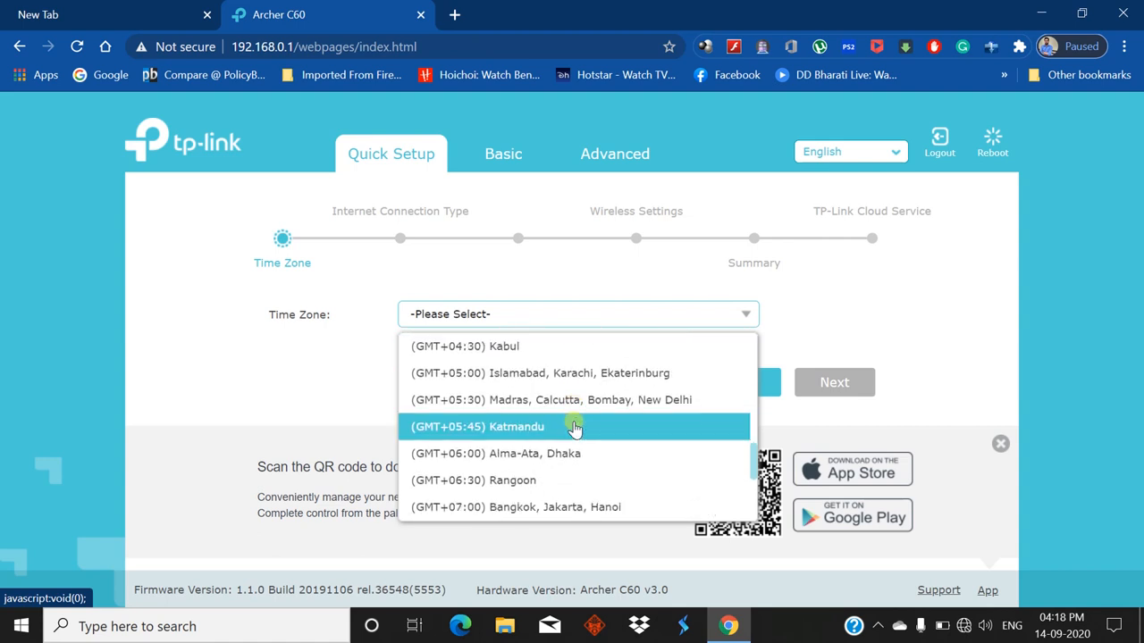
pyautogui.moveTo(536, 401)
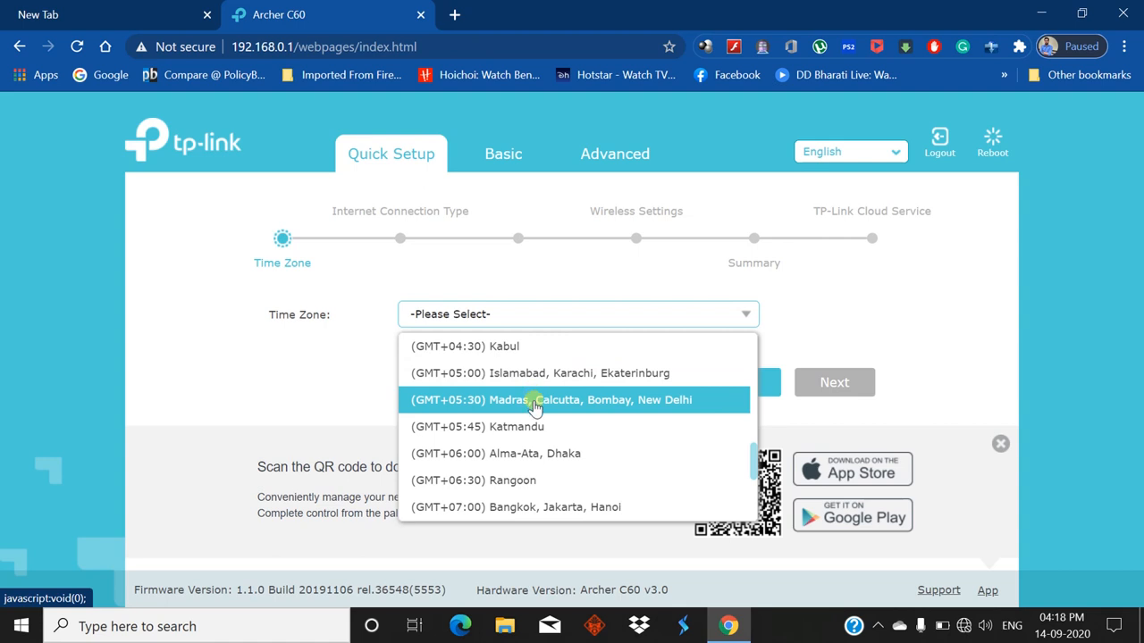
pyautogui.moveTo(662, 404)
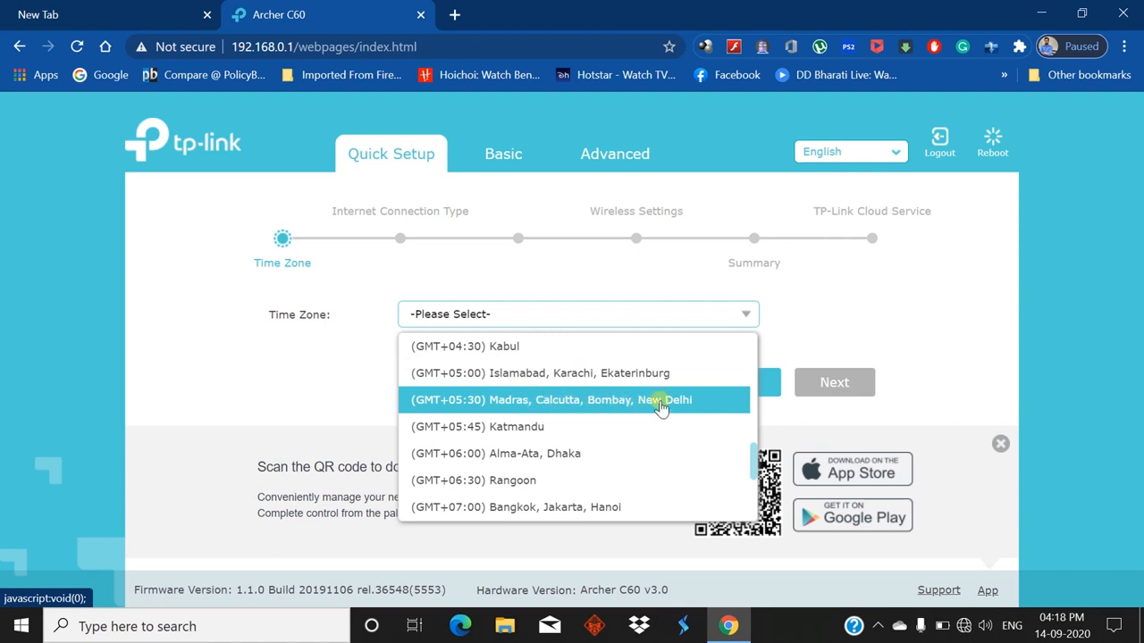
pyautogui.moveTo(486, 404)
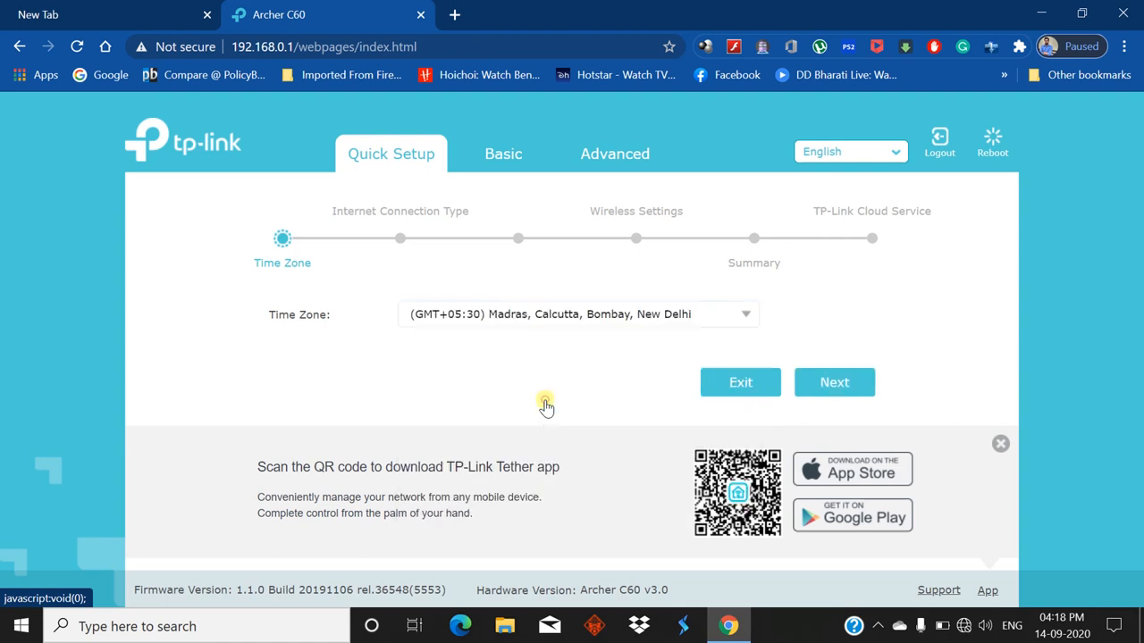
pyautogui.moveTo(821, 408)
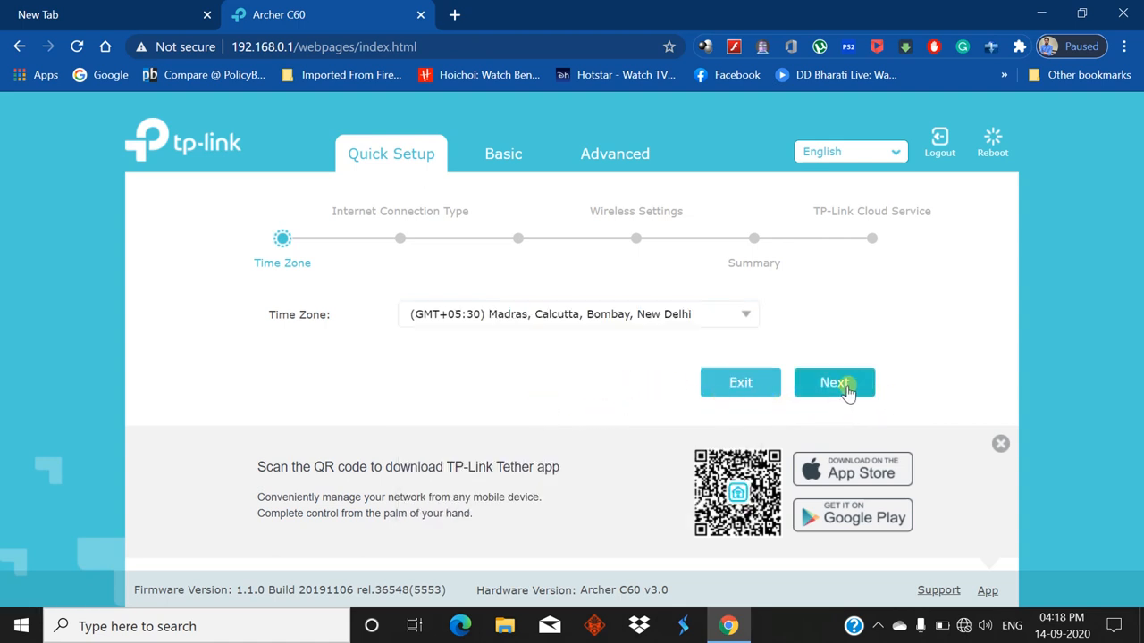
# Advance Quick Setup to the Internet Connection Type step with Dynamic IP marked.
pyautogui.click(835, 383)
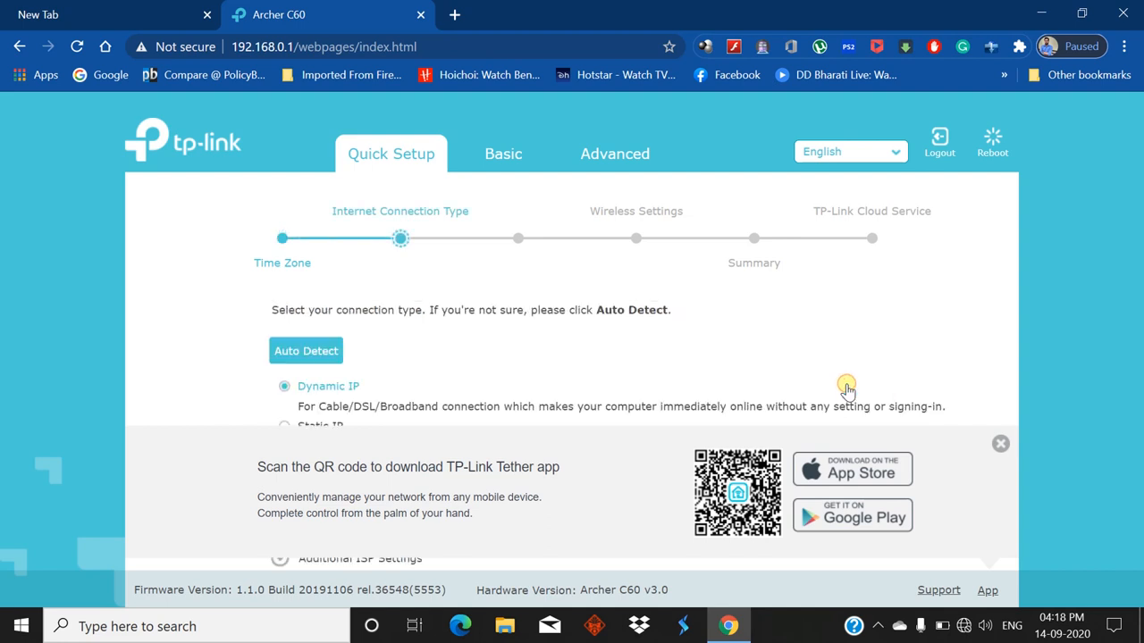
pyautogui.click(1001, 443)
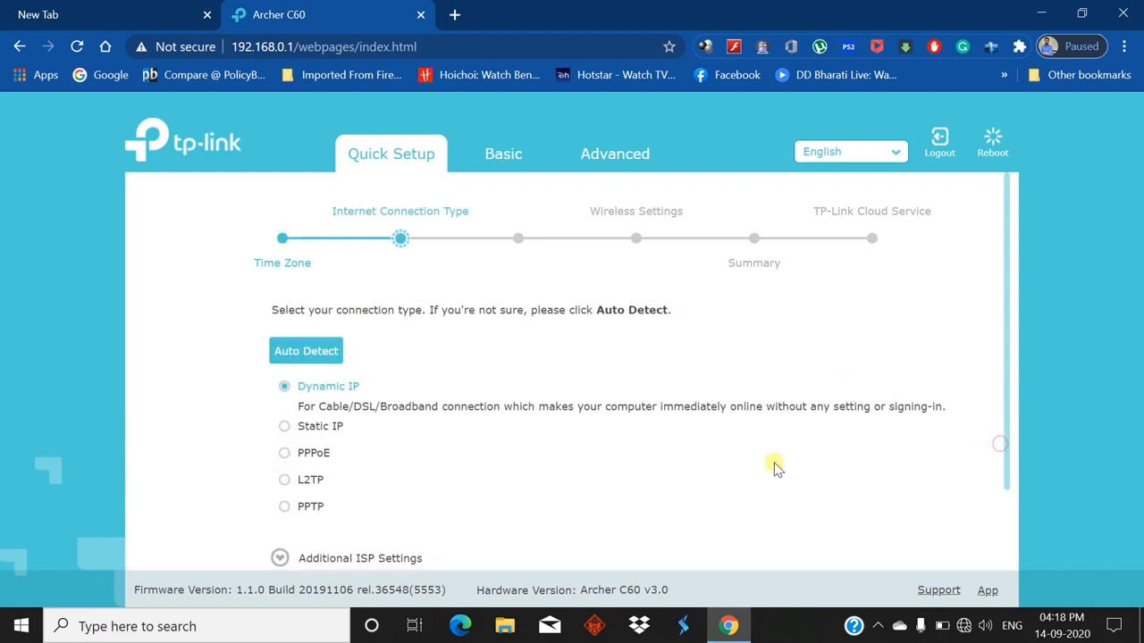
pyautogui.moveTo(325, 322)
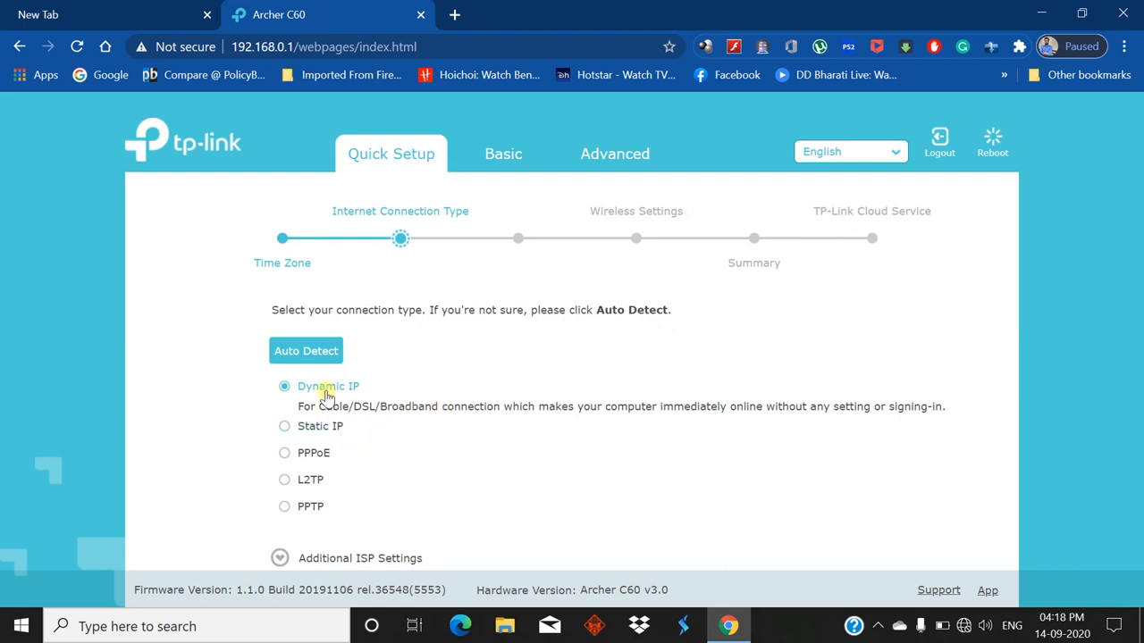
pyautogui.moveTo(331, 477)
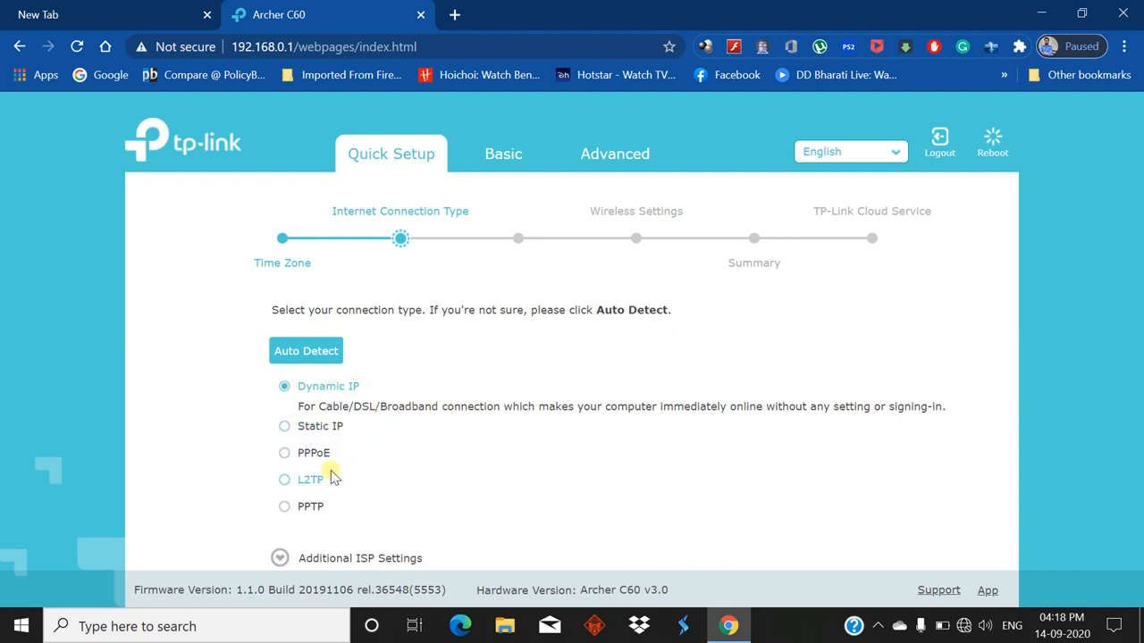
pyautogui.moveTo(323, 420)
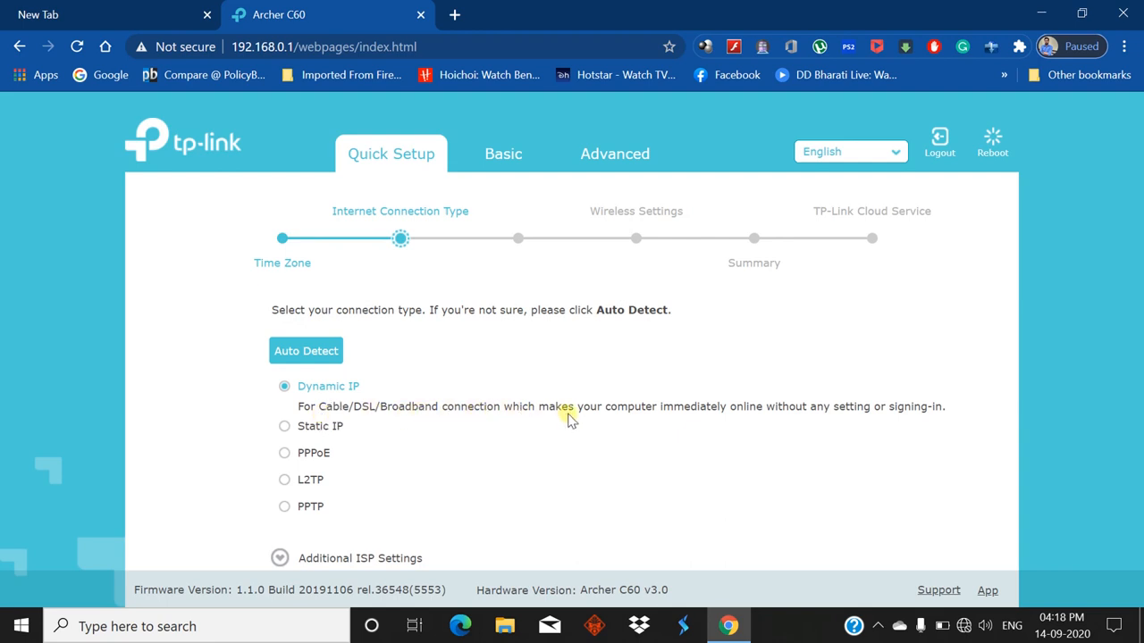
pyautogui.moveTo(776, 407)
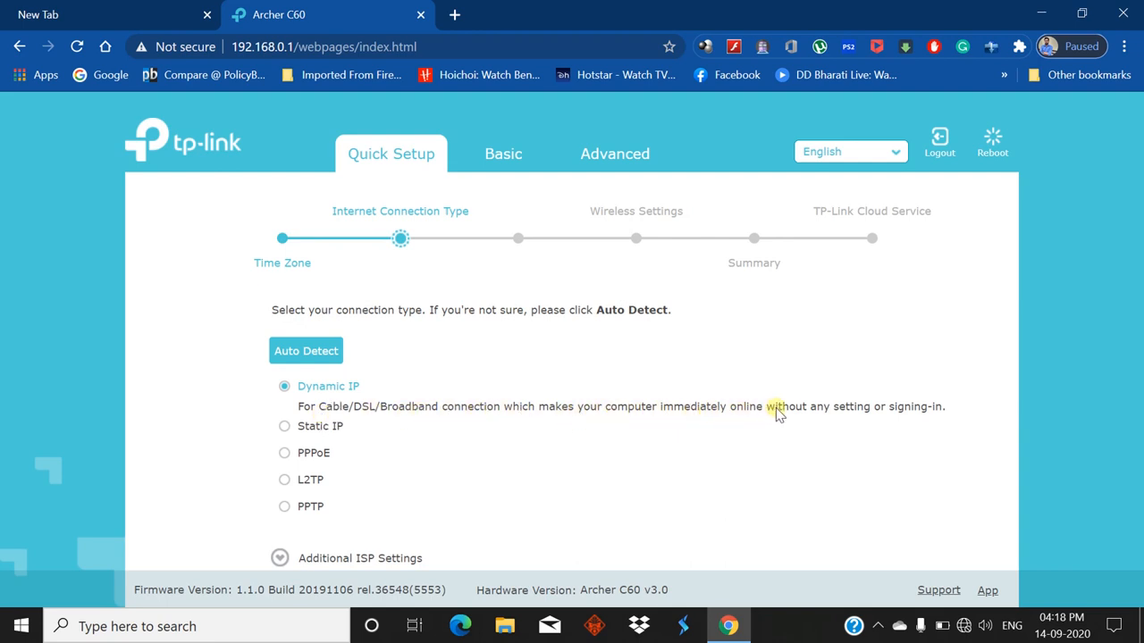
pyautogui.moveTo(693, 468)
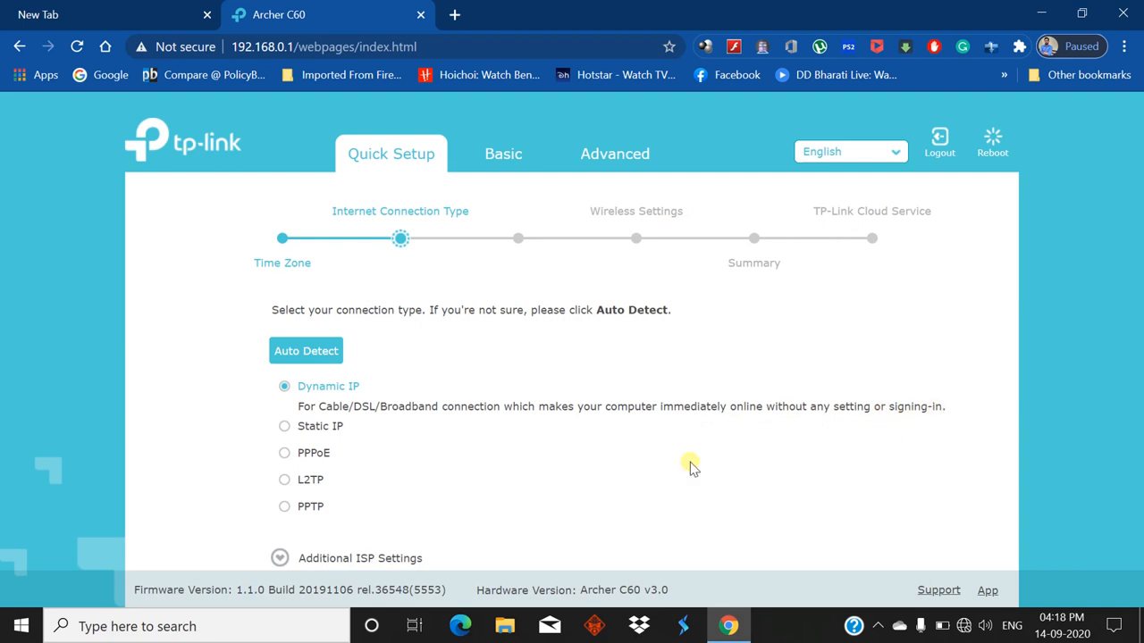
pyautogui.moveTo(319, 350)
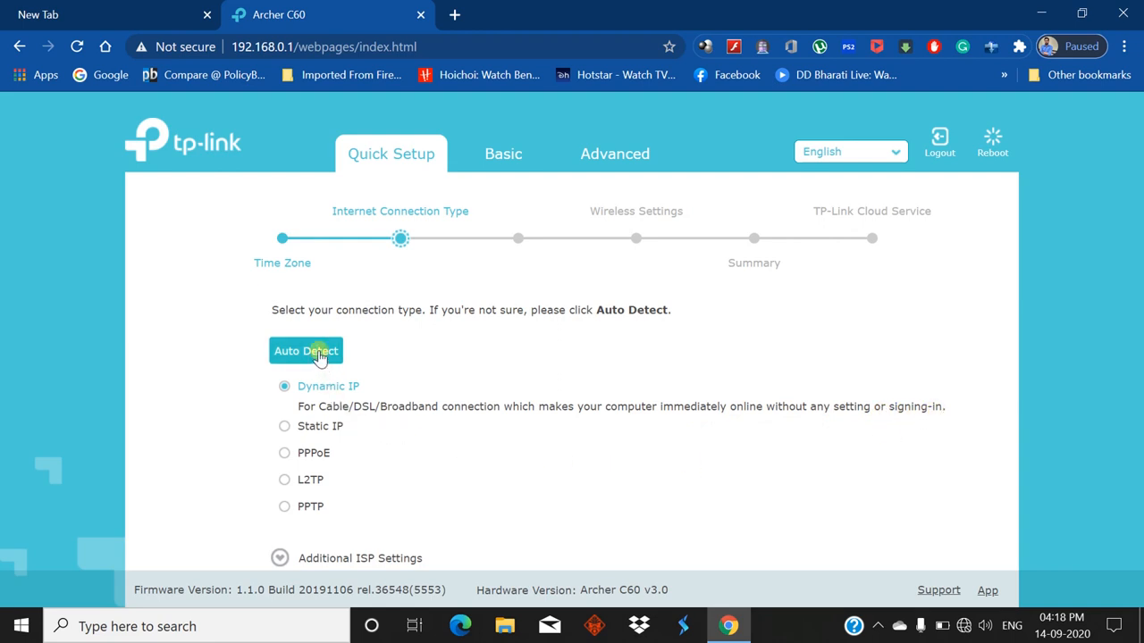
# Auto-detect the internet connection type, which selects Static IP.
pyautogui.click(284, 413)
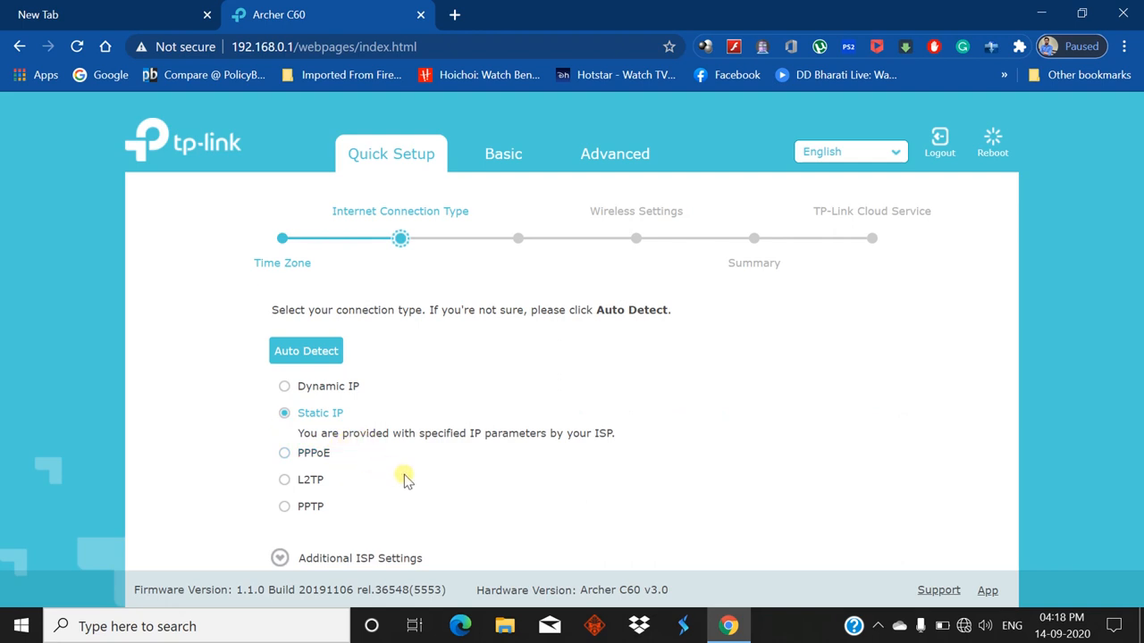
pyautogui.moveTo(420, 475)
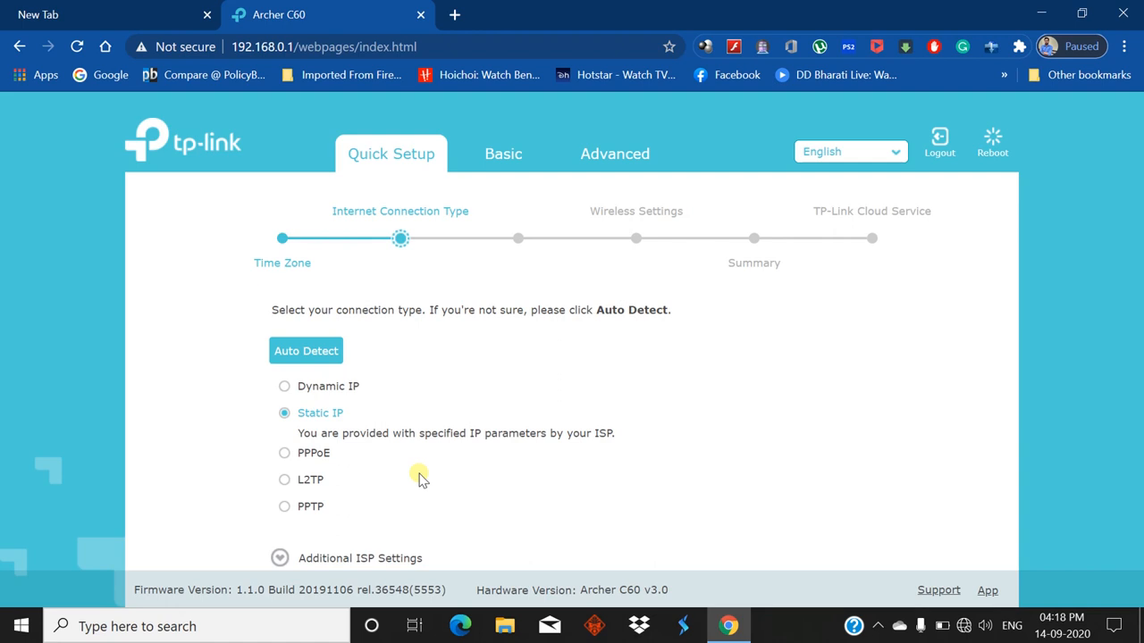
pyautogui.moveTo(458, 468)
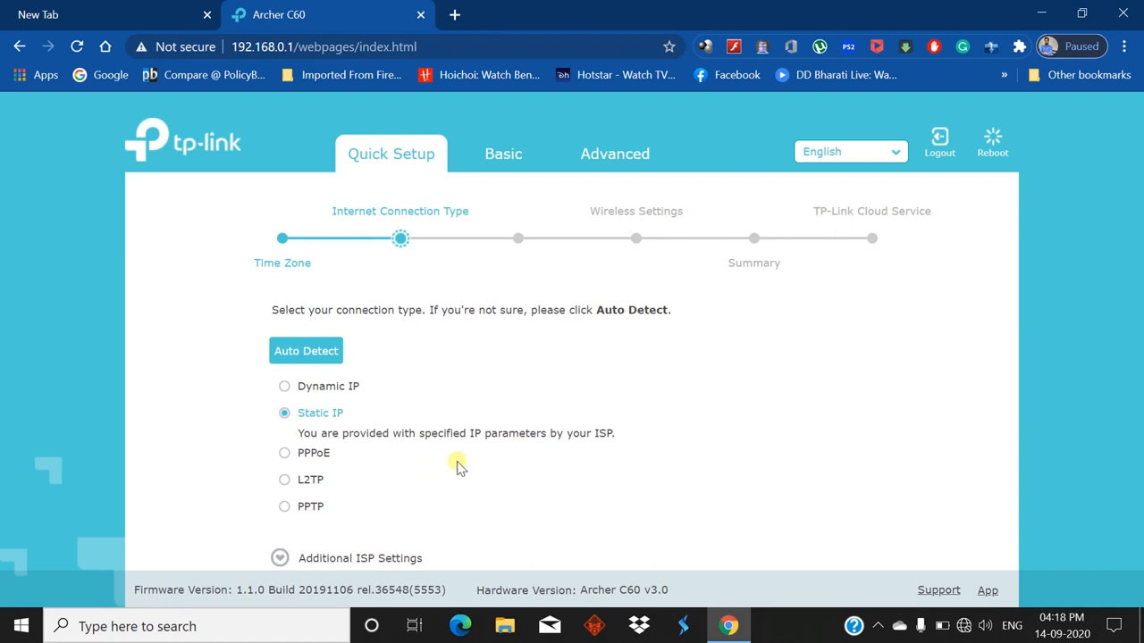
pyautogui.moveTo(474, 468)
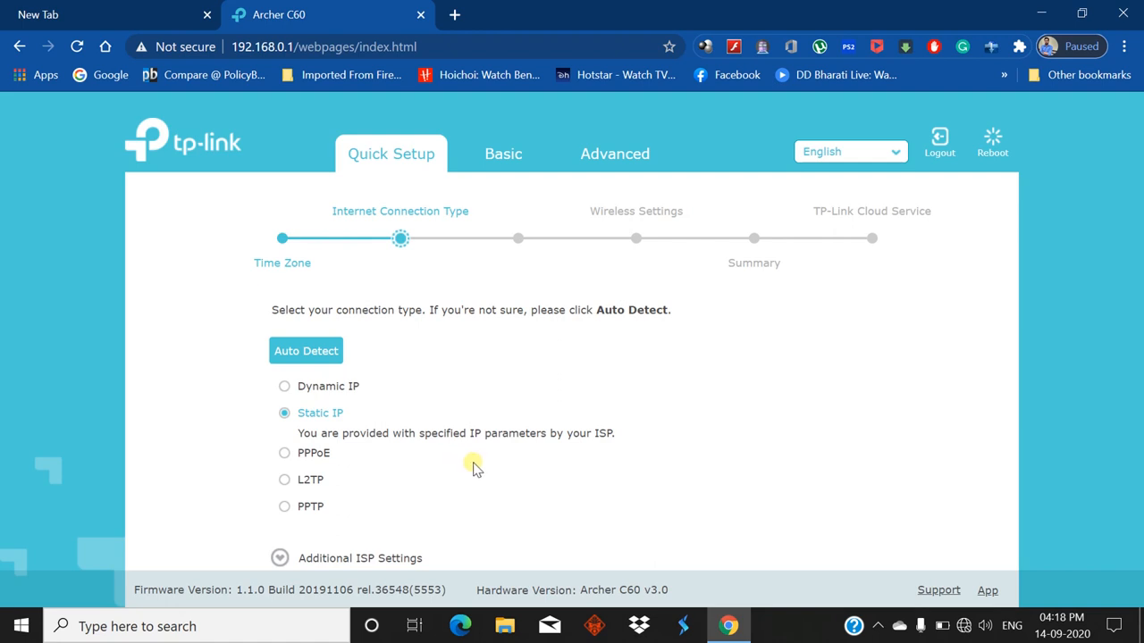
pyautogui.moveTo(496, 472)
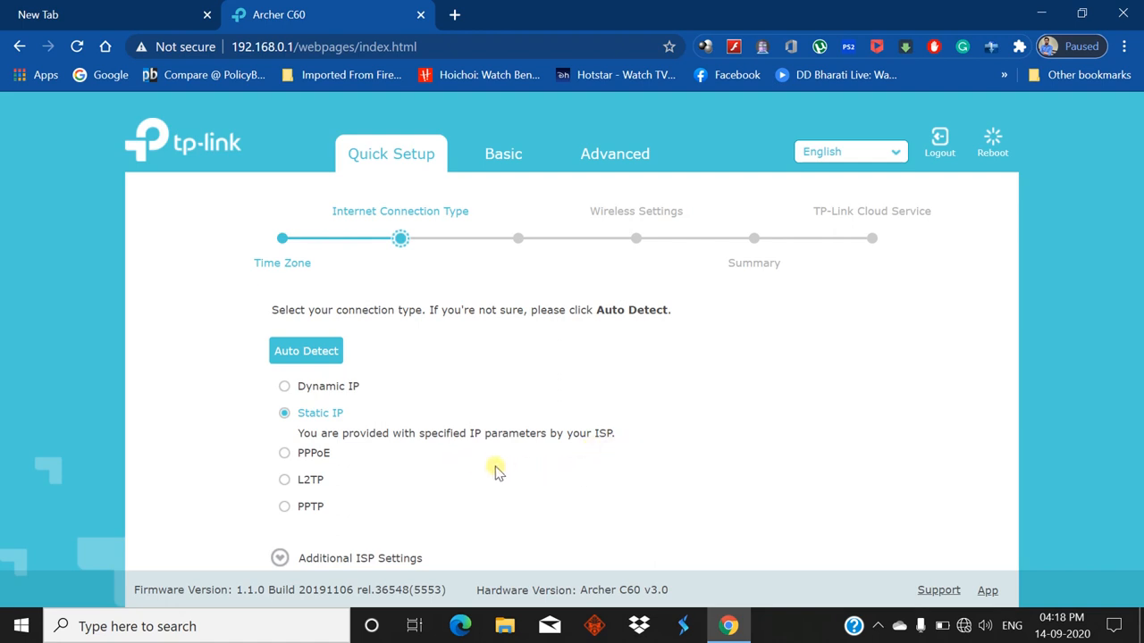
pyautogui.scroll(-3)
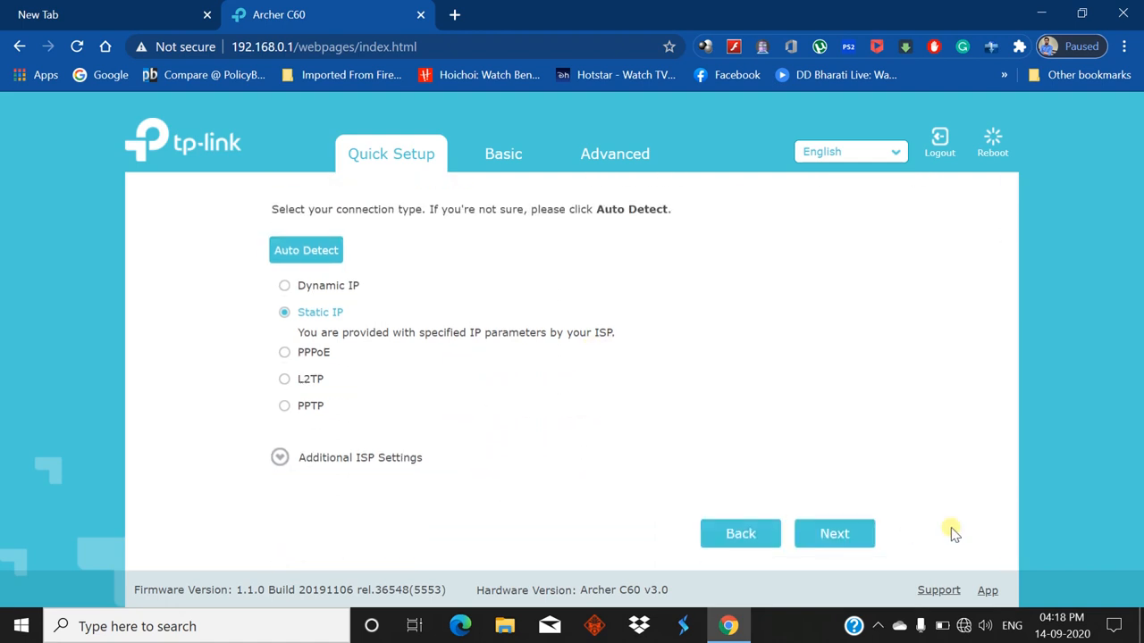
# Enter static IP address 172.21.235.69 and subnet mask 255.255.255.128.
pyautogui.click(833, 532)
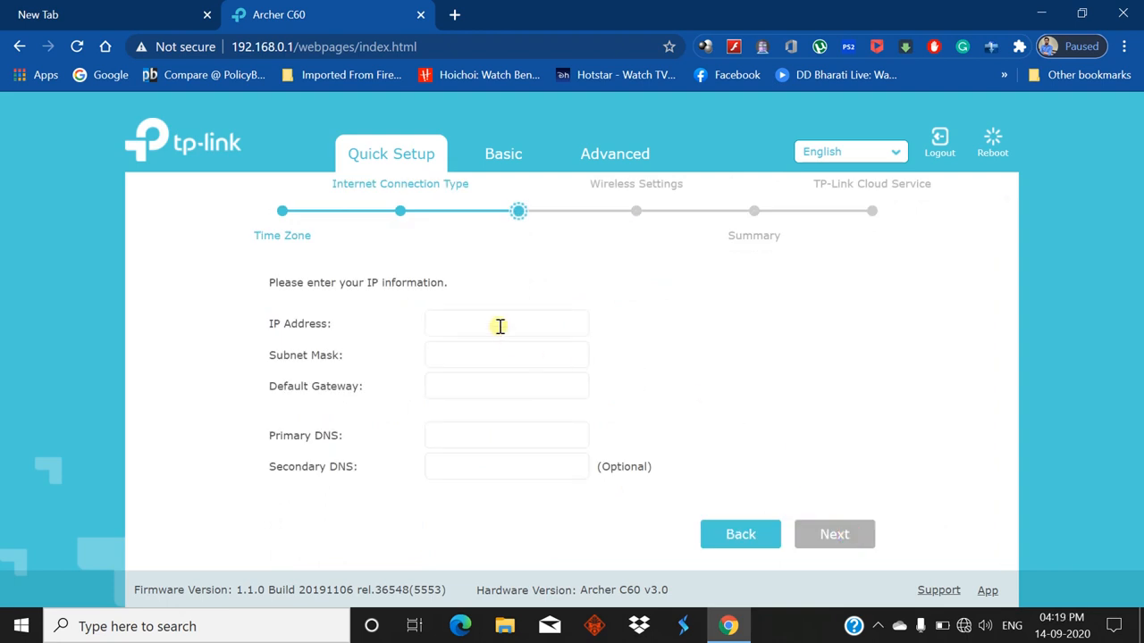
pyautogui.click(508, 323)
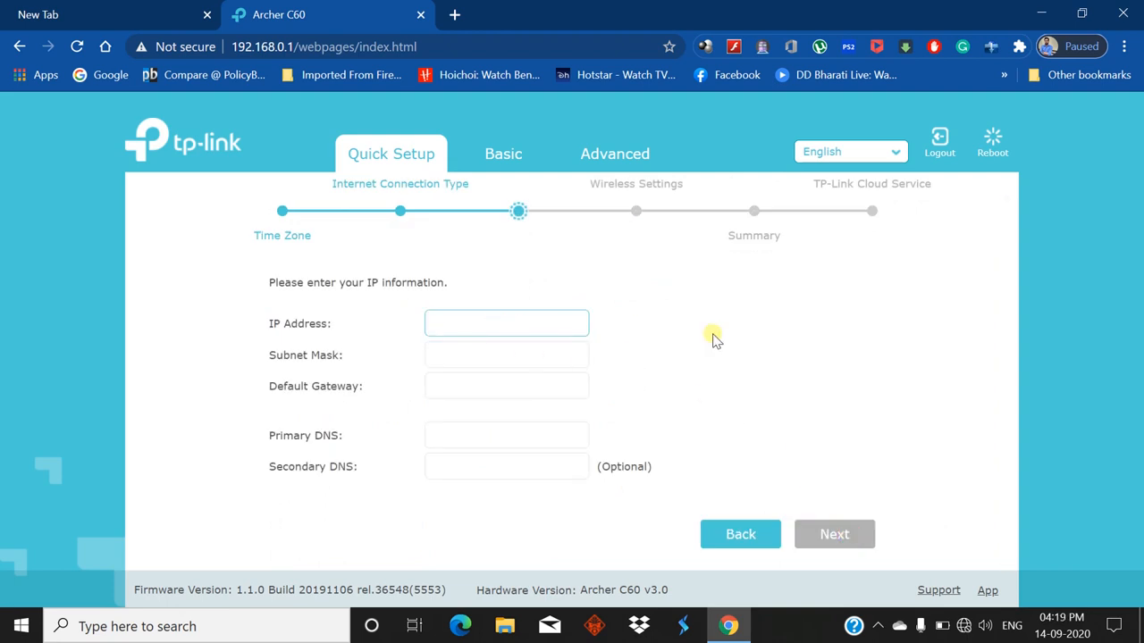
pyautogui.click(507, 324)
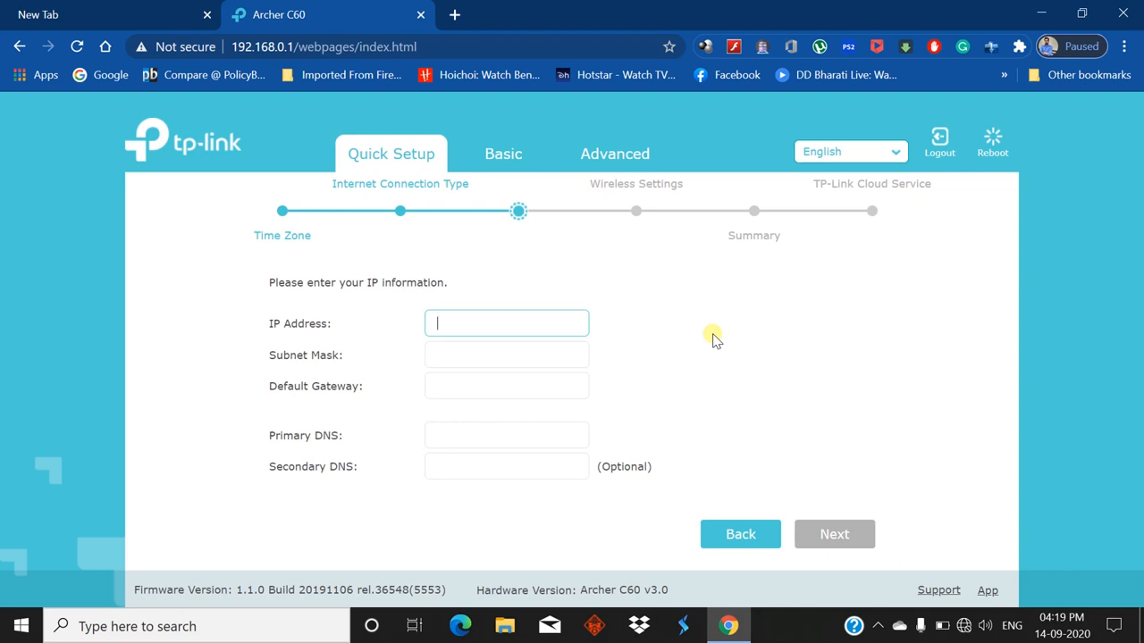
pyautogui.write('172.')
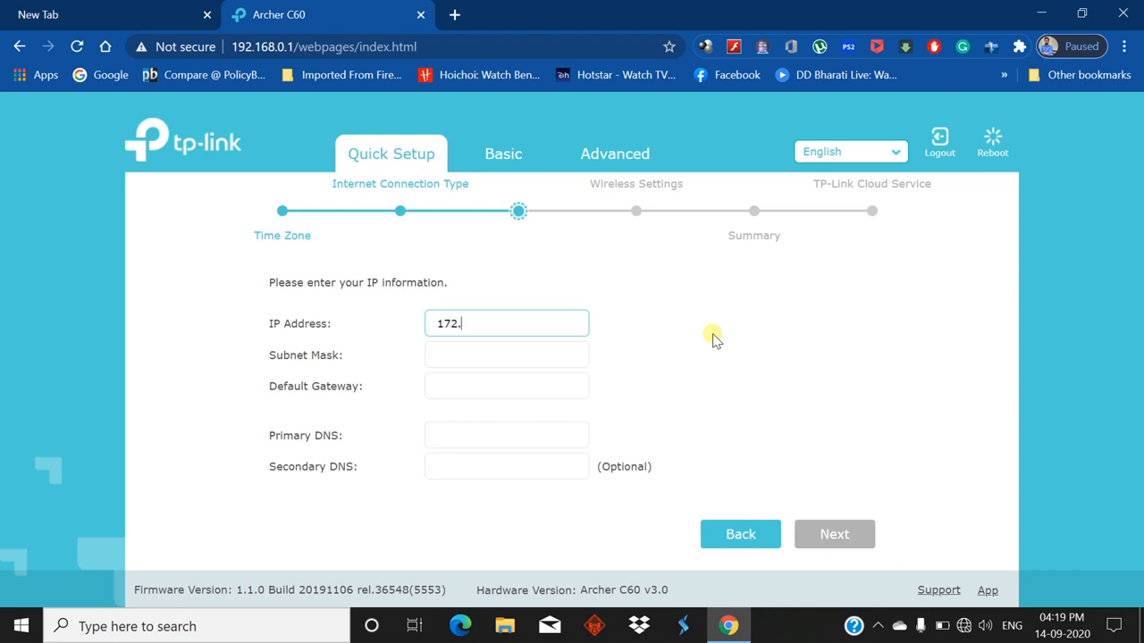
pyautogui.write('21')
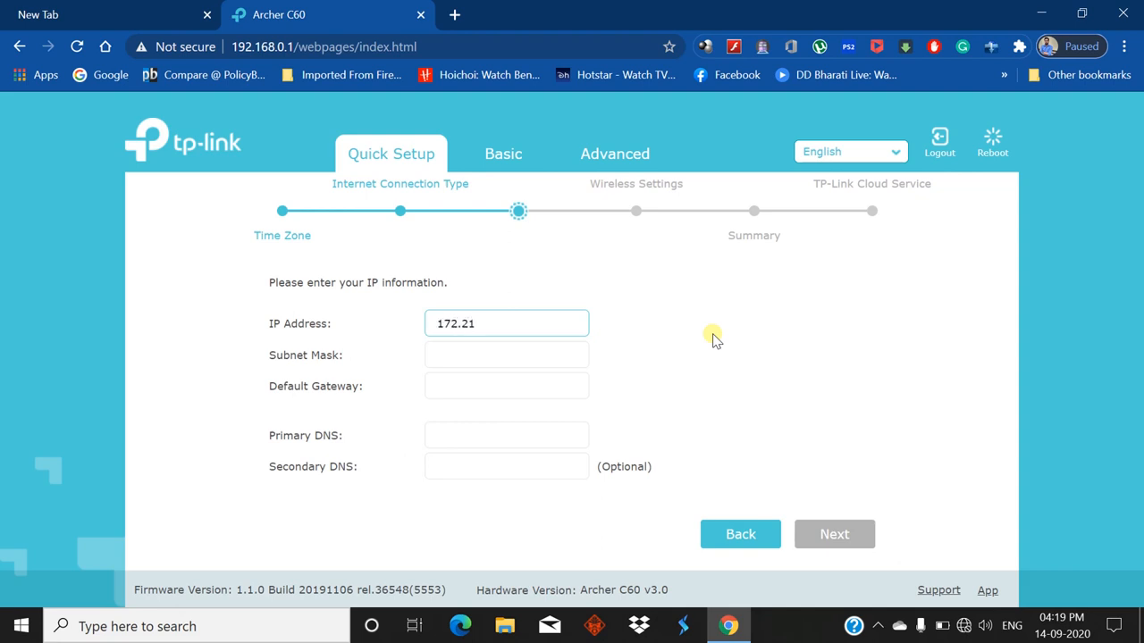
pyautogui.write('.235')
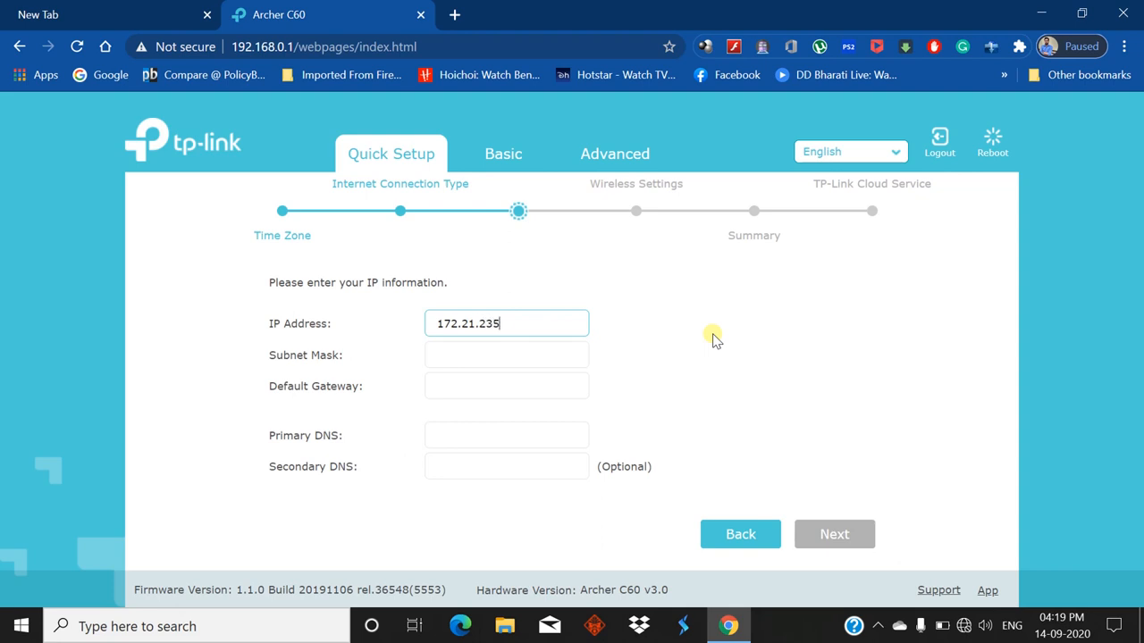
pyautogui.write('.6')
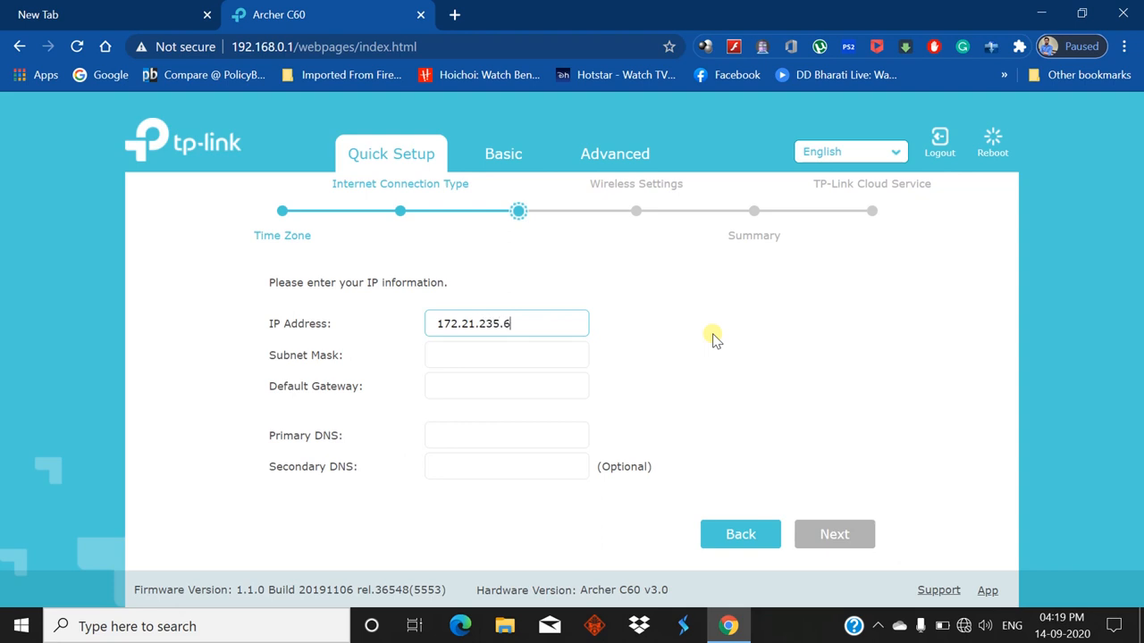
pyautogui.write('9')
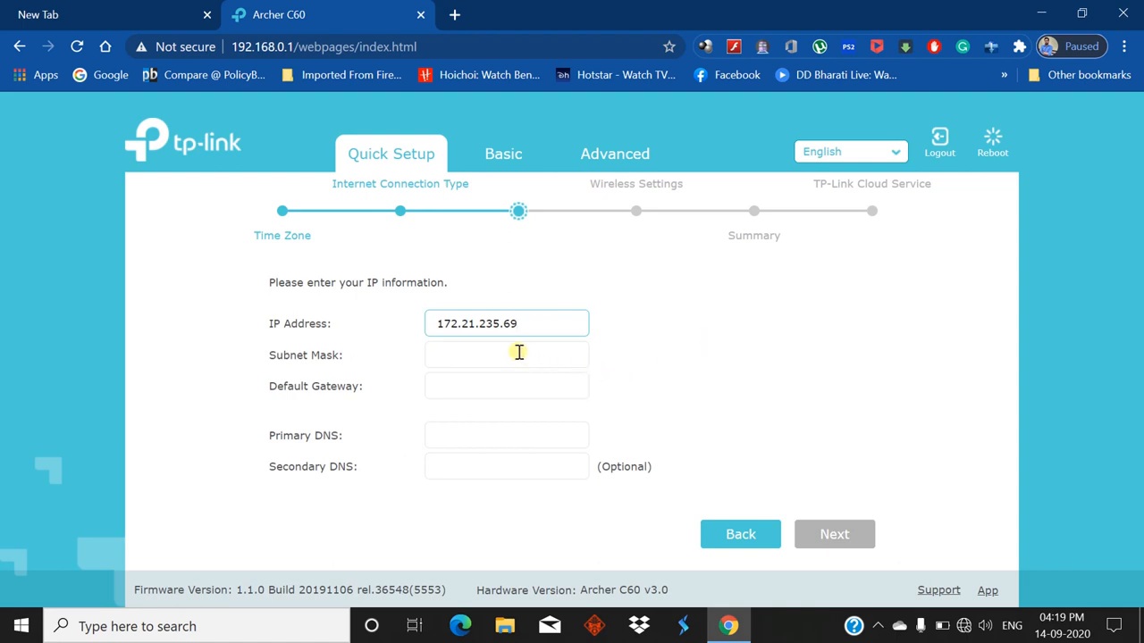
pyautogui.click(508, 354)
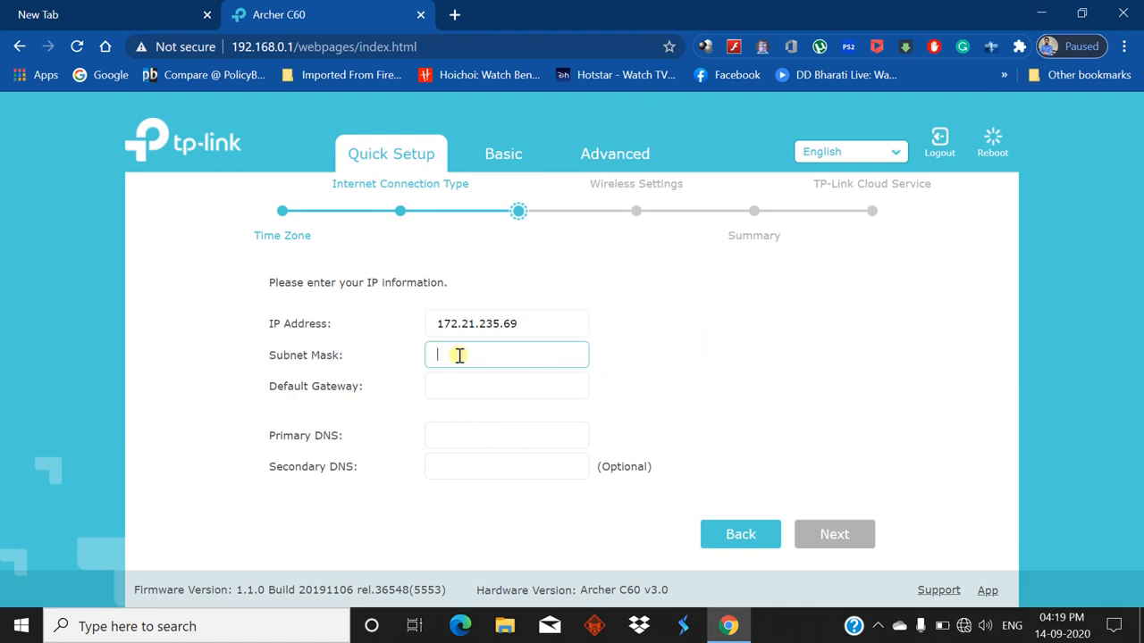
pyautogui.moveTo(767, 384)
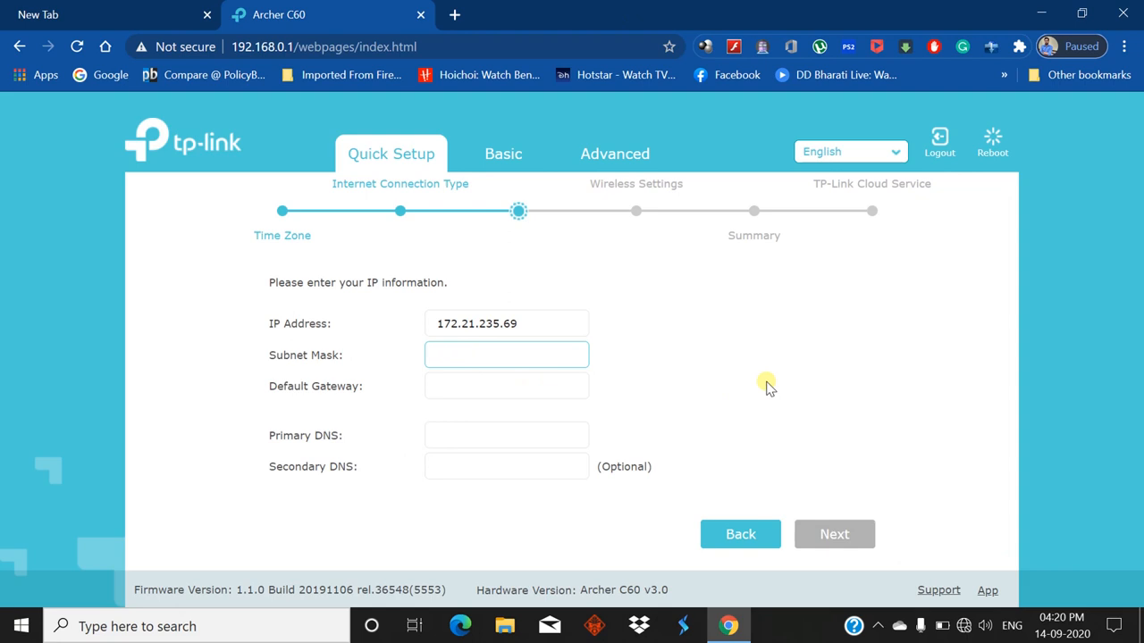
pyautogui.write('255.255.255.128')
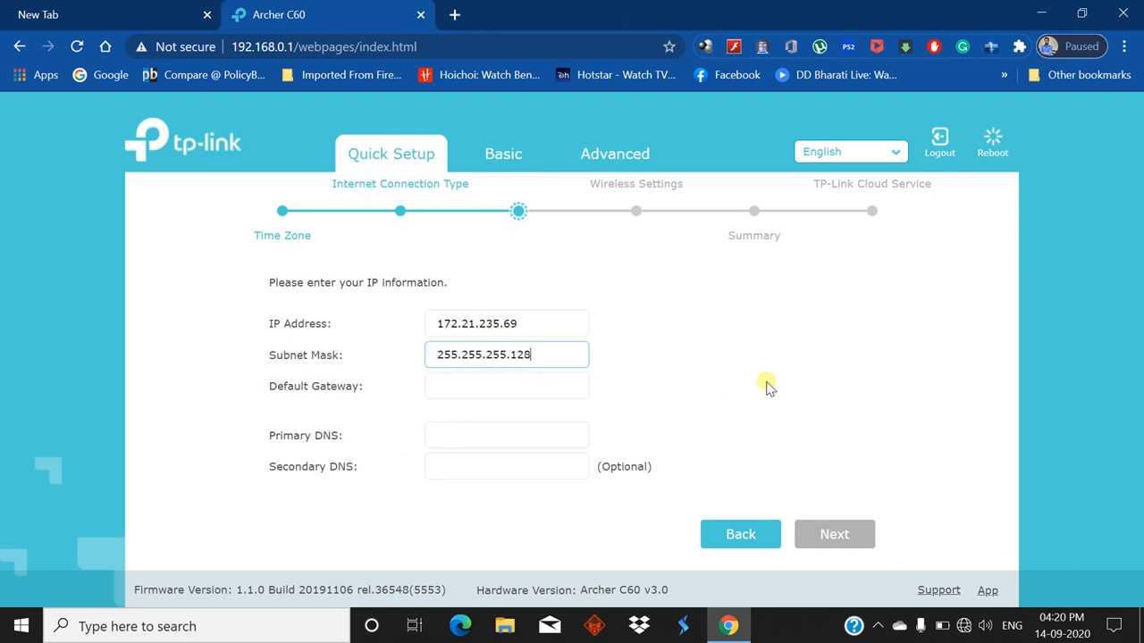
# Enter default gateway 172.21.235.1, primary DNS 172.21.69.0 and secondary DNS 4.2.2.2.
pyautogui.click(508, 386)
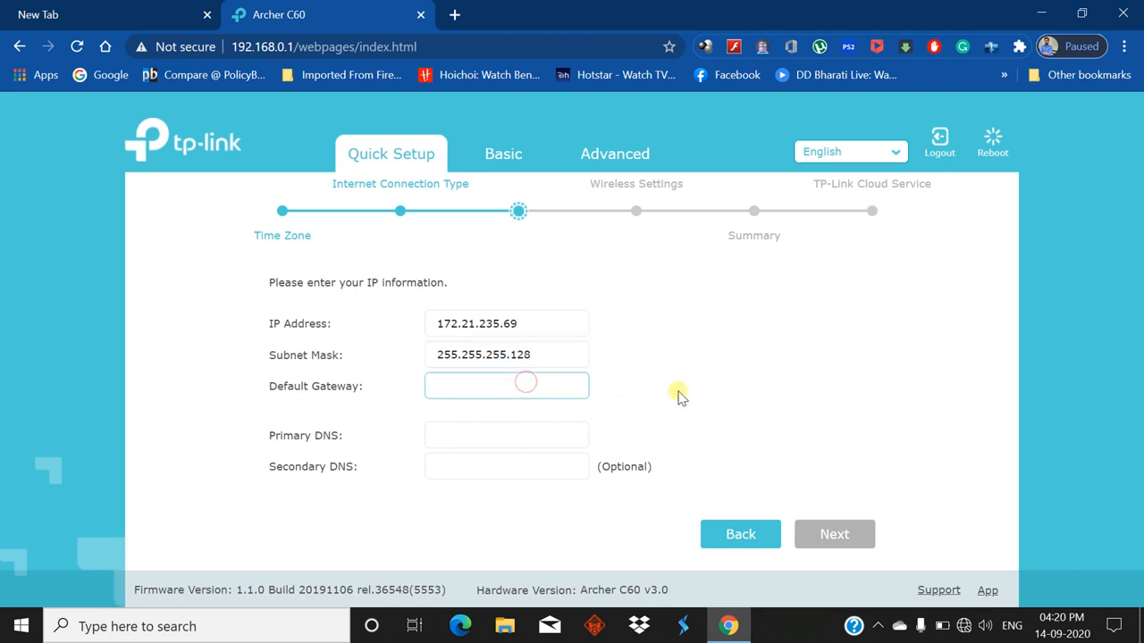
pyautogui.write('1')
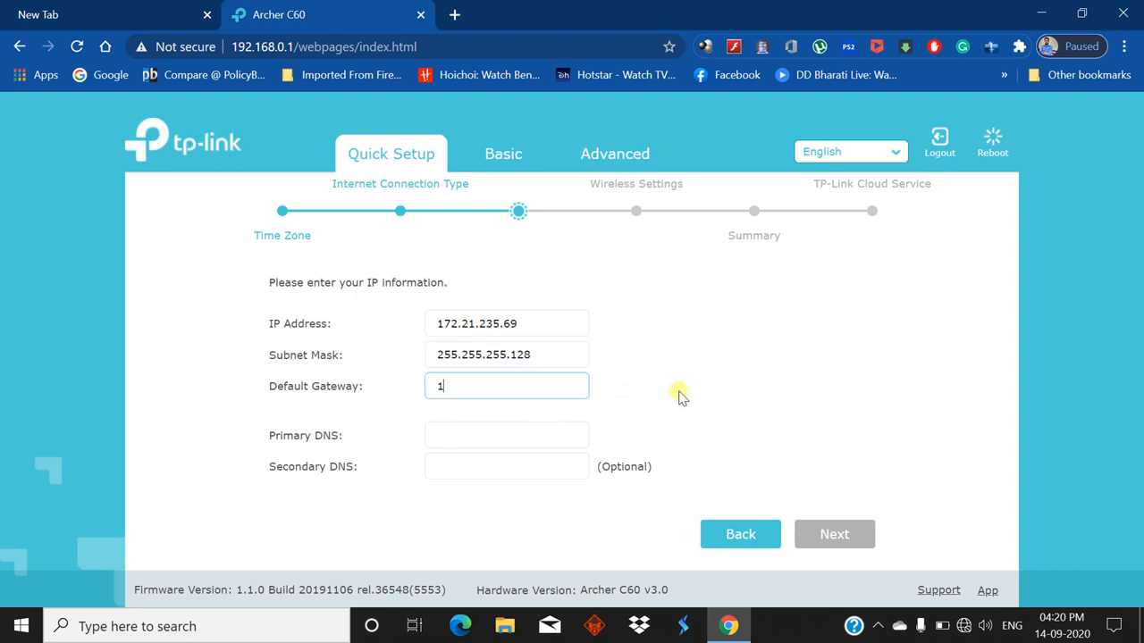
pyautogui.write('72.21')
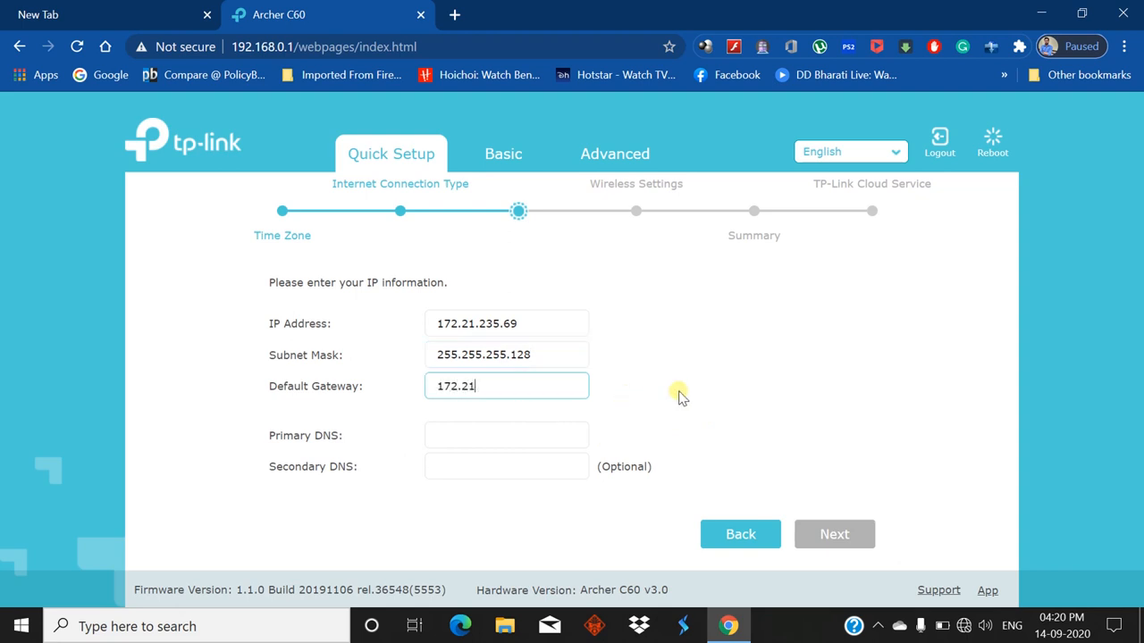
pyautogui.write('.235')
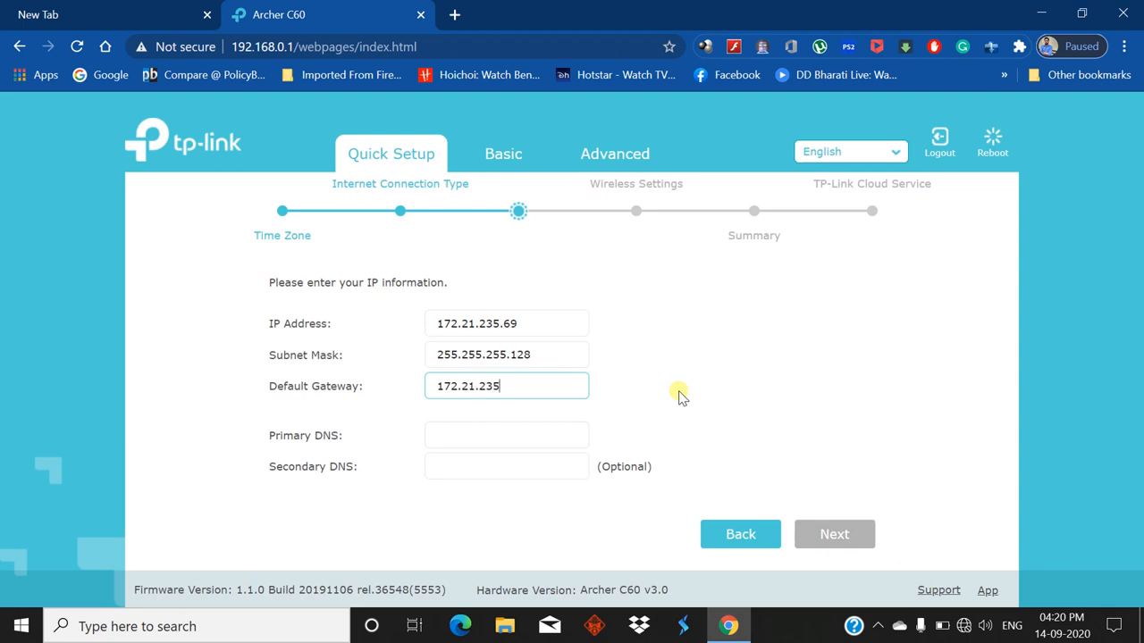
pyautogui.write('.1')
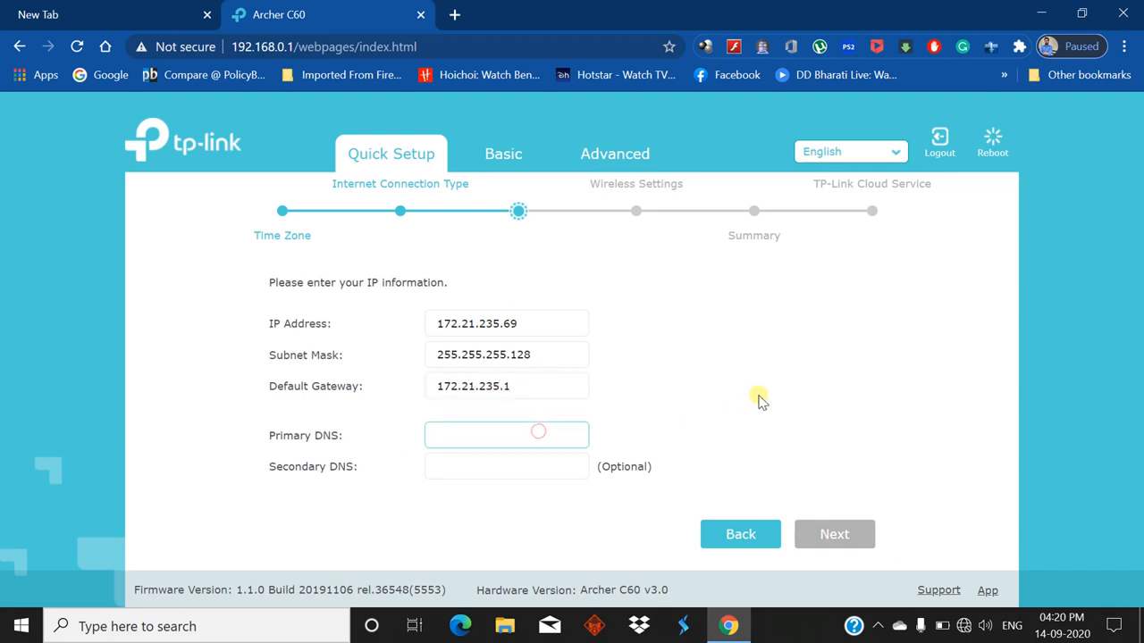
pyautogui.write('172')
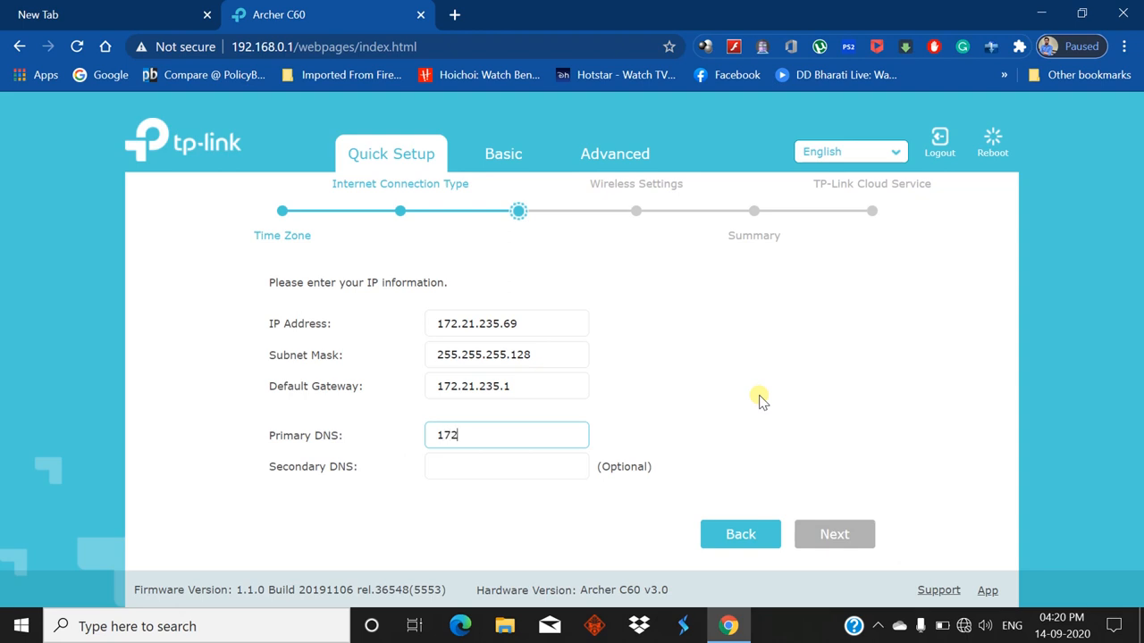
pyautogui.write('.21.6')
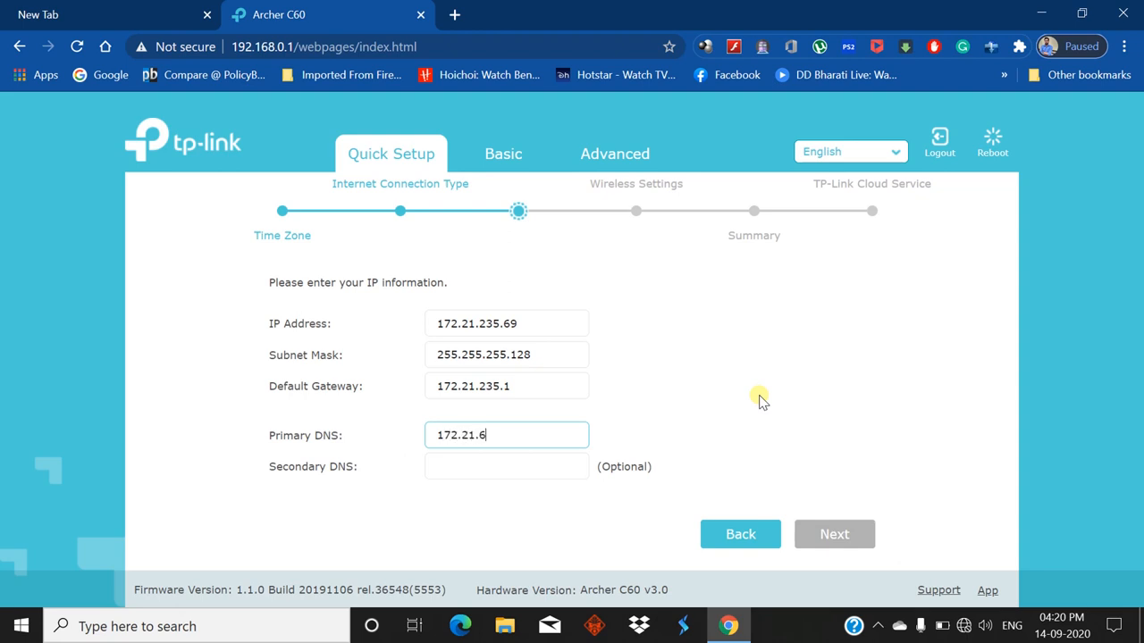
pyautogui.write('9.0')
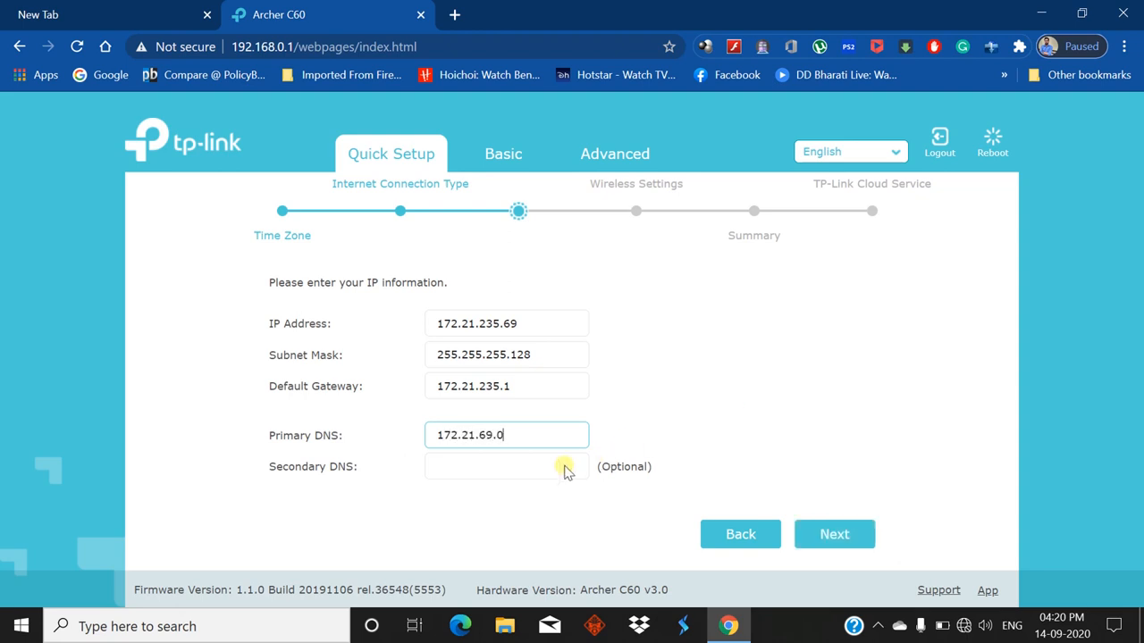
pyautogui.click(506, 467)
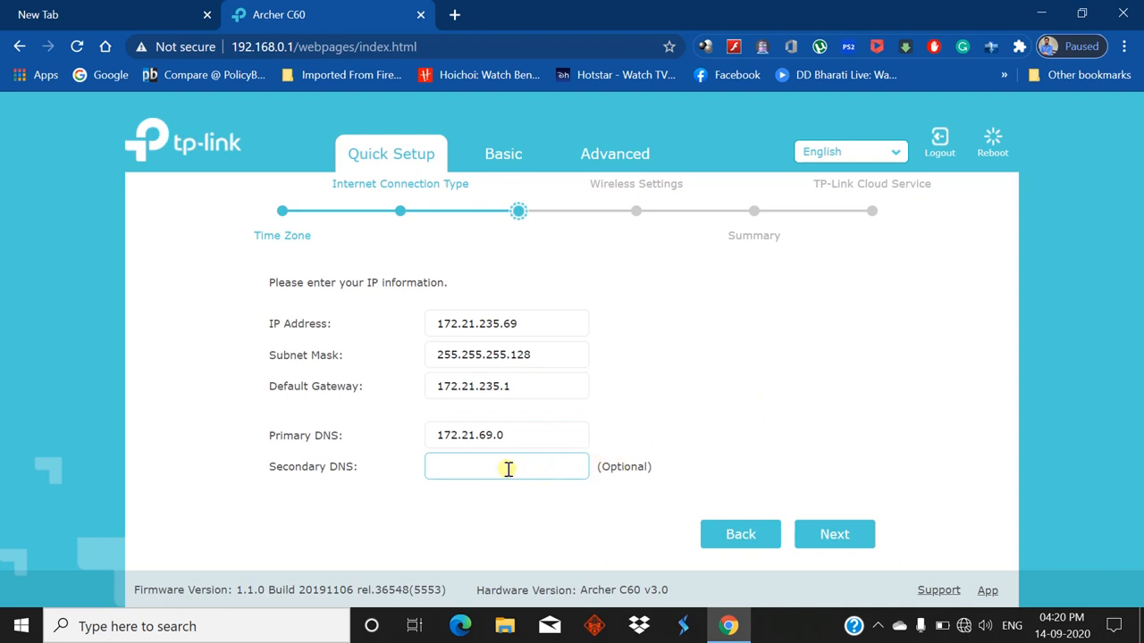
pyautogui.click(505, 467)
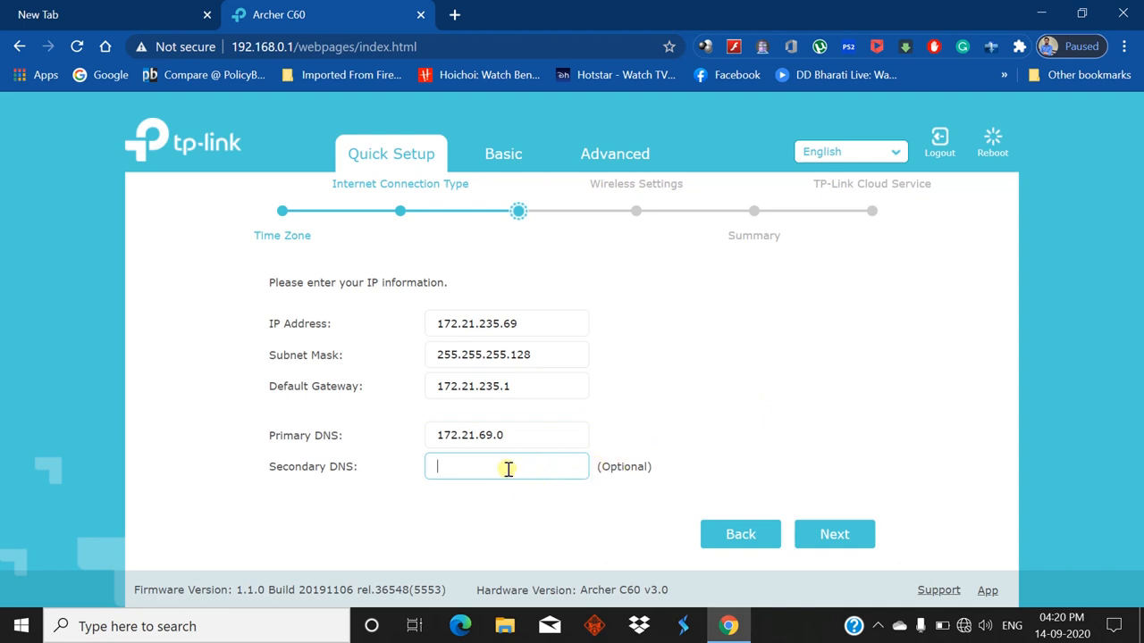
pyautogui.write('4')
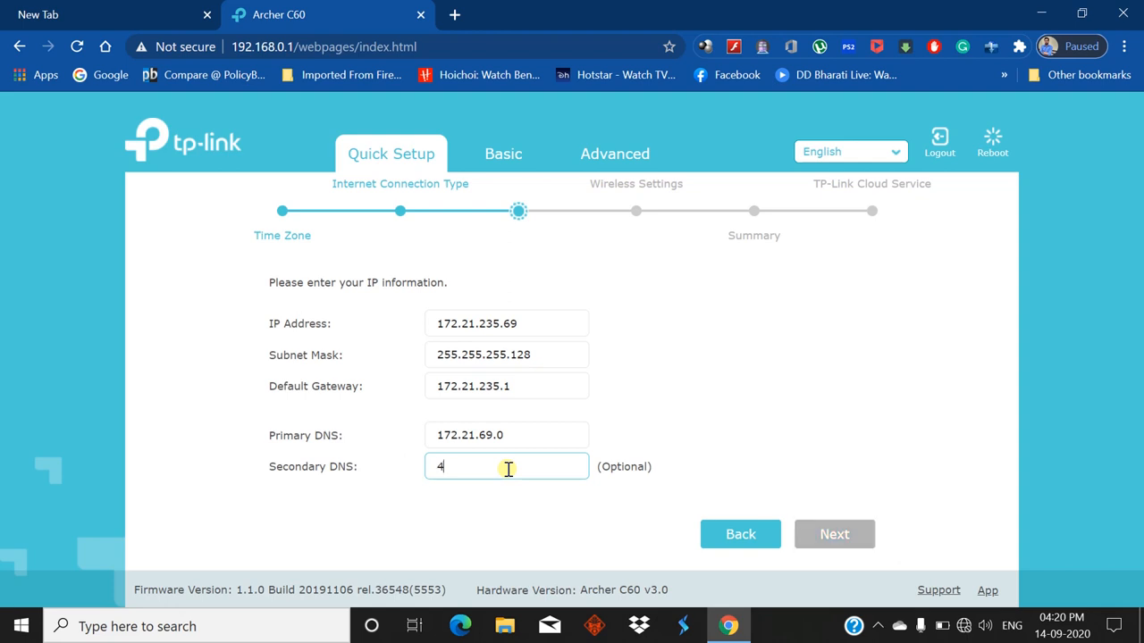
pyautogui.write('.2.2.2')
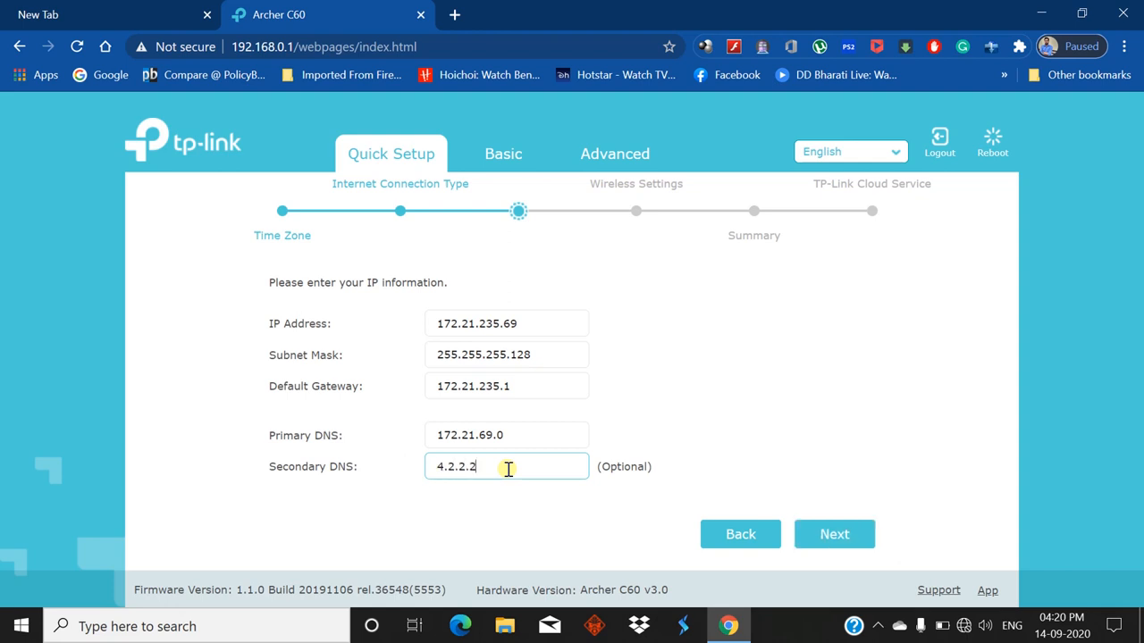
pyautogui.moveTo(471, 386)
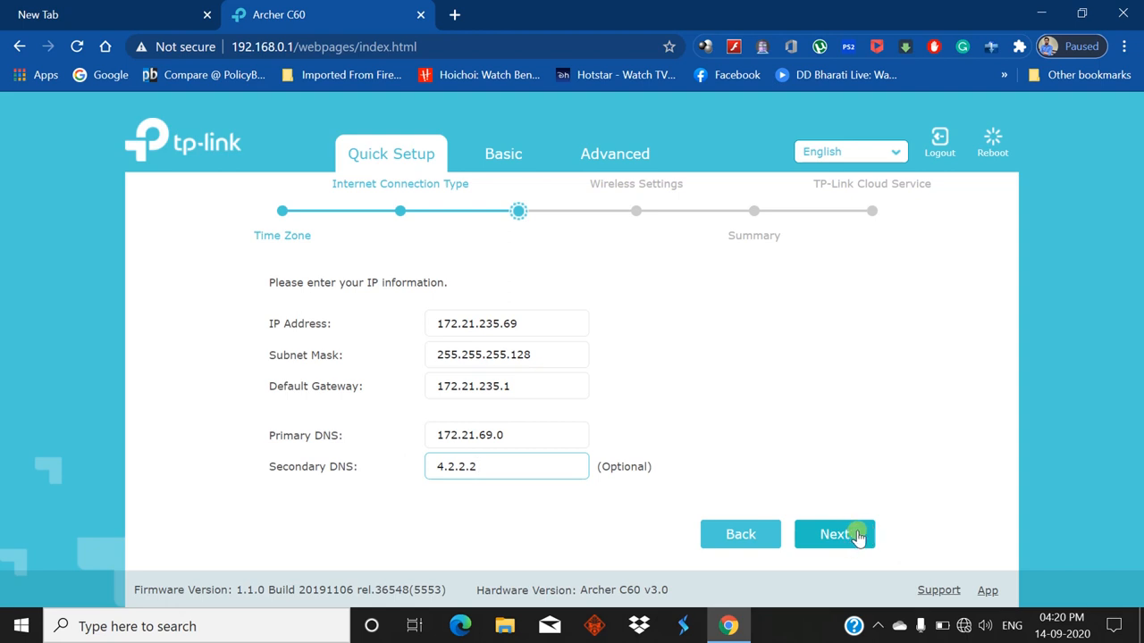
# Advance to Wireless Settings and toggle the 2.4GHz radio checkbox, leaving it enabled.
pyautogui.click(833, 532)
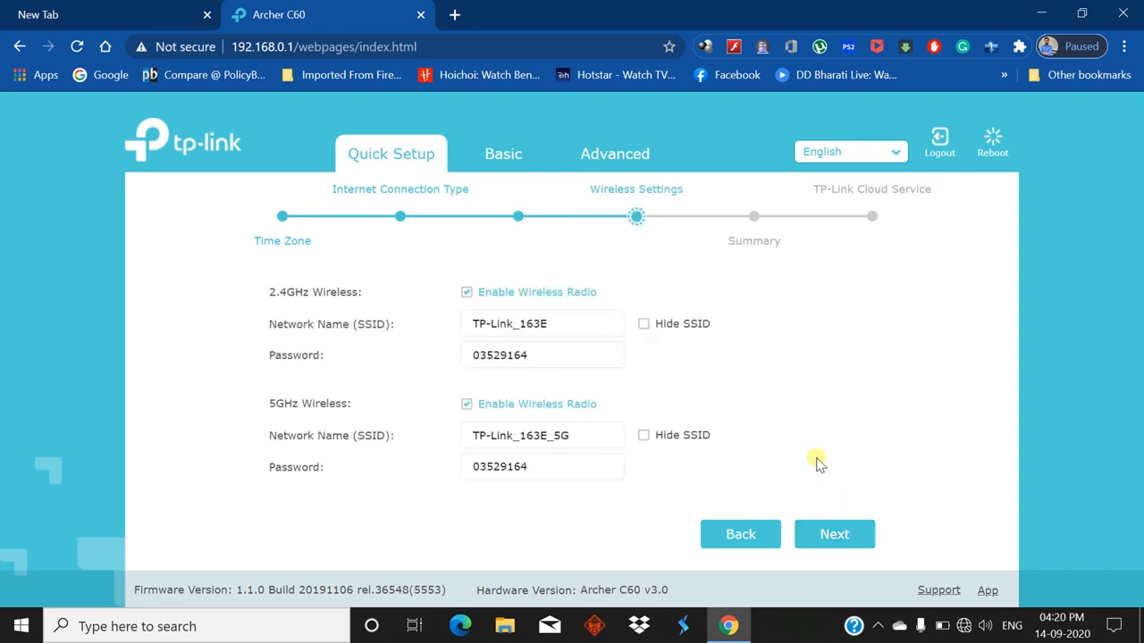
pyautogui.moveTo(521, 301)
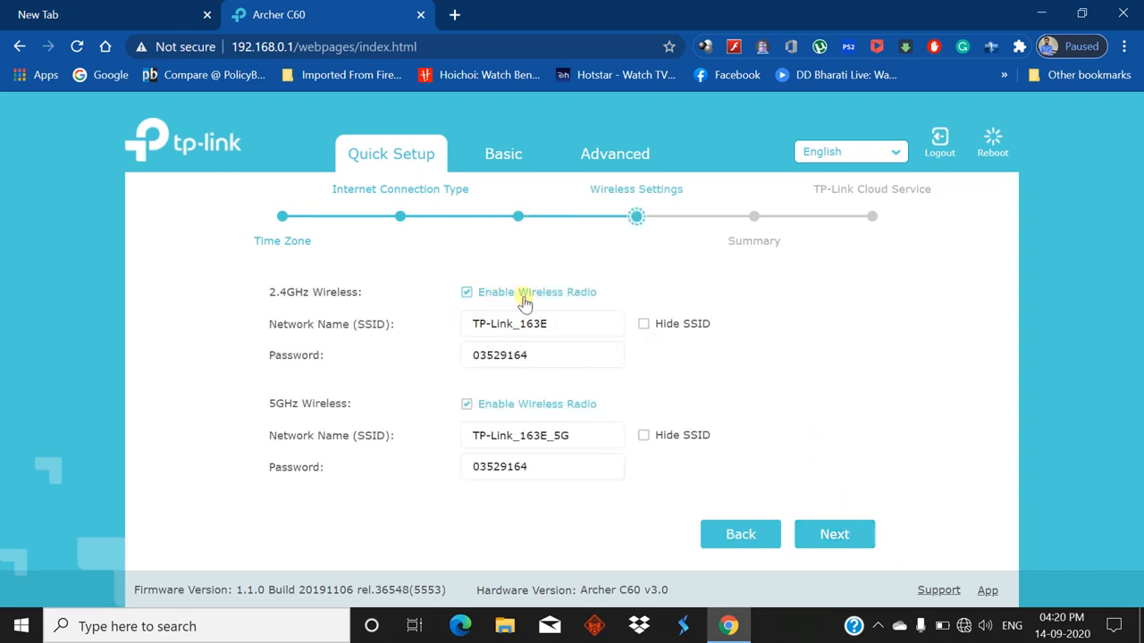
pyautogui.moveTo(599, 400)
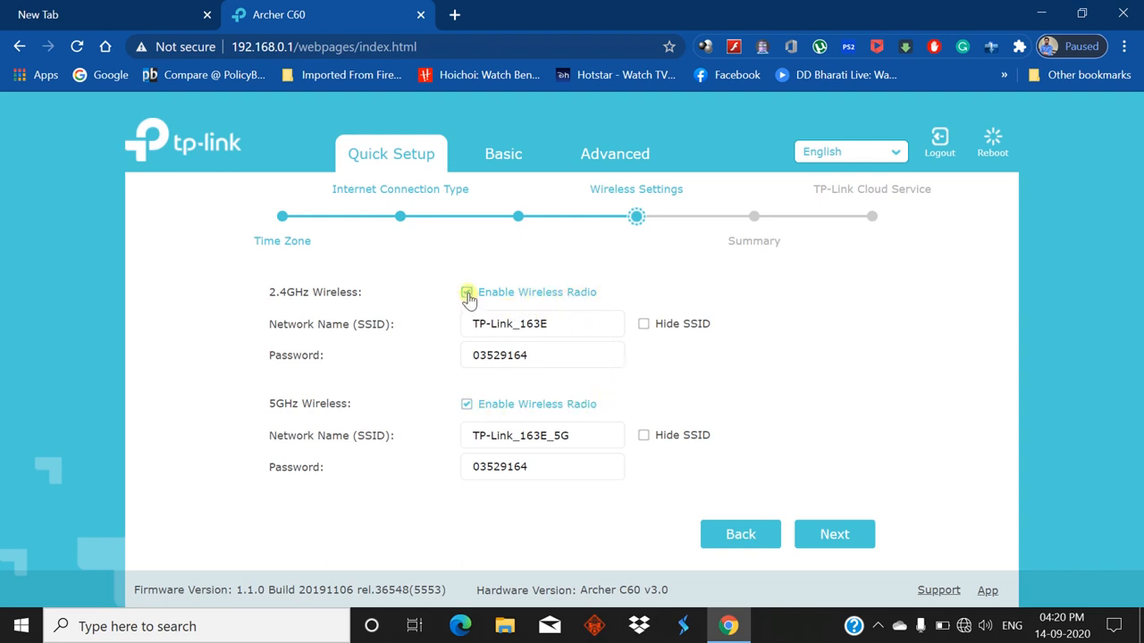
pyautogui.click(465, 293)
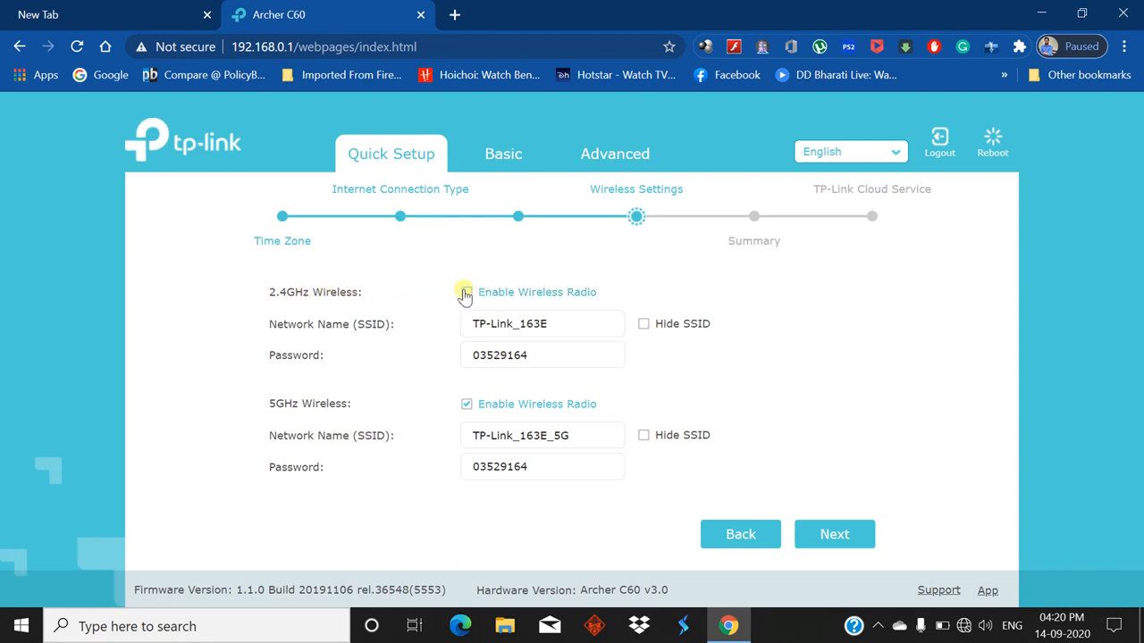
pyautogui.click(465, 293)
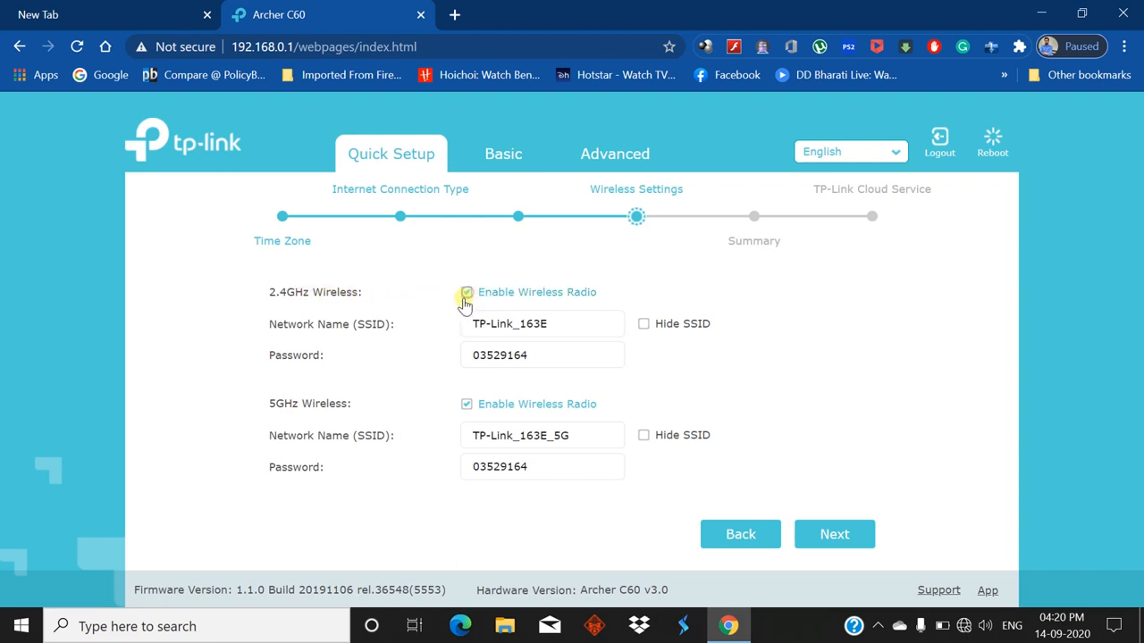
pyautogui.click(465, 293)
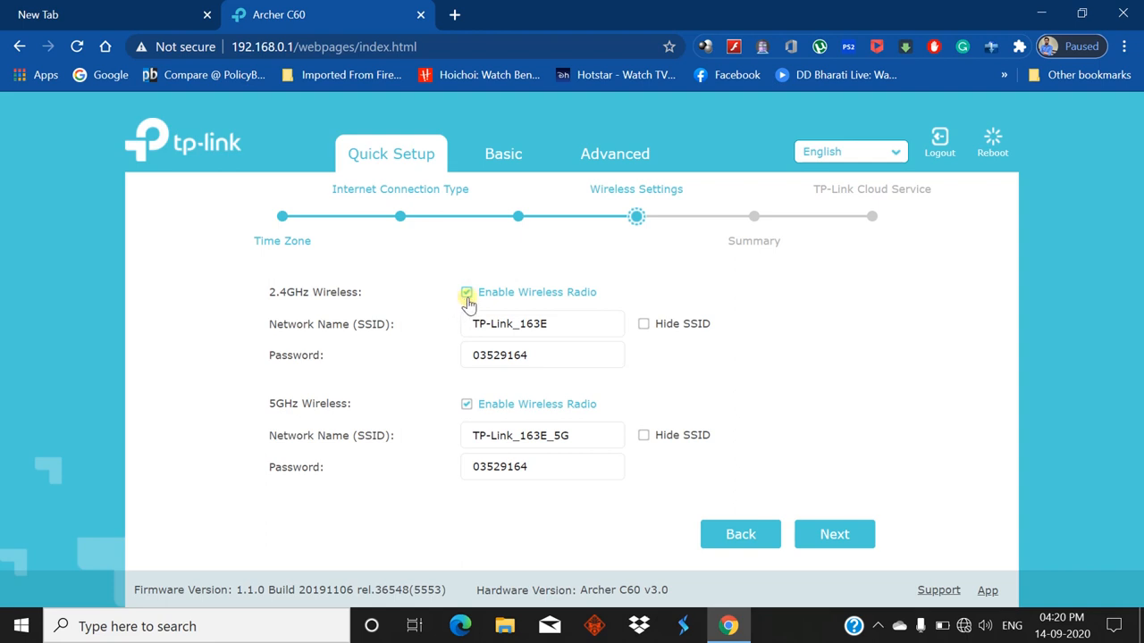
pyautogui.moveTo(343, 297)
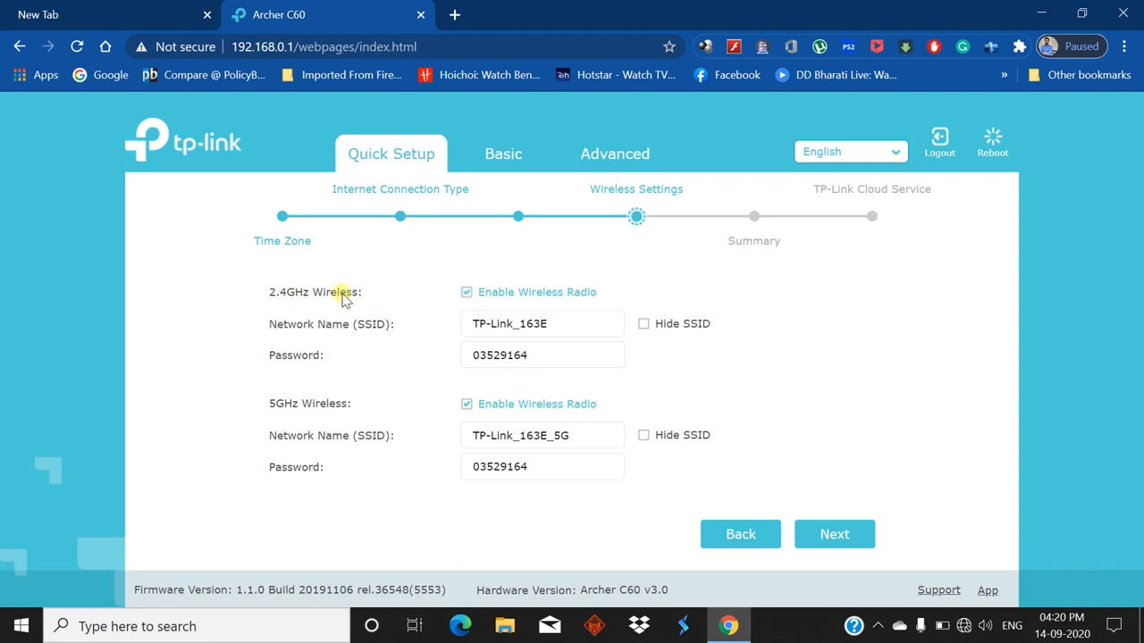
pyautogui.moveTo(516, 300)
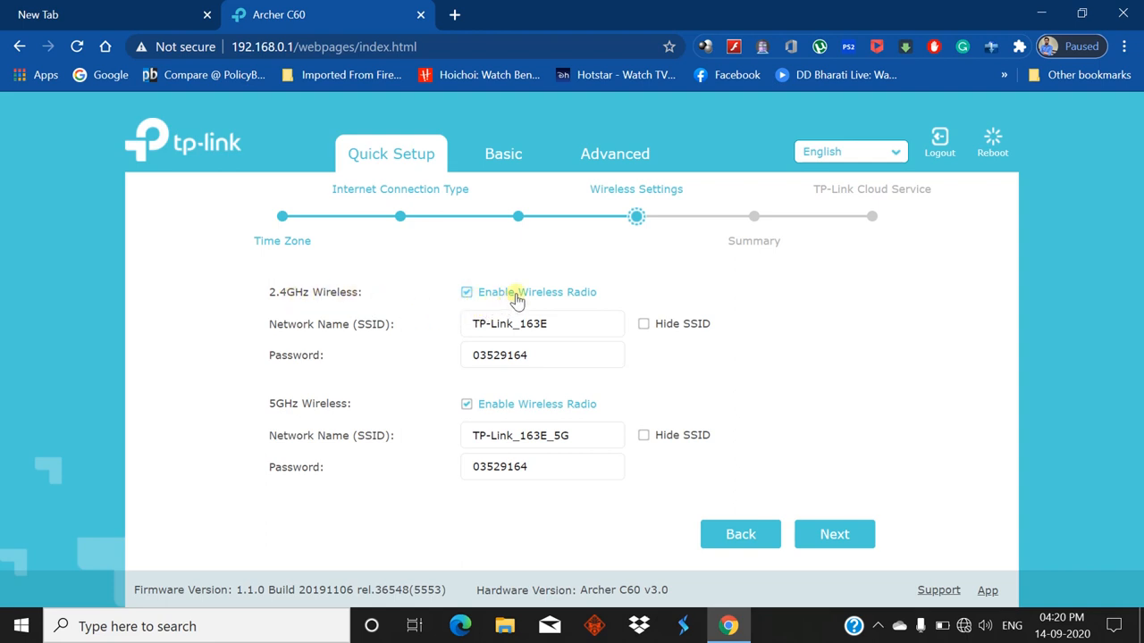
pyautogui.moveTo(343, 338)
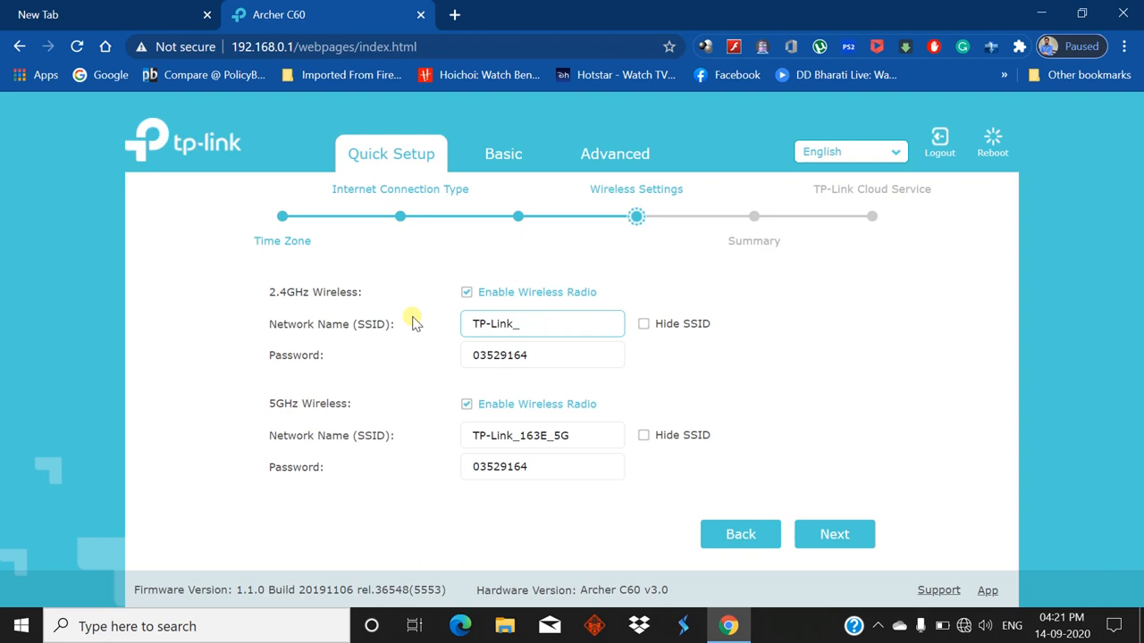
# Rename the 2.4GHz wireless network SSID to TP-Link_2.4GHz.
pyautogui.write('2')
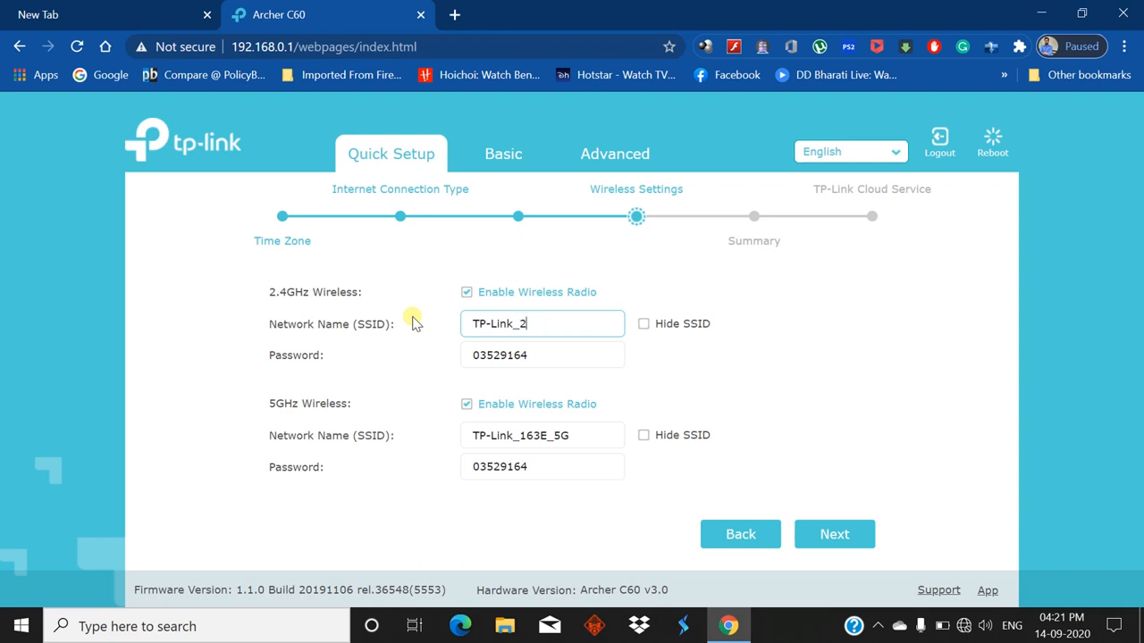
pyautogui.write('.4')
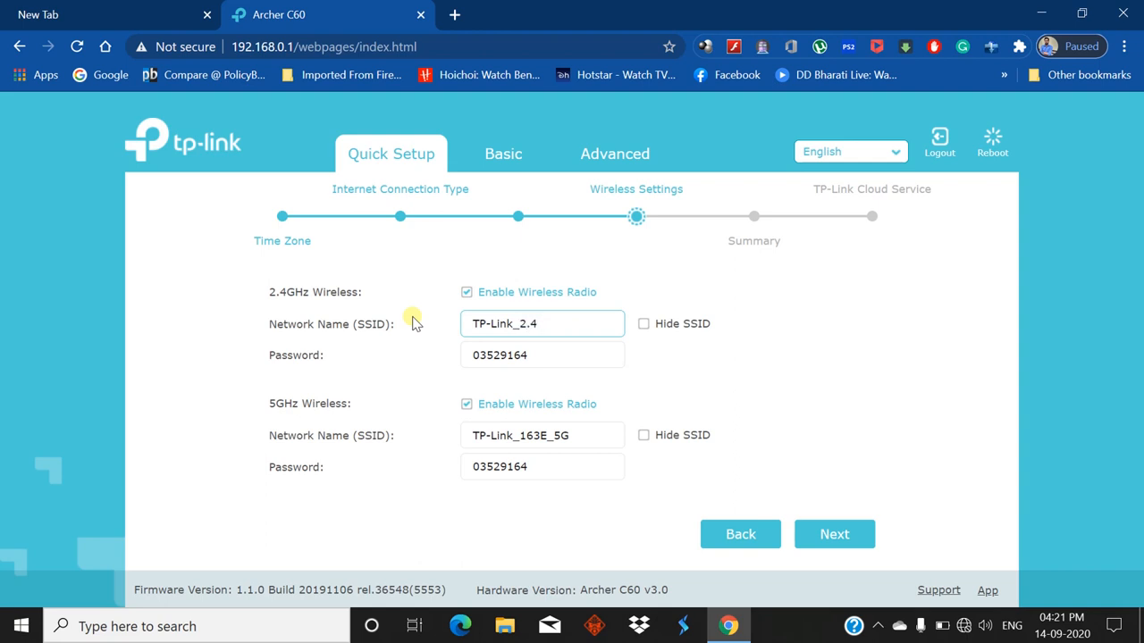
pyautogui.write('GH')
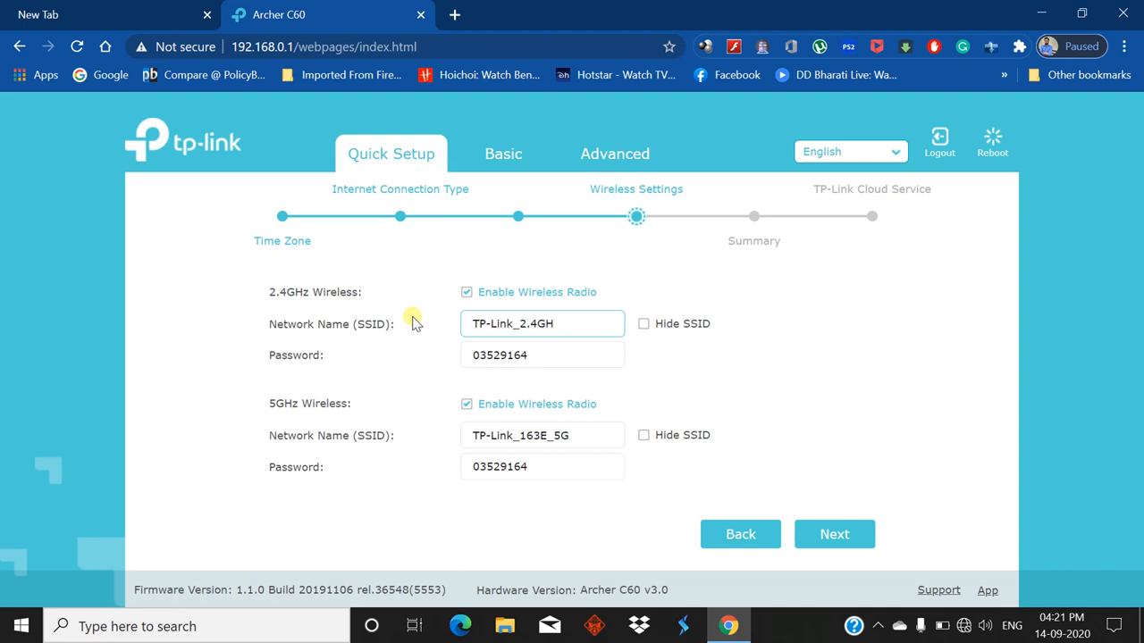
pyautogui.moveTo(522, 395)
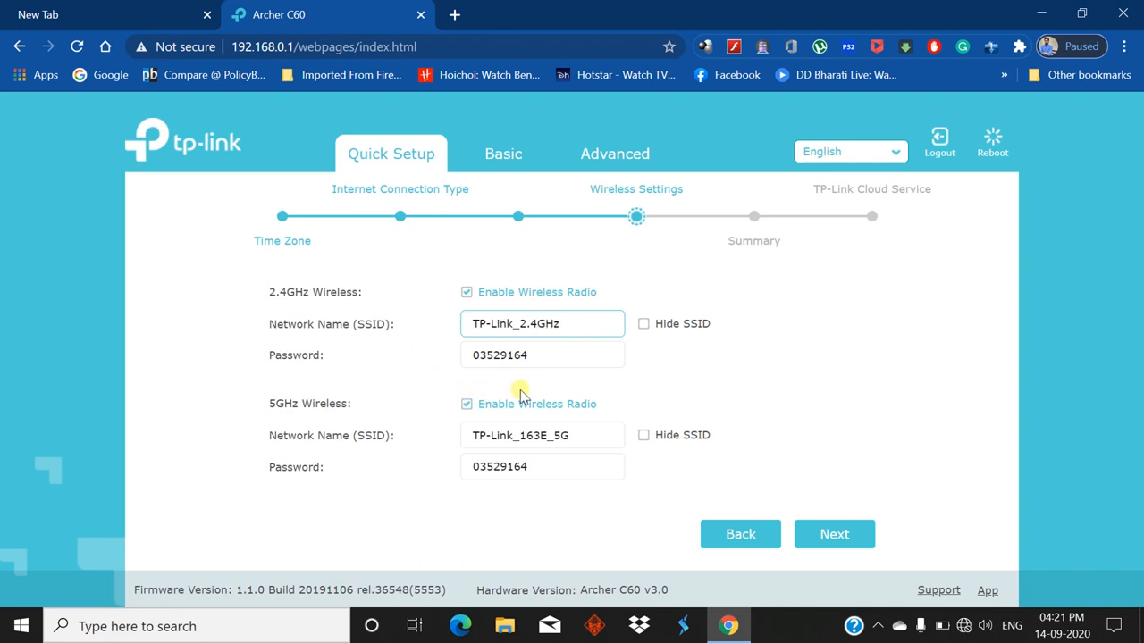
pyautogui.tripleClick(543, 354)
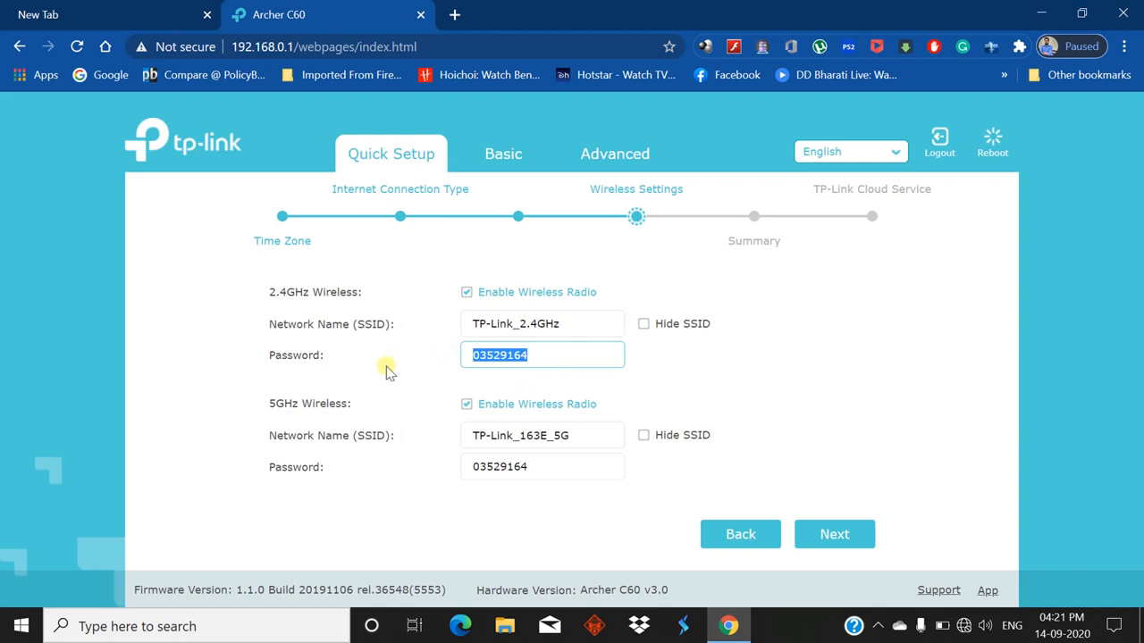
pyautogui.moveTo(463, 390)
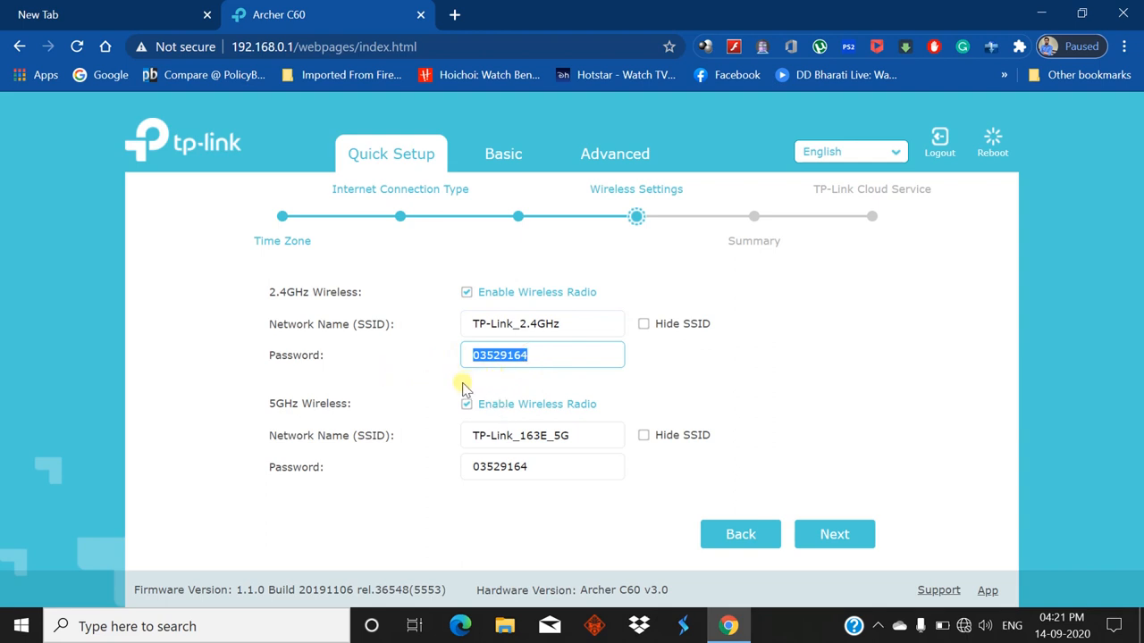
pyautogui.moveTo(544, 357)
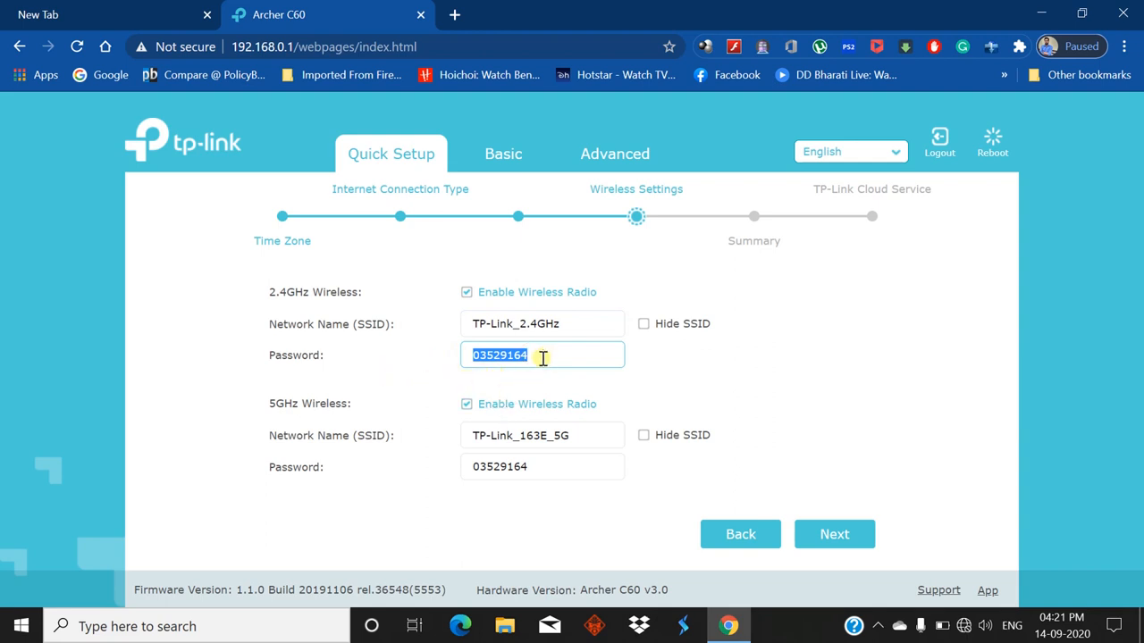
pyautogui.moveTo(401, 294)
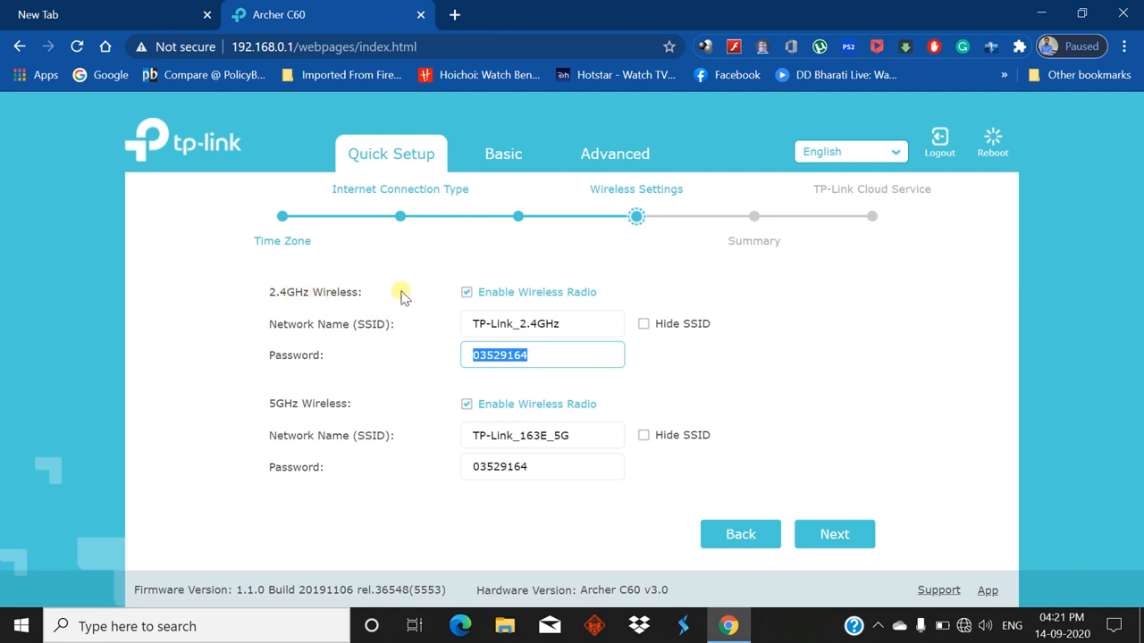
pyautogui.moveTo(347, 415)
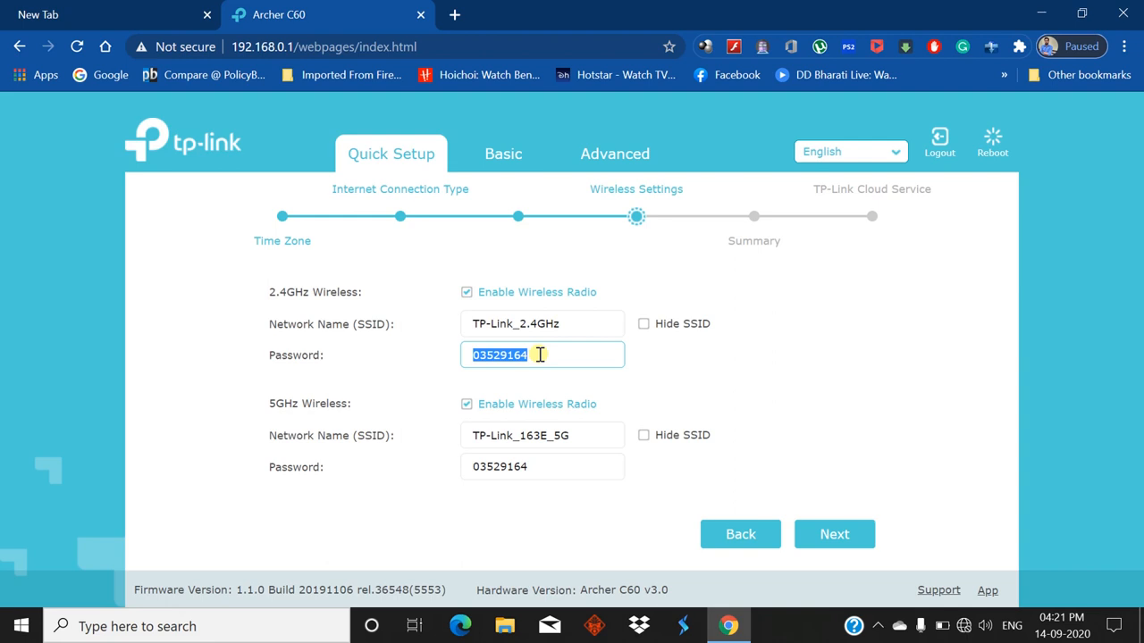
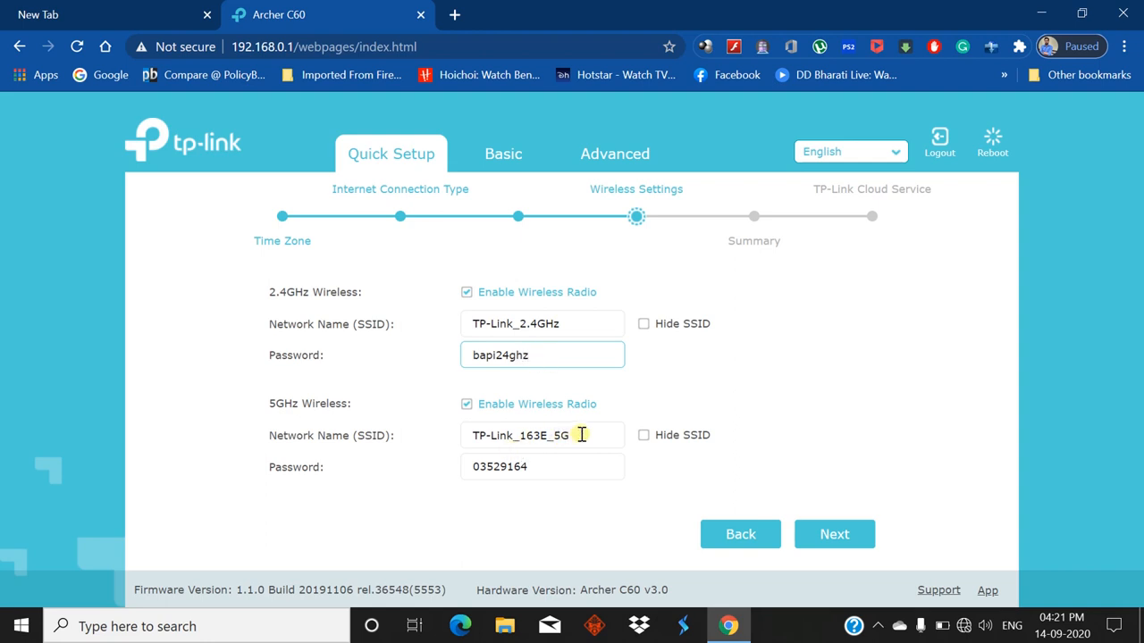
# Rename the 5GHz wireless network SSID to TP-Link_5.0GHz.
pyautogui.doubleClick(533, 436)
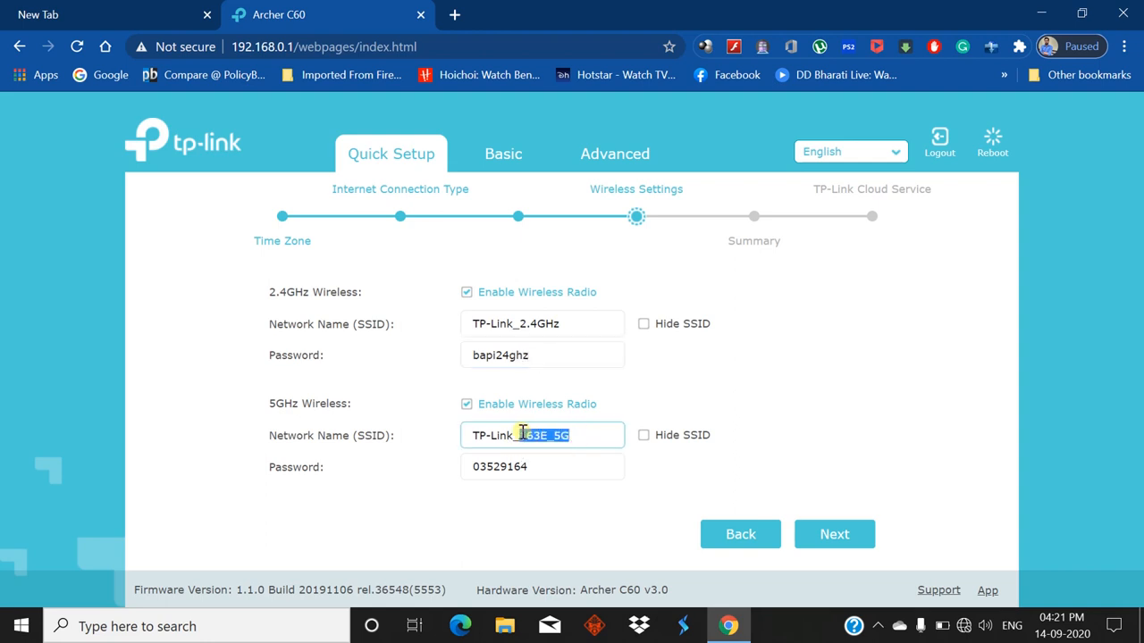
pyautogui.moveTo(807, 415)
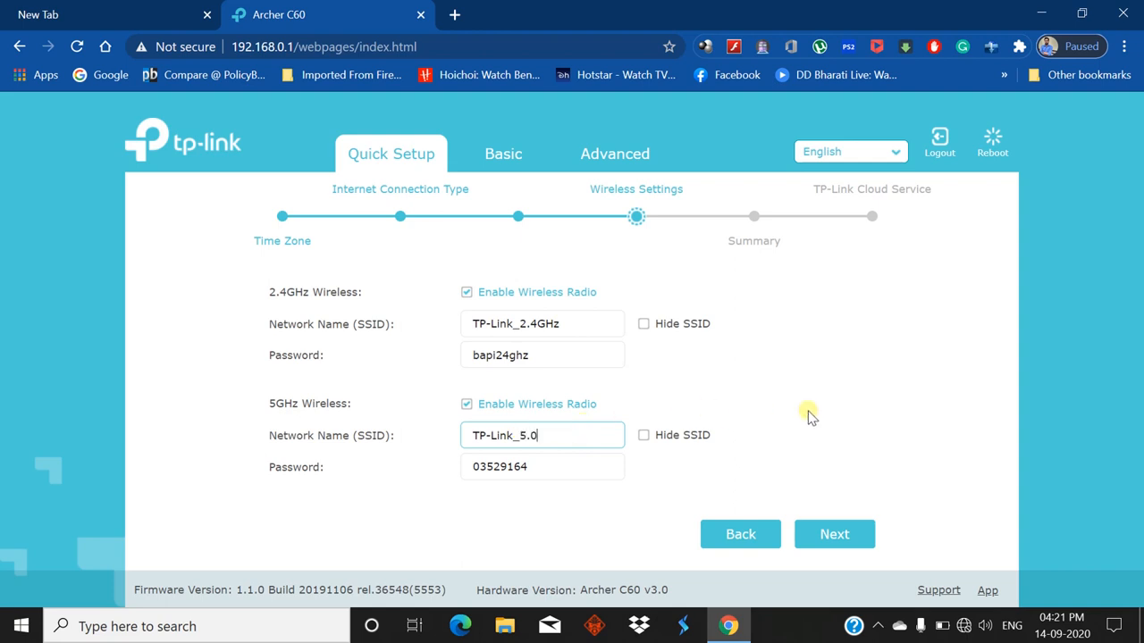
pyautogui.write('G')
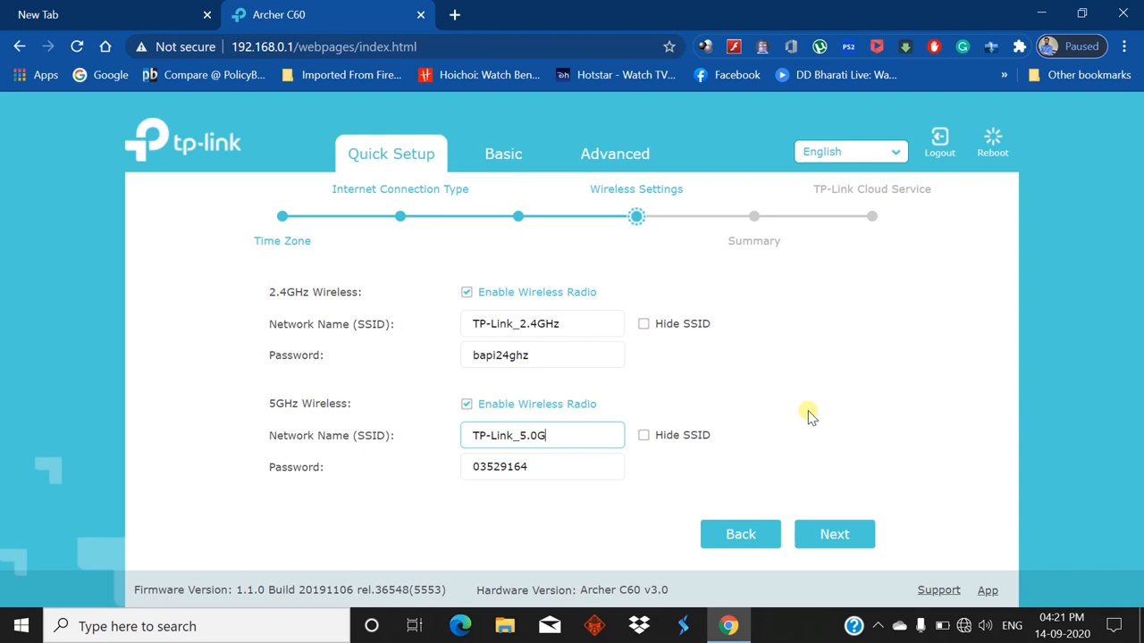
pyautogui.write('Hz')
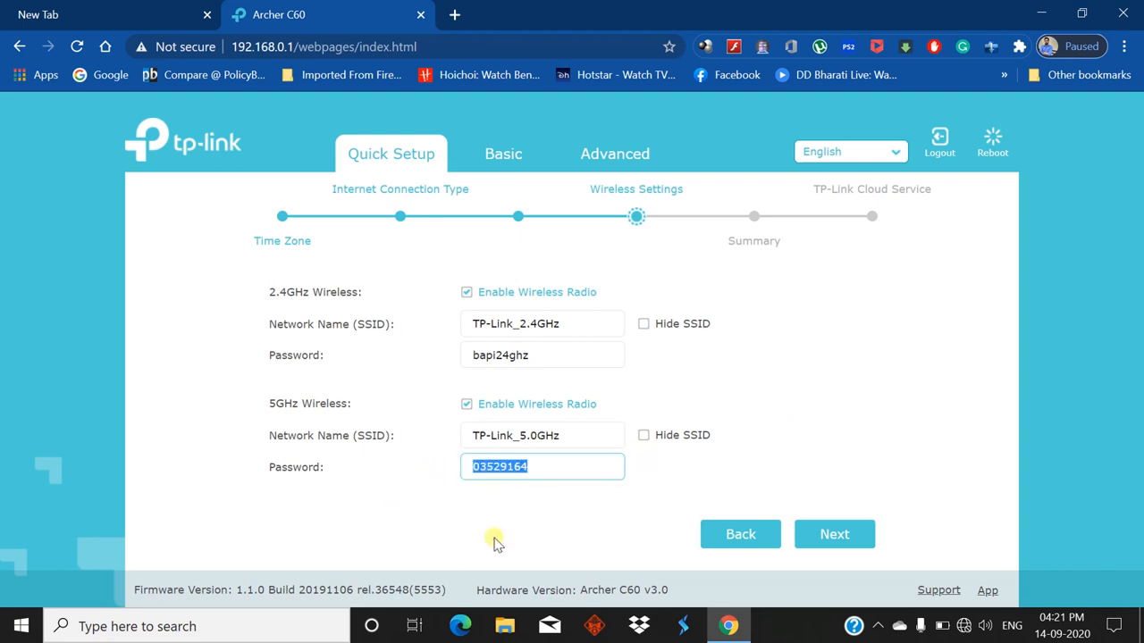
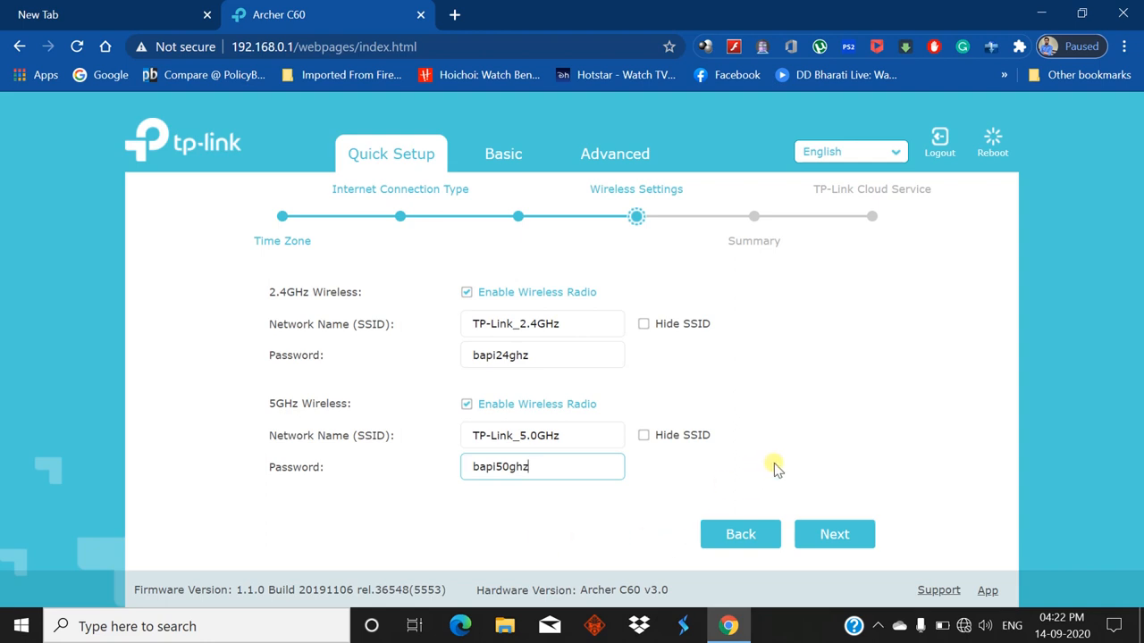
pyautogui.moveTo(637, 507)
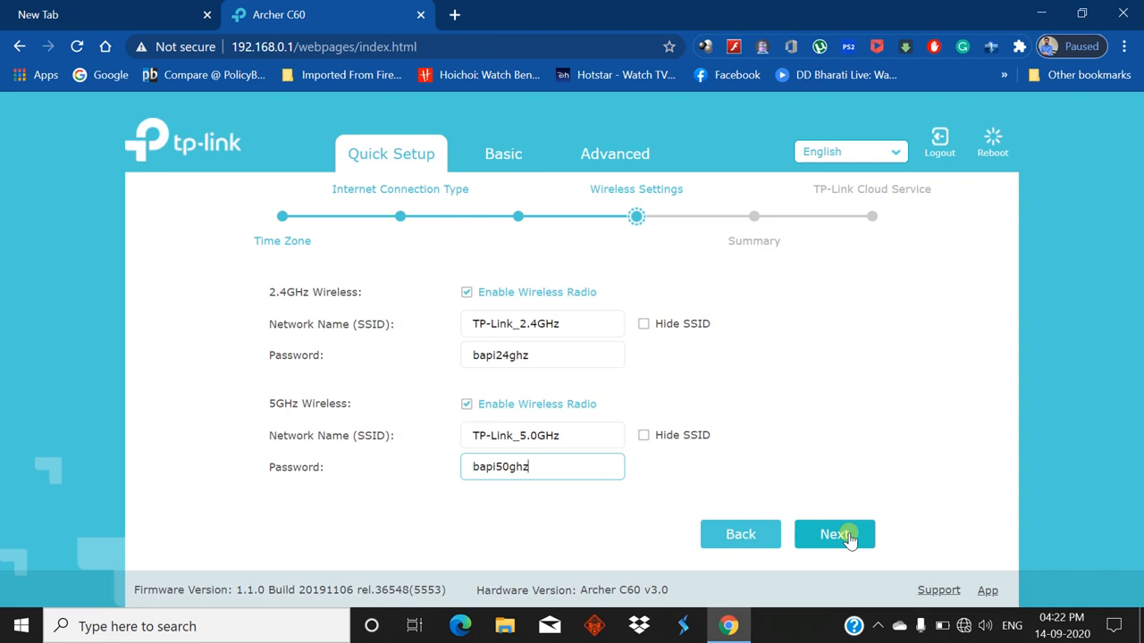
# Review the Summary of time zone, Static IP and wireless settings, then save them to the router.
pyautogui.click(833, 533)
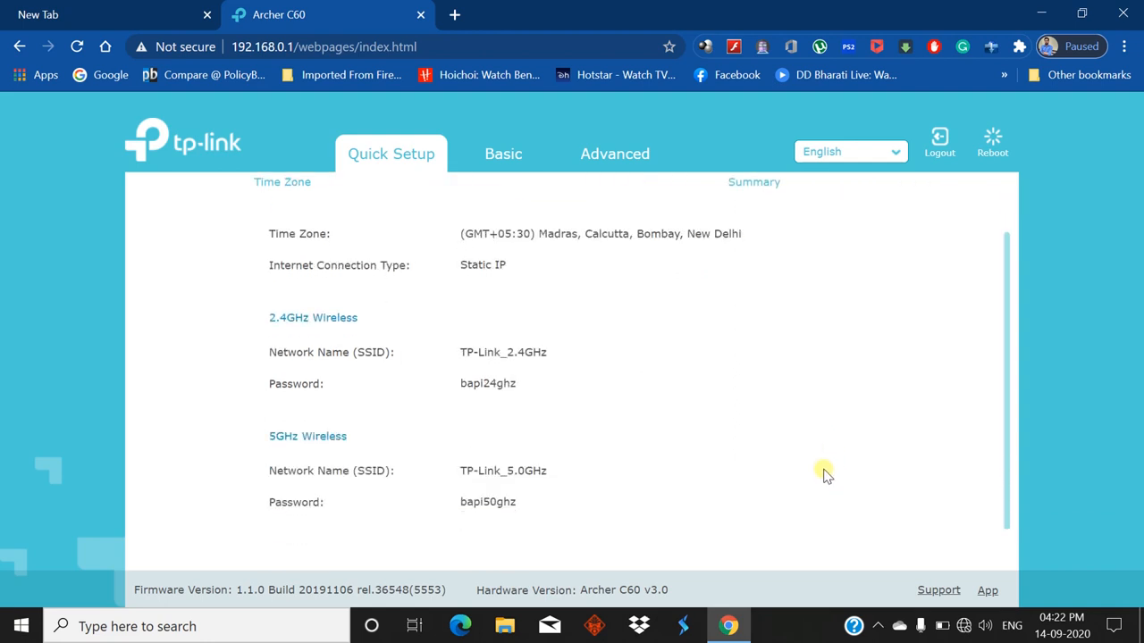
pyautogui.moveTo(701, 431)
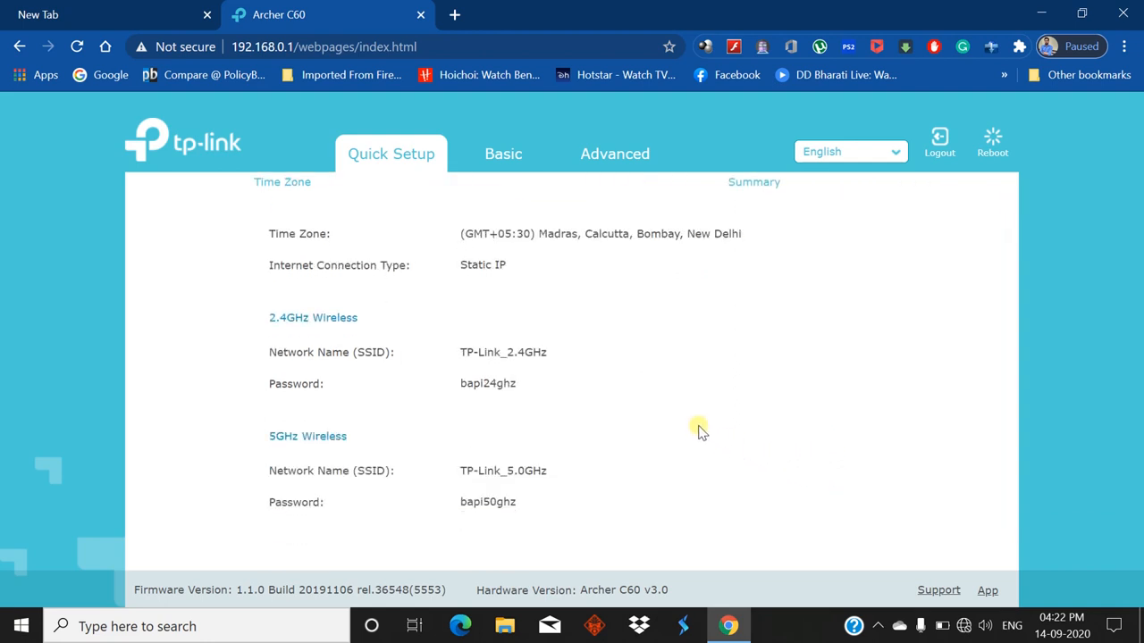
pyautogui.moveTo(551, 259)
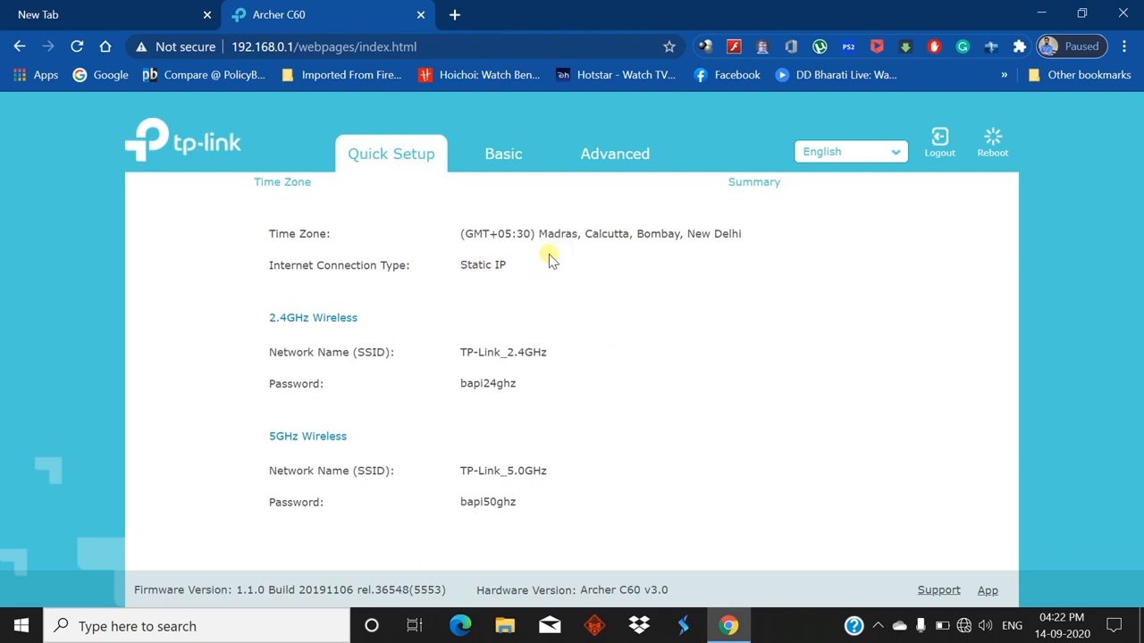
pyautogui.moveTo(504, 402)
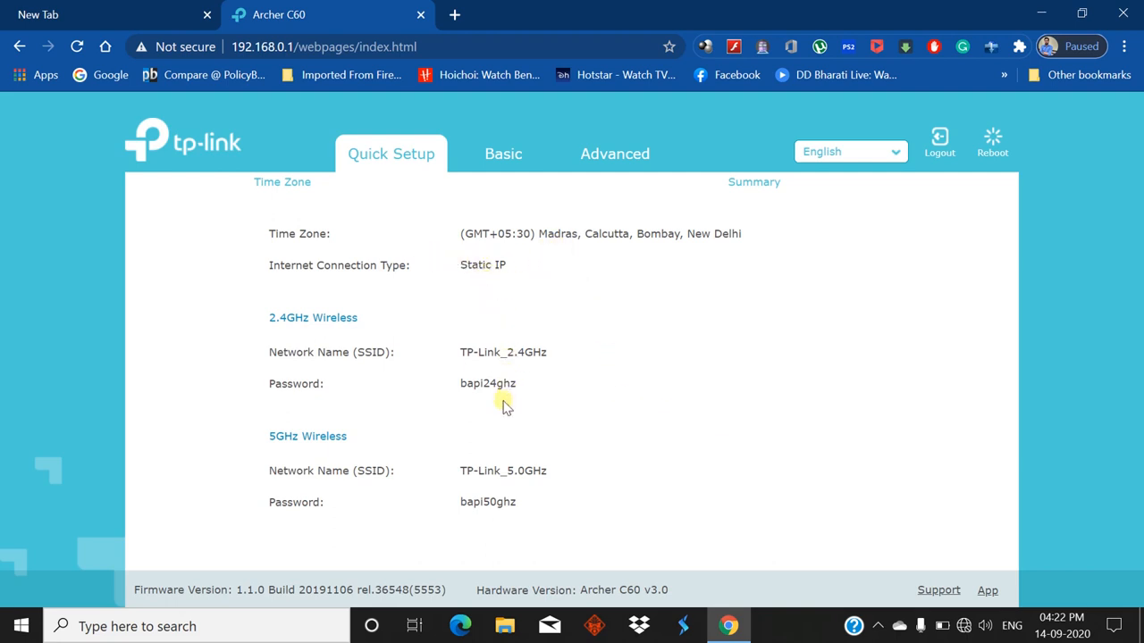
pyautogui.scroll(-3)
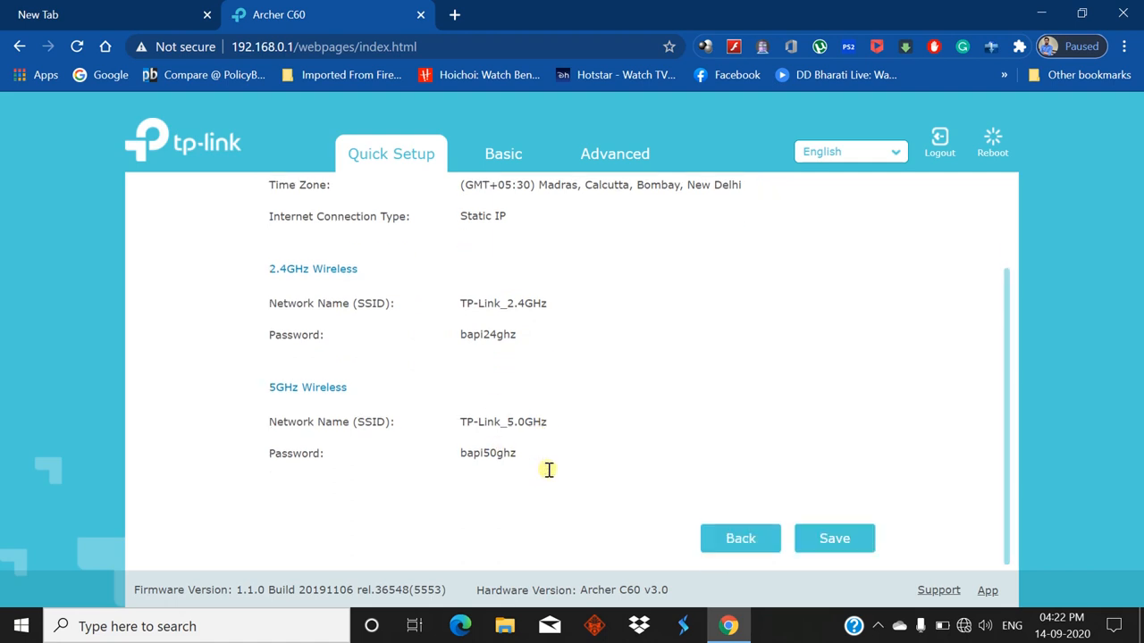
pyautogui.click(833, 537)
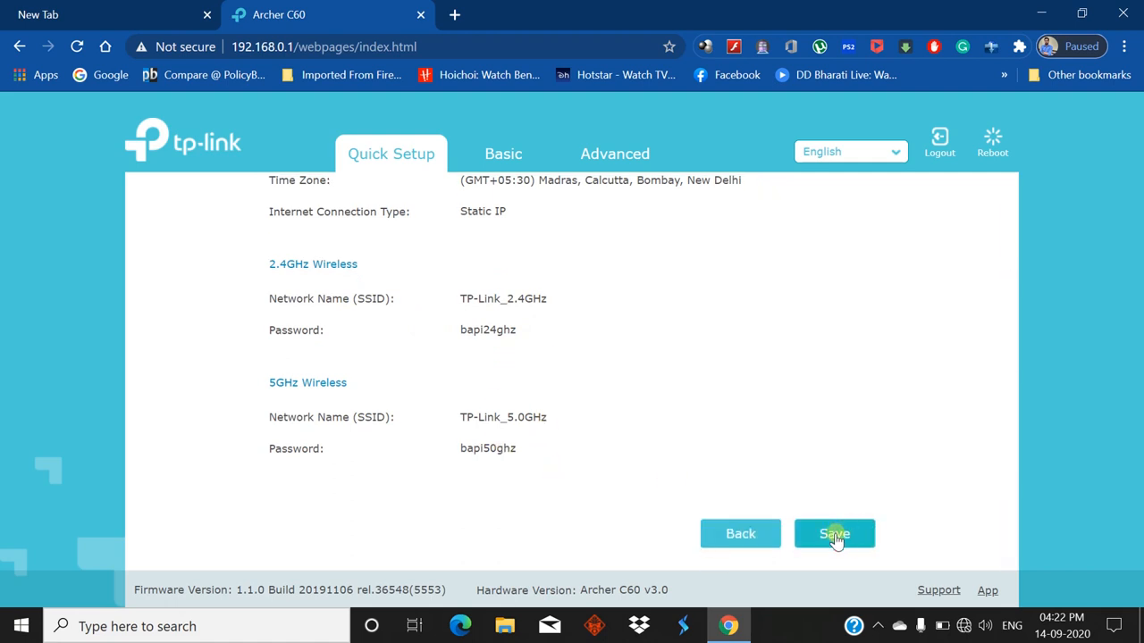
pyautogui.click(833, 532)
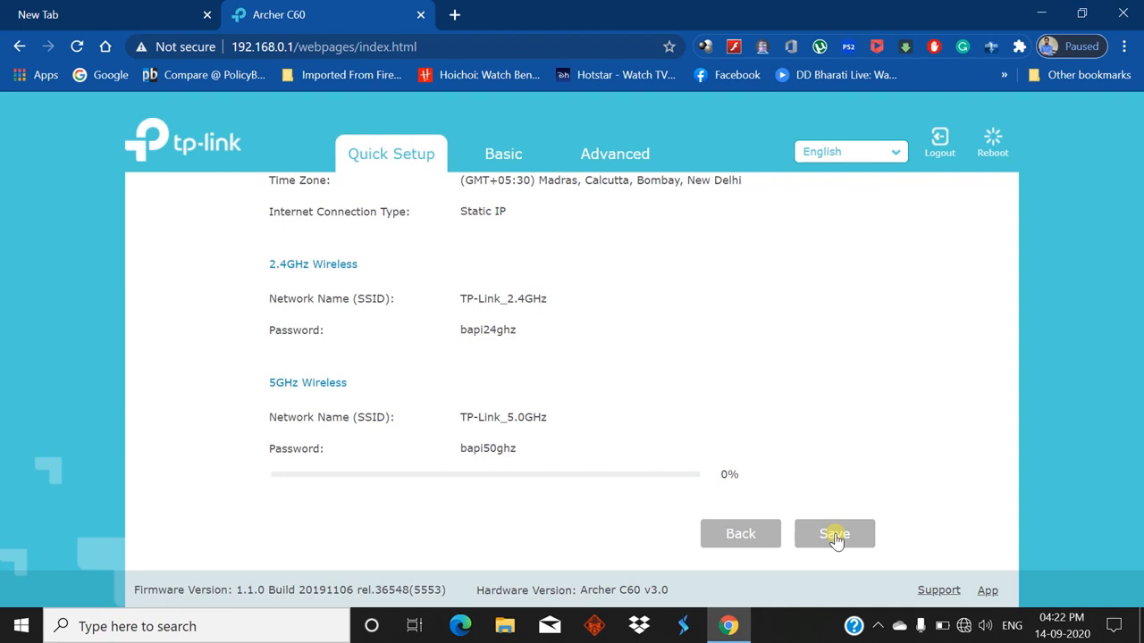
pyautogui.click(833, 533)
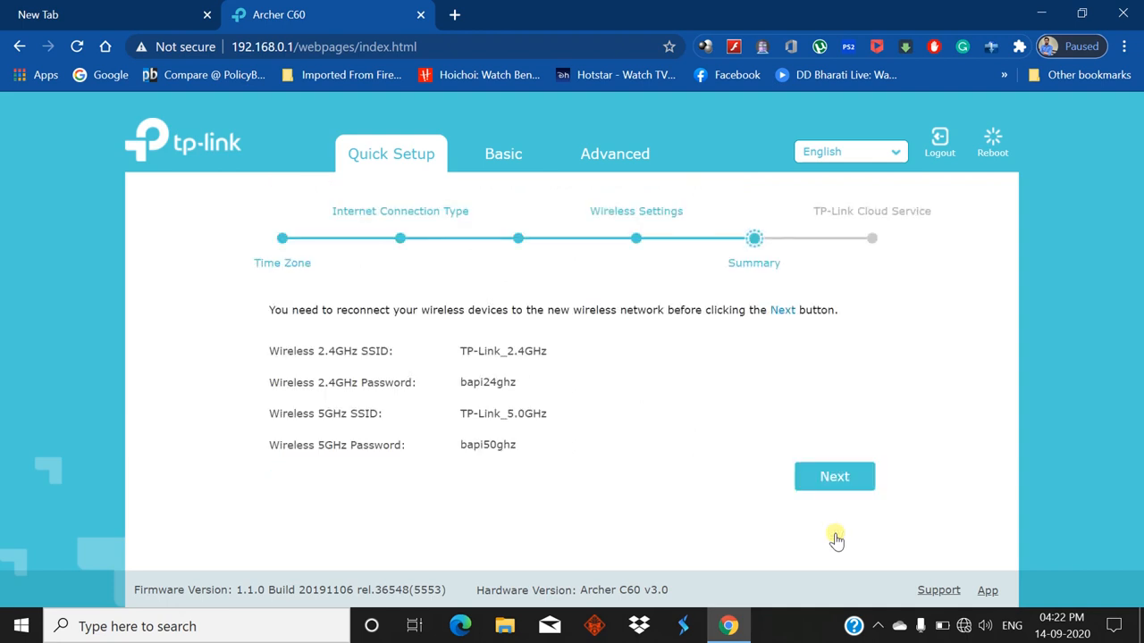
pyautogui.moveTo(718, 440)
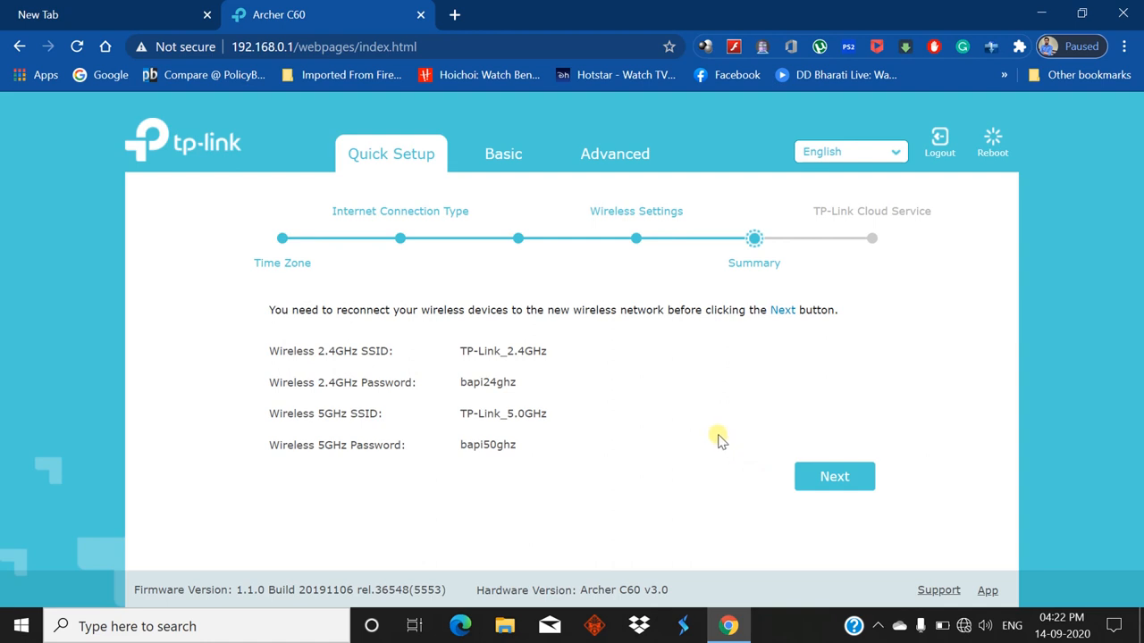
pyautogui.moveTo(367, 318)
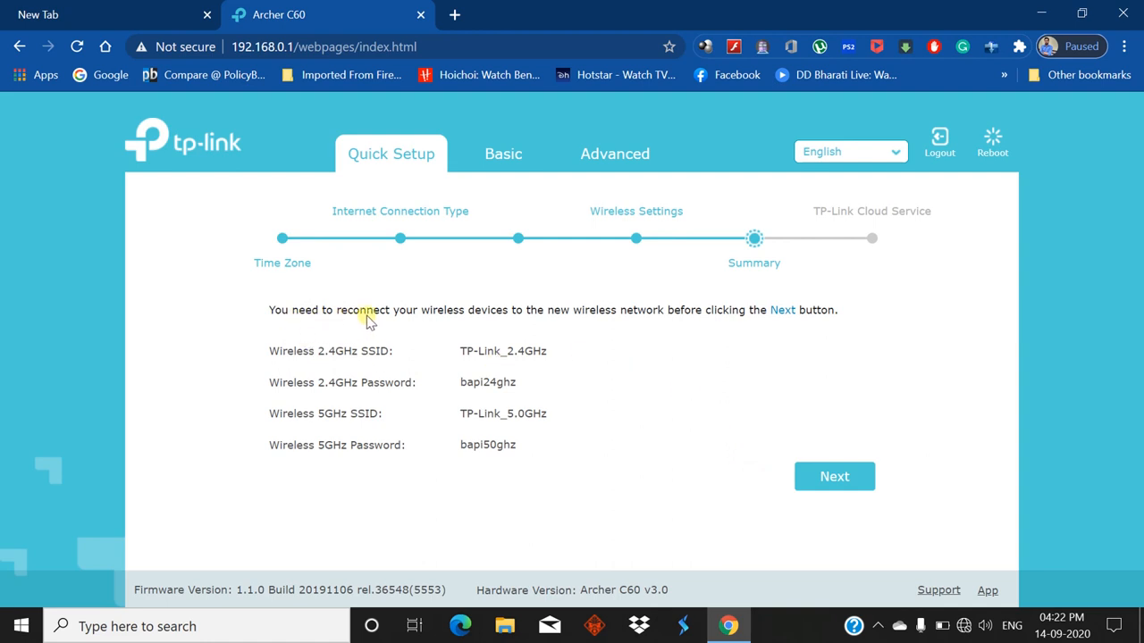
pyautogui.moveTo(522, 321)
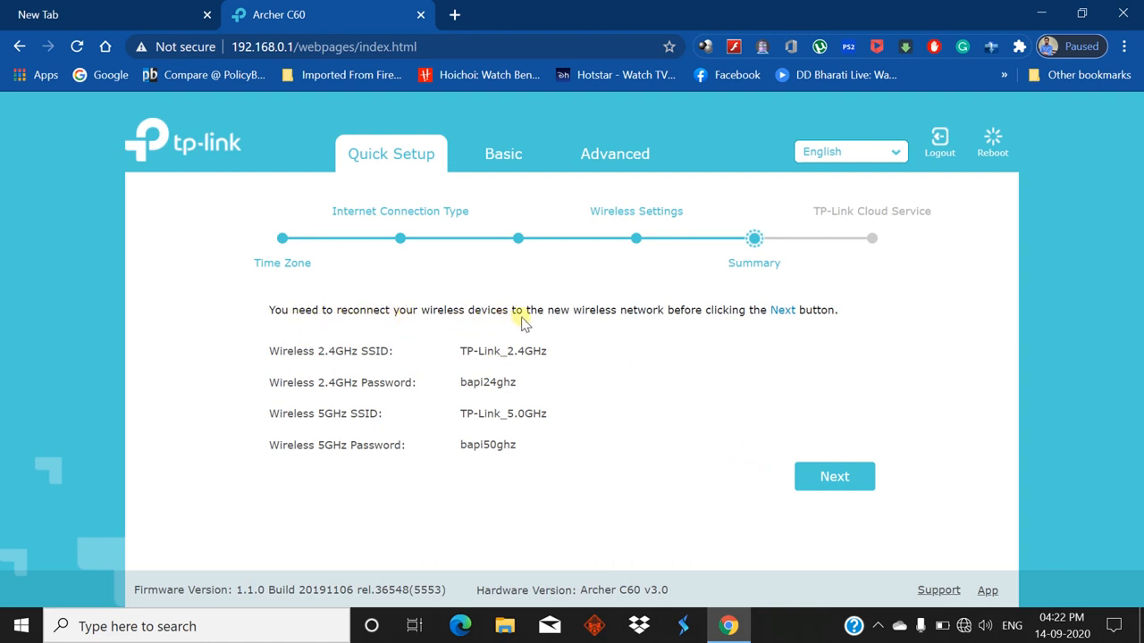
pyautogui.moveTo(693, 320)
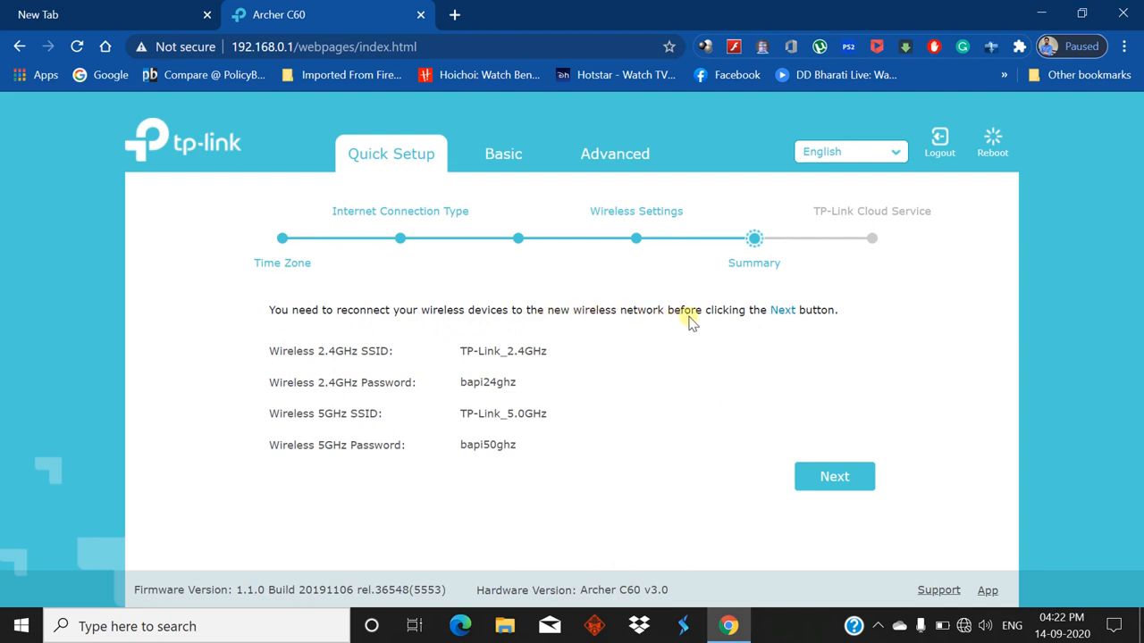
pyautogui.moveTo(949, 482)
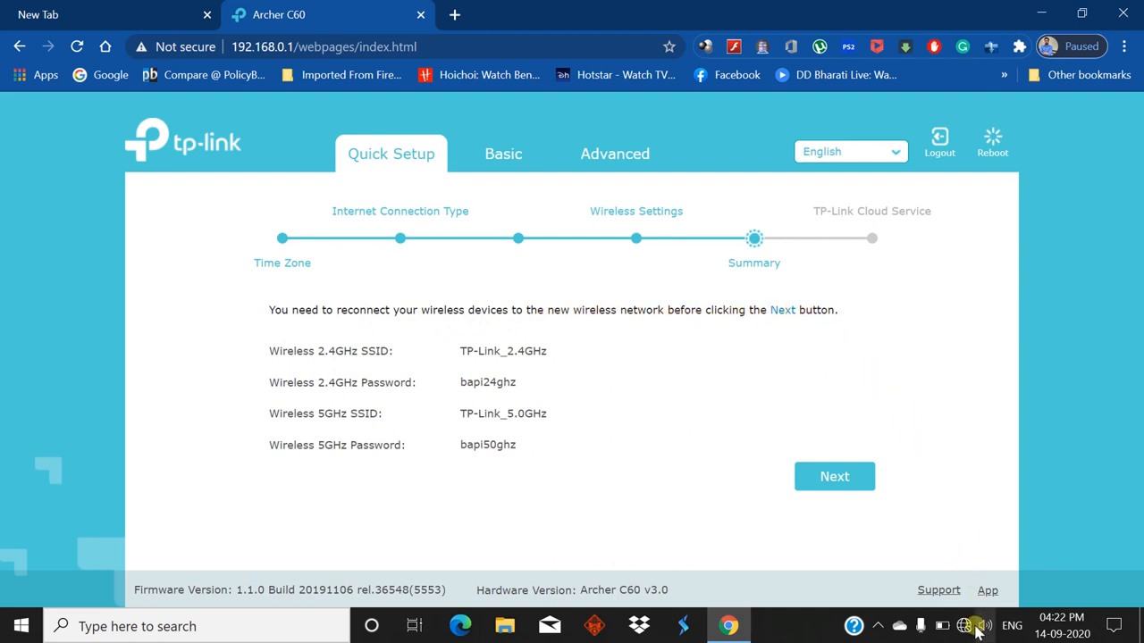
# Disconnect the laptop from the old TP-Link_163E_5G network in the Windows network flyout.
pyautogui.click(965, 626)
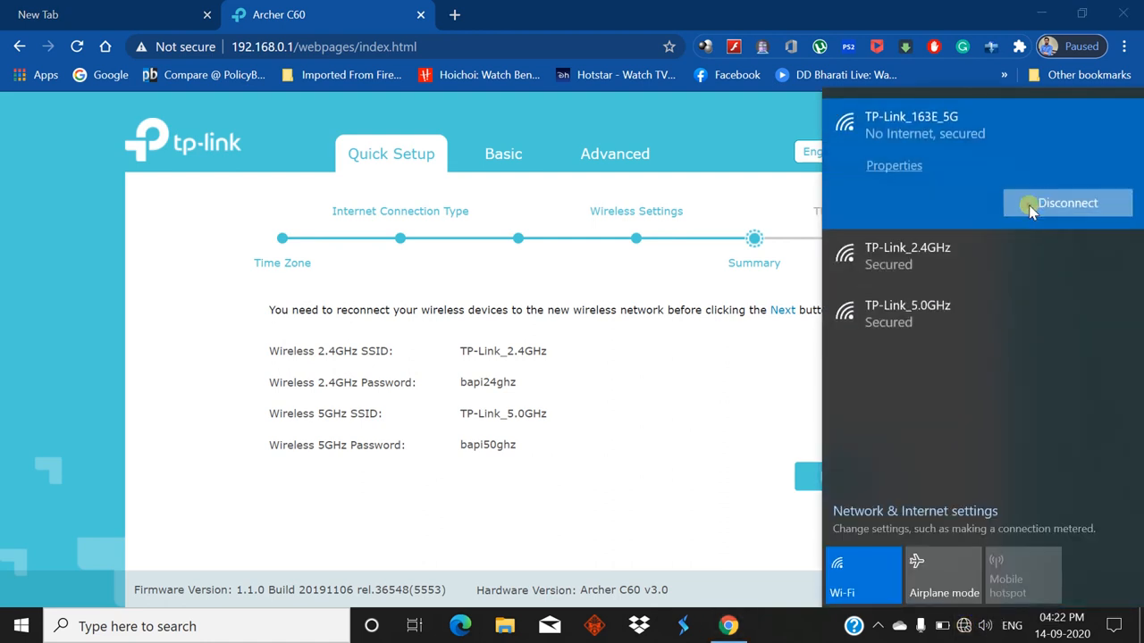
pyautogui.click(1065, 204)
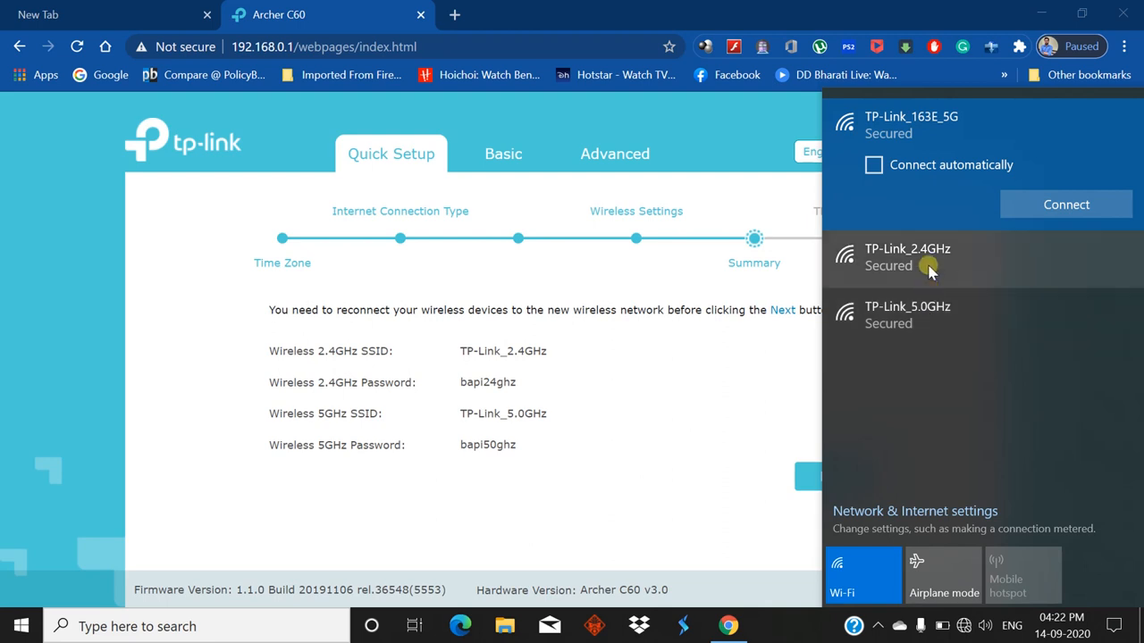
pyautogui.moveTo(943, 264)
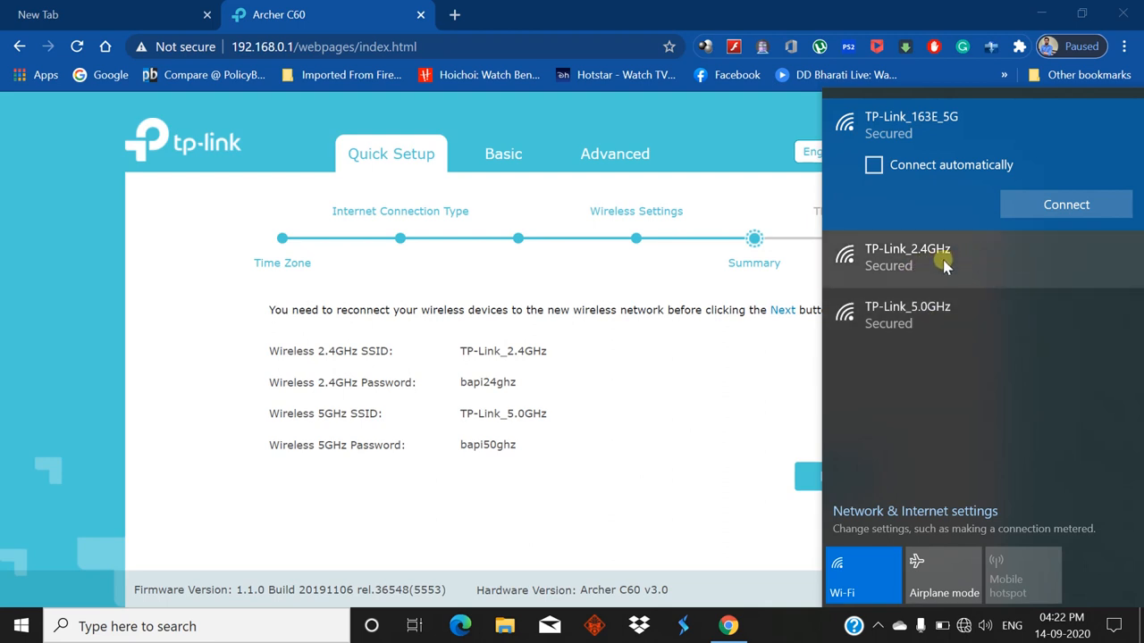
pyautogui.moveTo(926, 257)
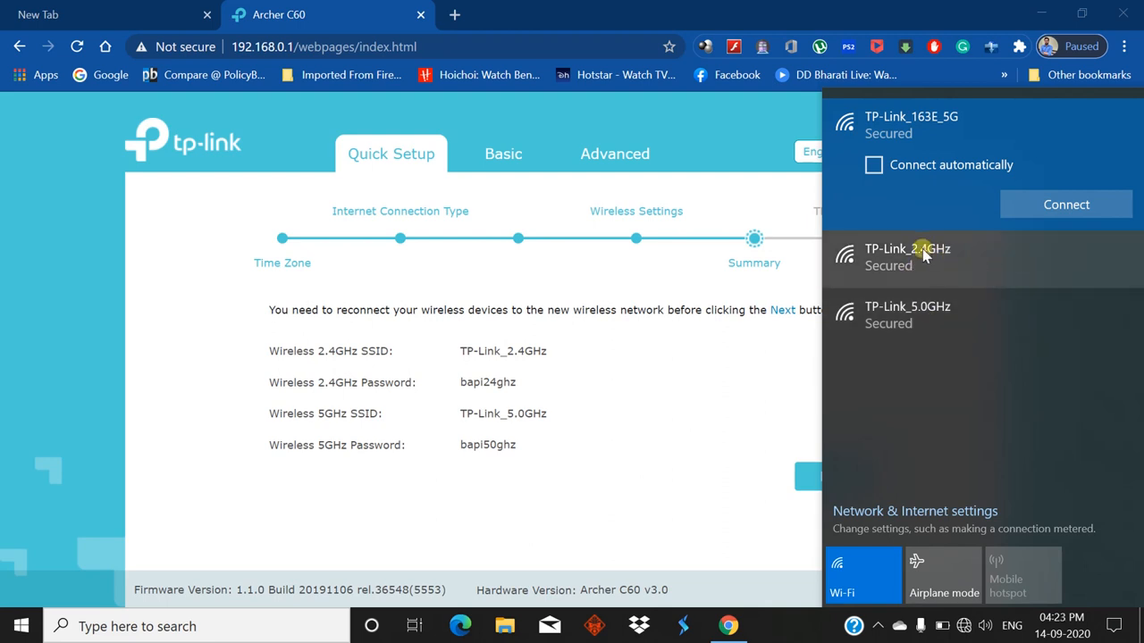
pyautogui.moveTo(951, 330)
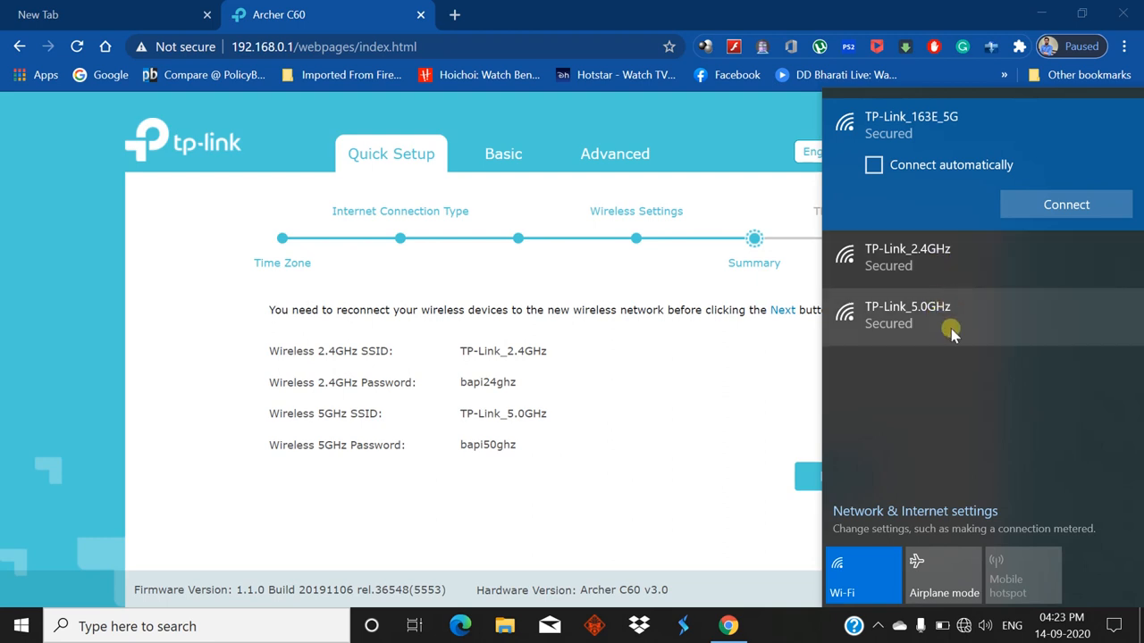
pyautogui.moveTo(944, 275)
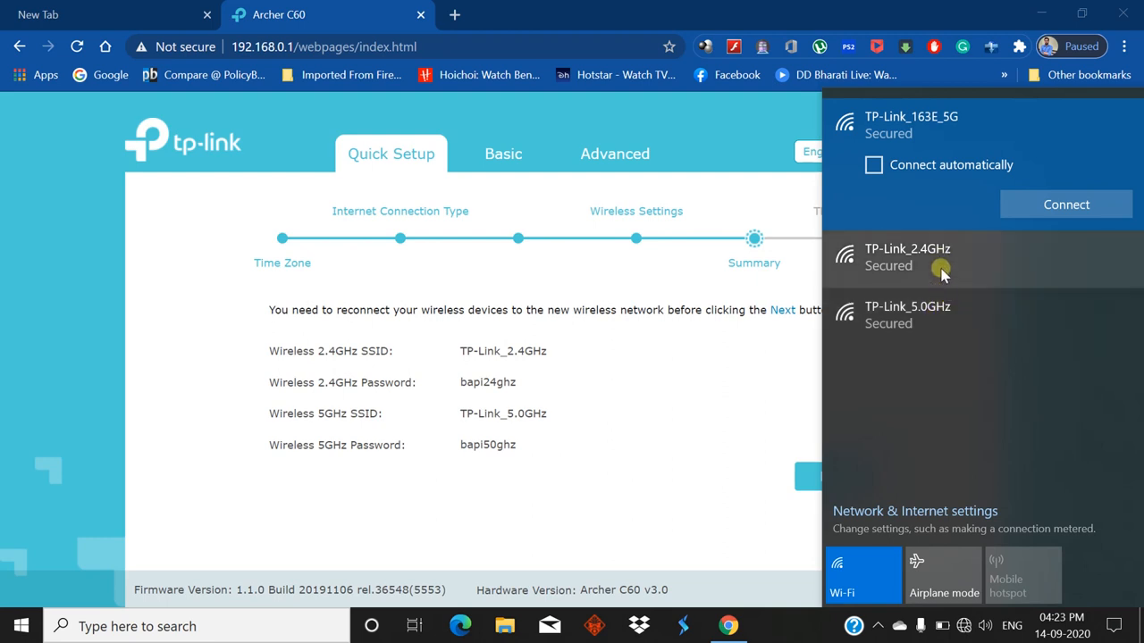
pyautogui.moveTo(965, 307)
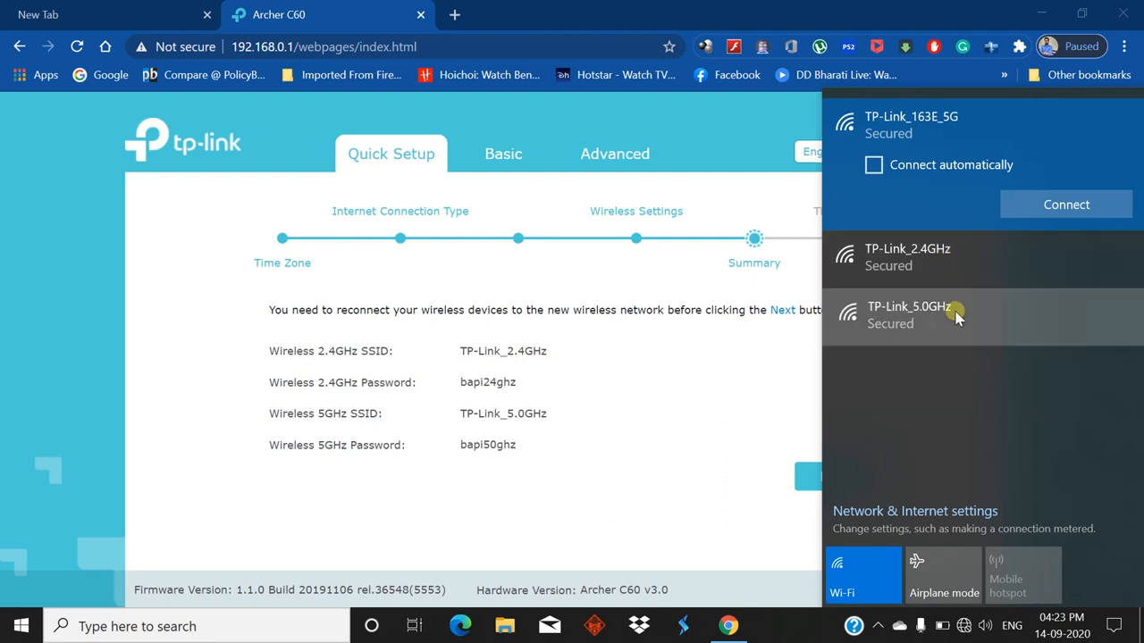
pyautogui.click(908, 314)
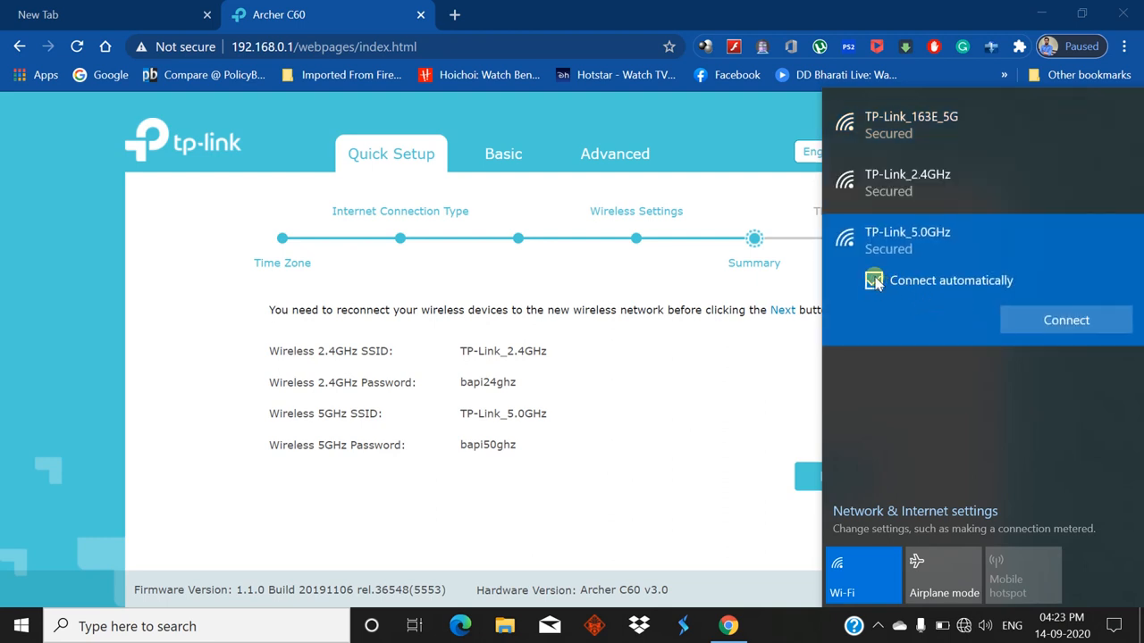
pyautogui.click(873, 279)
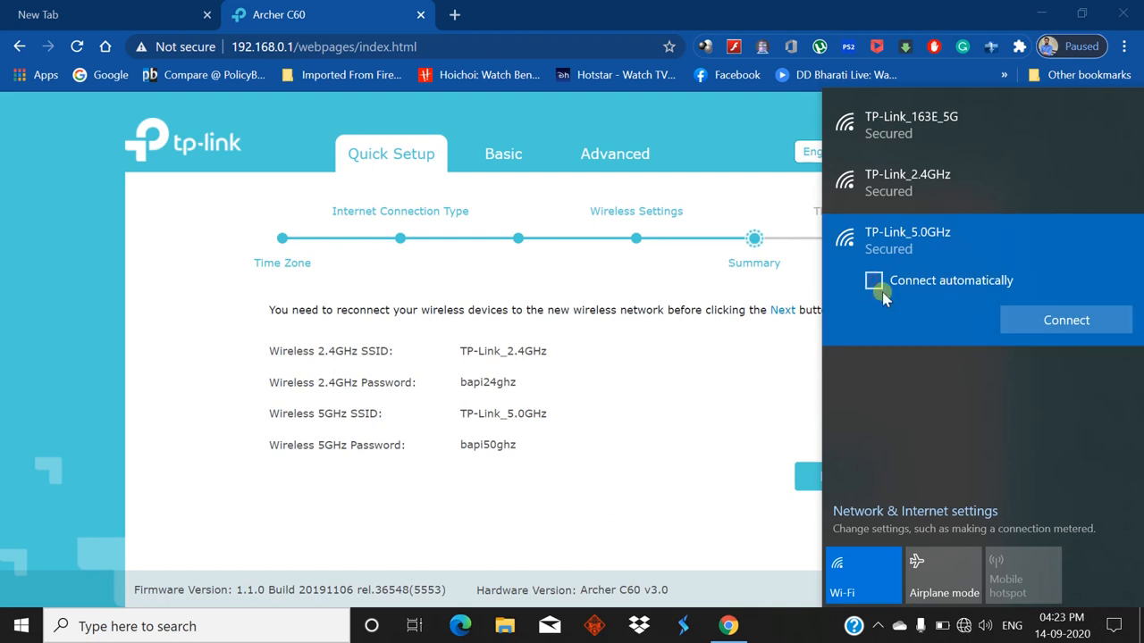
pyautogui.click(1065, 320)
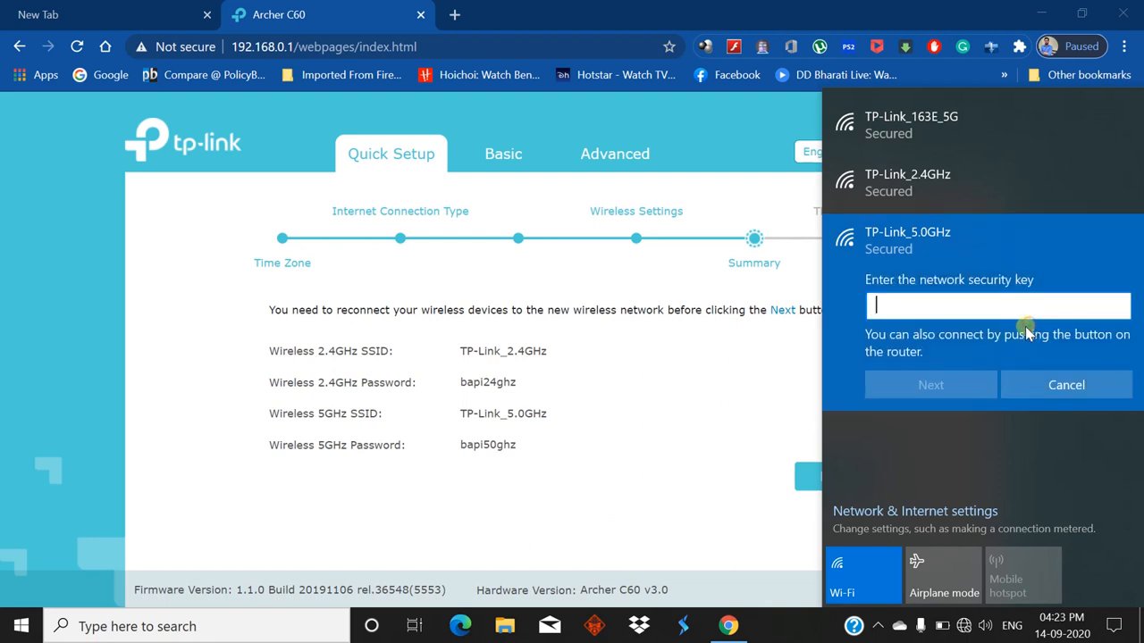
pyautogui.moveTo(936, 307)
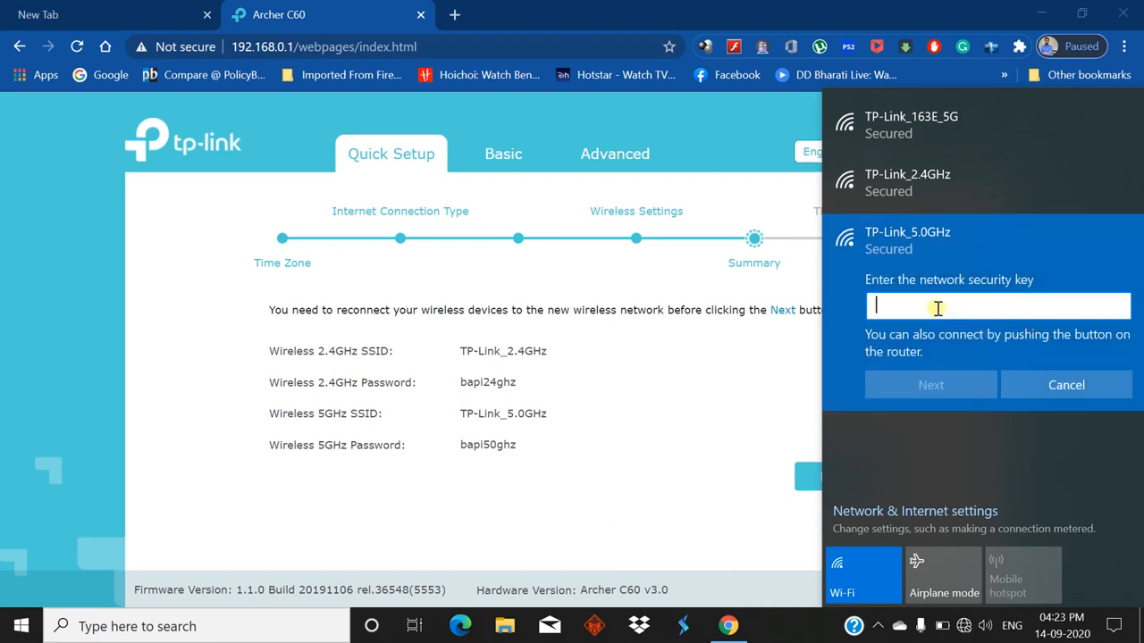
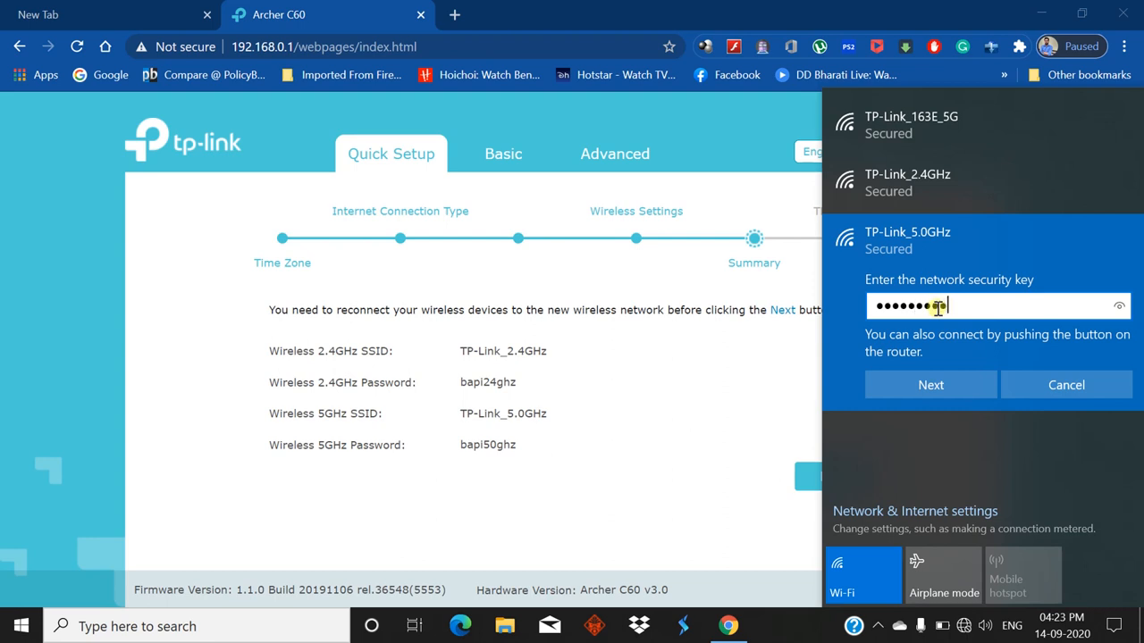
pyautogui.click(929, 385)
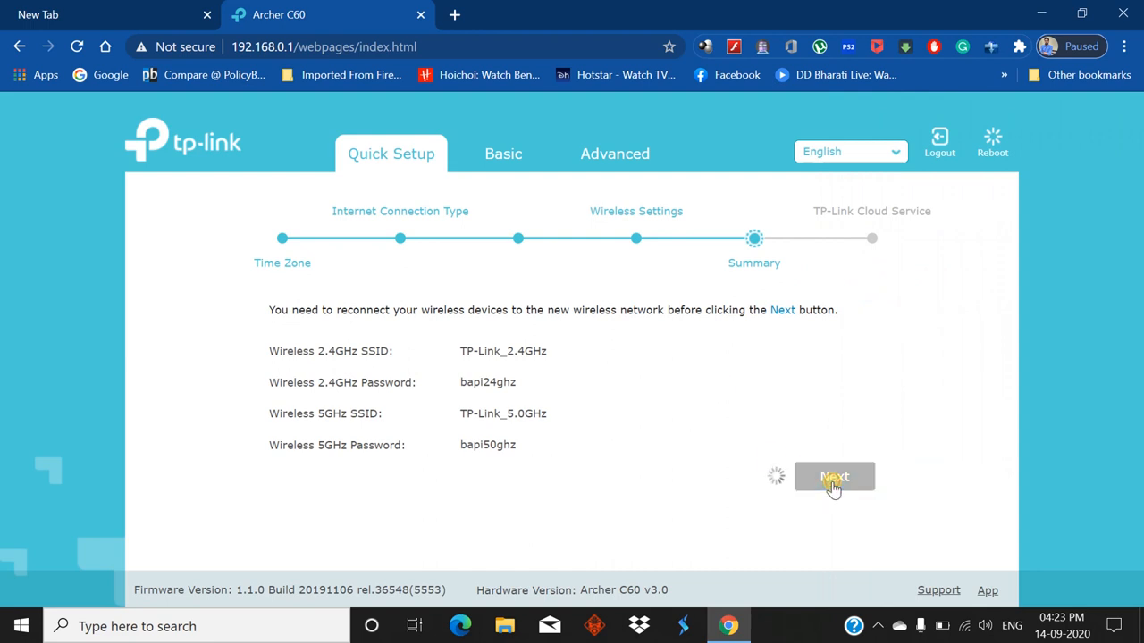
# Save the quick setup configuration from the Summary page so setup completes.
pyautogui.click(832, 476)
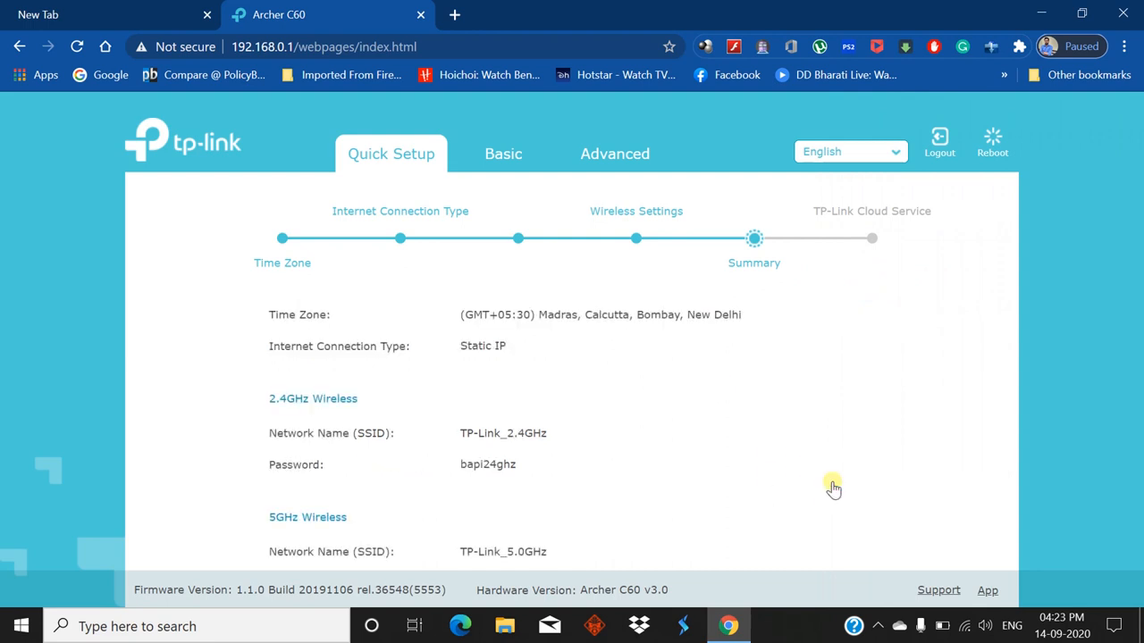
pyautogui.scroll(-3)
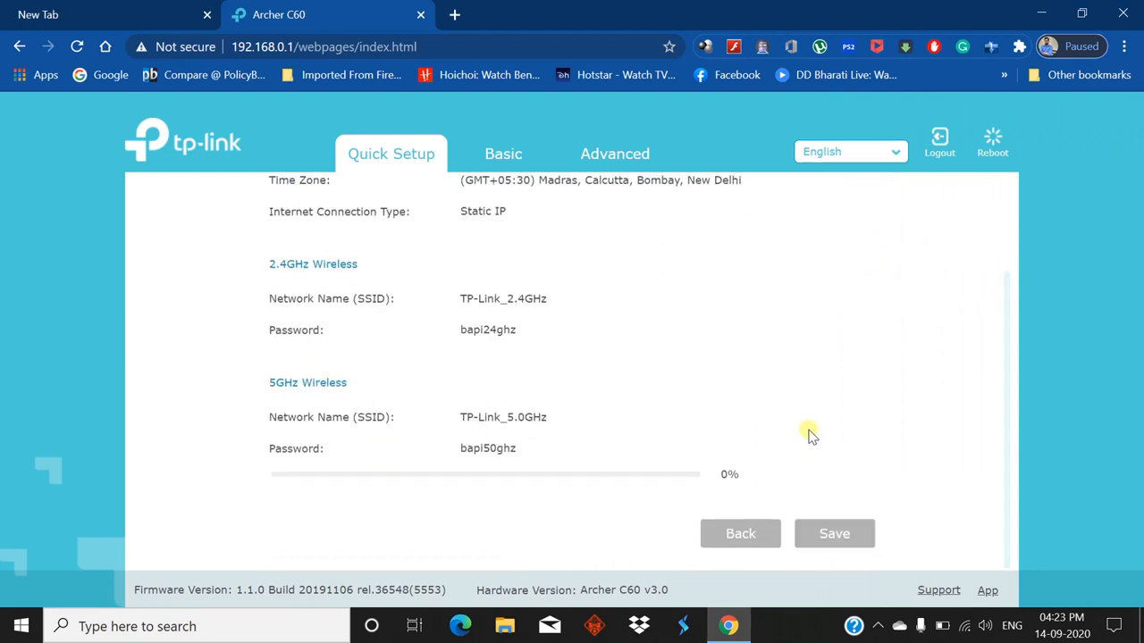
pyautogui.click(833, 533)
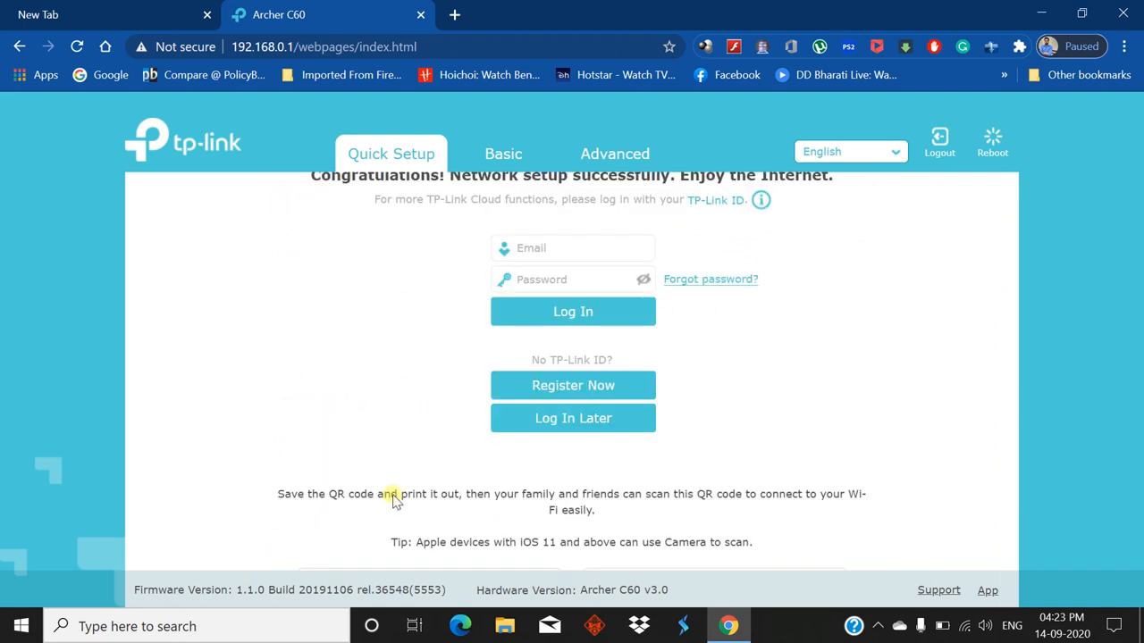
# Download the QR code pictures for the 2.4GHz and 5GHz Wi-Fi networks.
pyautogui.scroll(3)
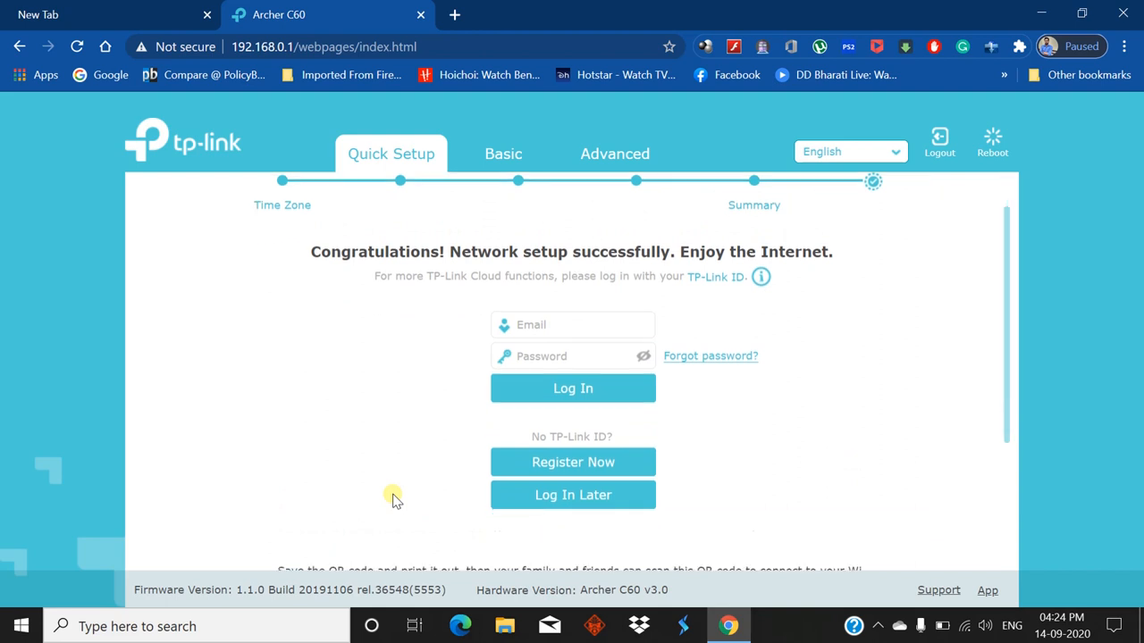
pyautogui.scroll(-3)
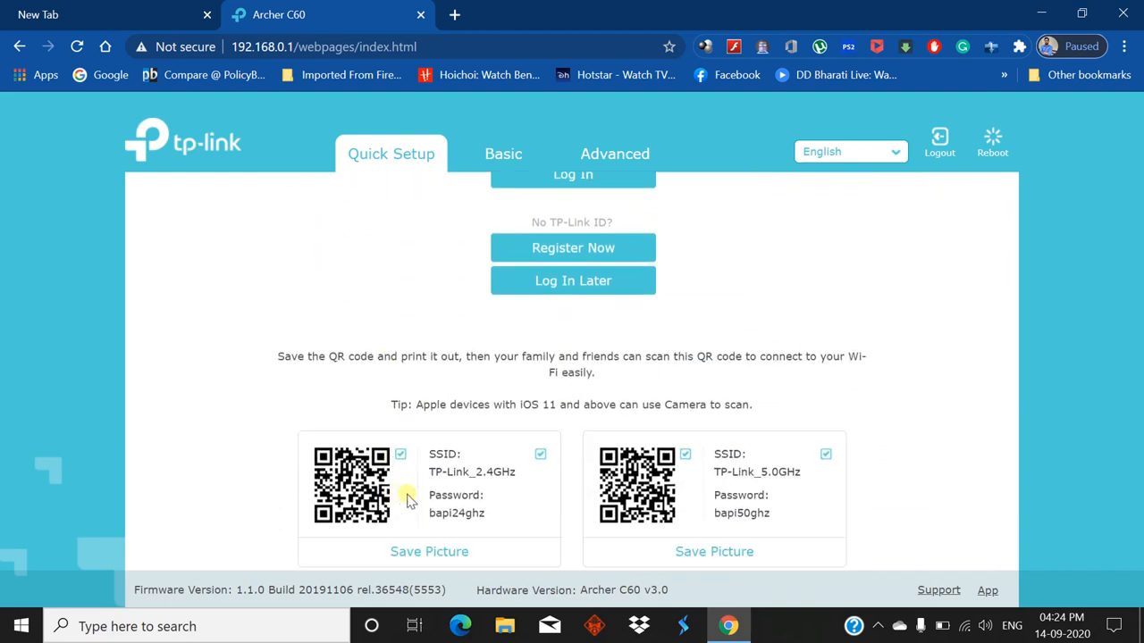
pyautogui.scroll(3)
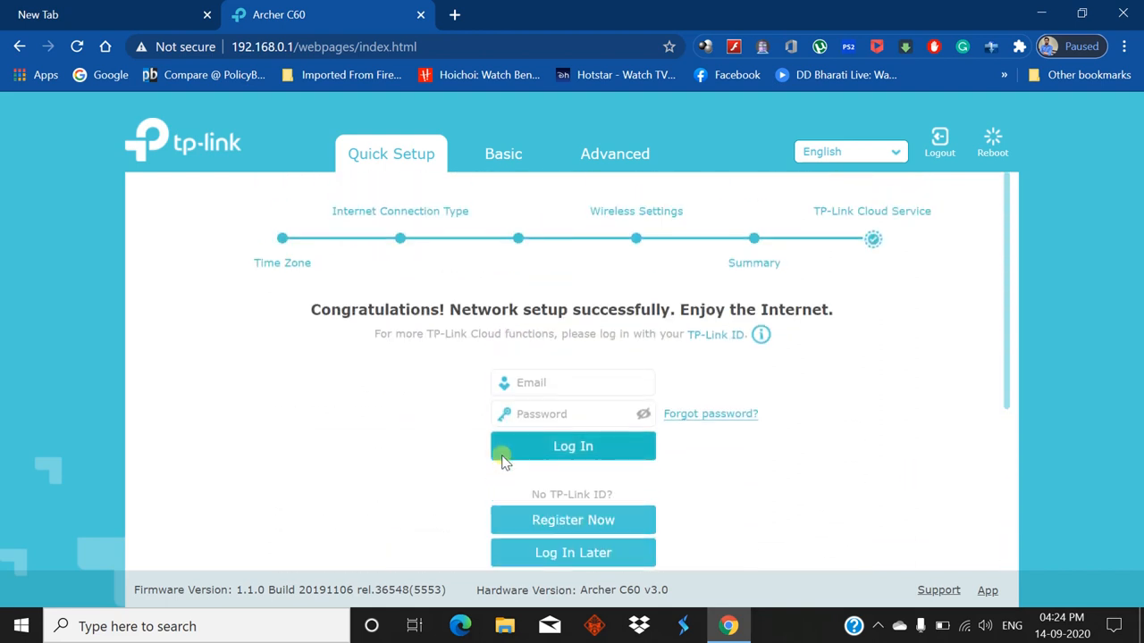
pyautogui.scroll(-3)
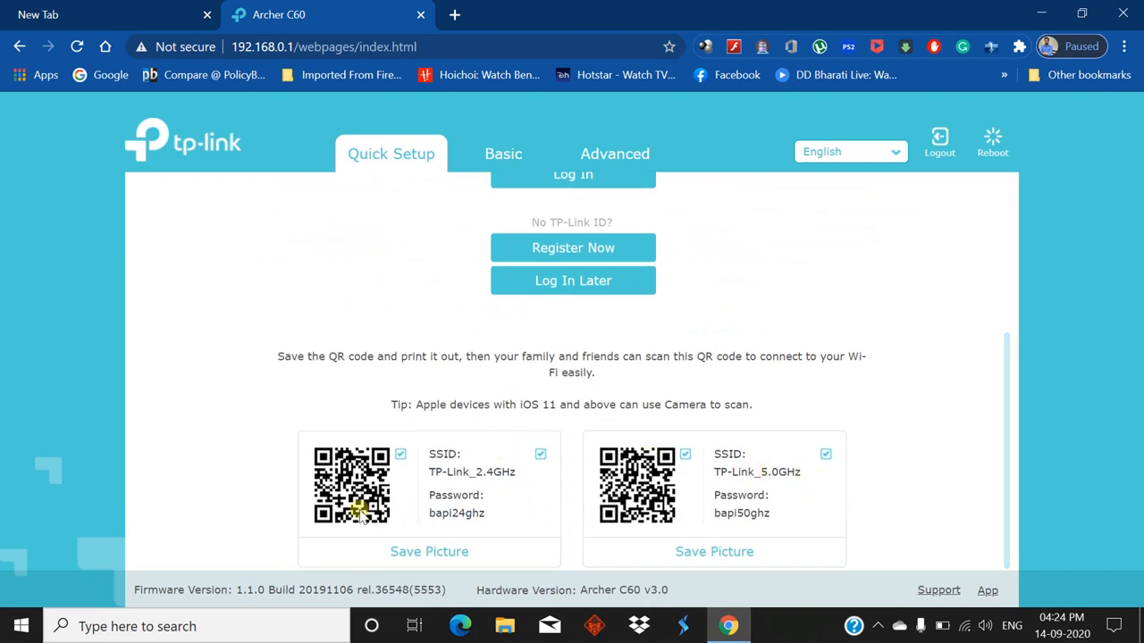
pyautogui.moveTo(373, 486)
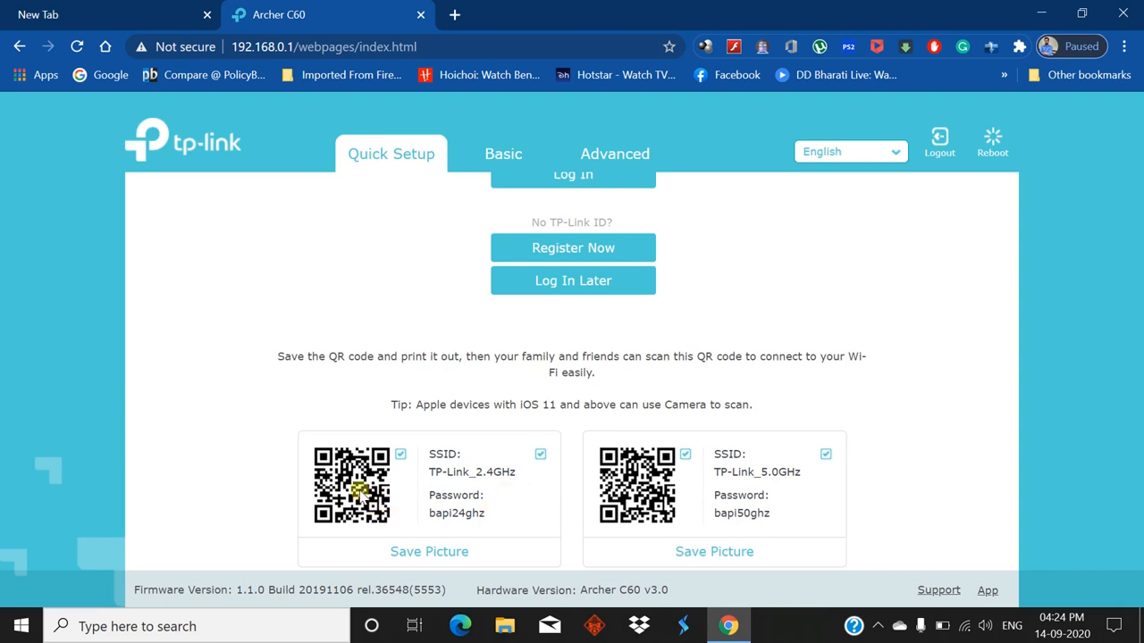
pyautogui.moveTo(414, 493)
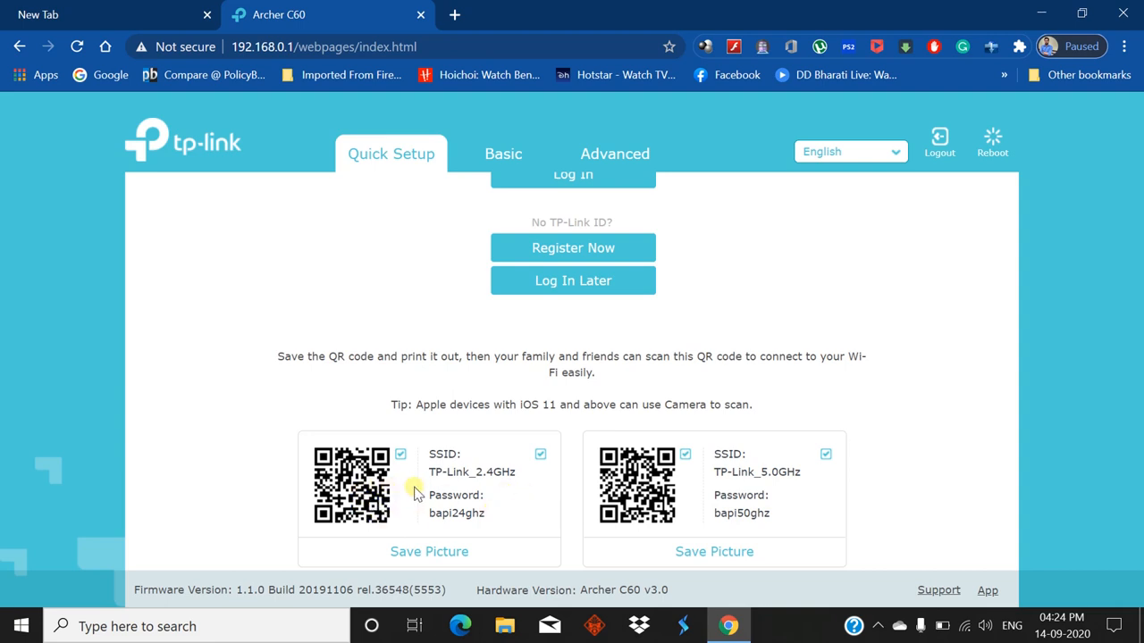
pyautogui.moveTo(572, 558)
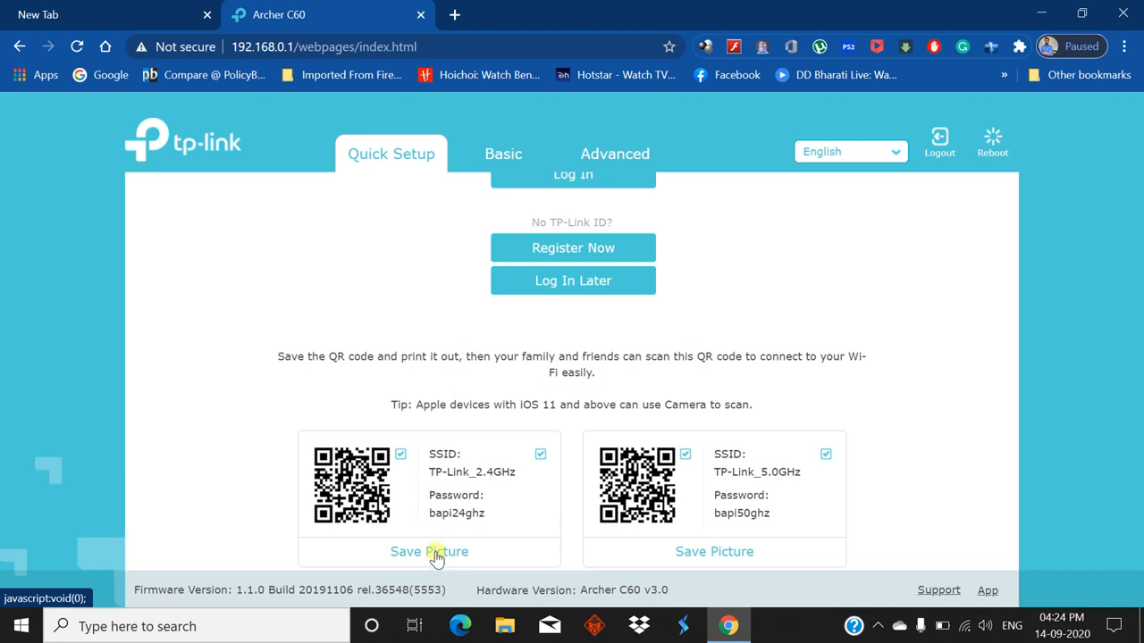
pyautogui.click(428, 550)
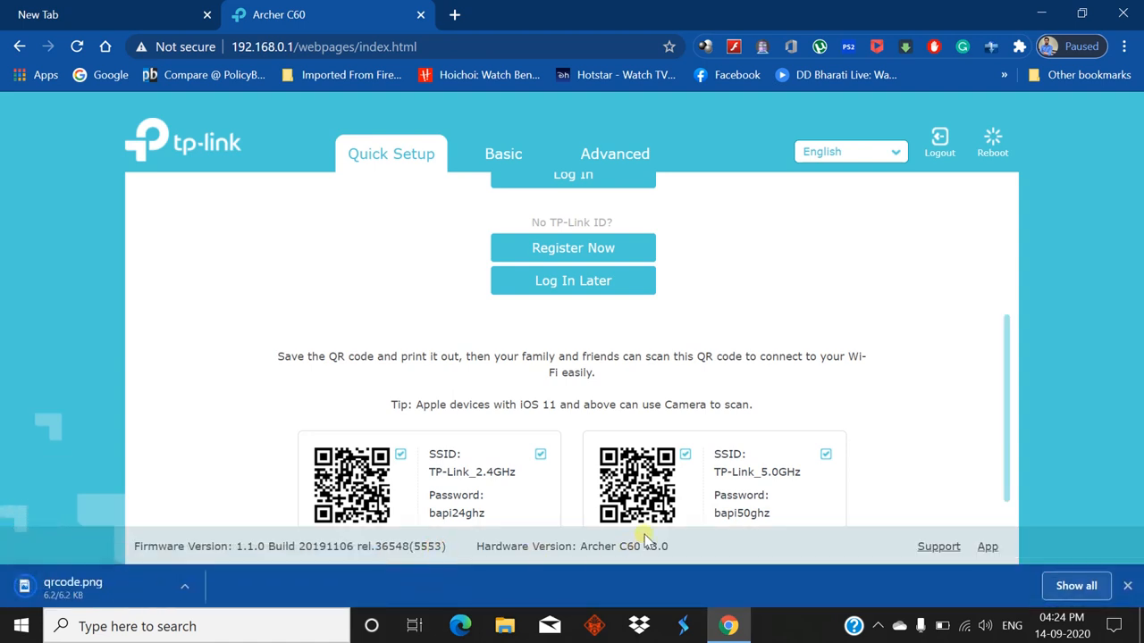
pyautogui.click(715, 508)
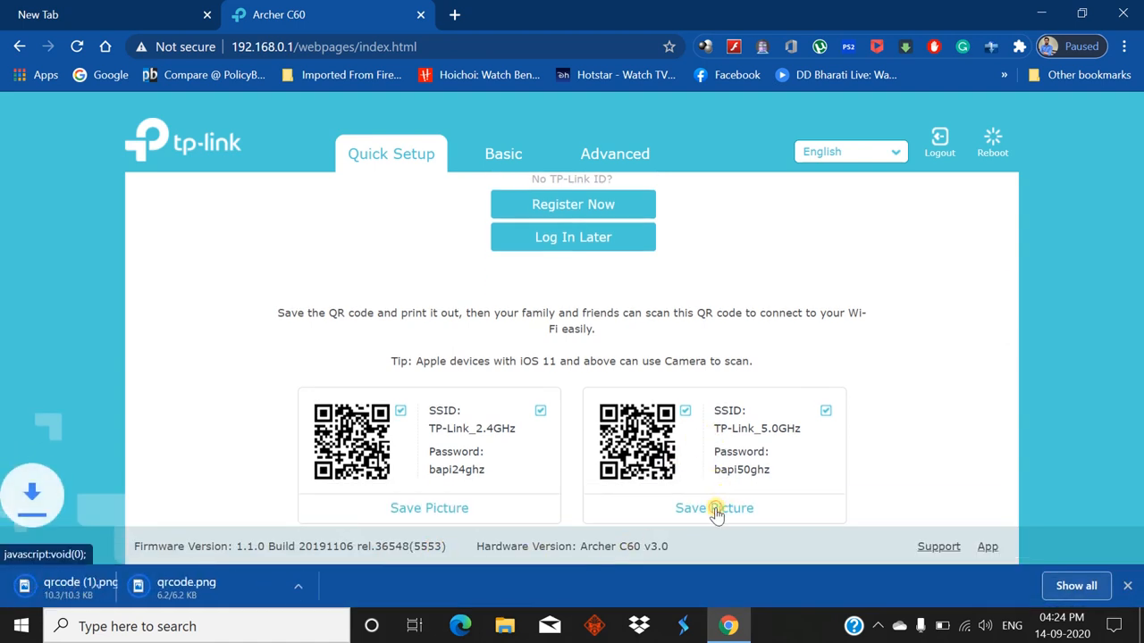
pyautogui.click(715, 507)
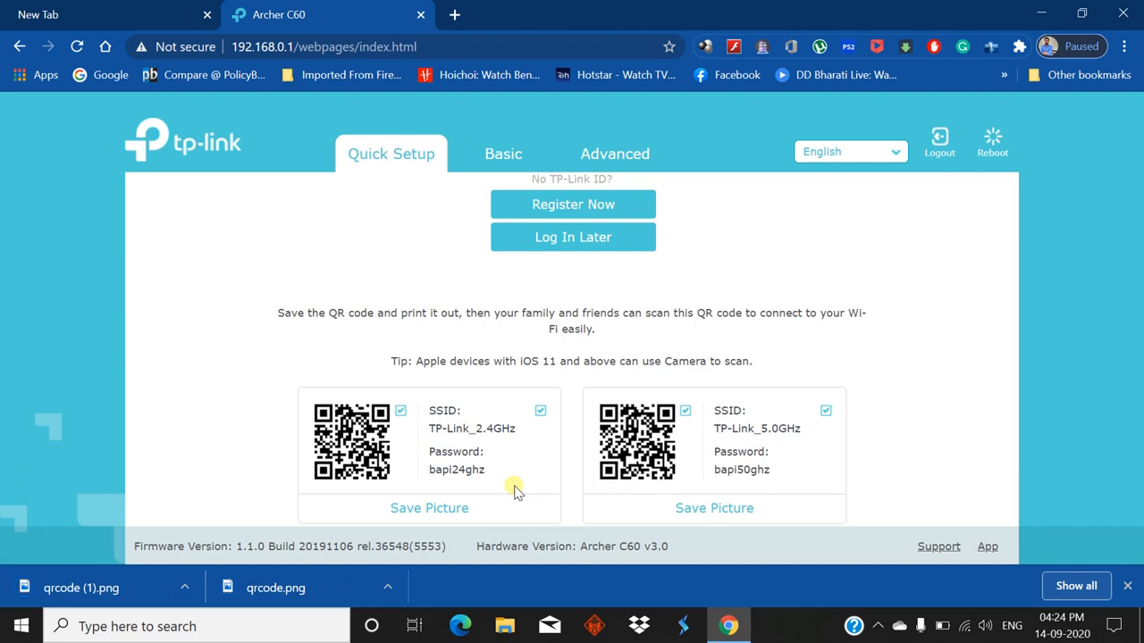
pyautogui.scroll(3)
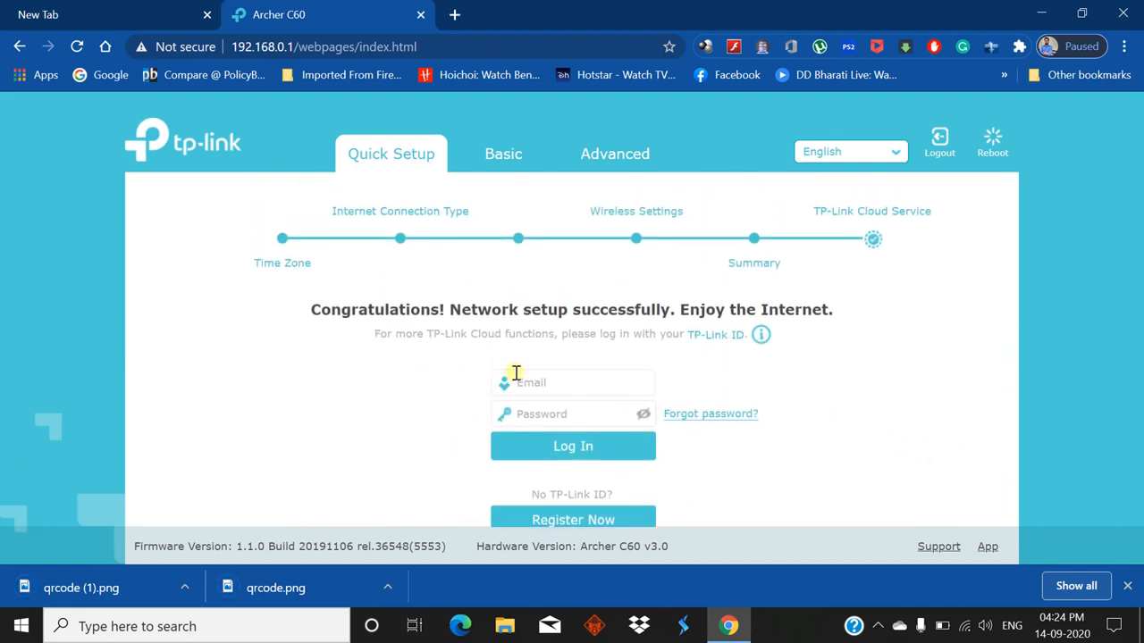
pyautogui.moveTo(688, 323)
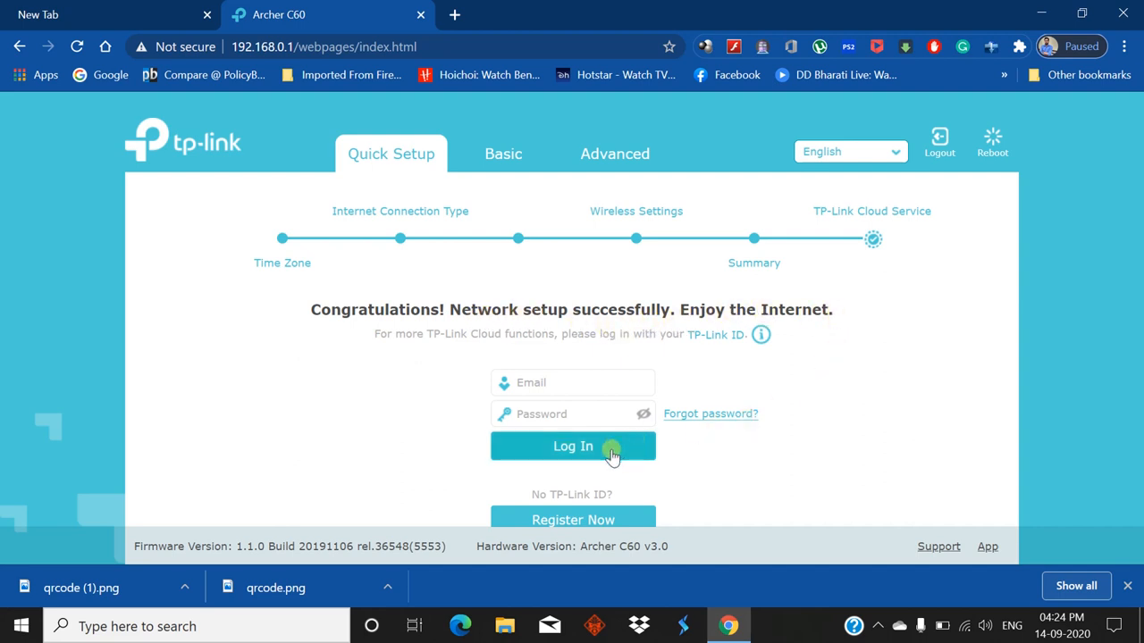
pyautogui.moveTo(511, 375)
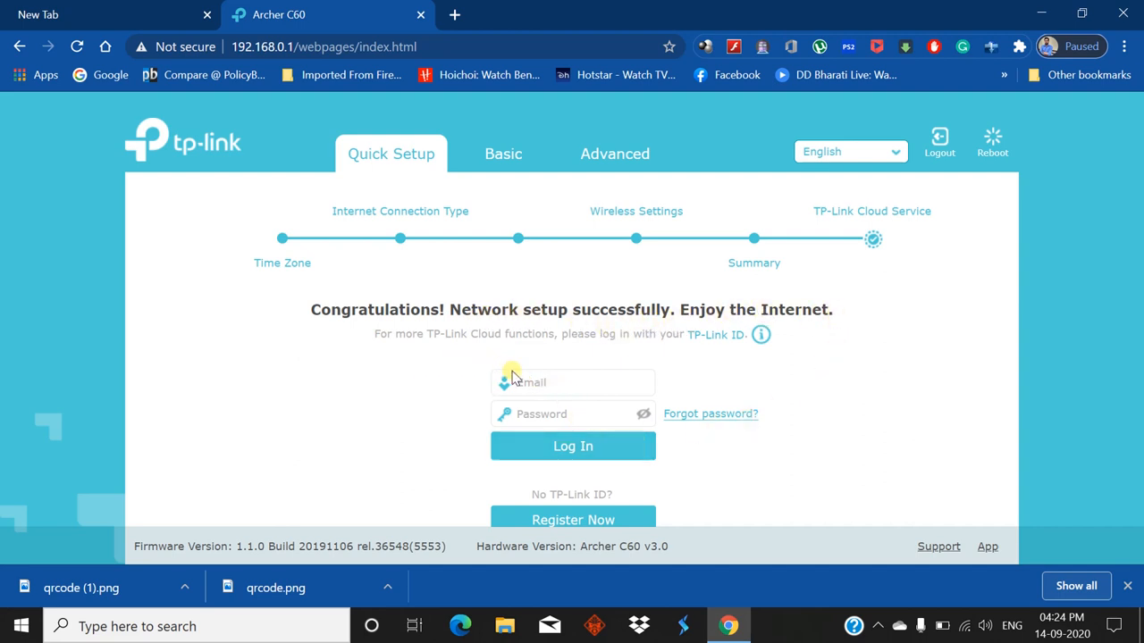
# Skip the TP-Link ID cloud sign-in with Log In Later to reach the completion page.
pyautogui.click(572, 383)
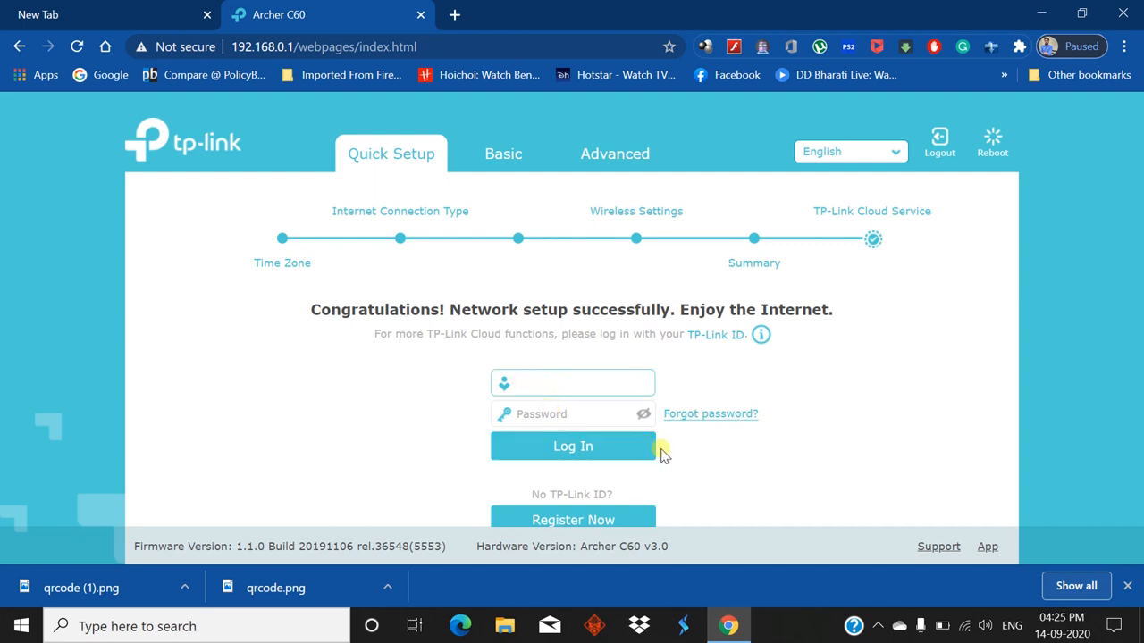
pyautogui.click(572, 447)
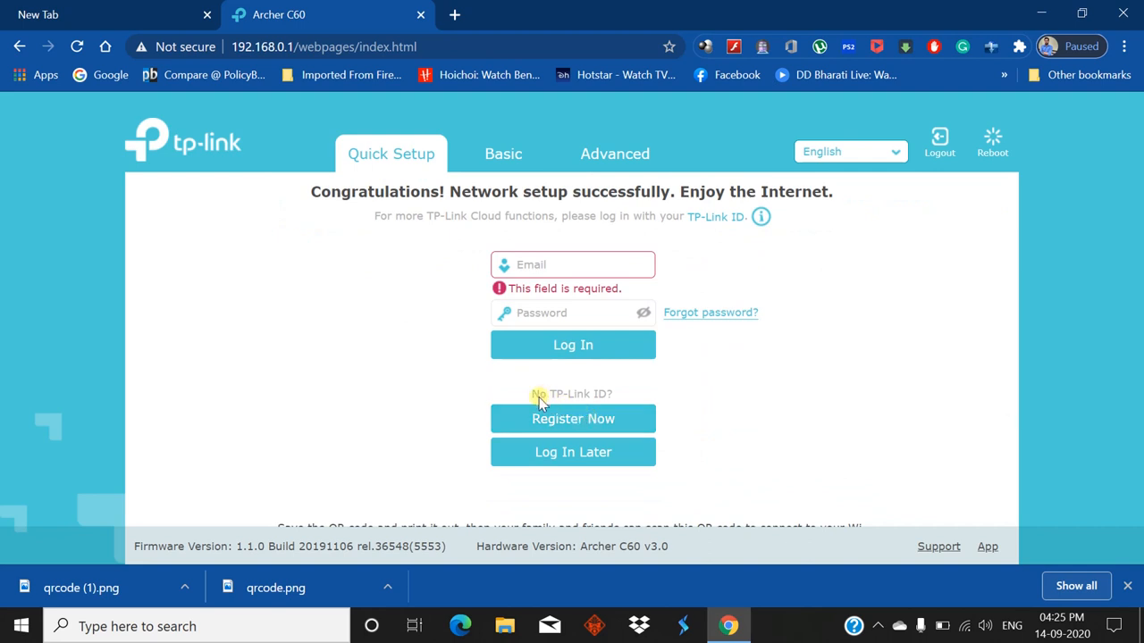
pyautogui.moveTo(563, 397)
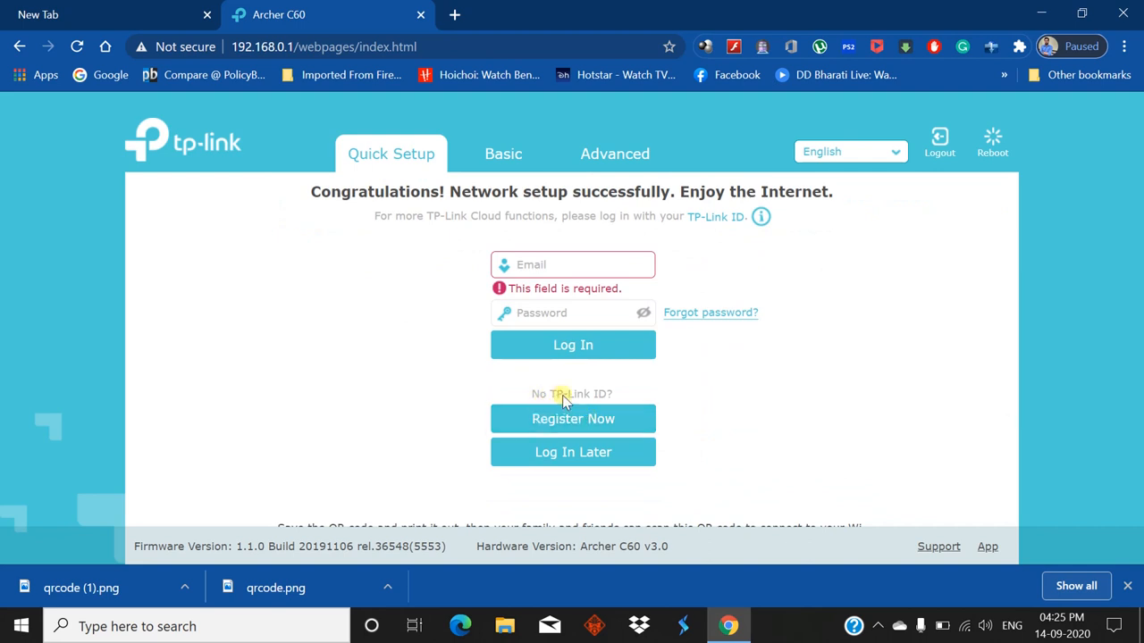
pyautogui.moveTo(704, 404)
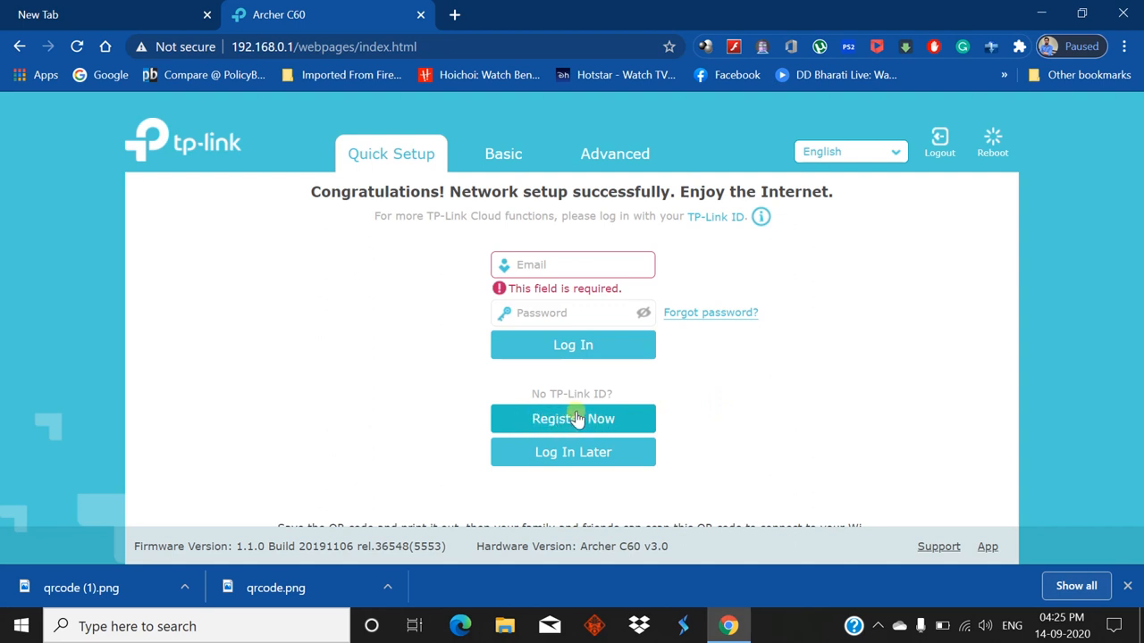
pyautogui.moveTo(572, 452)
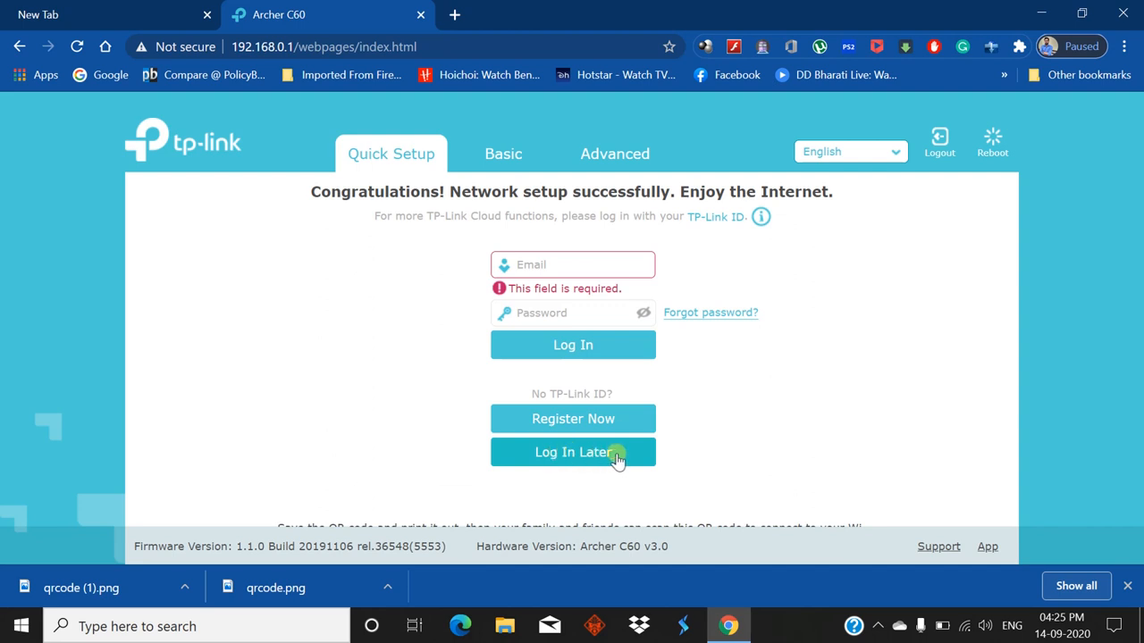
pyautogui.click(572, 451)
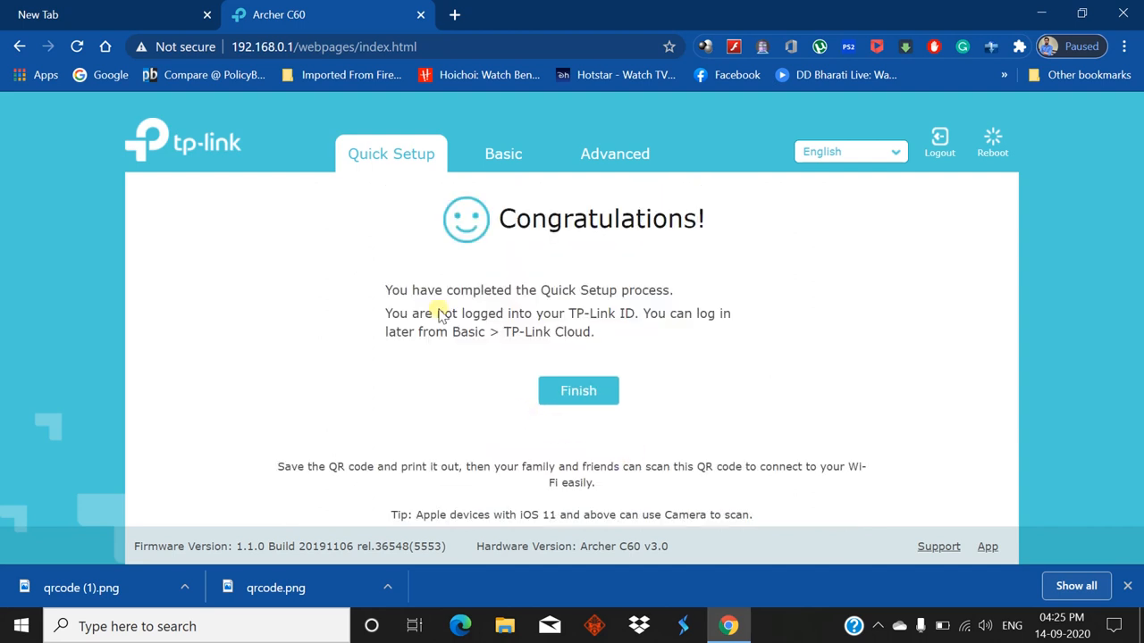
pyautogui.moveTo(676, 297)
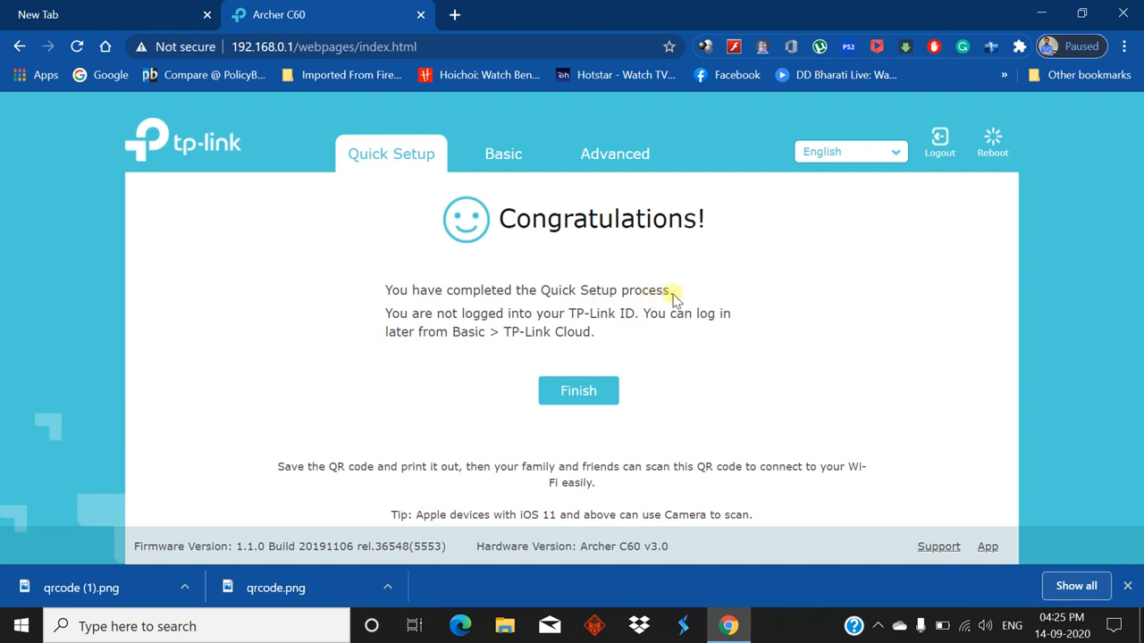
pyautogui.moveTo(533, 321)
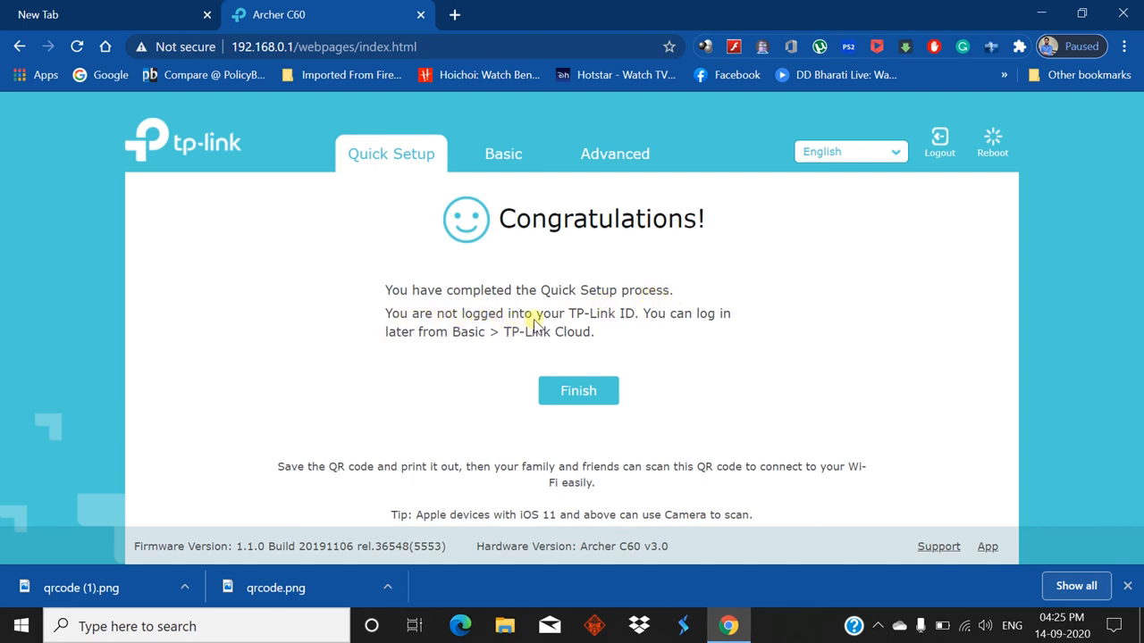
pyautogui.moveTo(682, 348)
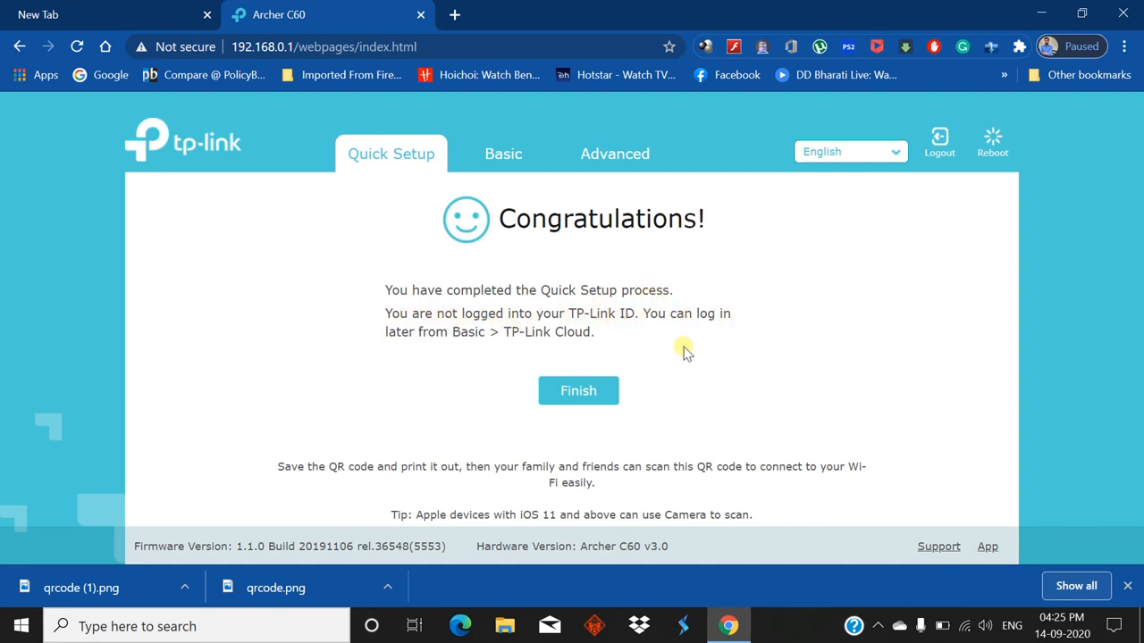
pyautogui.moveTo(456, 339)
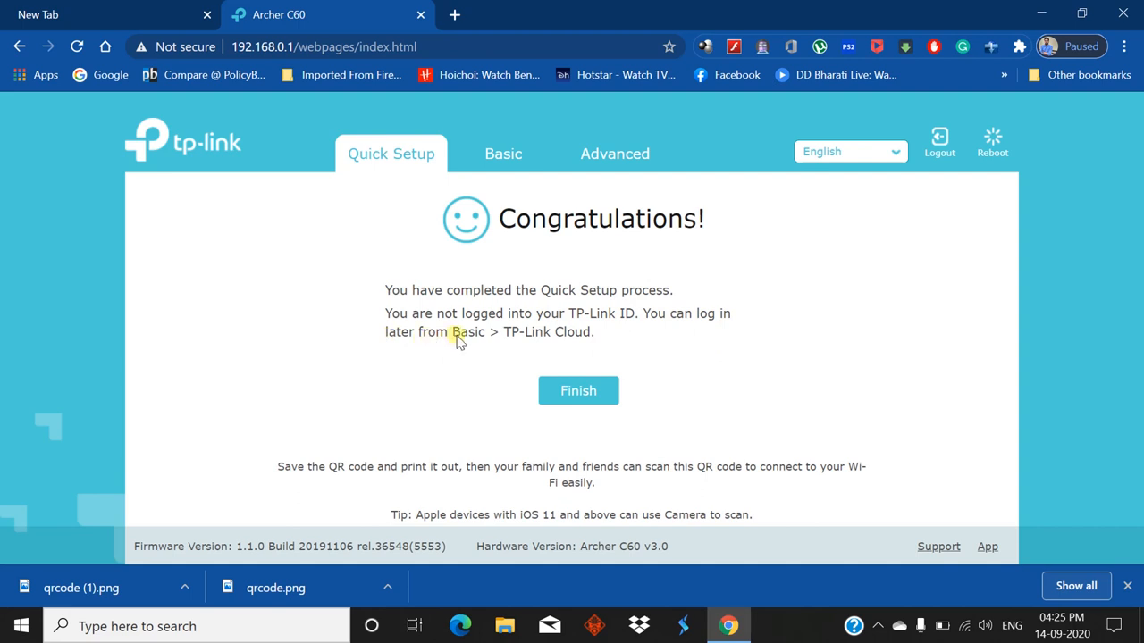
pyautogui.moveTo(514, 338)
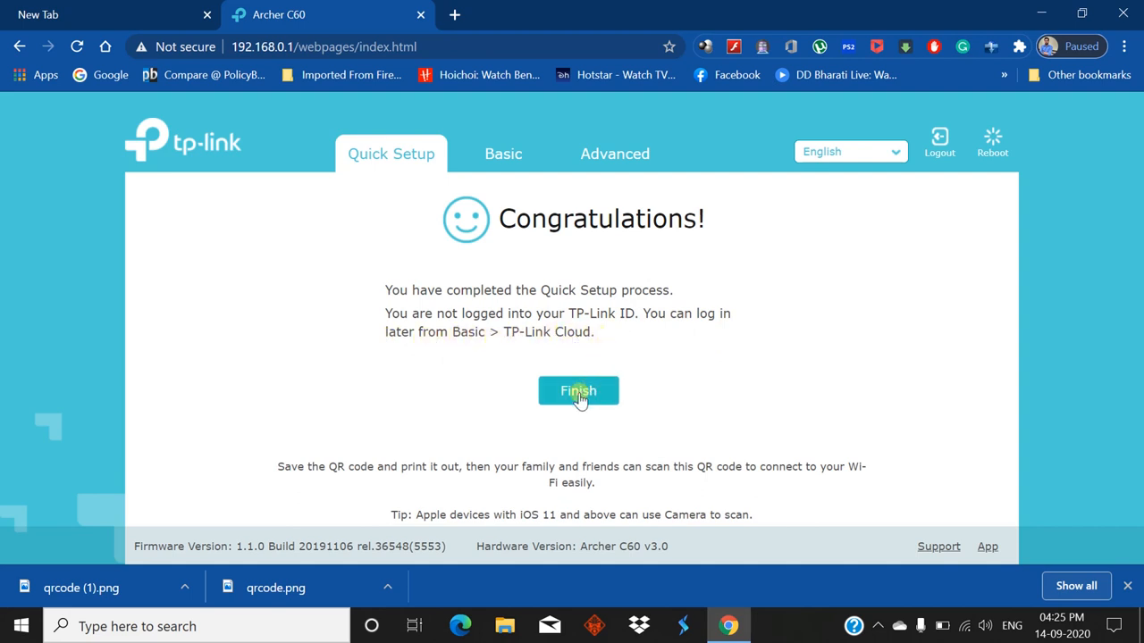
# Finish the Quick Setup wizard, landing on the Basic Network Map.
pyautogui.click(579, 391)
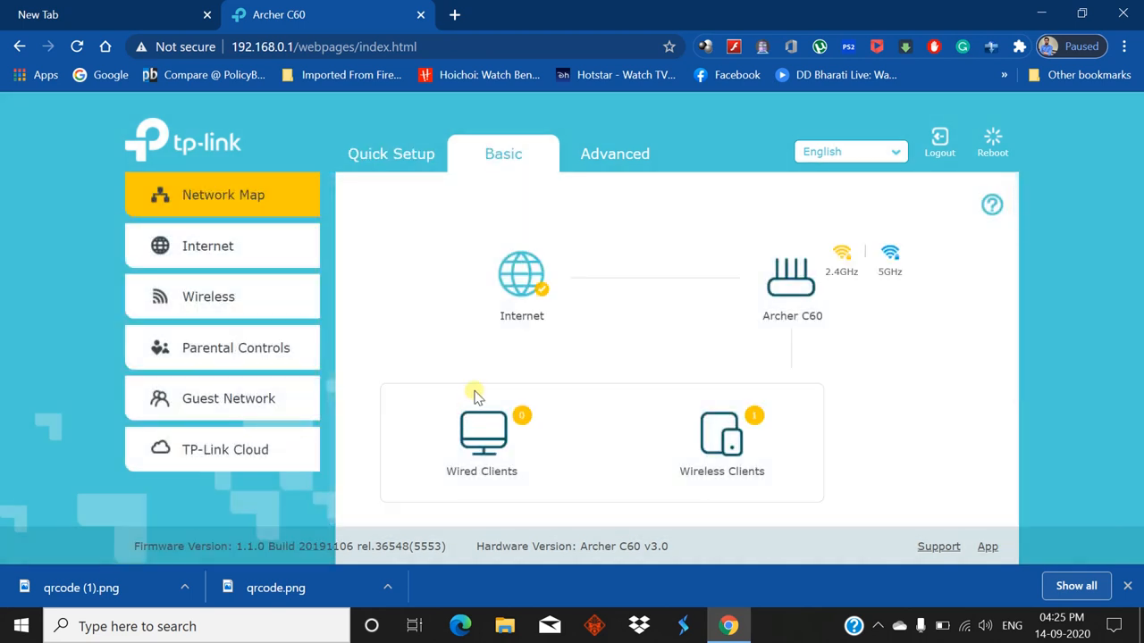
# Review the Network Map and show the Basic Internet page with Static IP 172.21.235.69 and DNS servers.
pyautogui.scroll(-3)
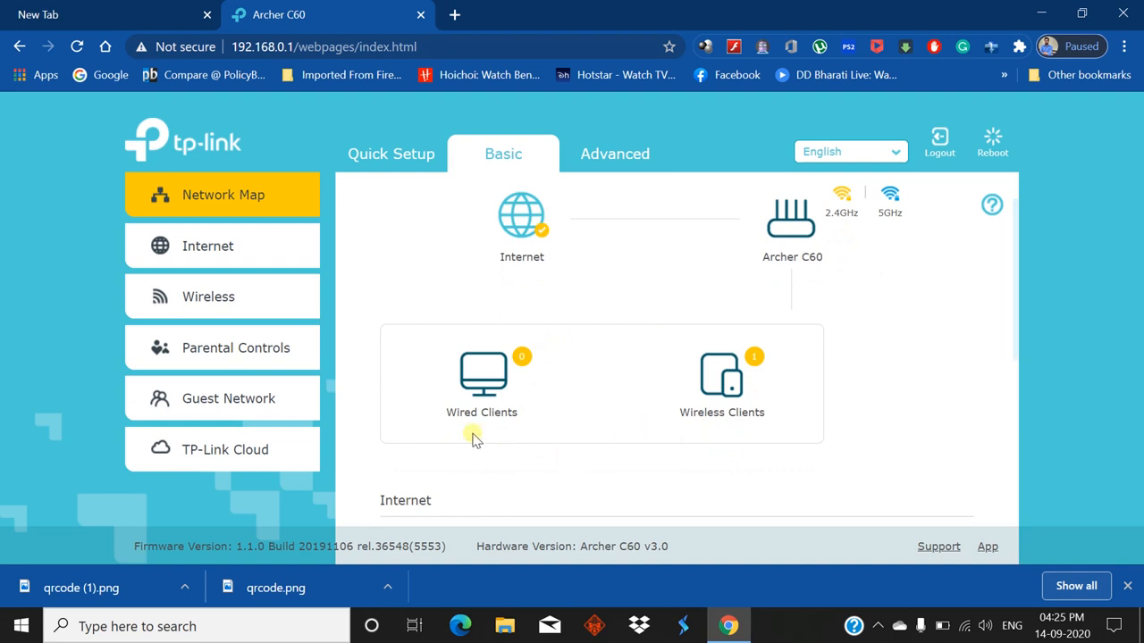
pyautogui.moveTo(483, 375)
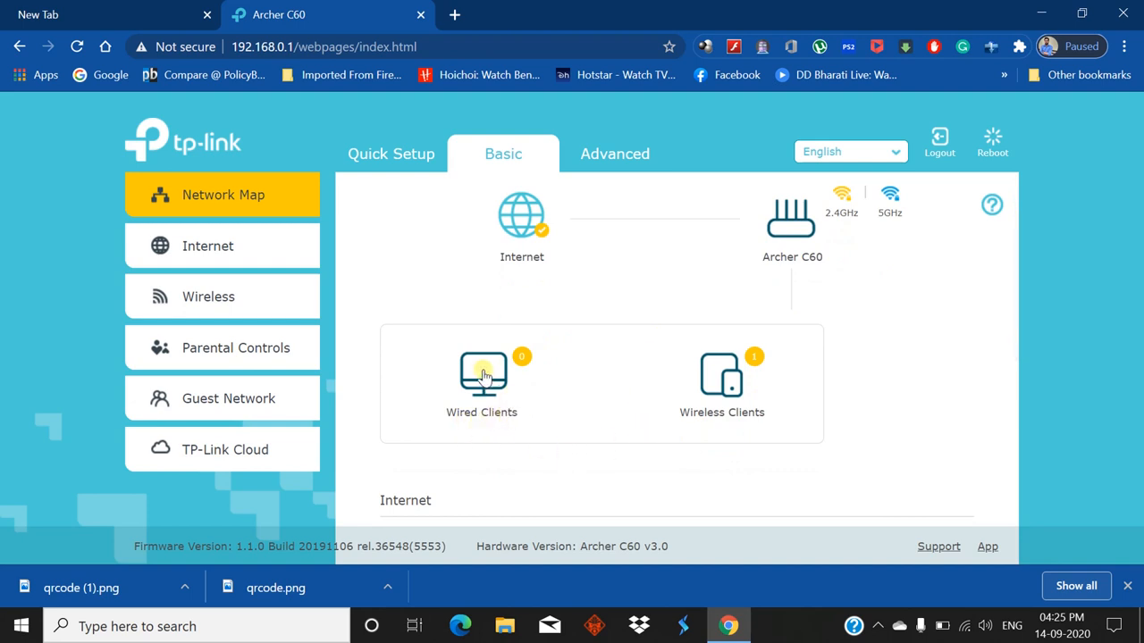
pyautogui.moveTo(754, 415)
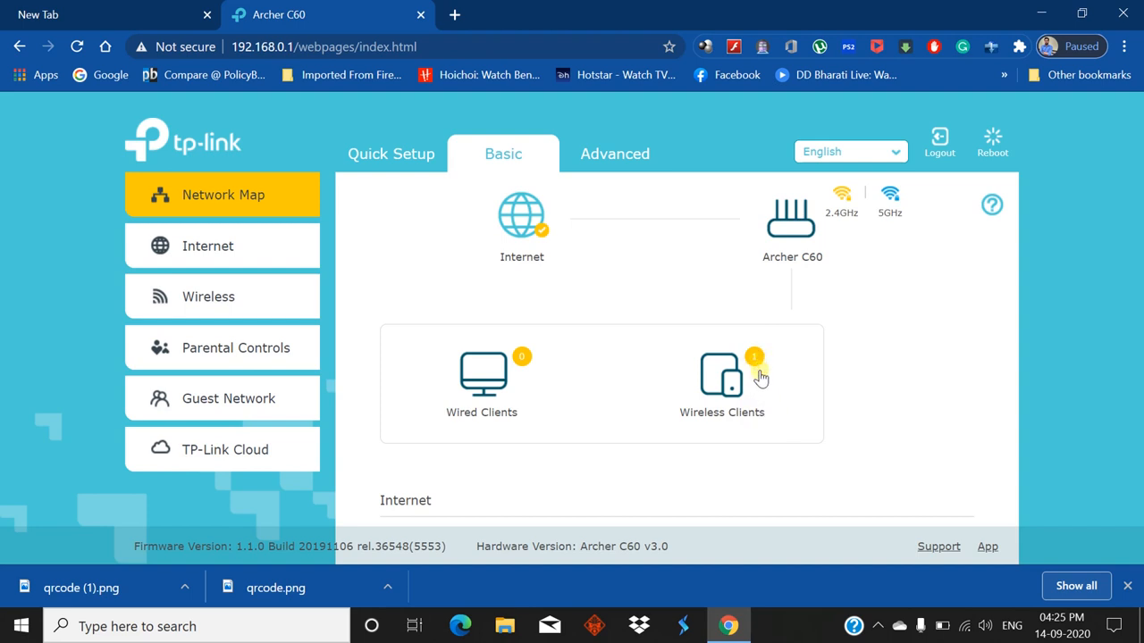
pyautogui.moveTo(750, 391)
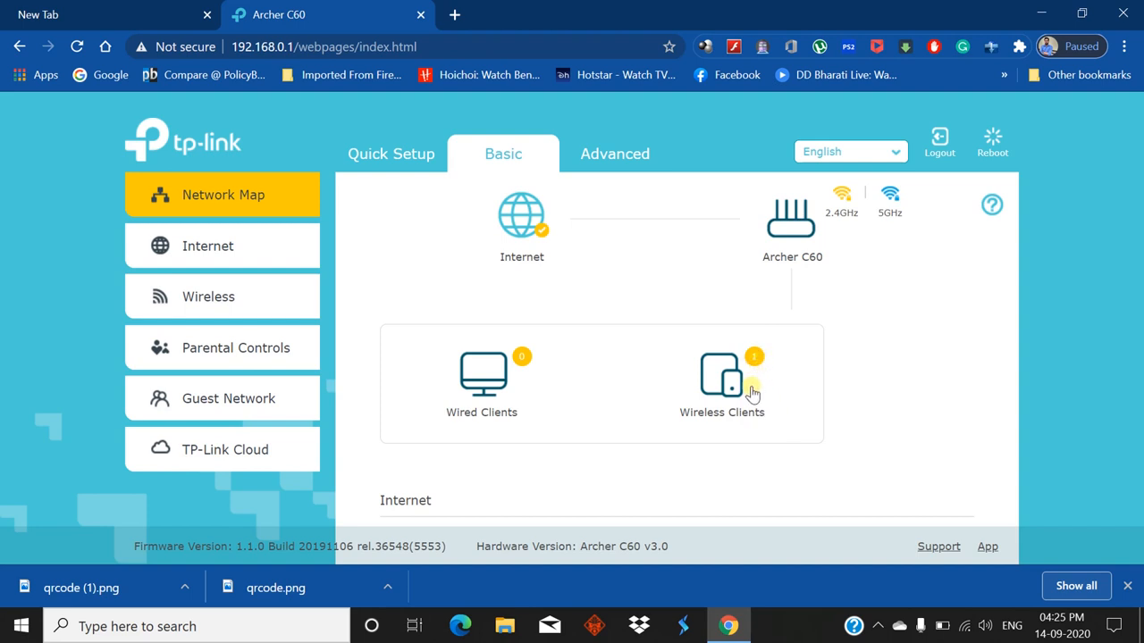
pyautogui.scroll(-3)
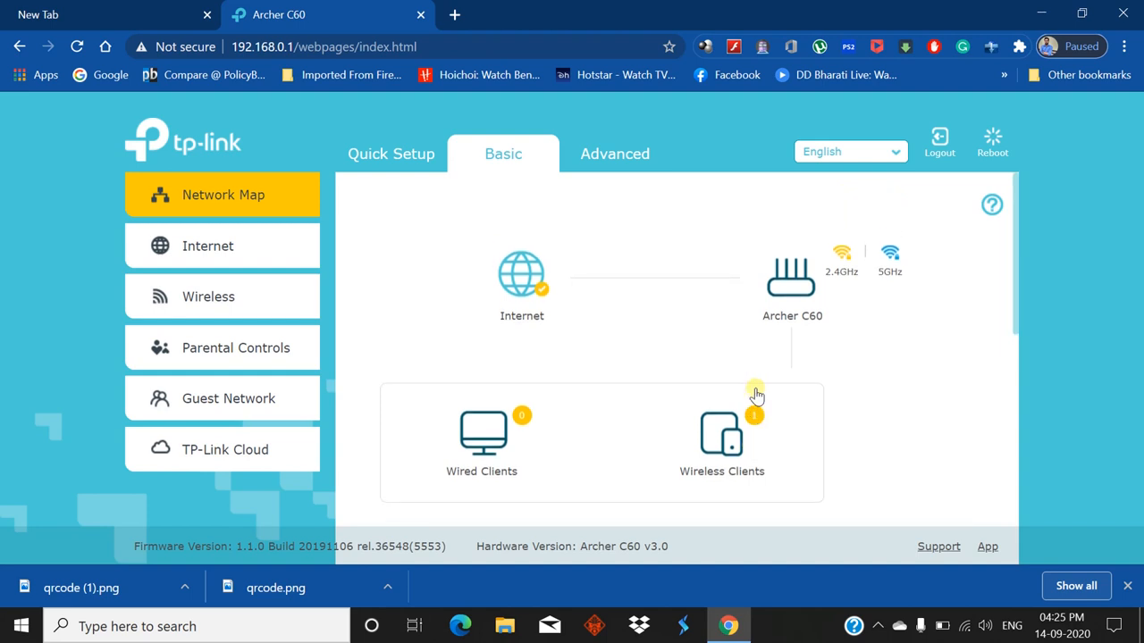
pyautogui.moveTo(822, 336)
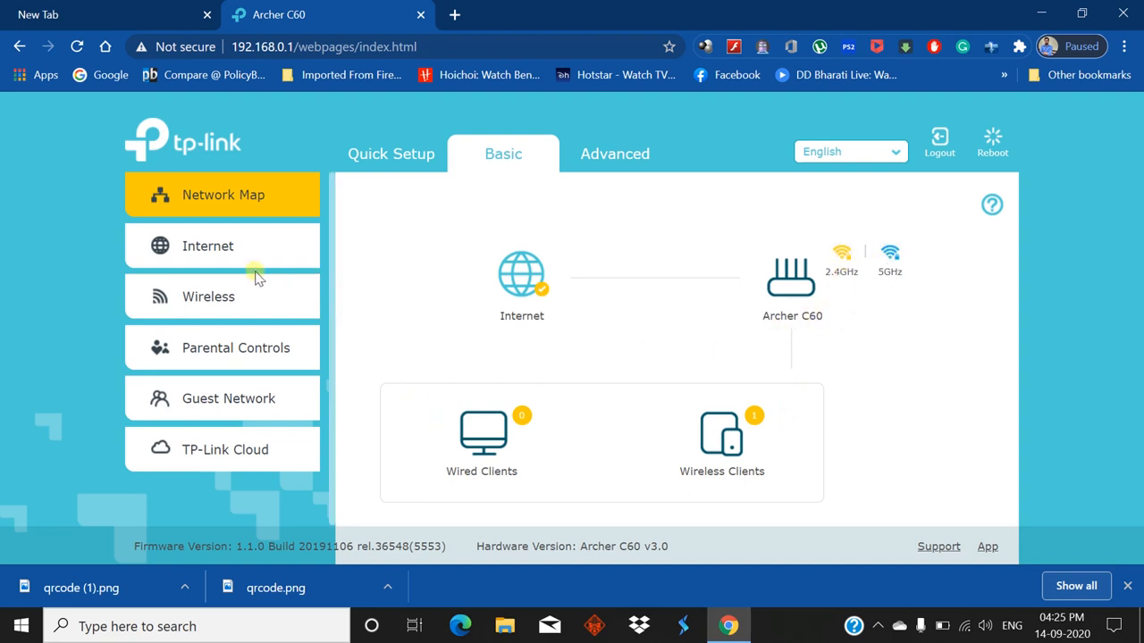
pyautogui.click(207, 246)
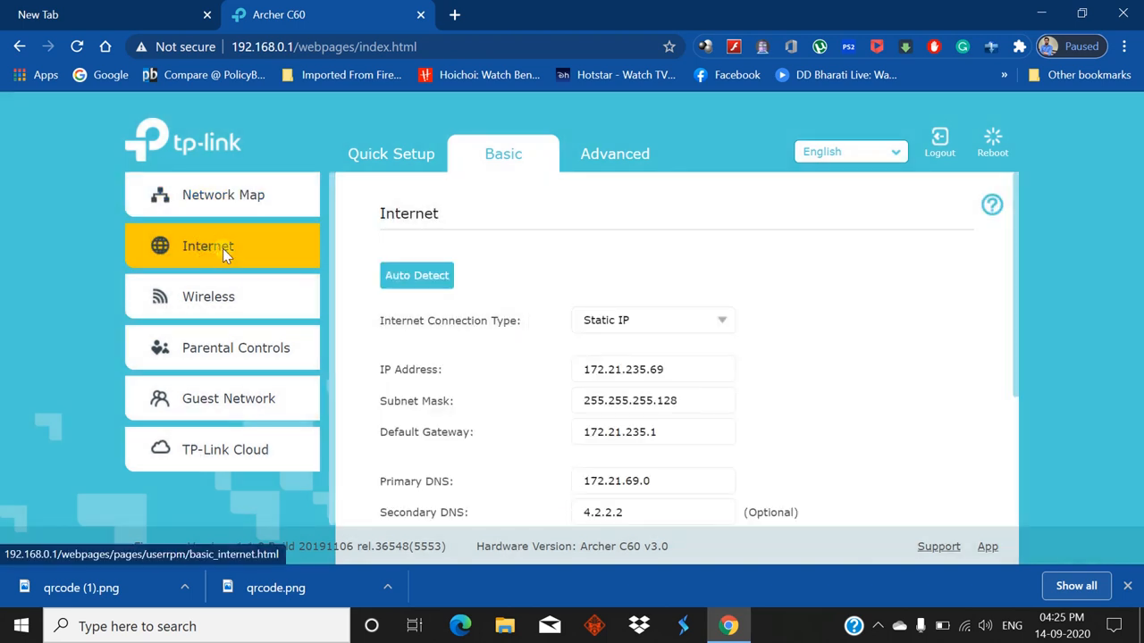
# Review the Wireless settings page, inspecting the 2.4GHz Wi-Fi password.
pyautogui.scroll(-3)
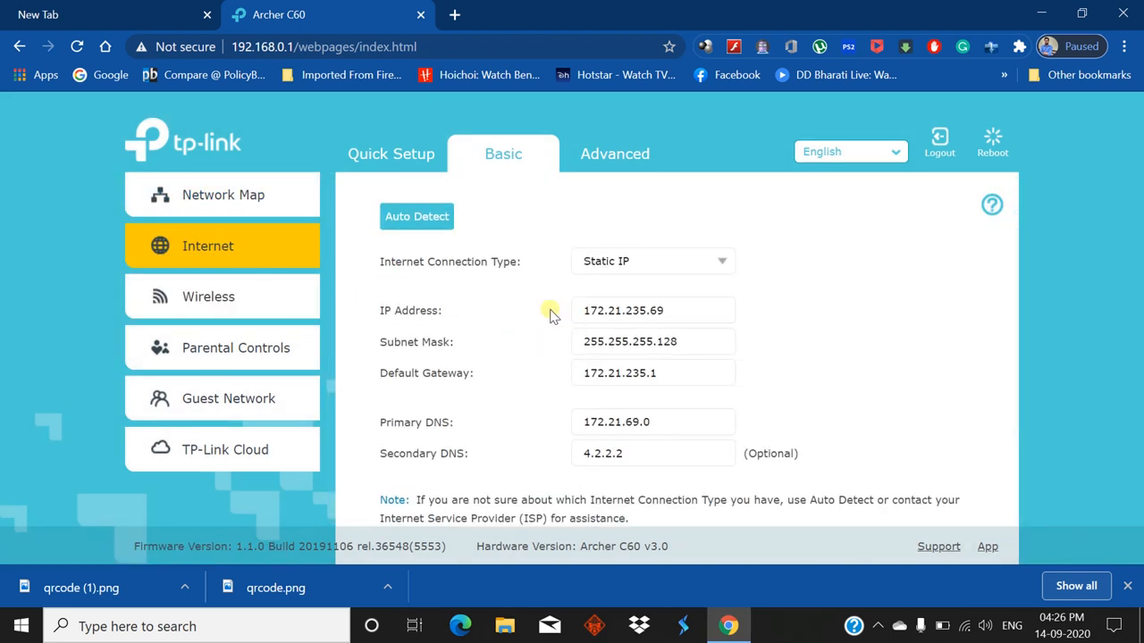
pyautogui.moveTo(504, 332)
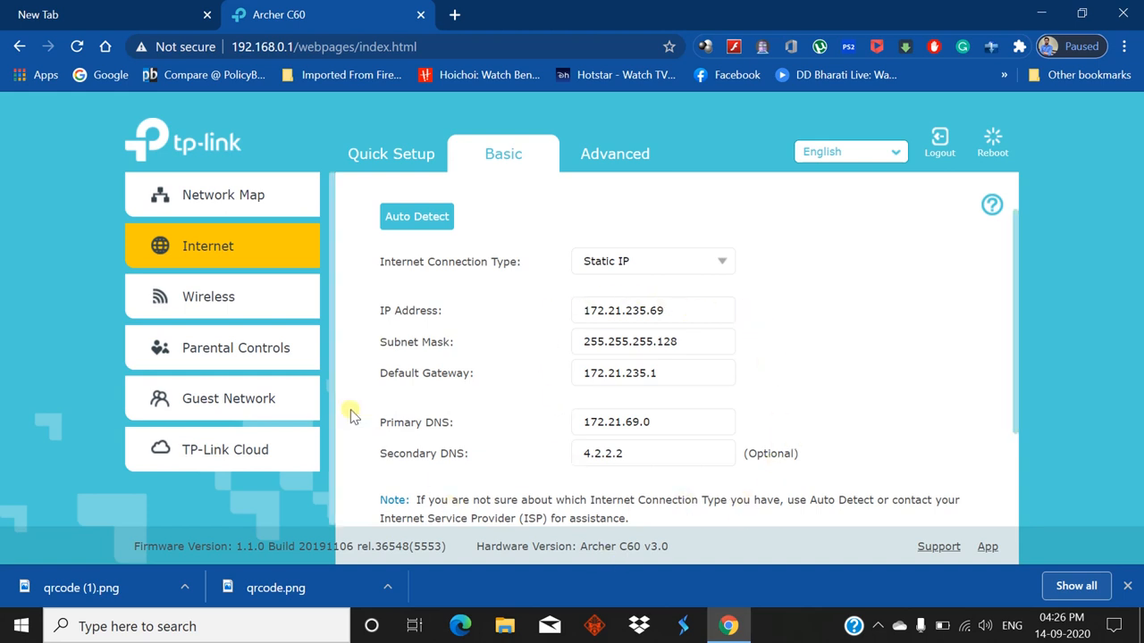
pyautogui.click(208, 297)
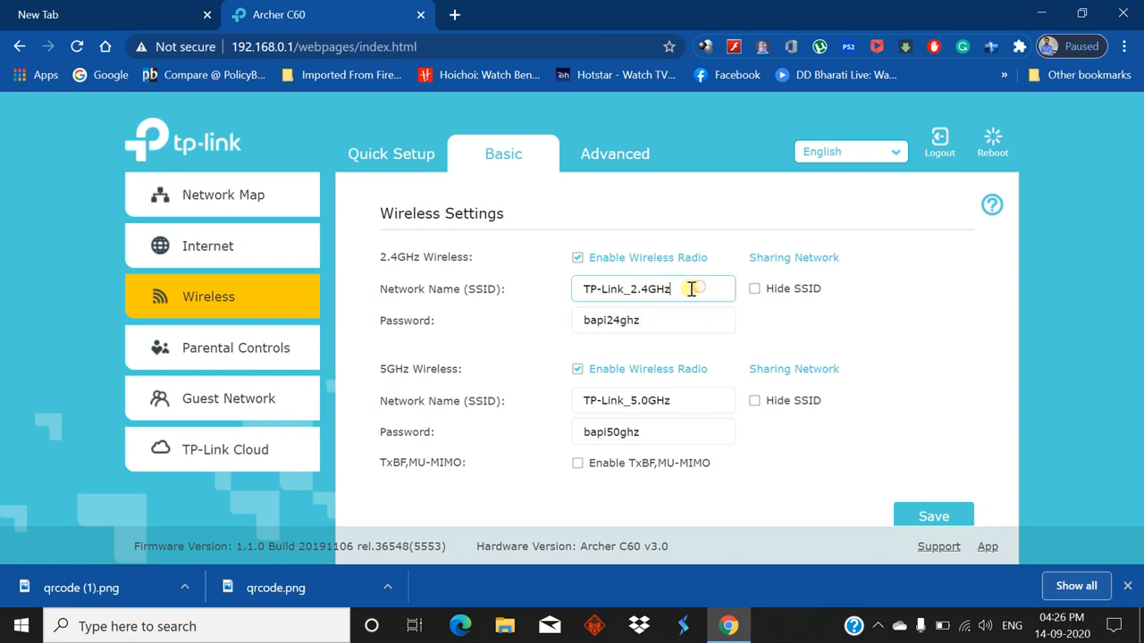
pyautogui.click(652, 320)
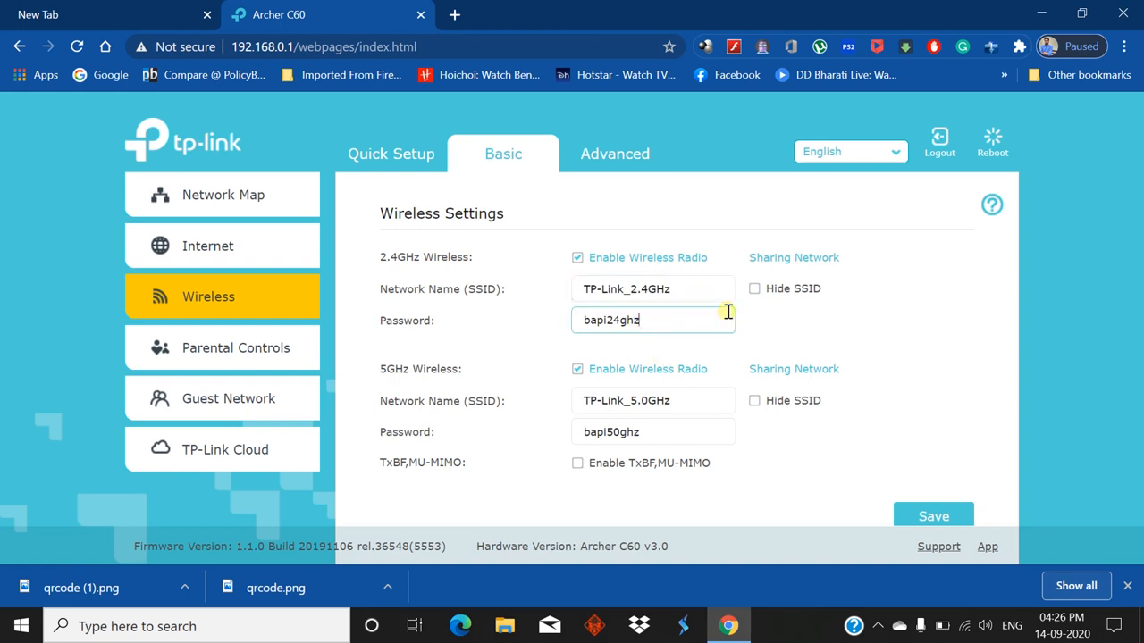
pyautogui.scroll(-3)
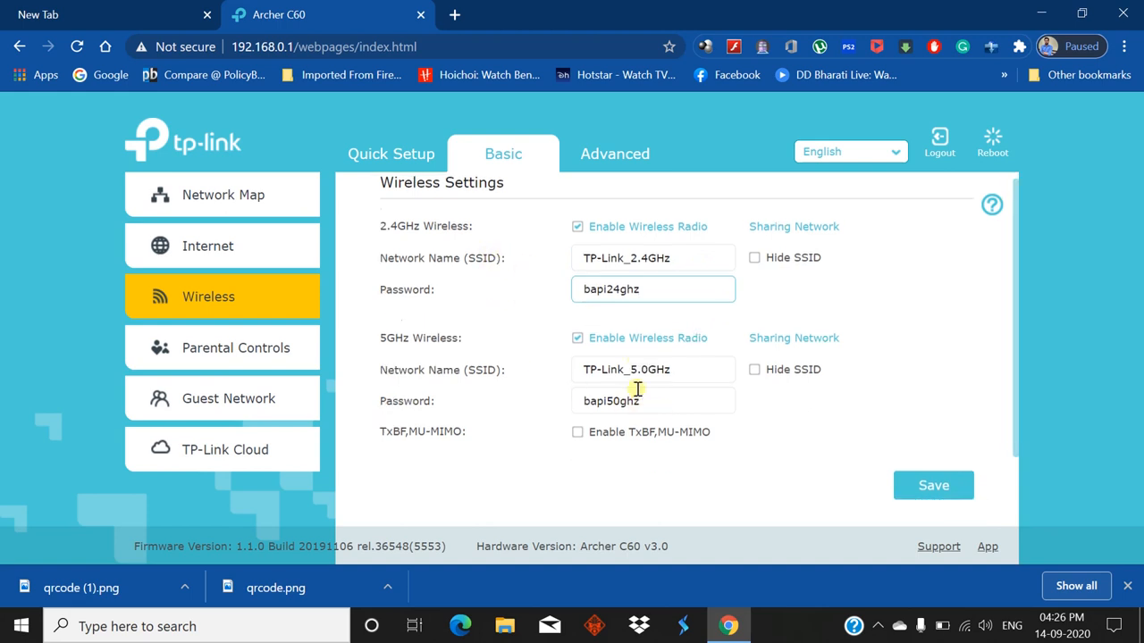
# Review the Parental Controls, Guest Network and Network Map pages in turn.
pyautogui.click(236, 347)
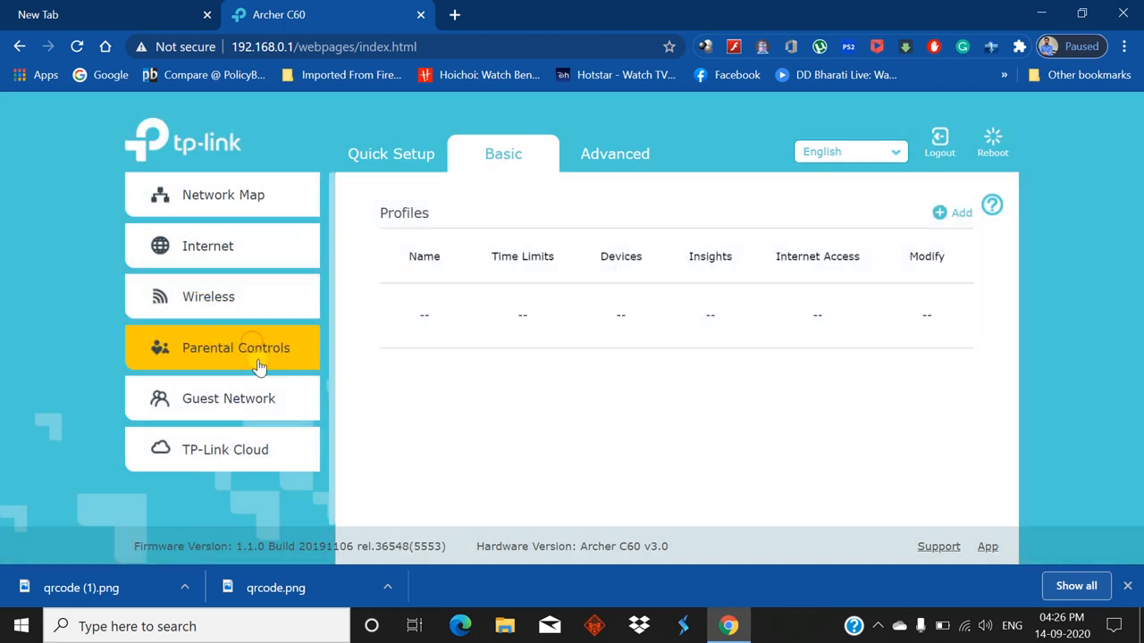
pyautogui.click(229, 398)
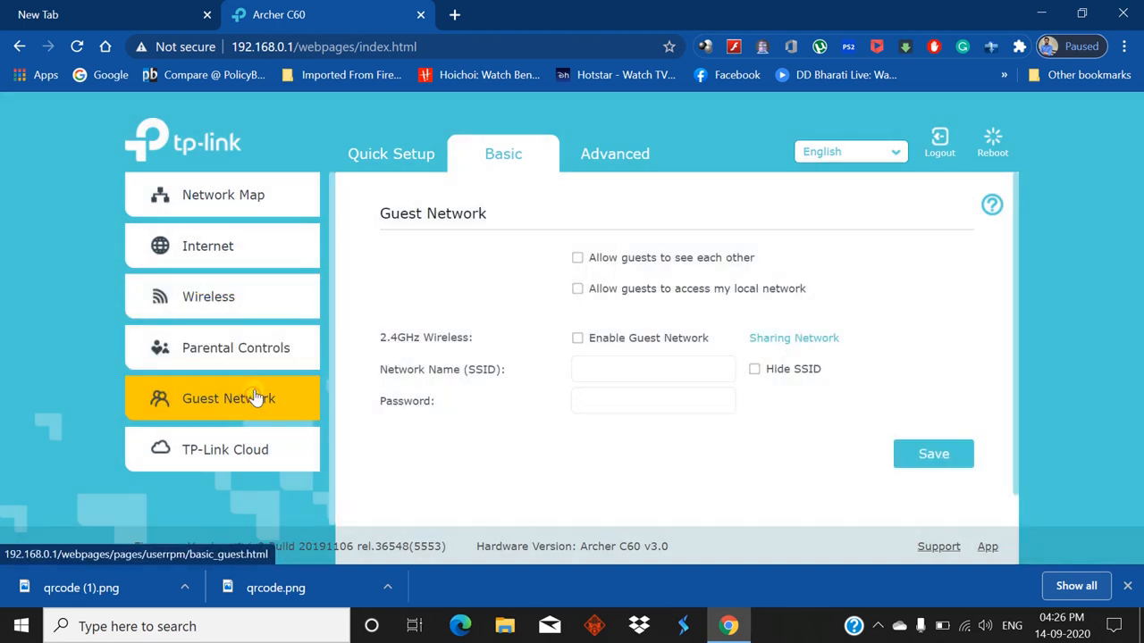
pyautogui.click(222, 195)
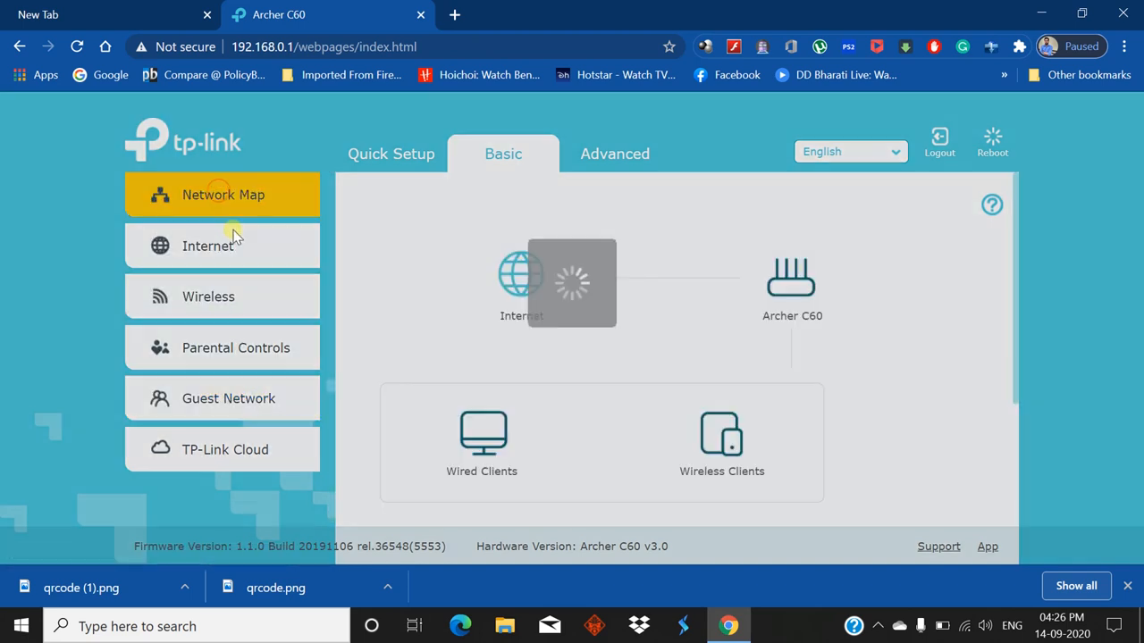
# Return to the Internet page showing the Static IP address, gateway and DNS details.
pyautogui.click(221, 247)
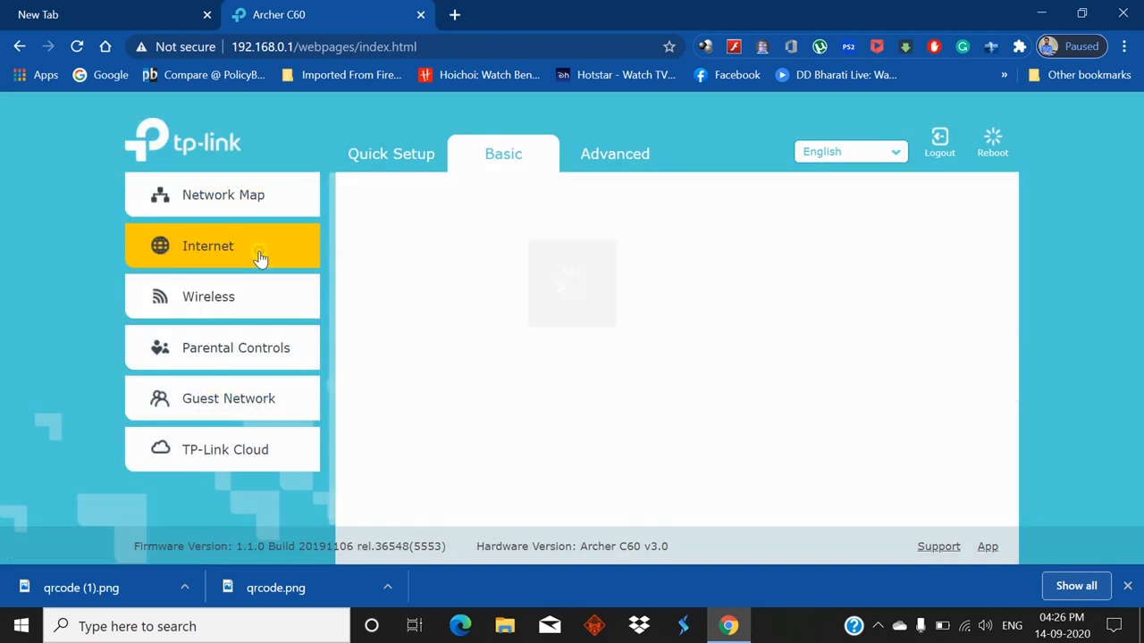
pyautogui.click(222, 246)
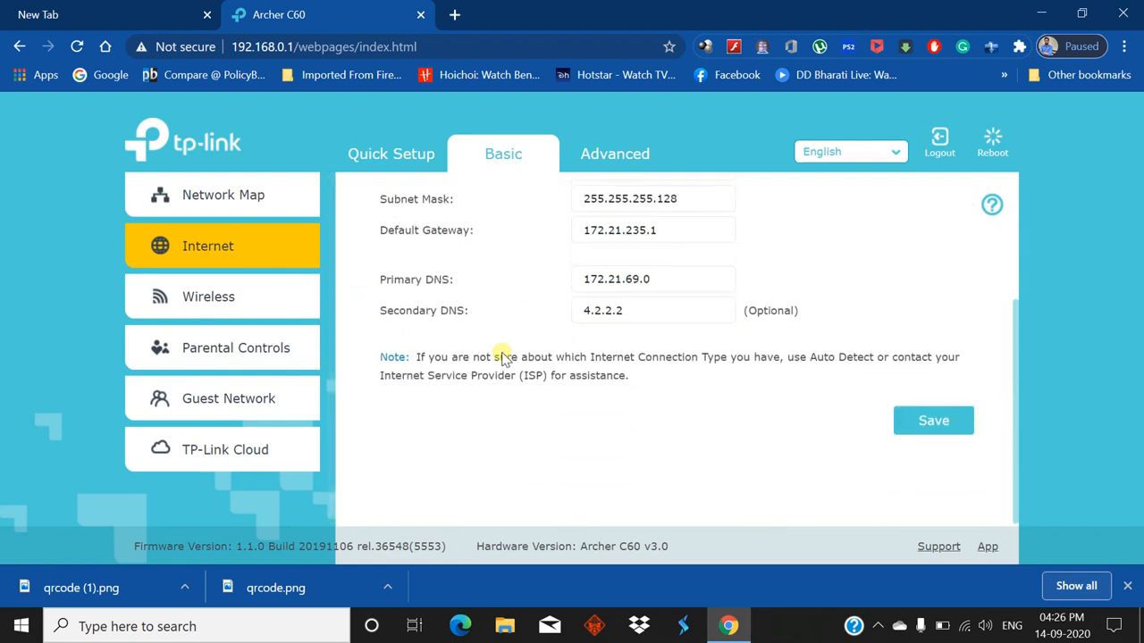
pyautogui.click(615, 153)
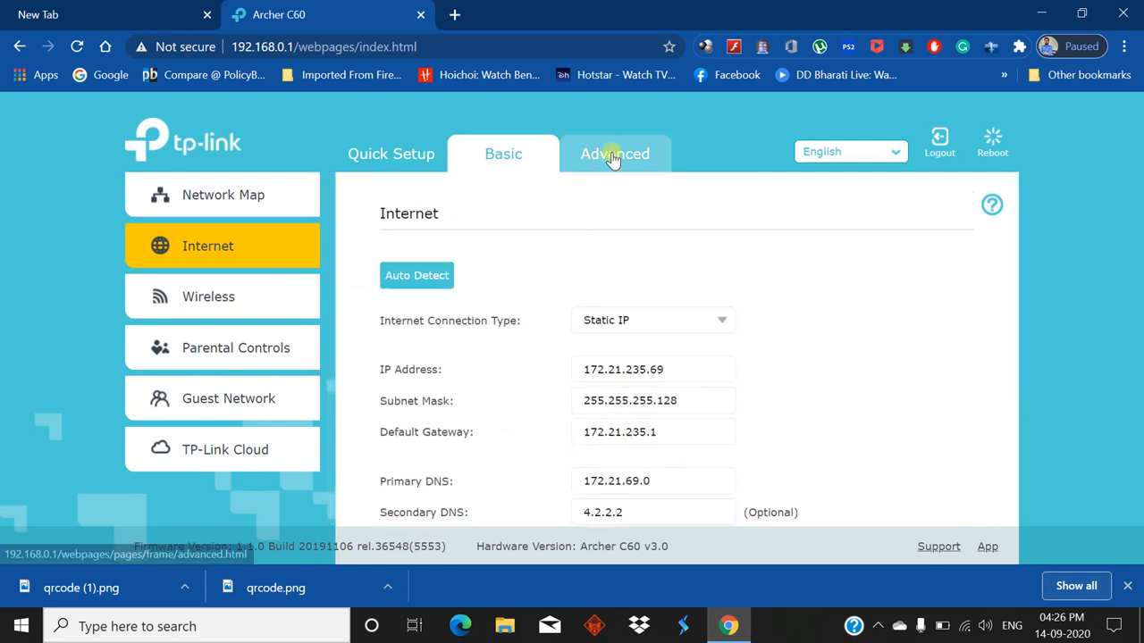
# Review the Advanced Status overview and reach Operation Mode showing Router as current mode.
pyautogui.click(615, 154)
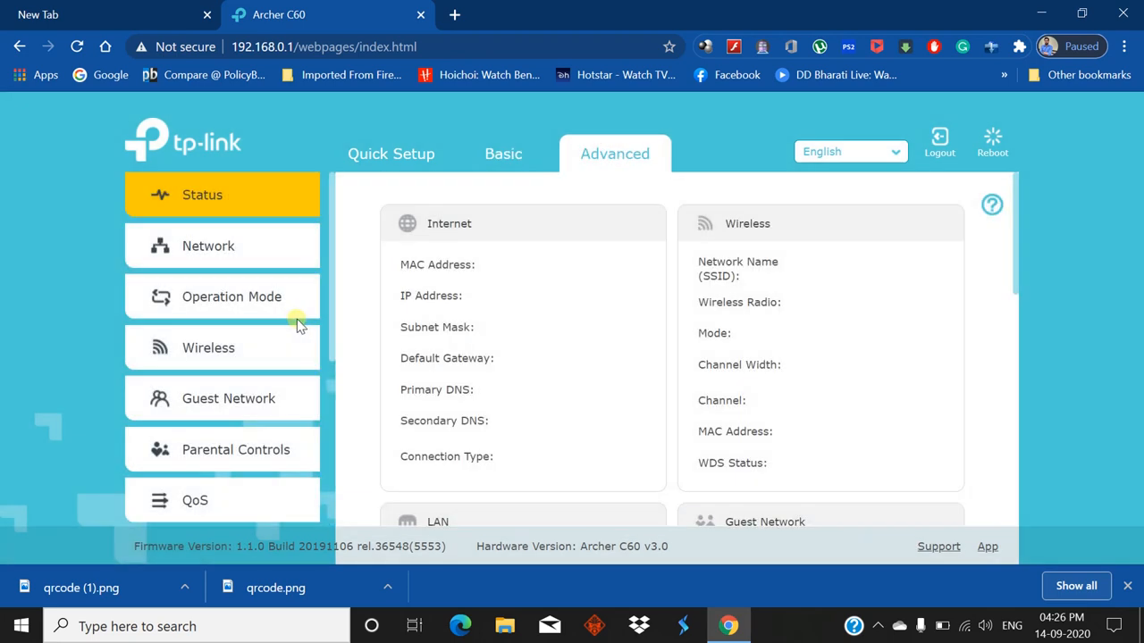
pyautogui.scroll(-3)
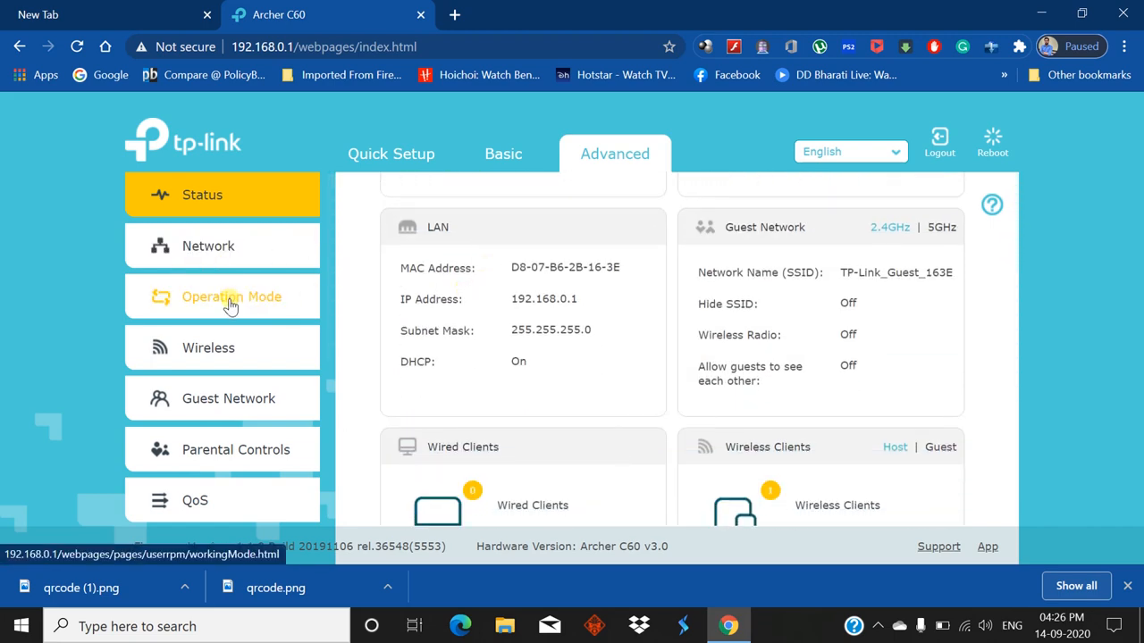
pyautogui.click(232, 297)
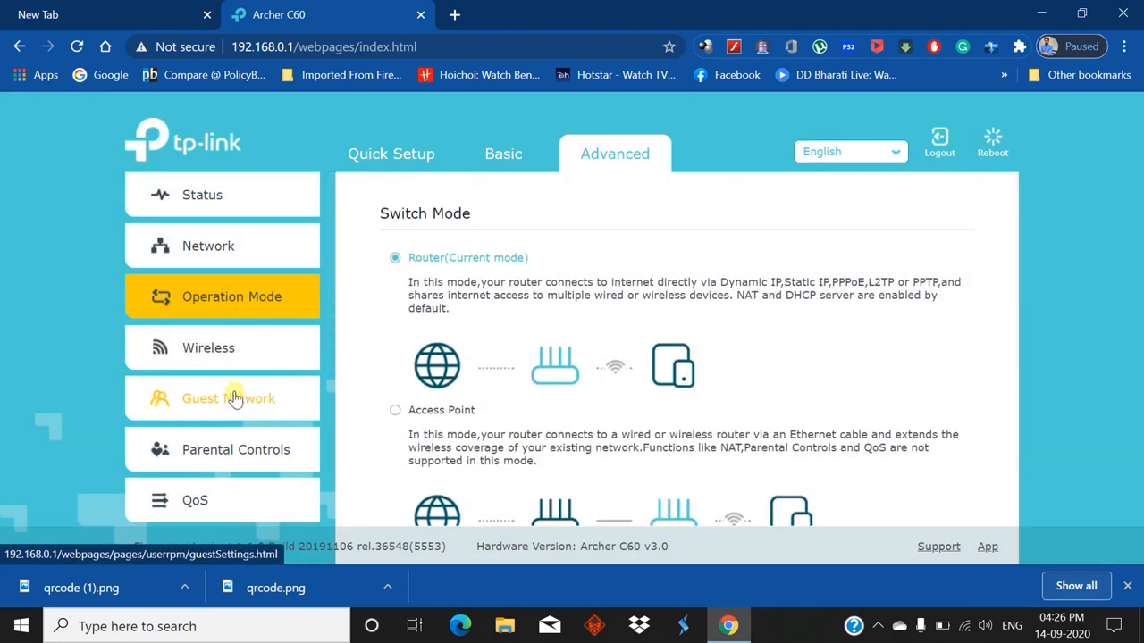
# Expand the Advanced Network menu to list its sub-pages and look them over.
pyautogui.click(208, 247)
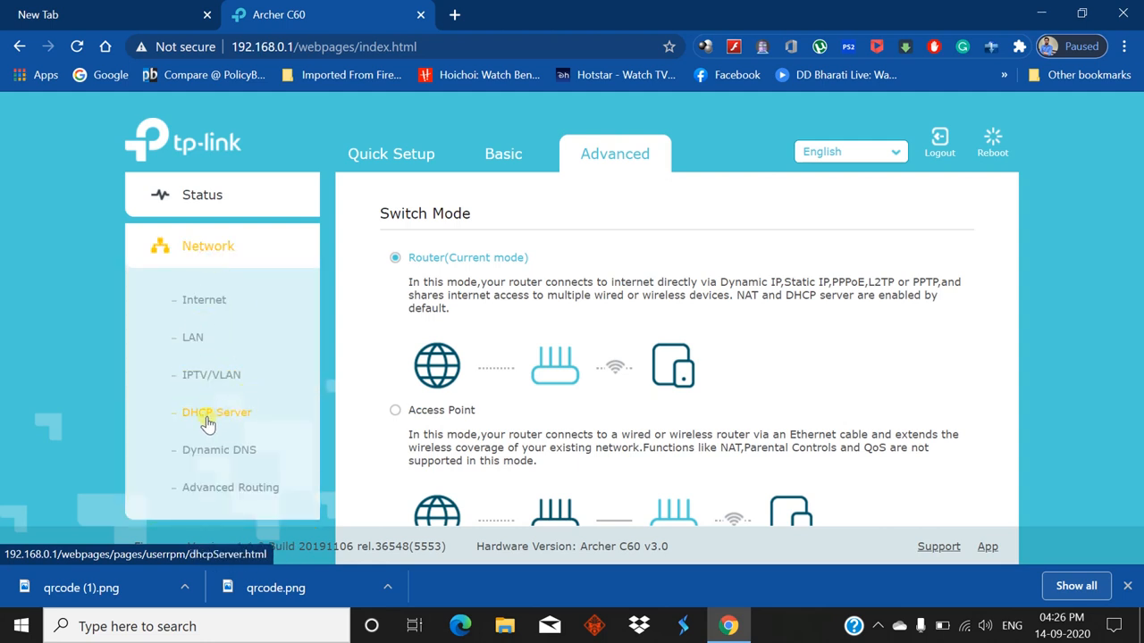
pyautogui.moveTo(218, 450)
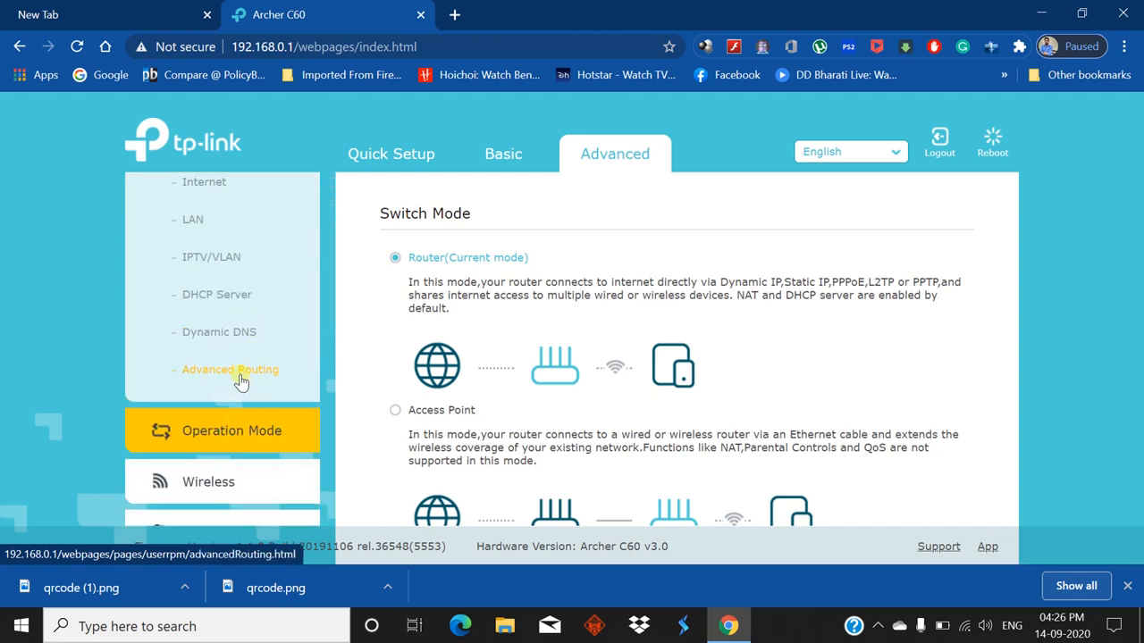
pyautogui.scroll(-3)
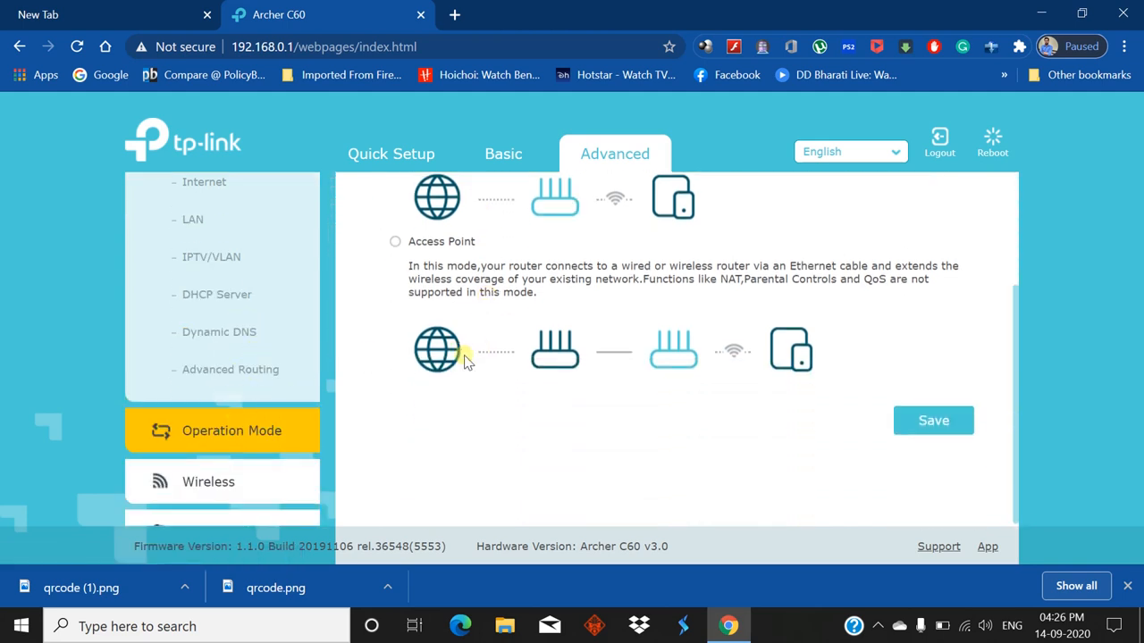
pyautogui.scroll(3)
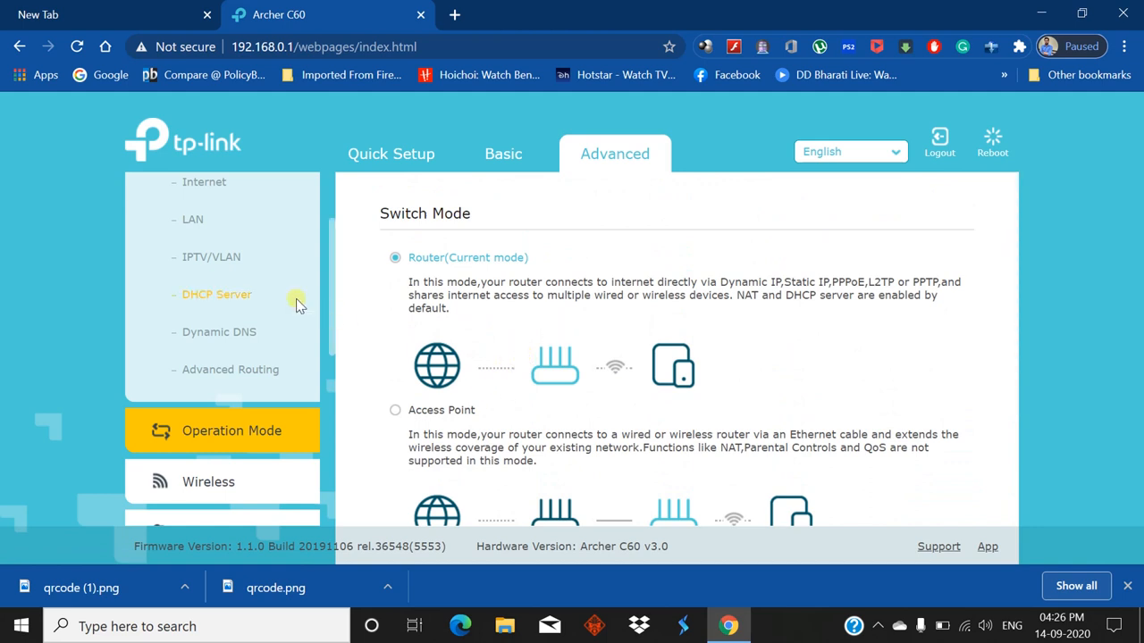
pyautogui.scroll(3)
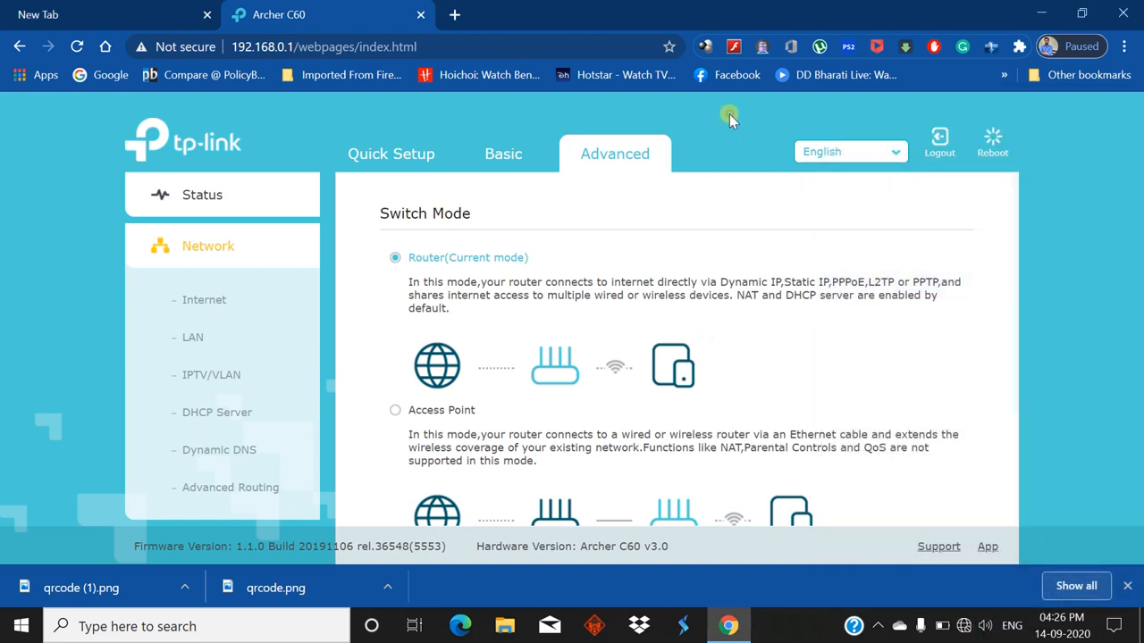
pyautogui.moveTo(883, 328)
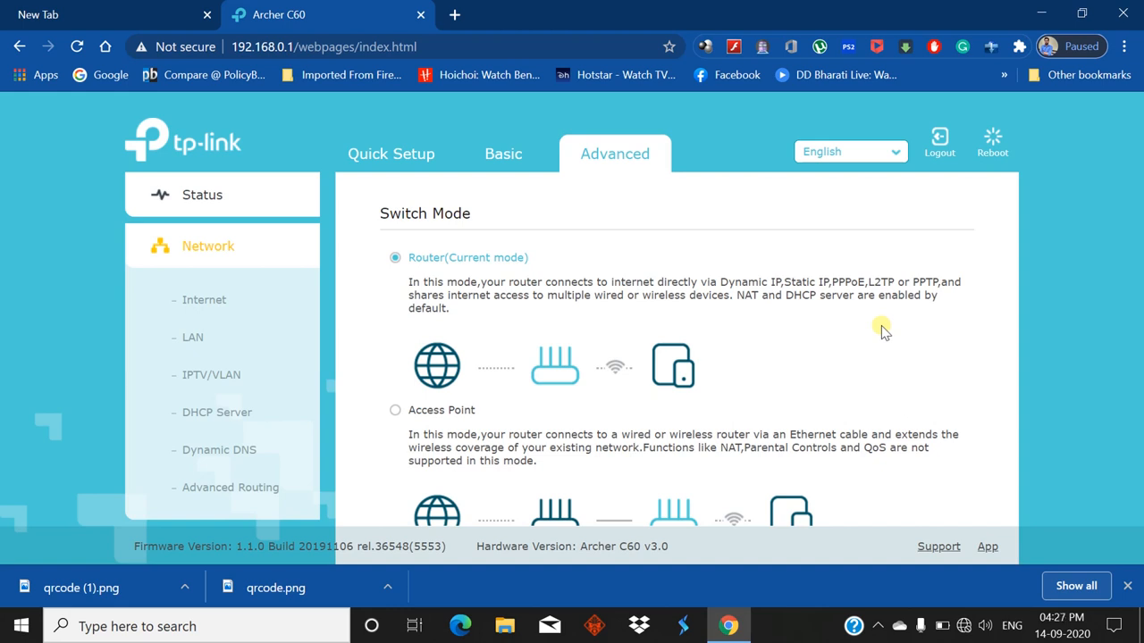
pyautogui.moveTo(883, 313)
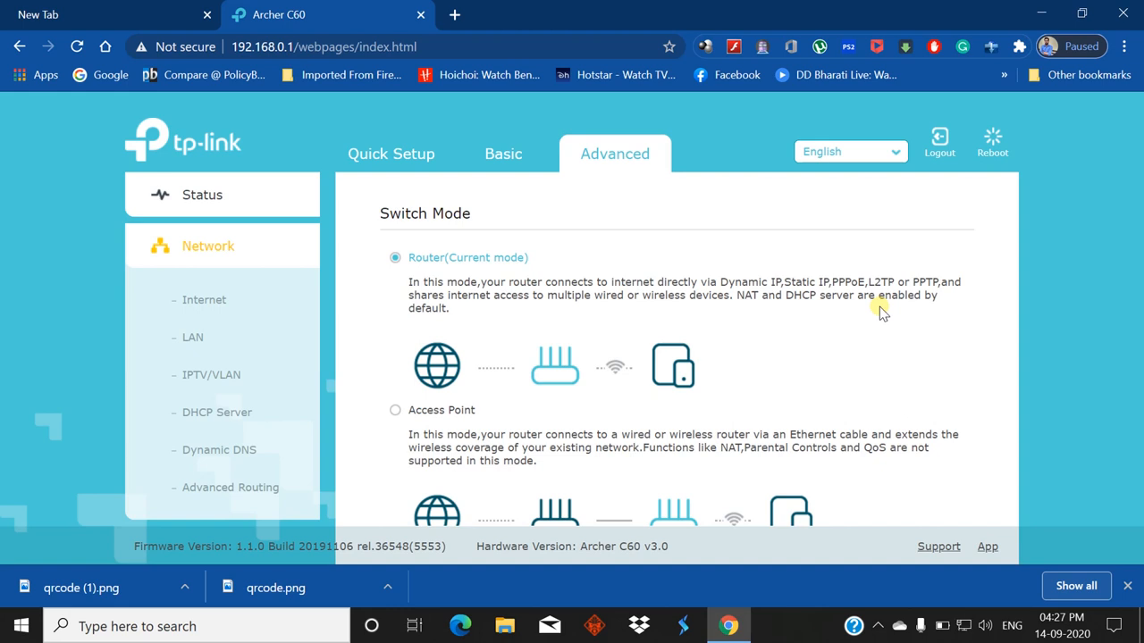
pyautogui.moveTo(797, 420)
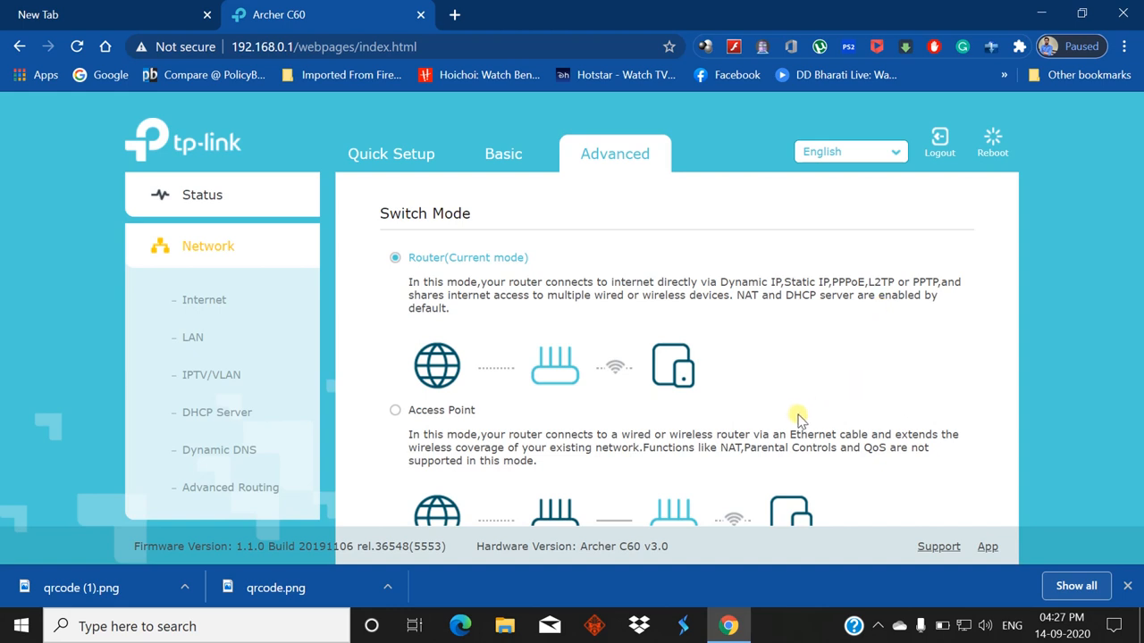
pyautogui.moveTo(910, 426)
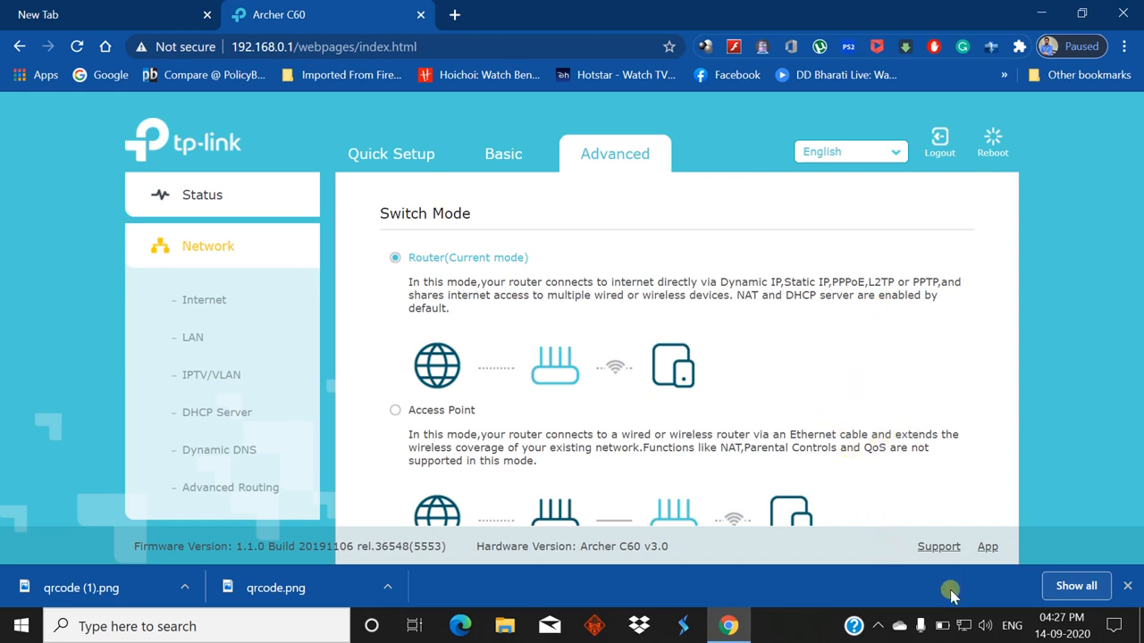
pyautogui.moveTo(974, 622)
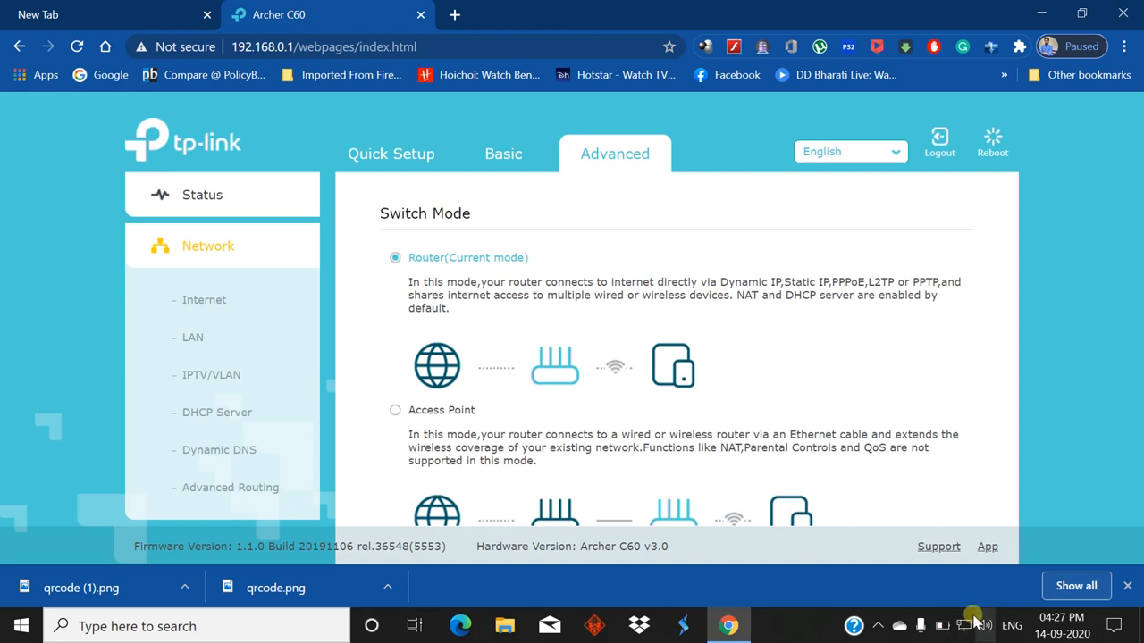
pyautogui.moveTo(965, 625)
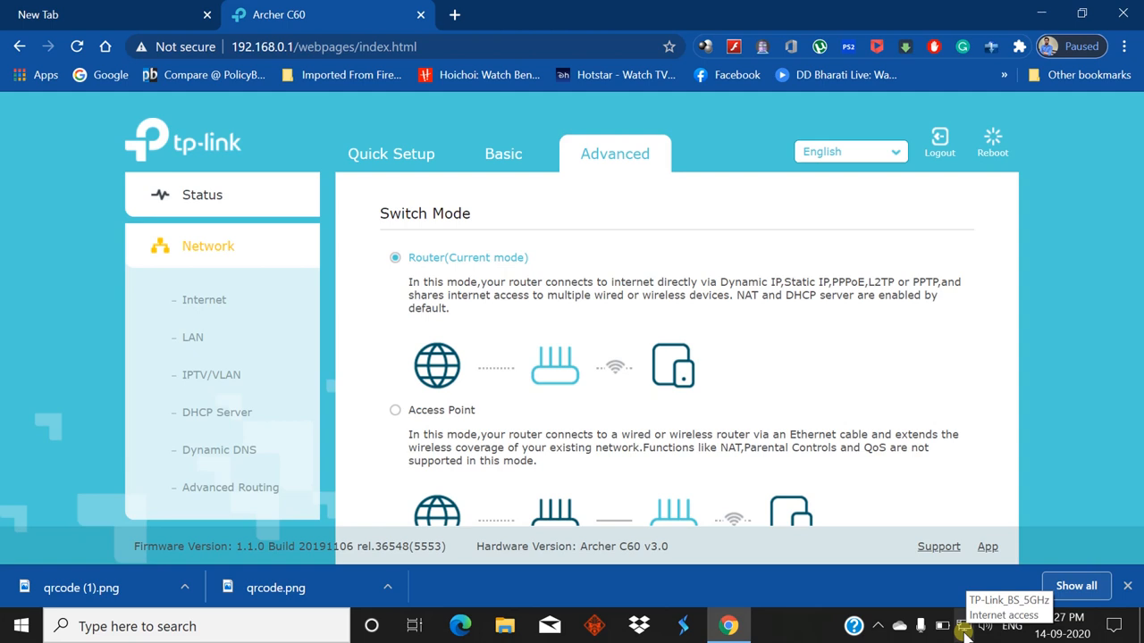
# Confirm the taskbar Wi-Fi shows internet access and start a new blank Chrome tab.
pyautogui.click(963, 626)
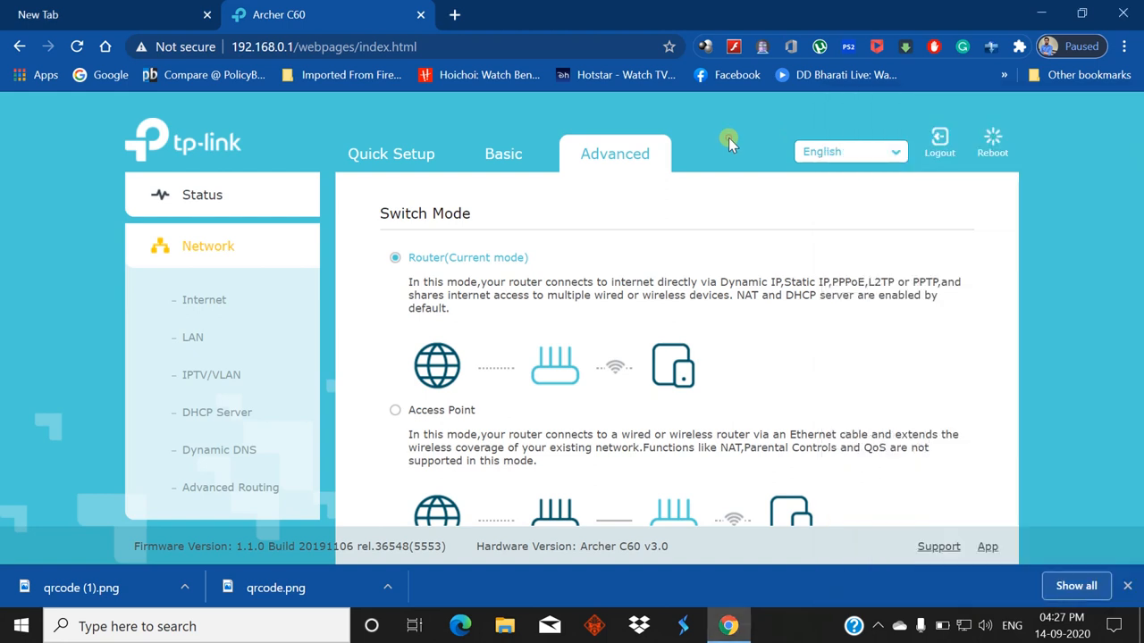
pyautogui.click(454, 14)
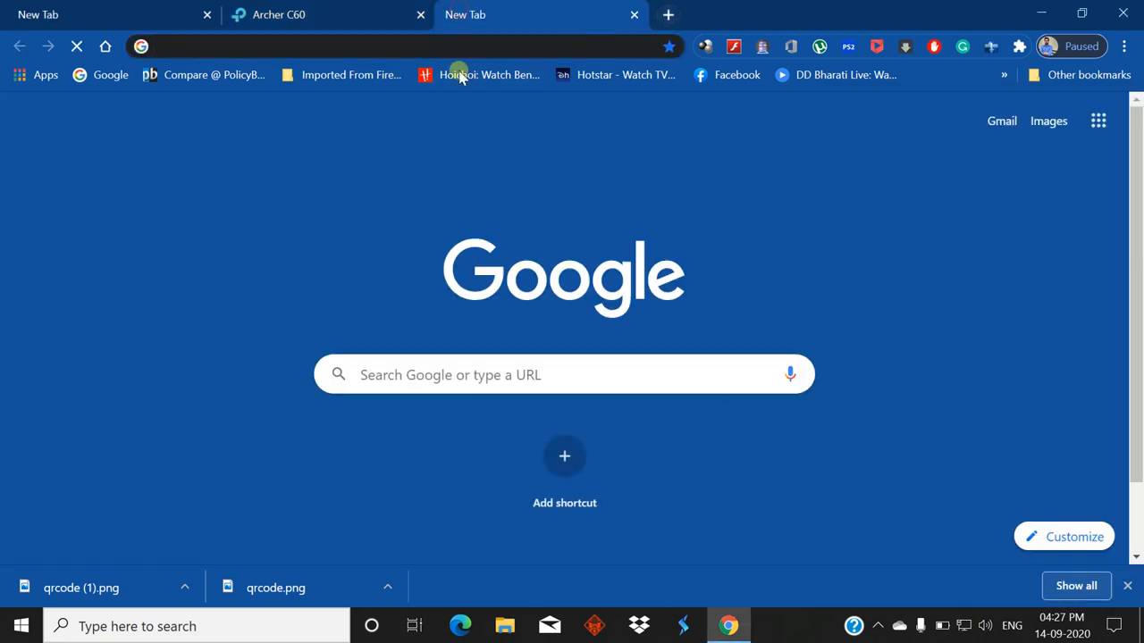
# Load Hotstar's home page, step through two featured titles, then return to the Archer C60 tab.
pyautogui.click(614, 75)
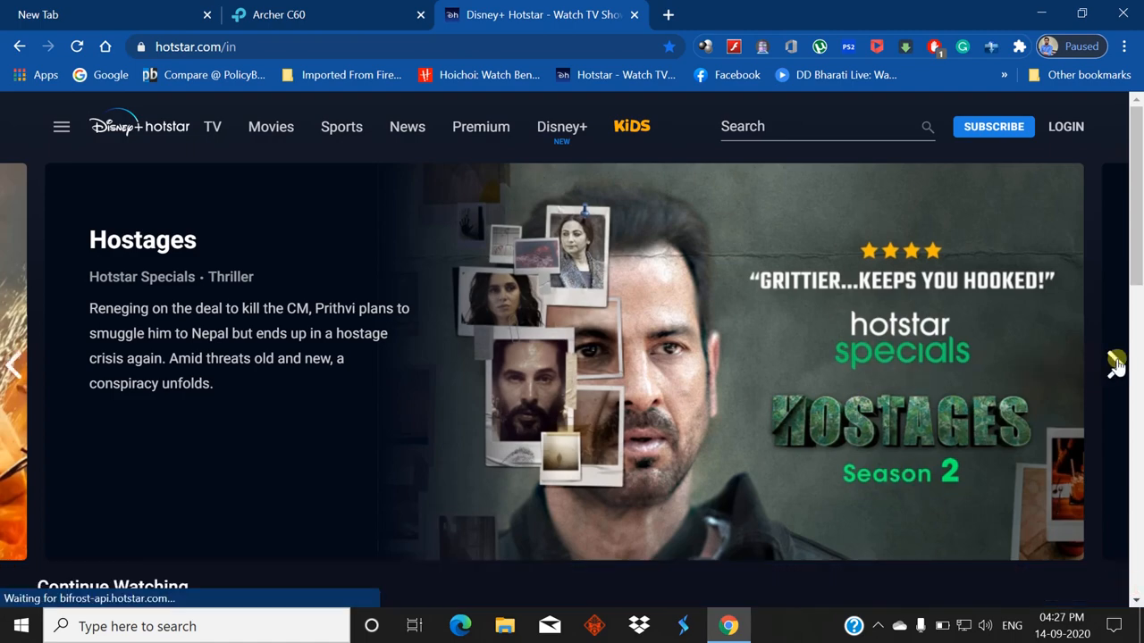
pyautogui.click(1115, 364)
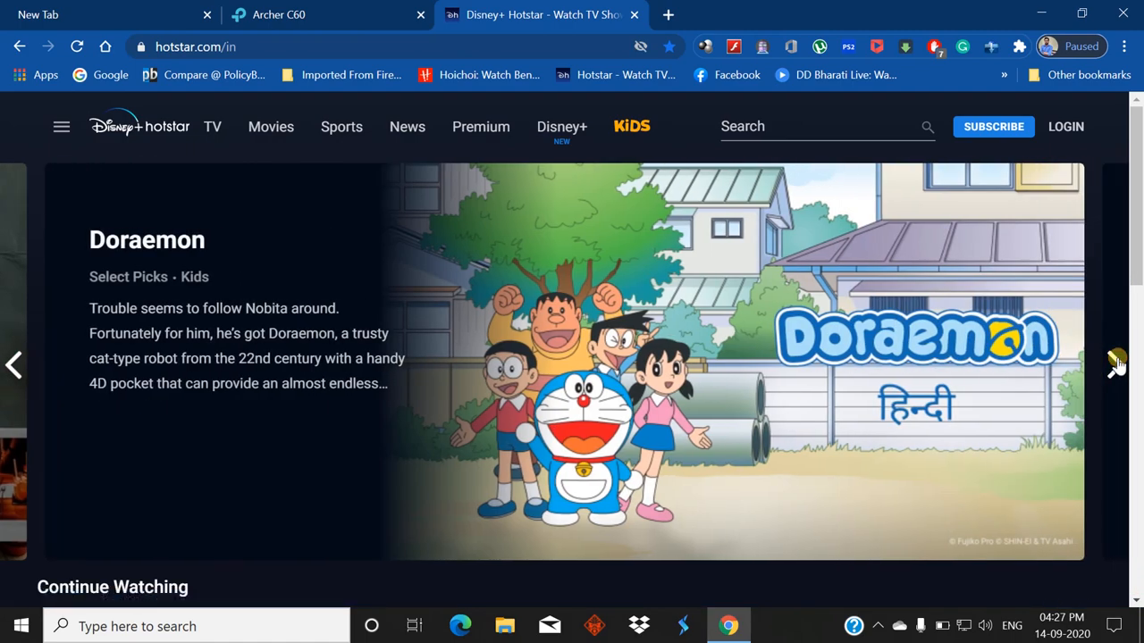
pyautogui.click(1117, 364)
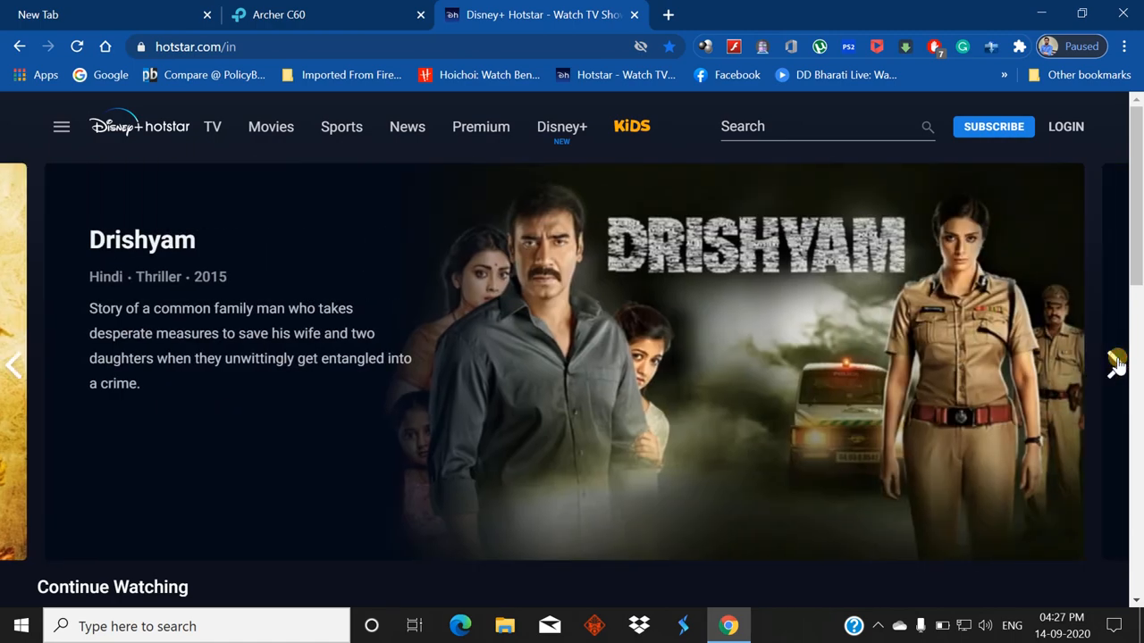
pyautogui.click(279, 14)
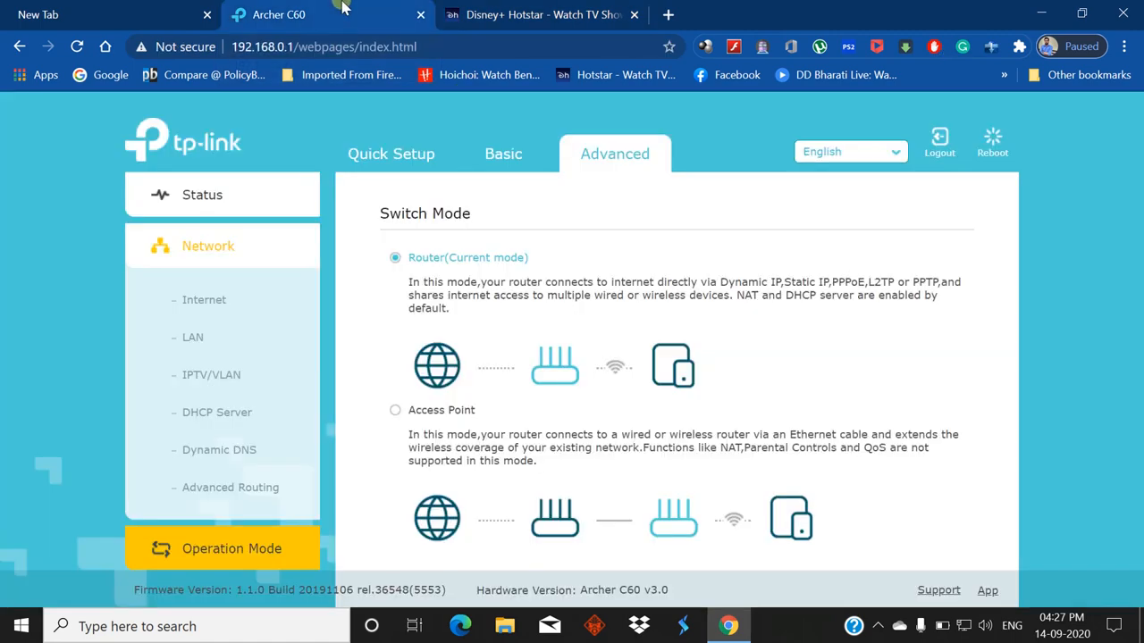
pyautogui.moveTo(372, 121)
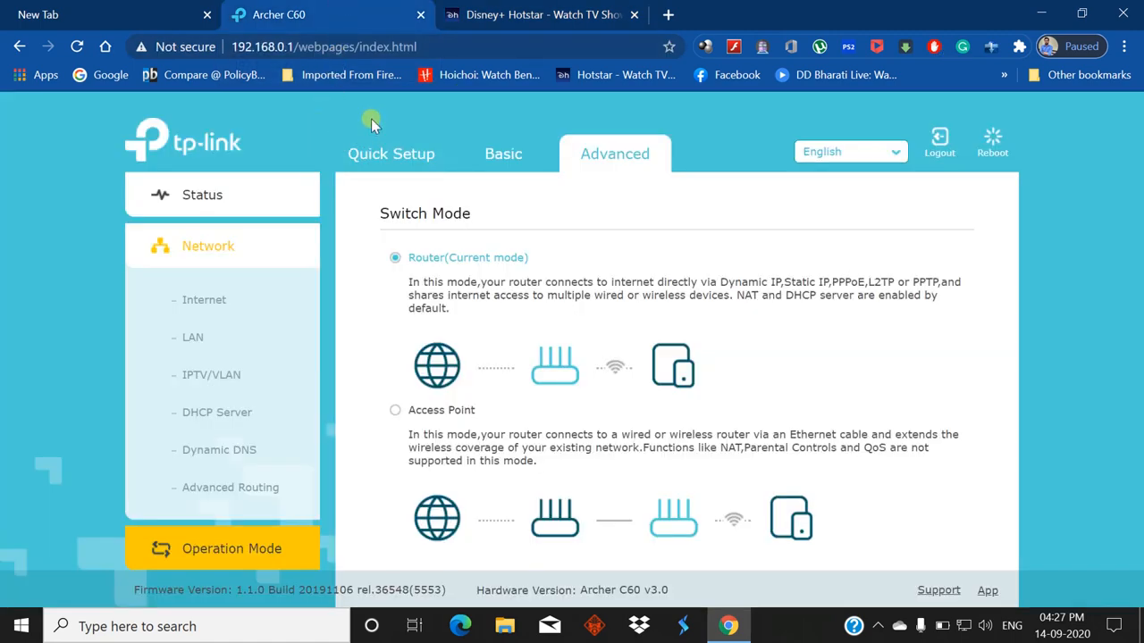
pyautogui.moveTo(400, 118)
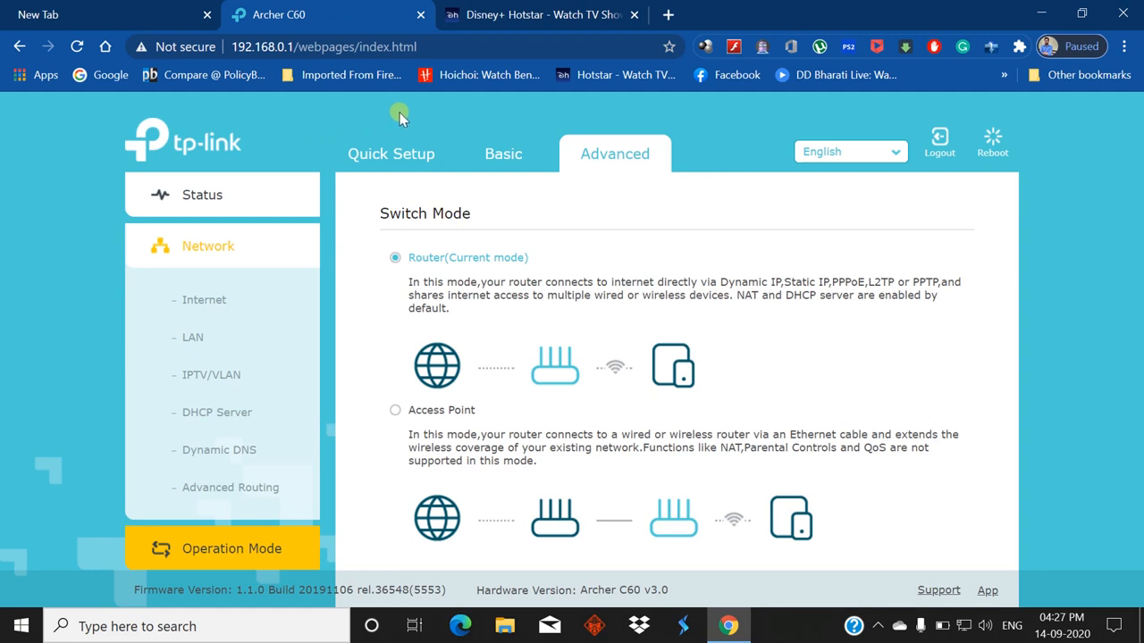
pyautogui.moveTo(436, 116)
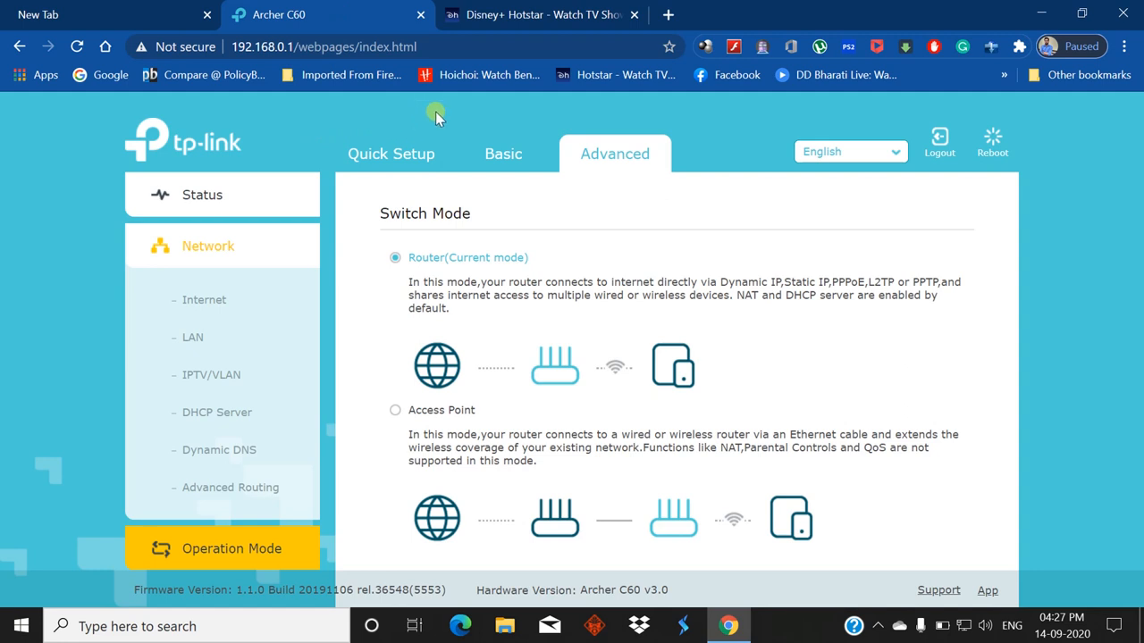
pyautogui.moveTo(471, 121)
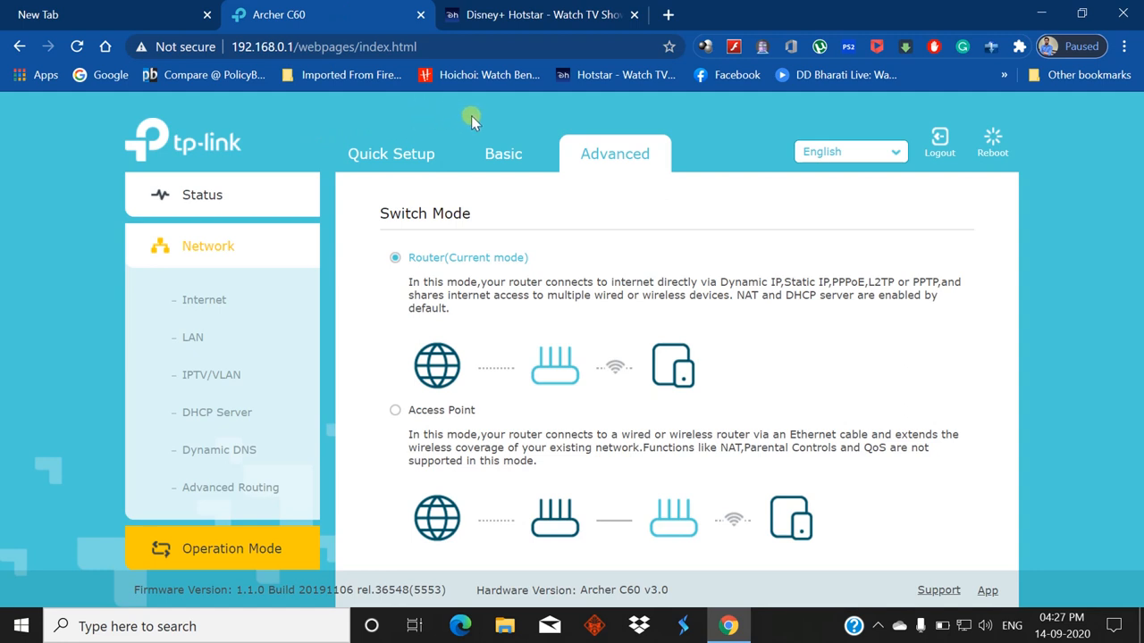